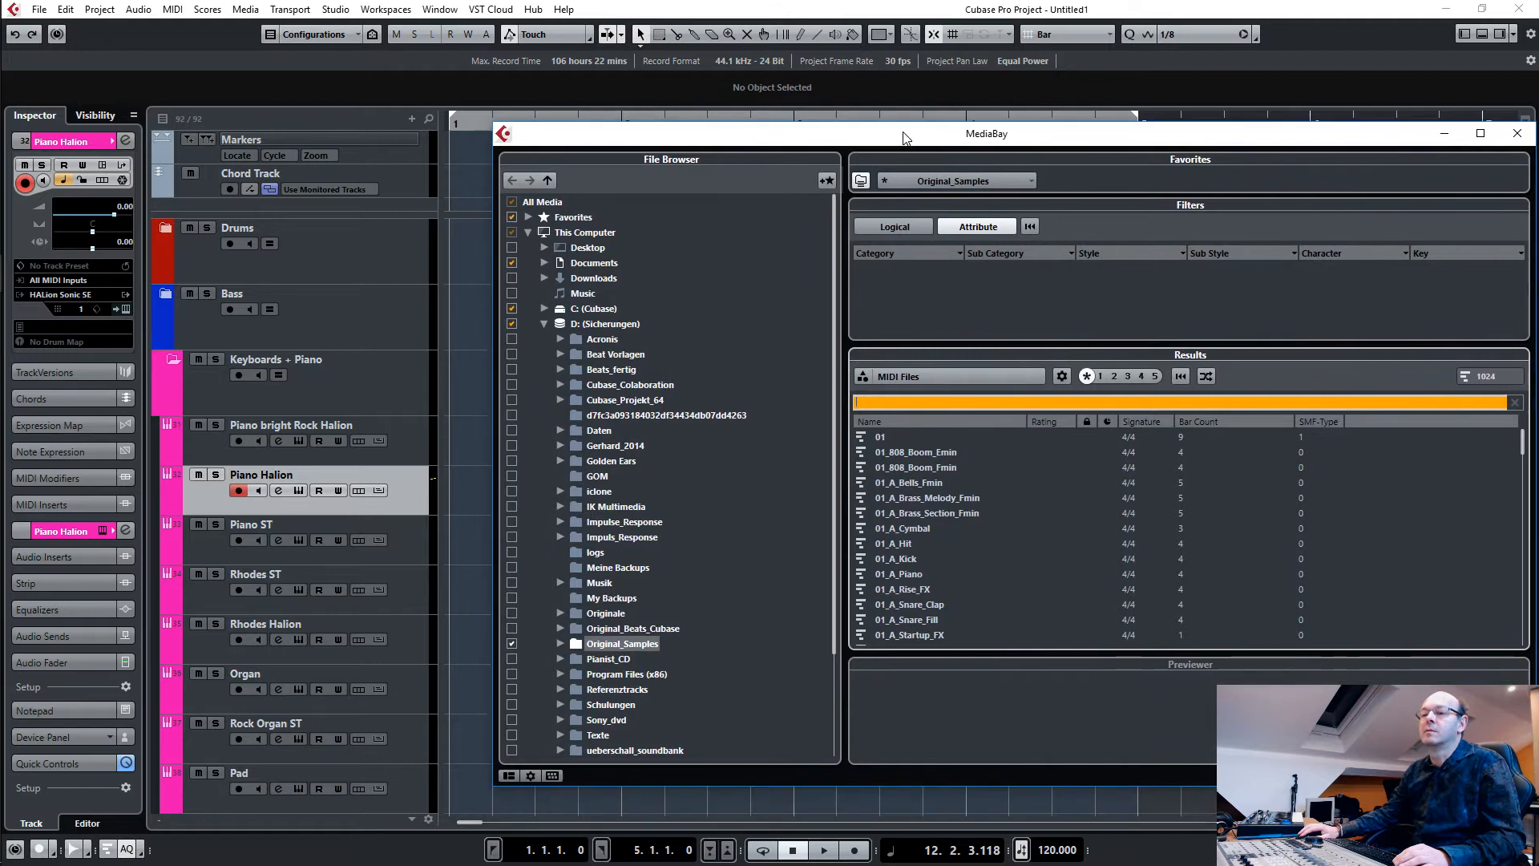
{"action": "mouse_move", "coordinate": [985, 520]}
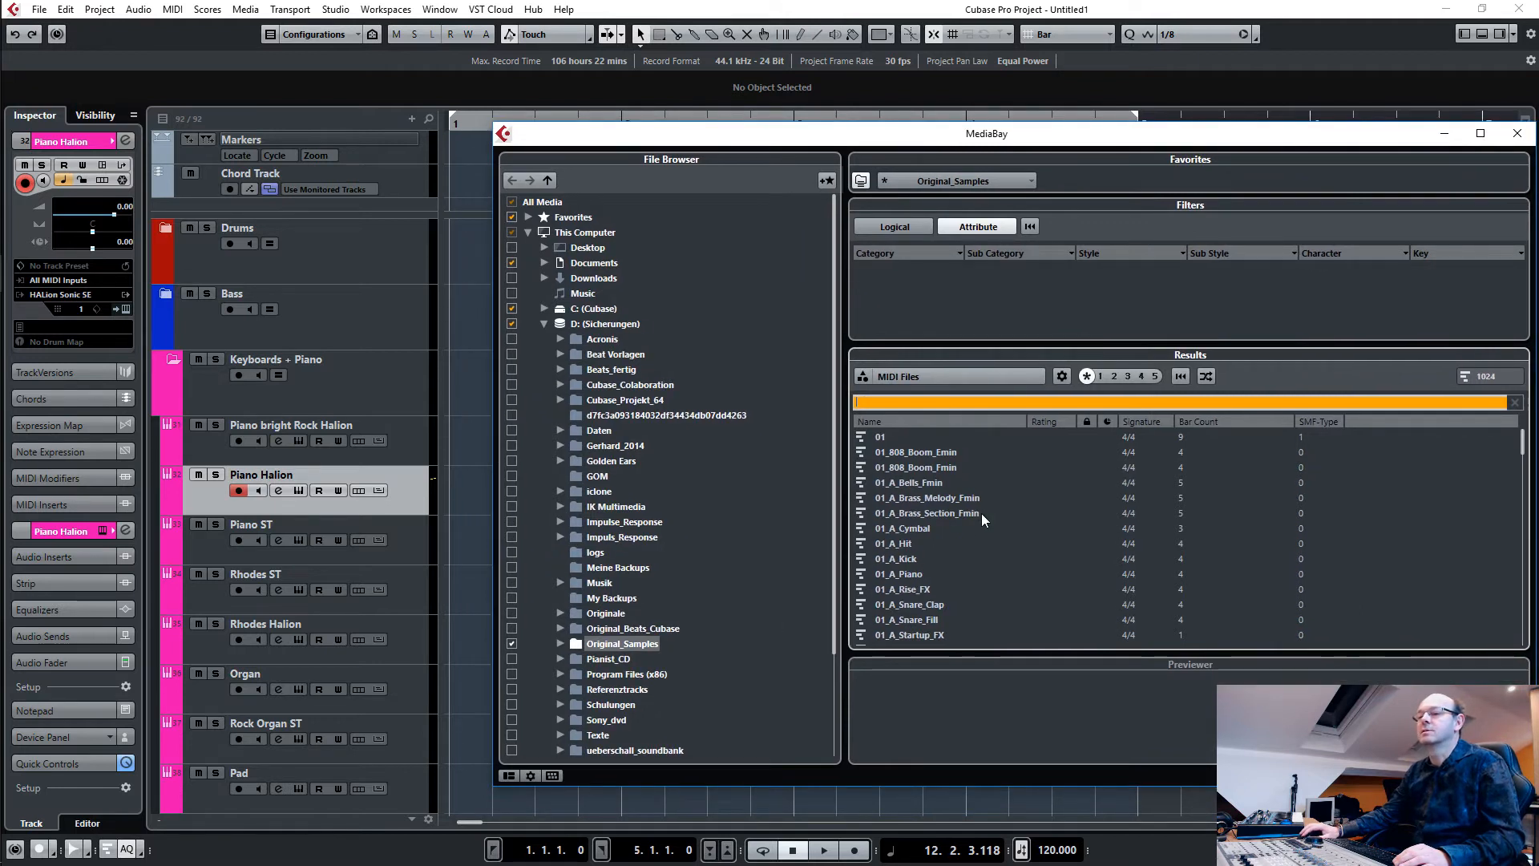
{"action": "mouse_move", "coordinate": [895, 383]}
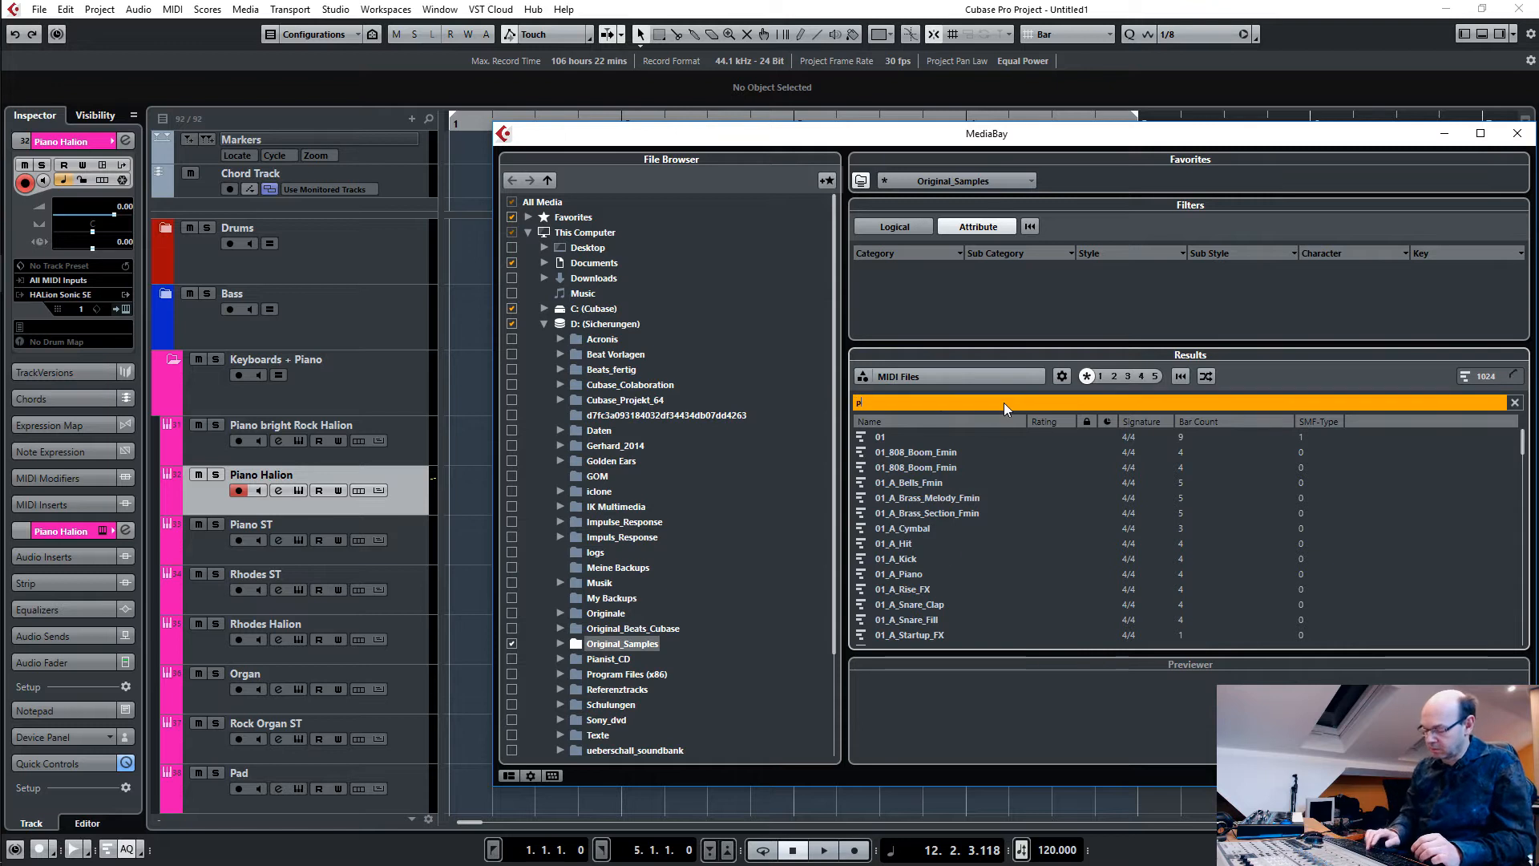
Filter MediaBay MIDI results to 'piano' and audition Piano_Hits_Emin, B_Deep_Piano_Amin and Monster_Piano.
{"action": "type", "text": "iano"}
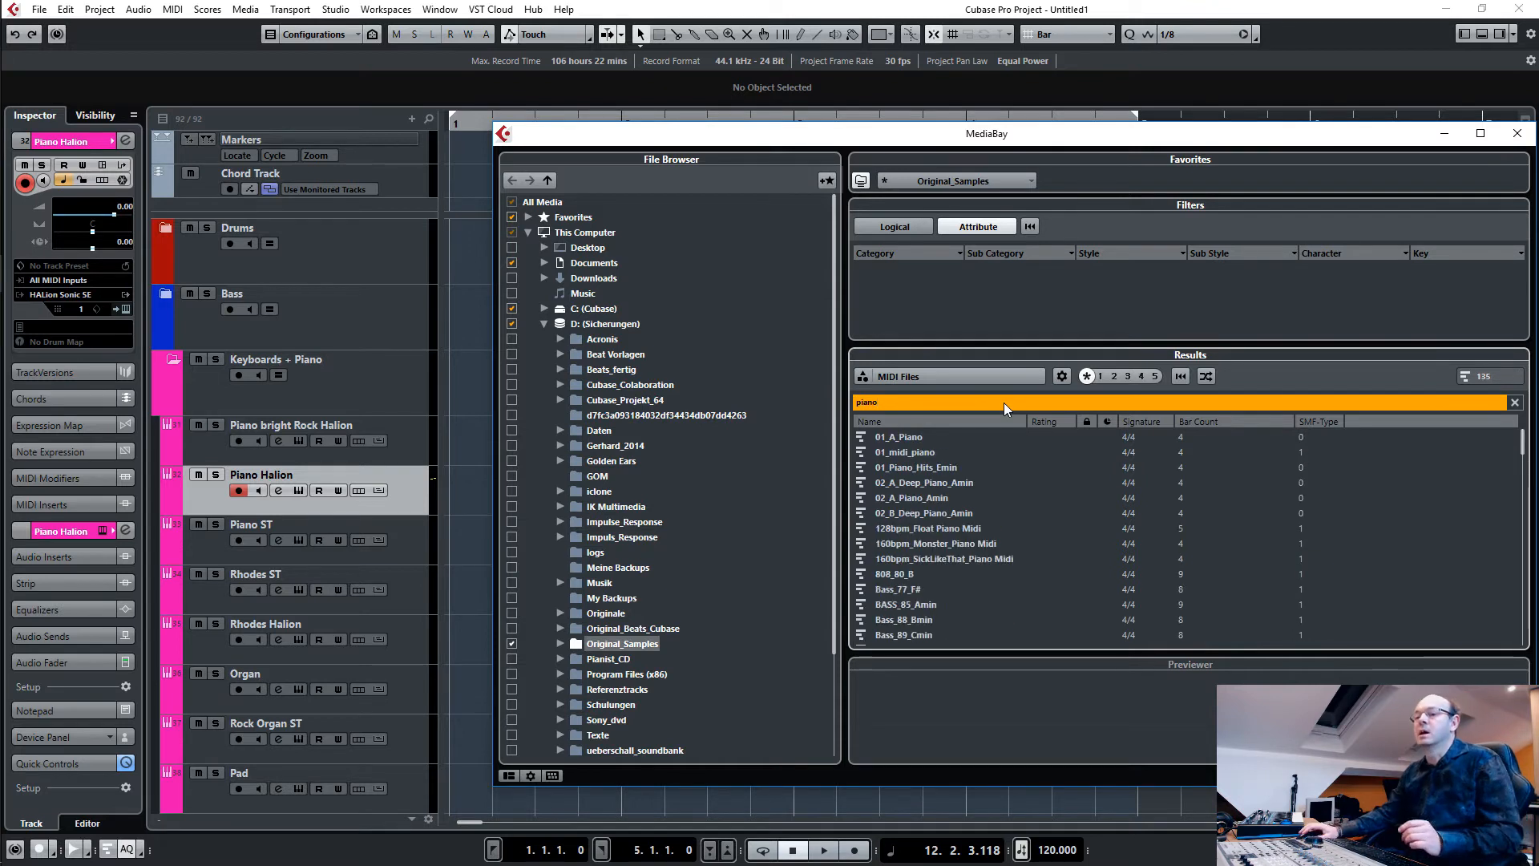
{"action": "left_click", "coordinate": [915, 466]}
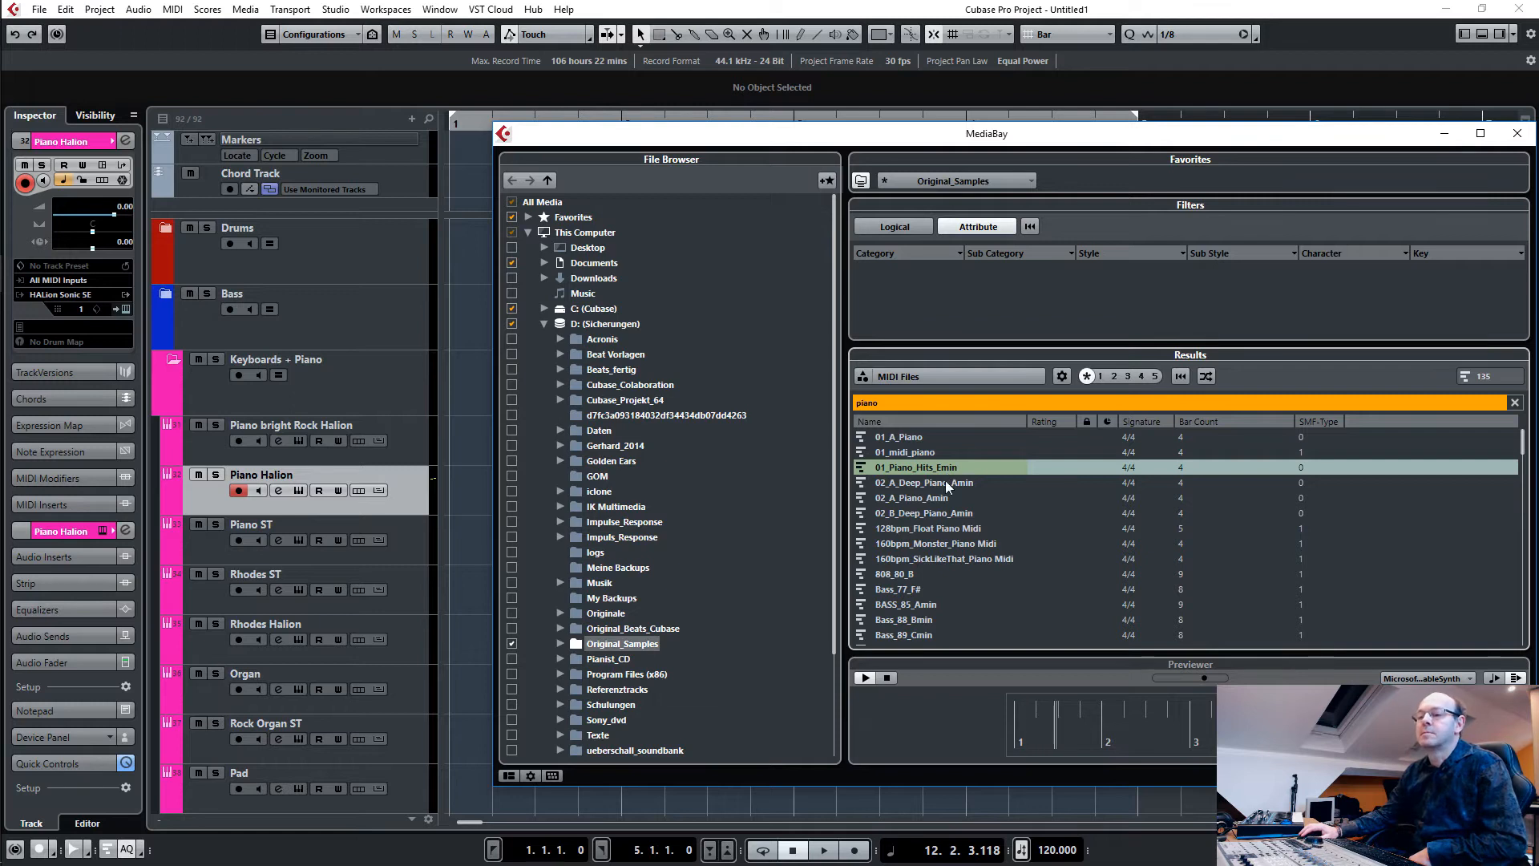
{"action": "left_click", "coordinate": [924, 513]}
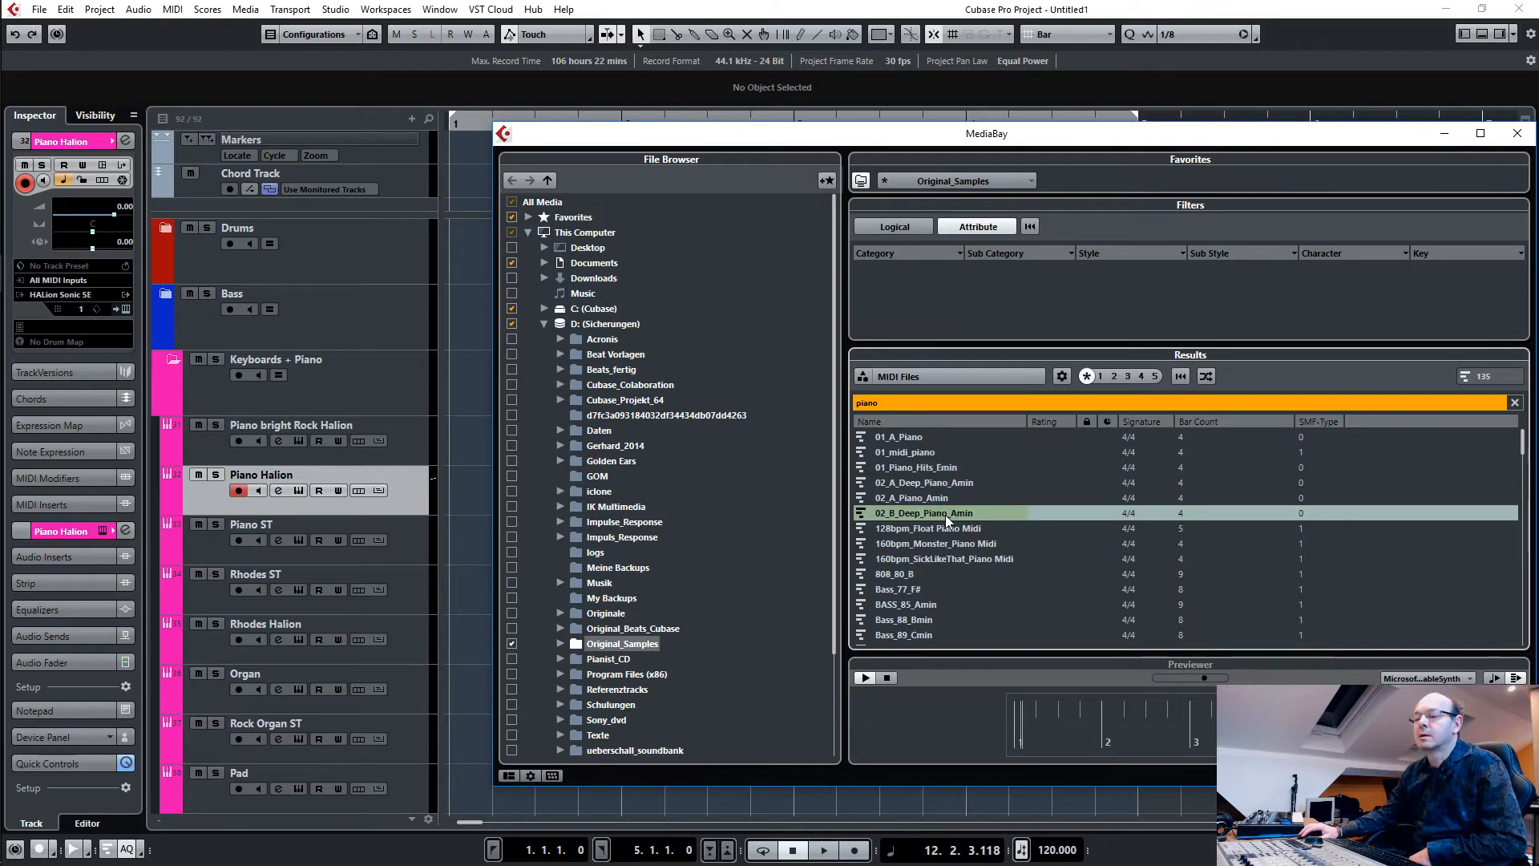
{"action": "left_click", "coordinate": [935, 543]}
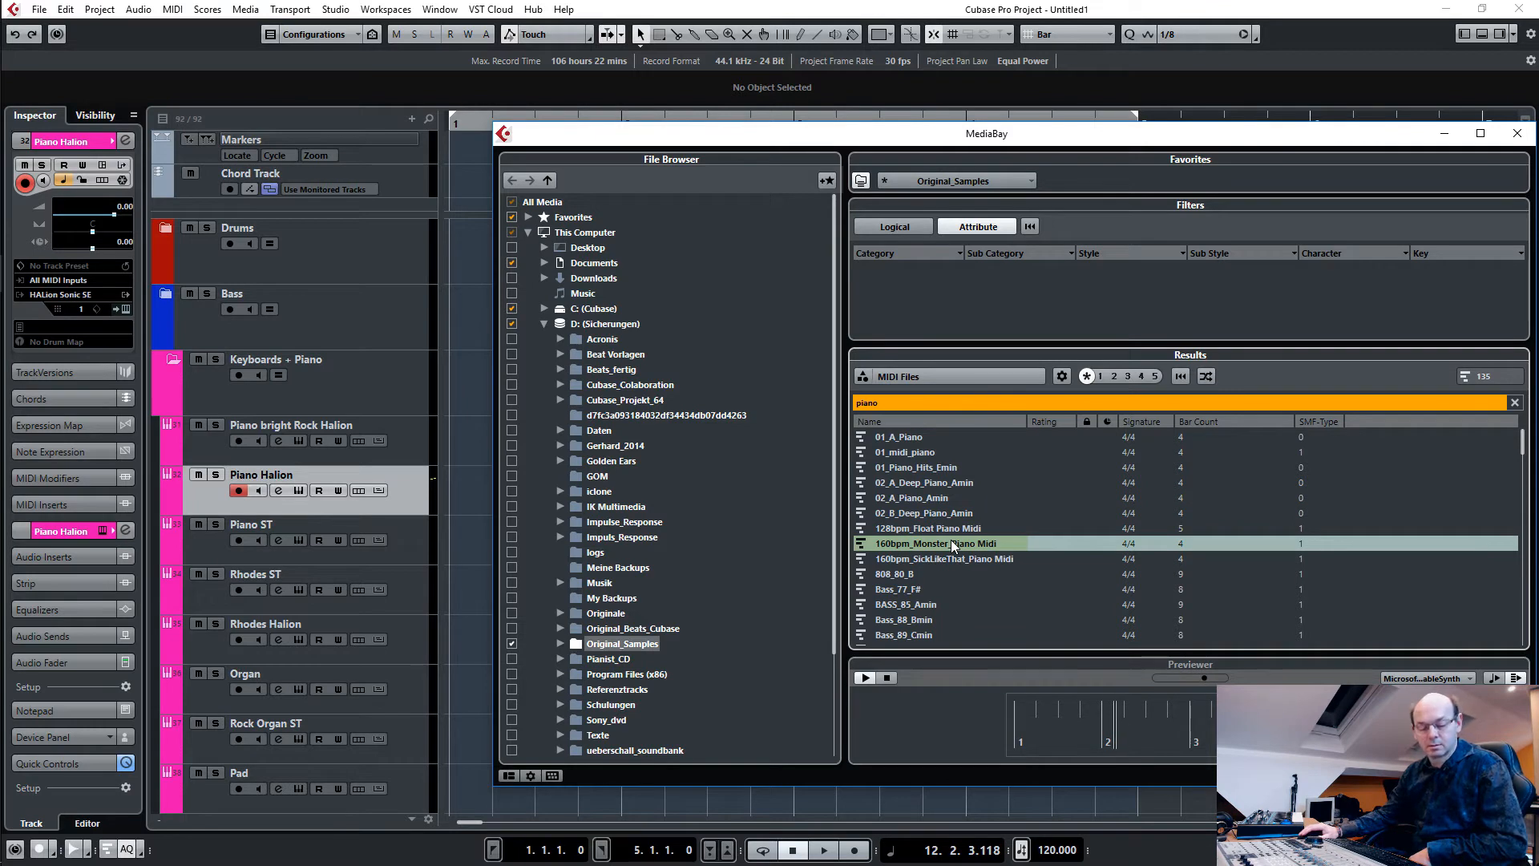
Audition further results including Bass_89_Cmin and settle on a piano MIDI file.
{"action": "scroll", "scroll_direction": "down", "scroll_amount": 3}
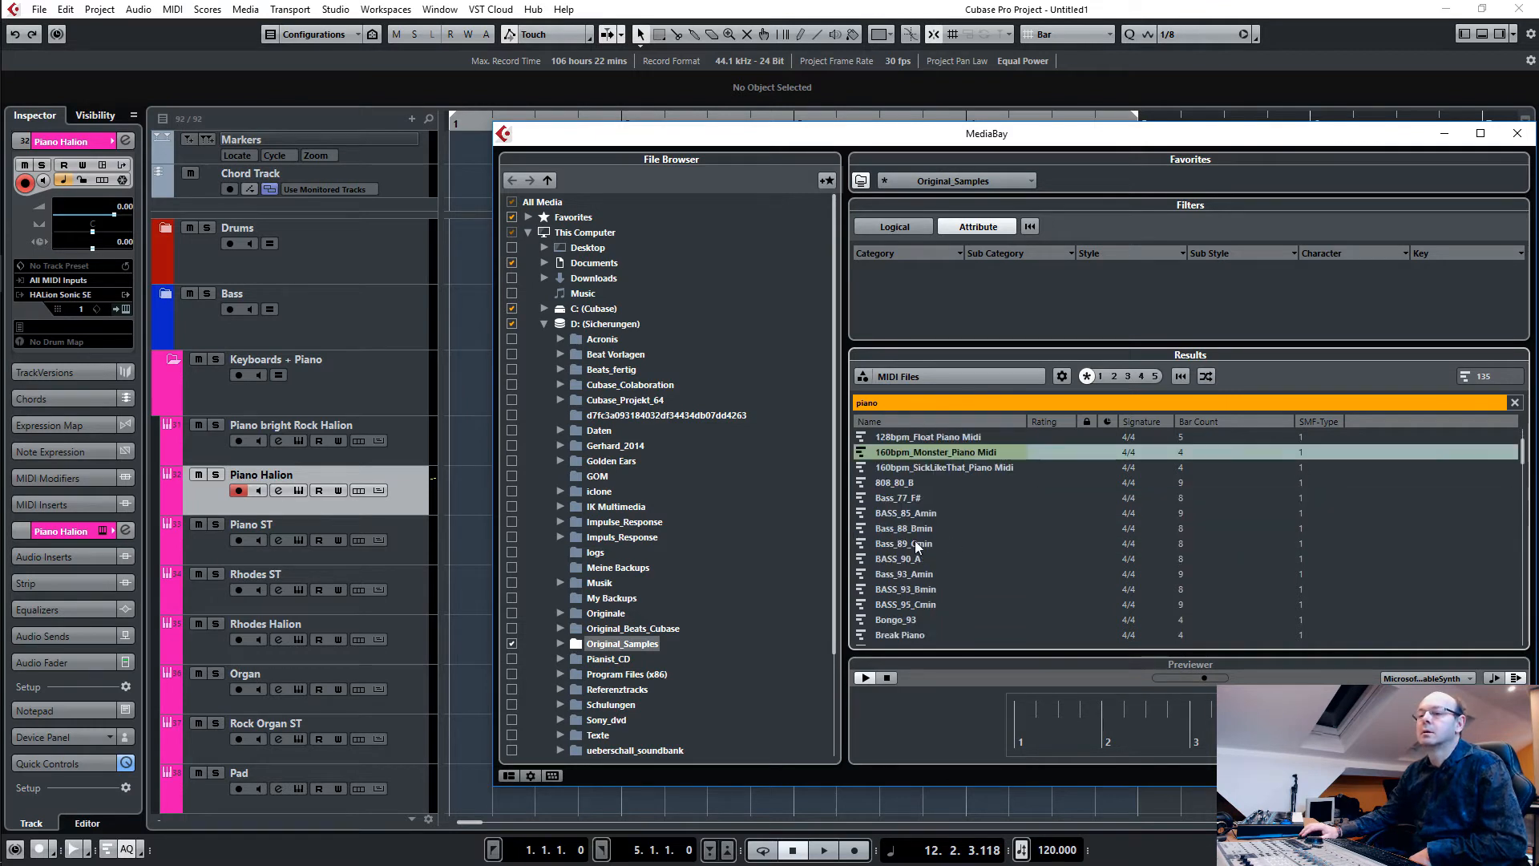
{"action": "left_click", "coordinate": [903, 543]}
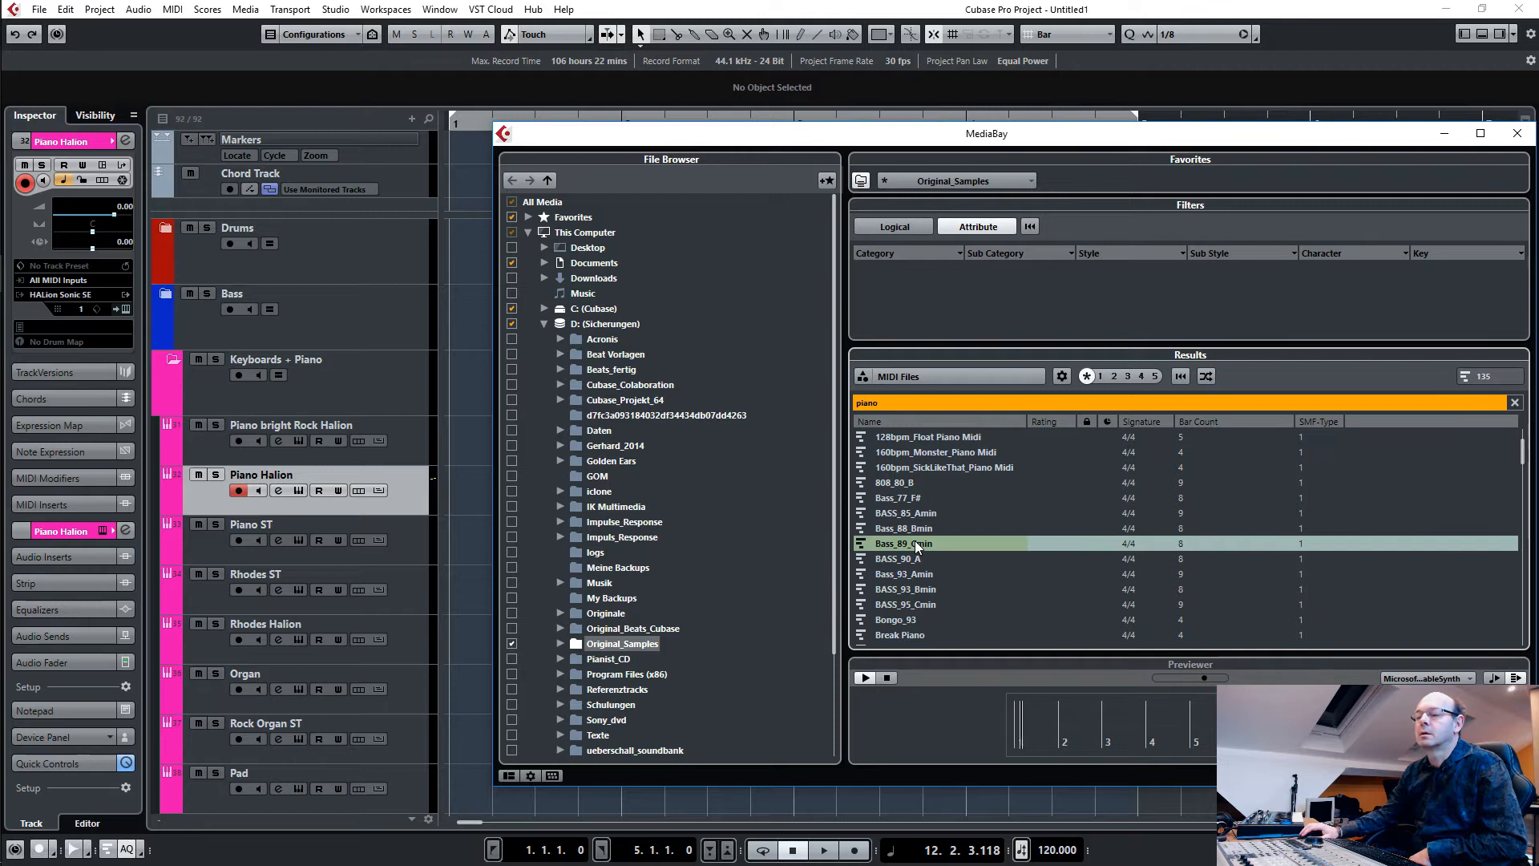
{"action": "left_click", "coordinate": [927, 436]}
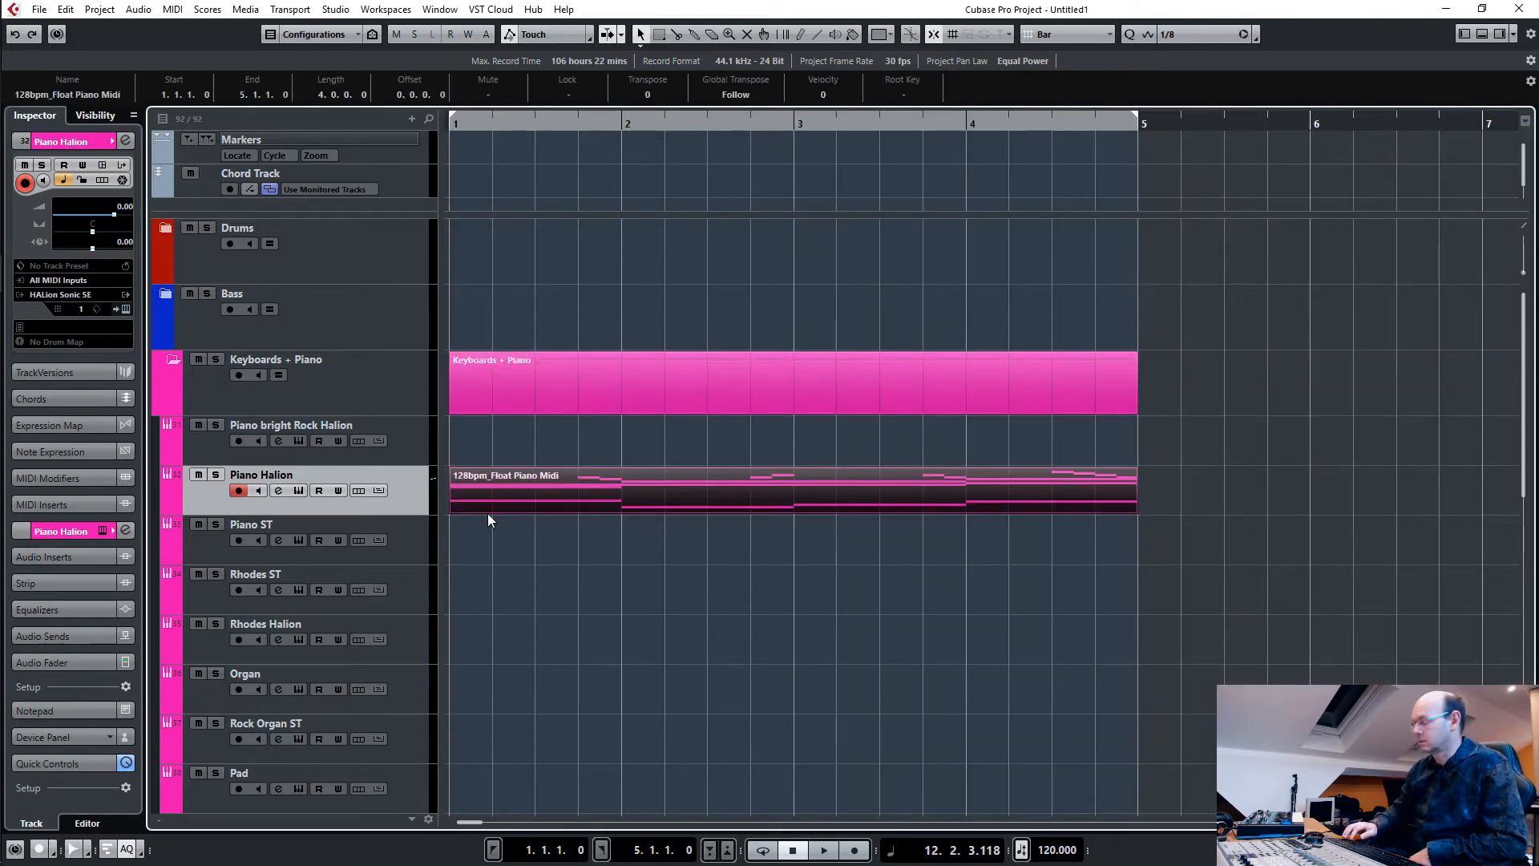
Play back the imported four-bar piano part on Piano Halion and deselect it.
{"action": "left_click", "coordinate": [823, 850]}
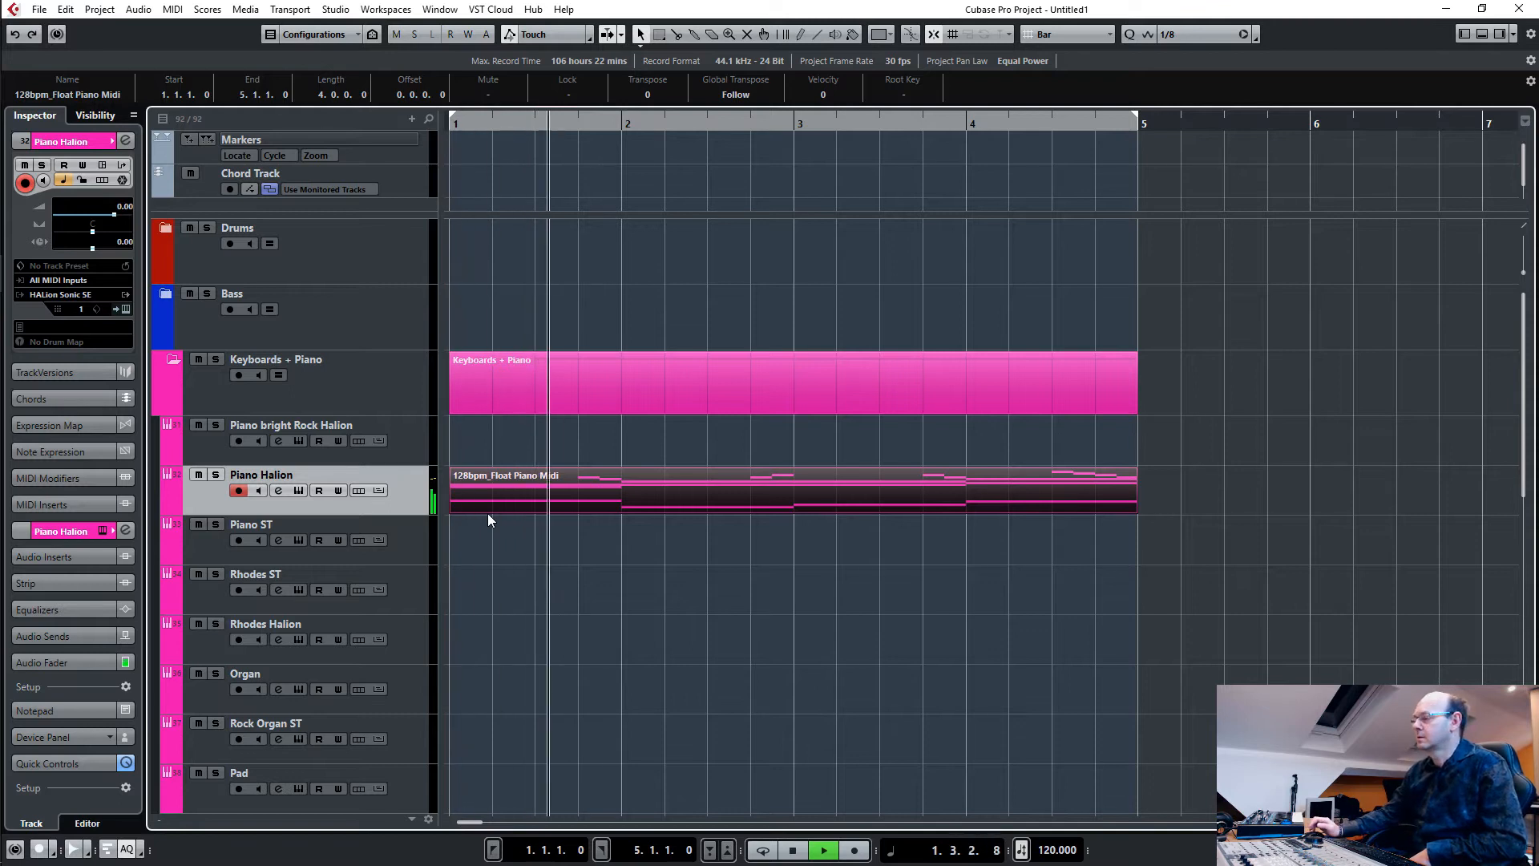
{"action": "double_click", "coordinate": [786, 491]}
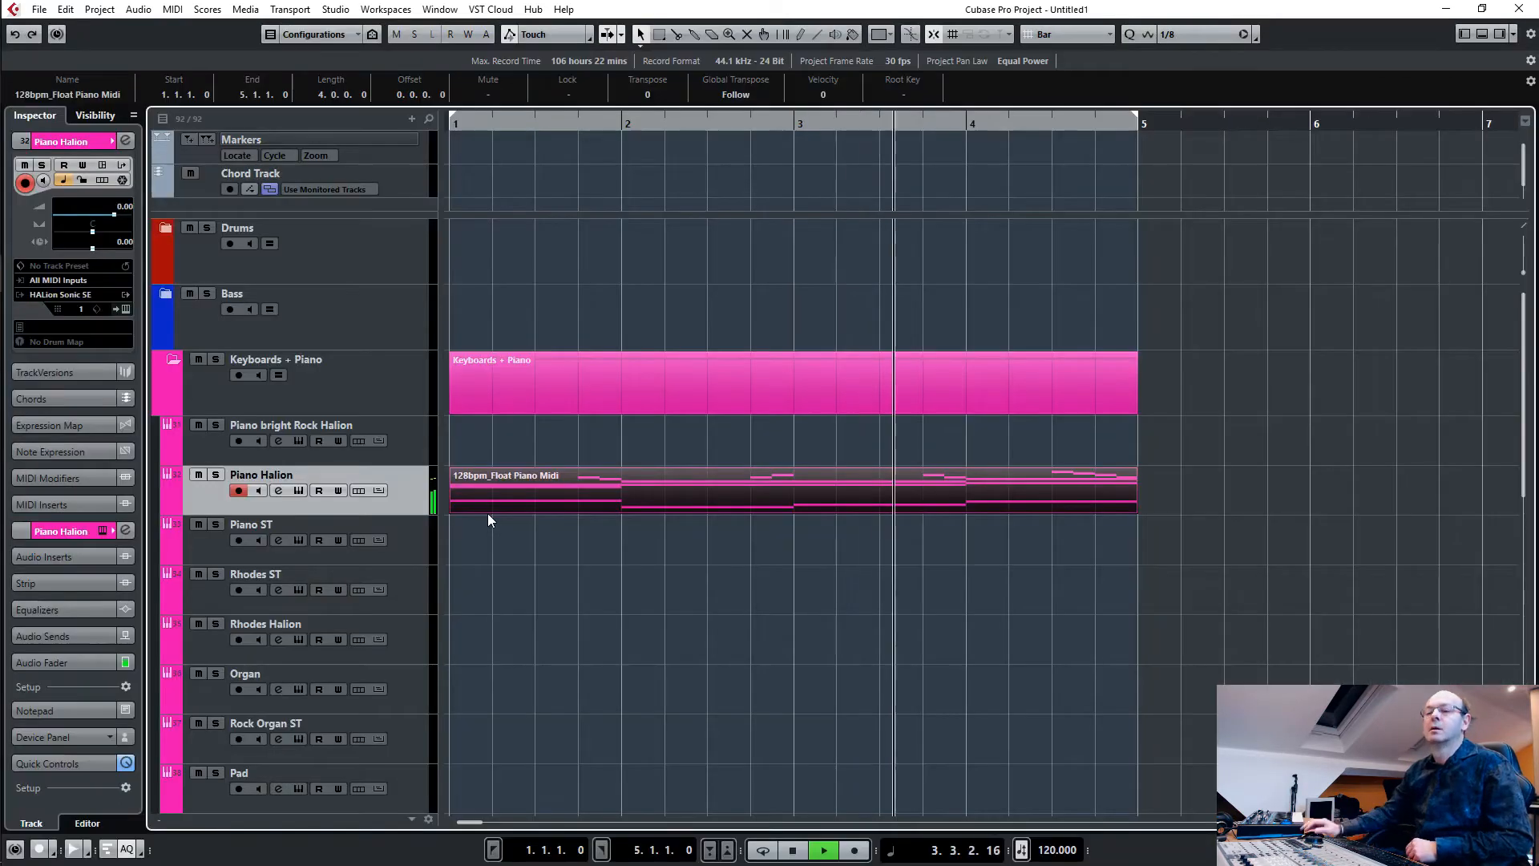
{"action": "left_click", "coordinate": [598, 531]}
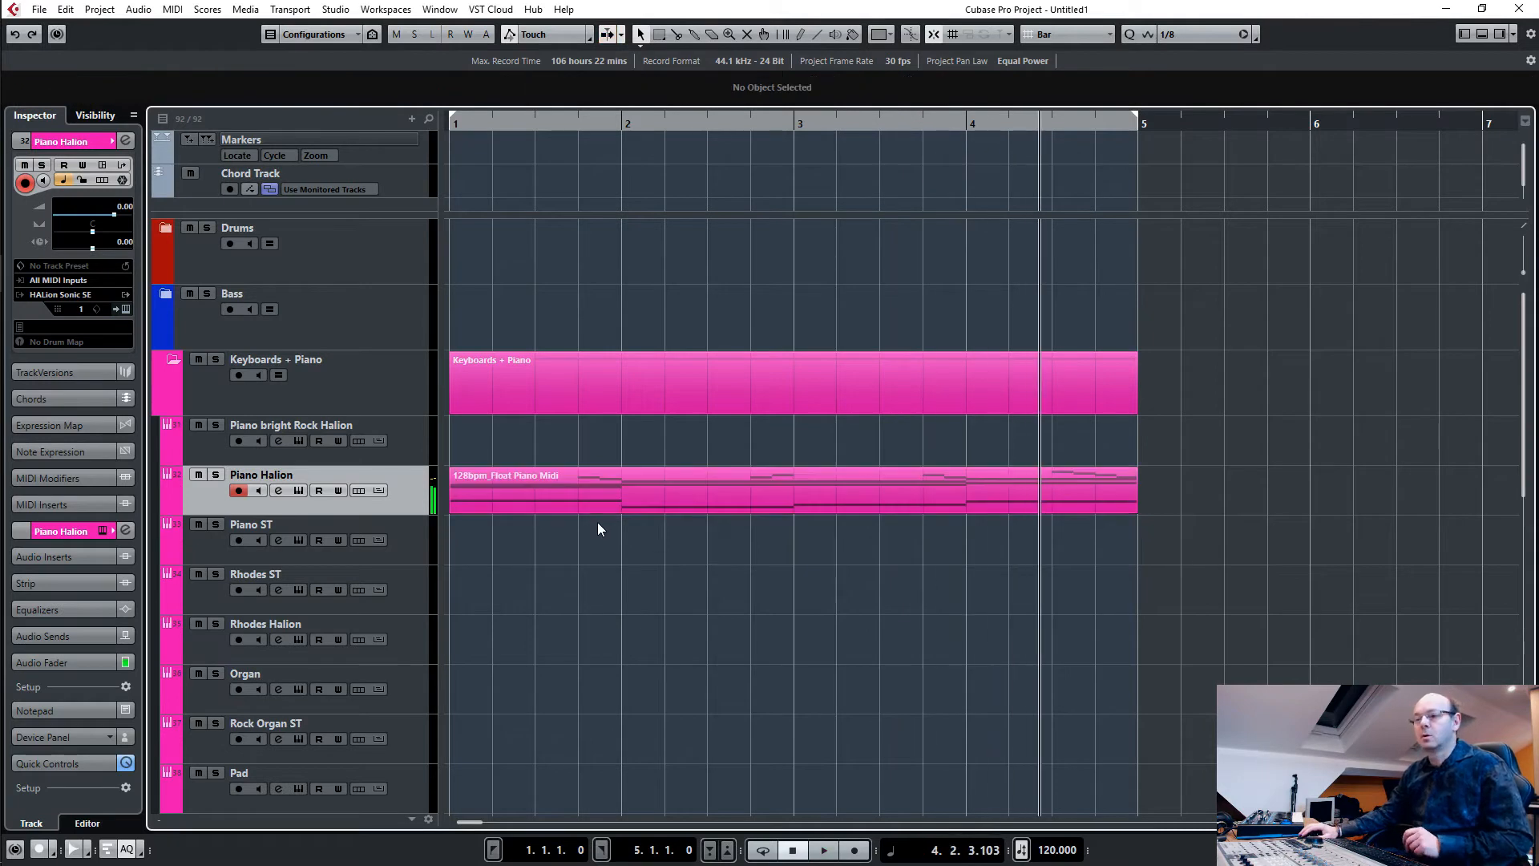
{"action": "mouse_move", "coordinate": [239, 292]}
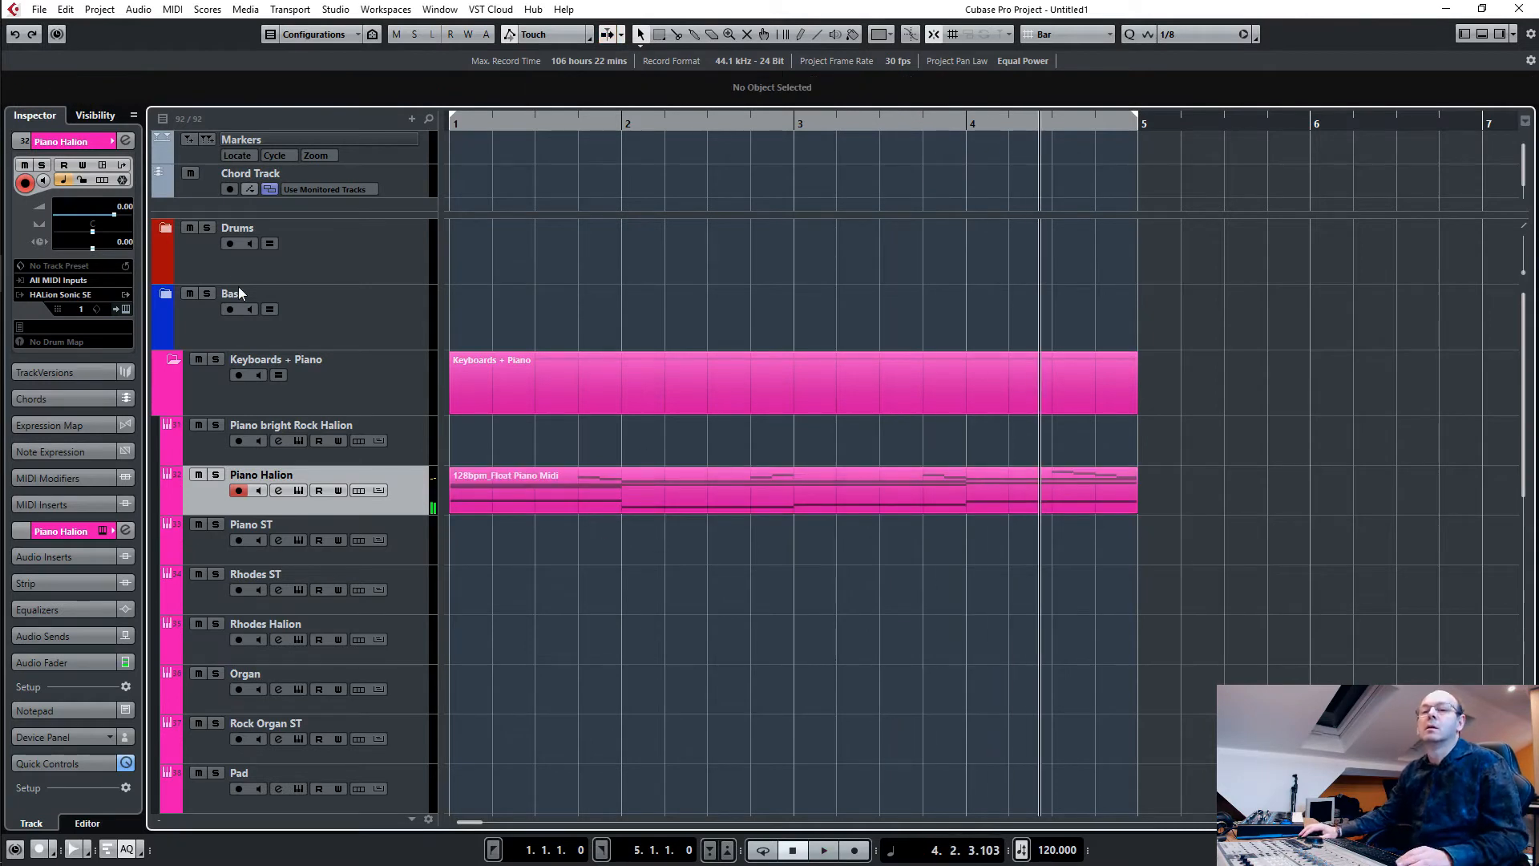
Expand the Drums folder track, switch MediaBay to Audio Files and expand Original_Samples.
{"action": "left_click", "coordinate": [173, 226]}
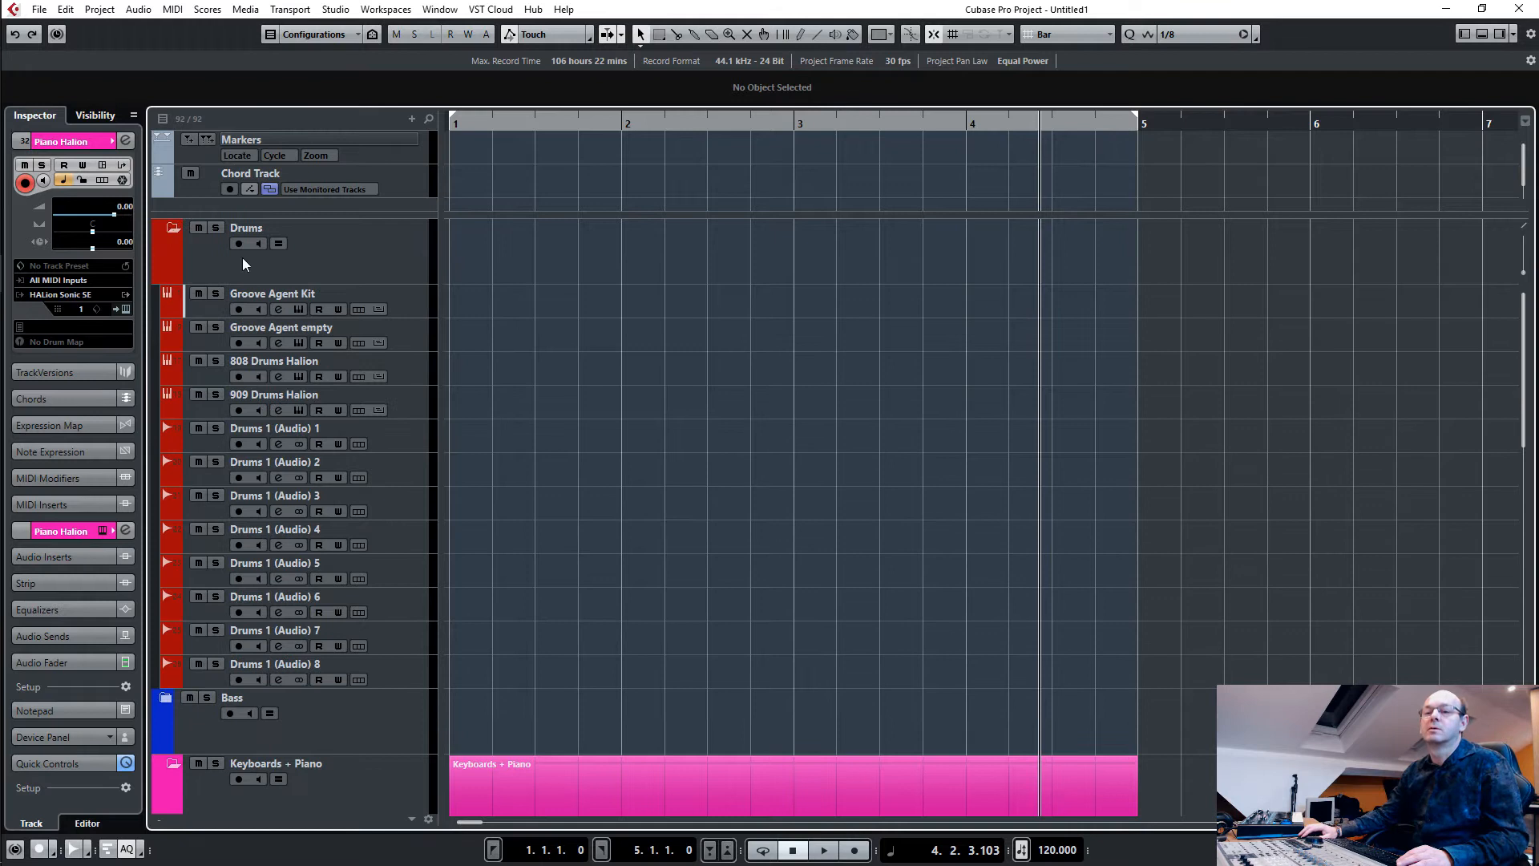
{"action": "mouse_move", "coordinate": [591, 265]}
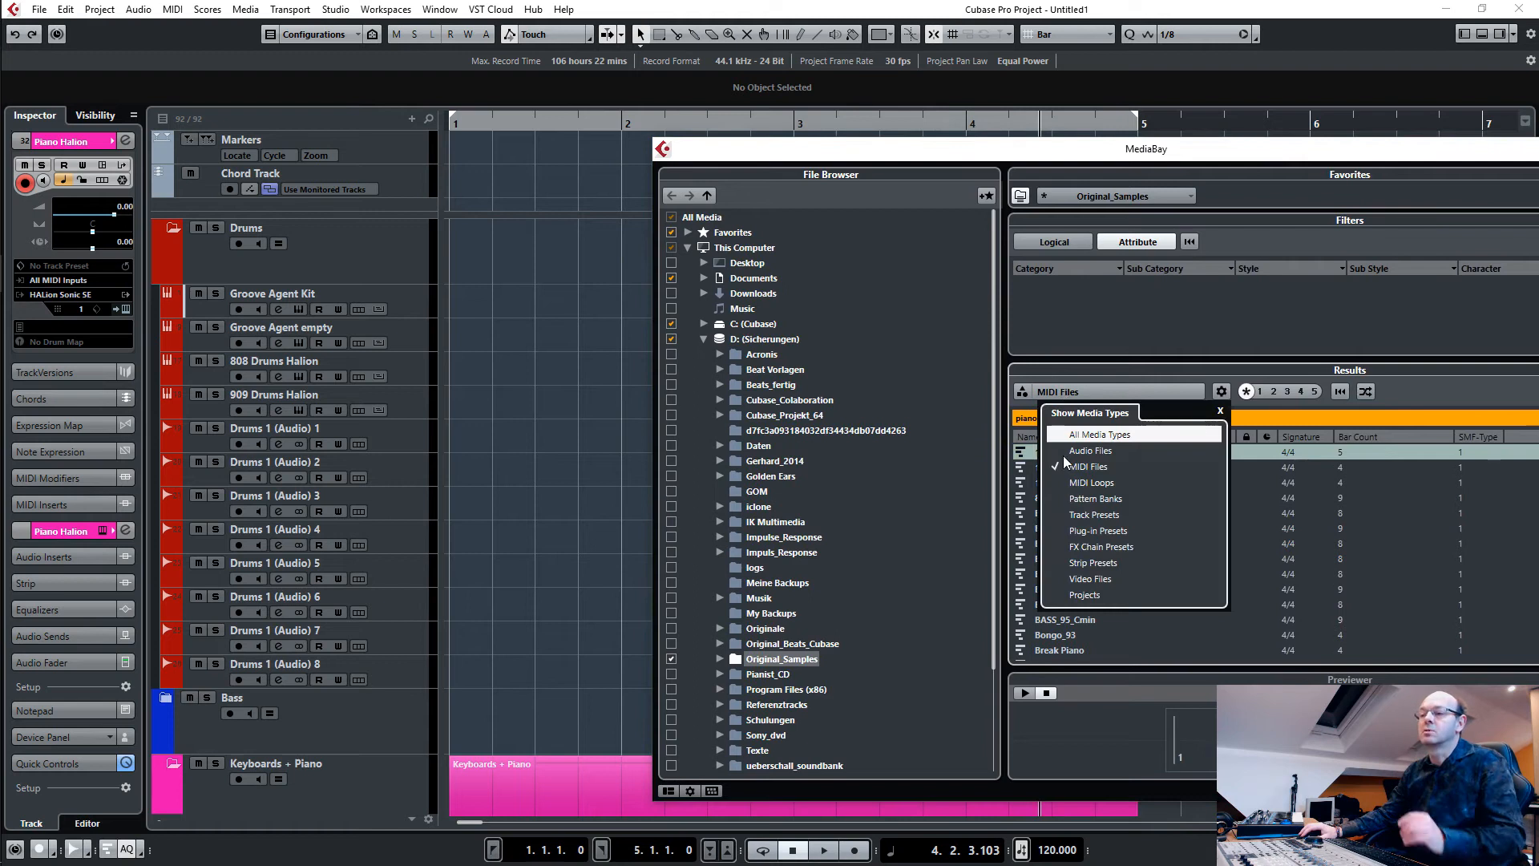
{"action": "left_click", "coordinate": [1090, 450]}
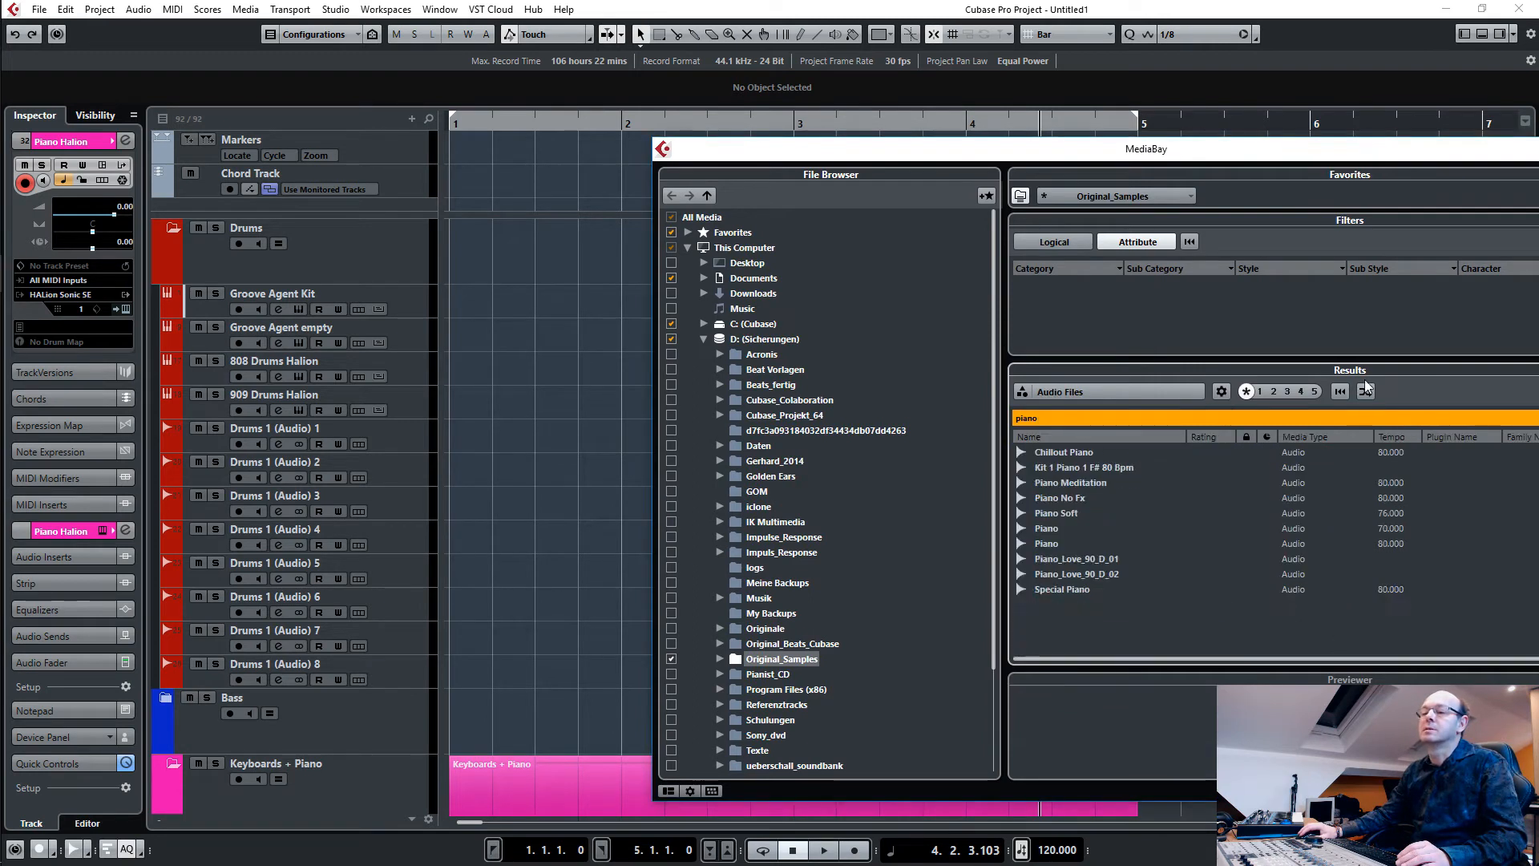
{"action": "left_click", "coordinate": [720, 659]}
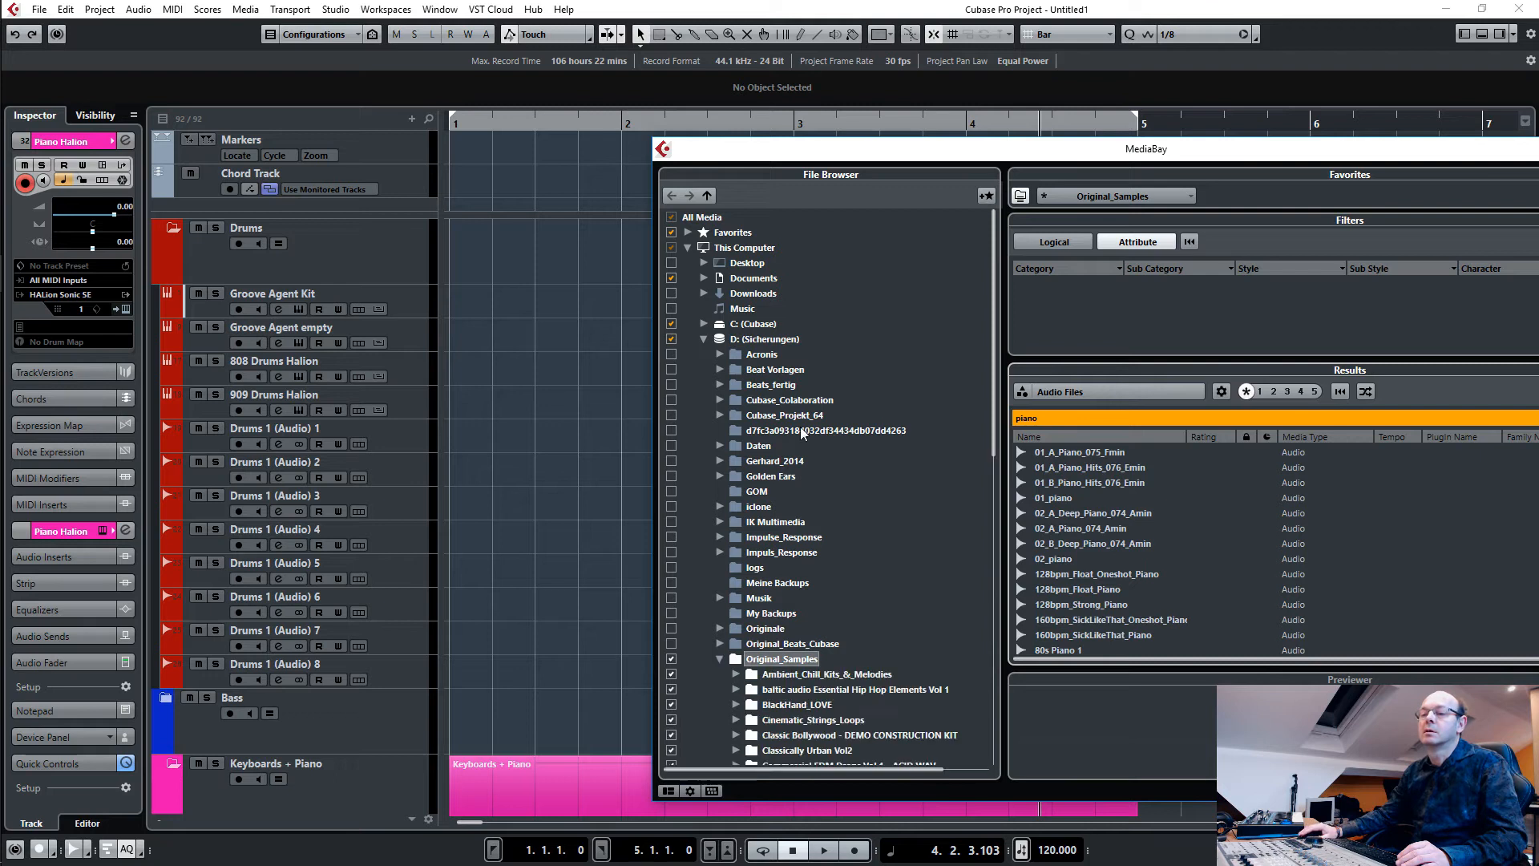
{"action": "scroll", "scroll_direction": "down", "scroll_amount": 3}
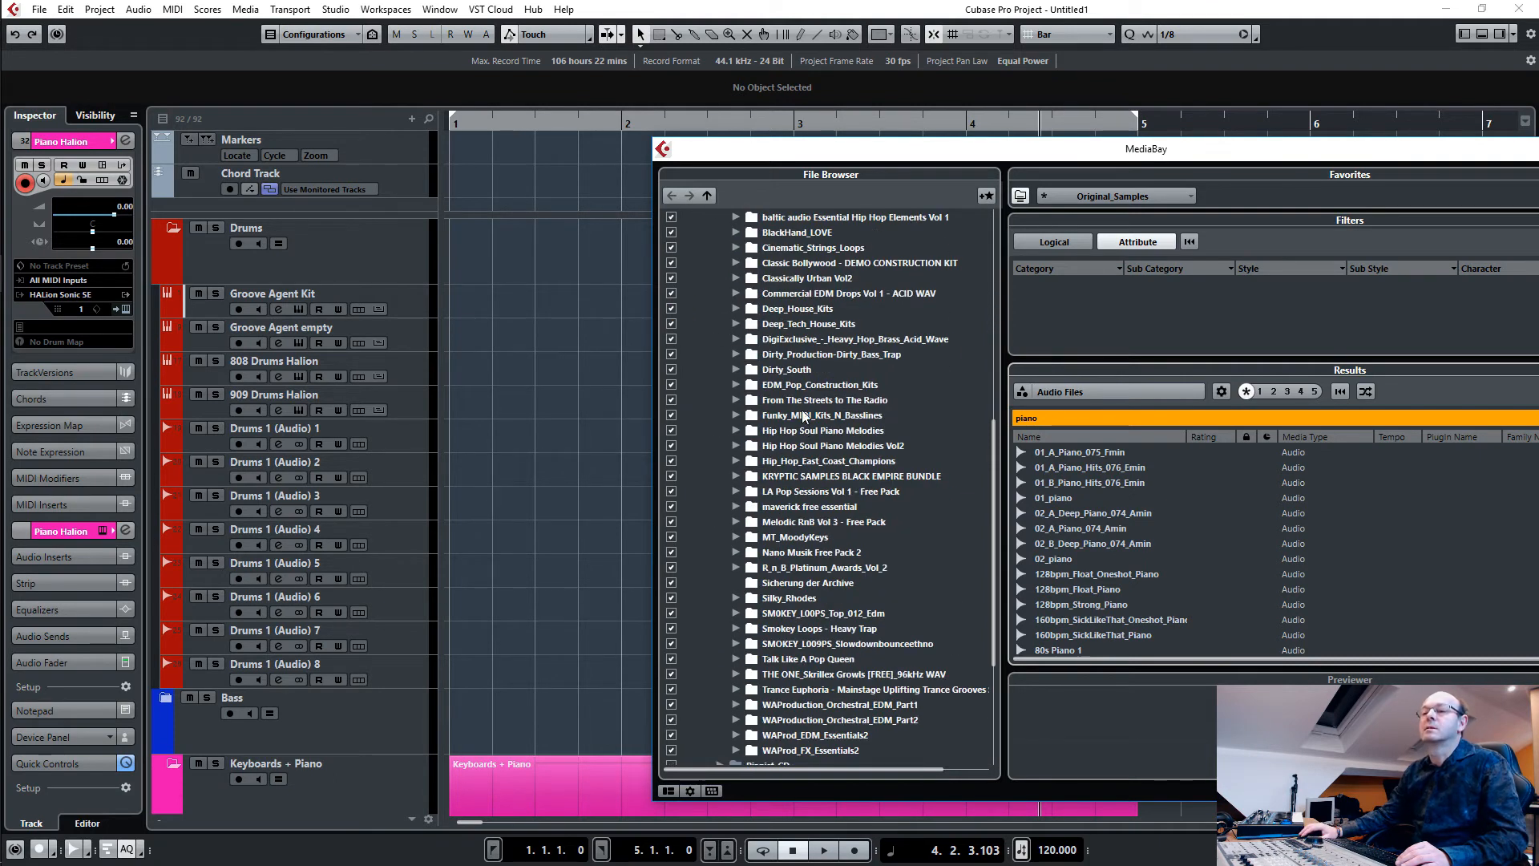
{"action": "mouse_move", "coordinate": [994, 492]}
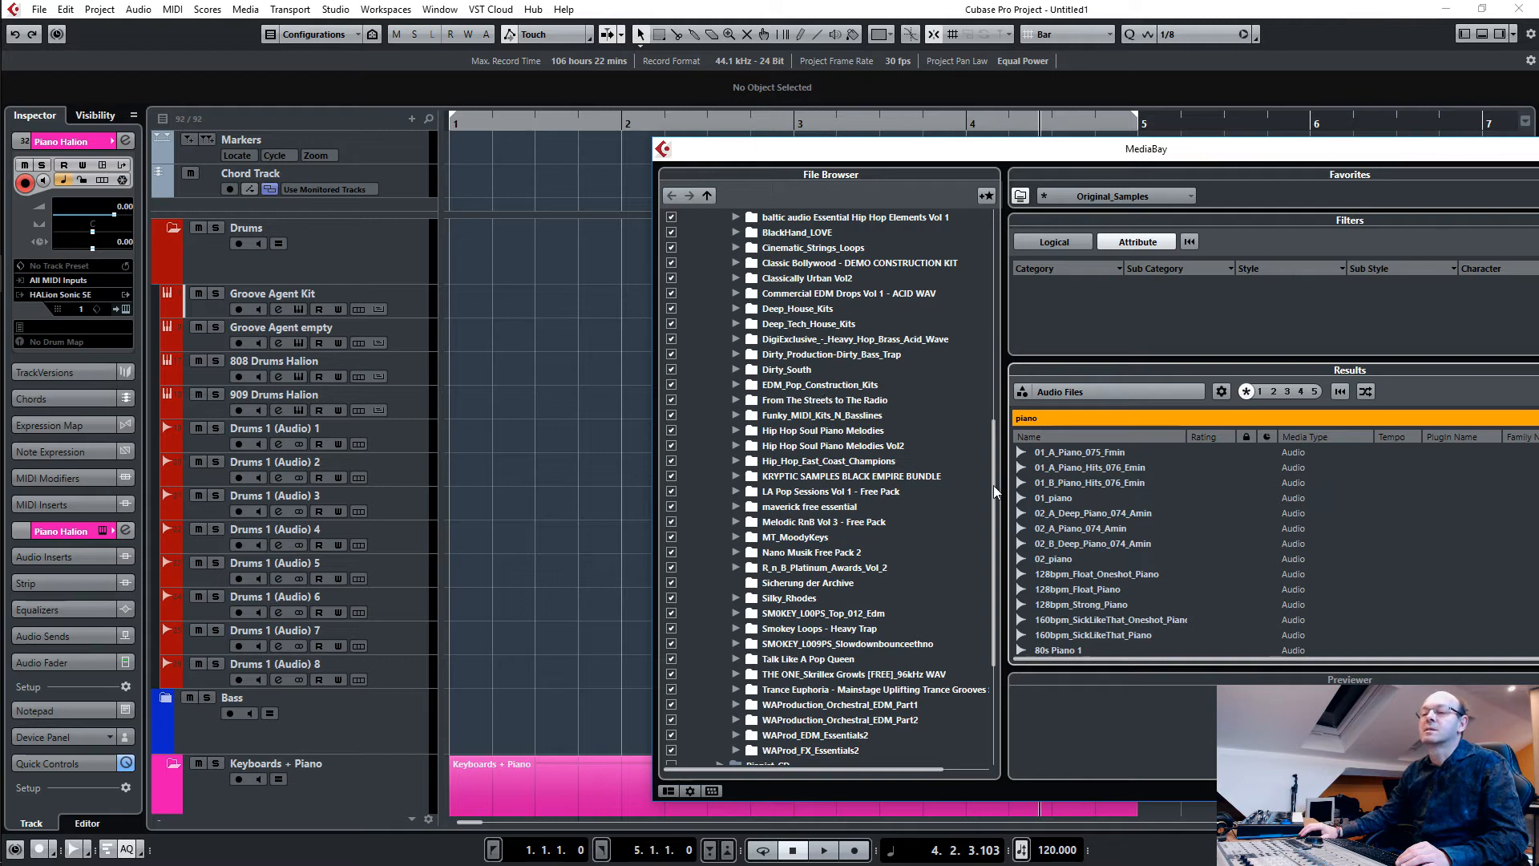
{"action": "scroll", "scroll_direction": "up", "scroll_amount": 3}
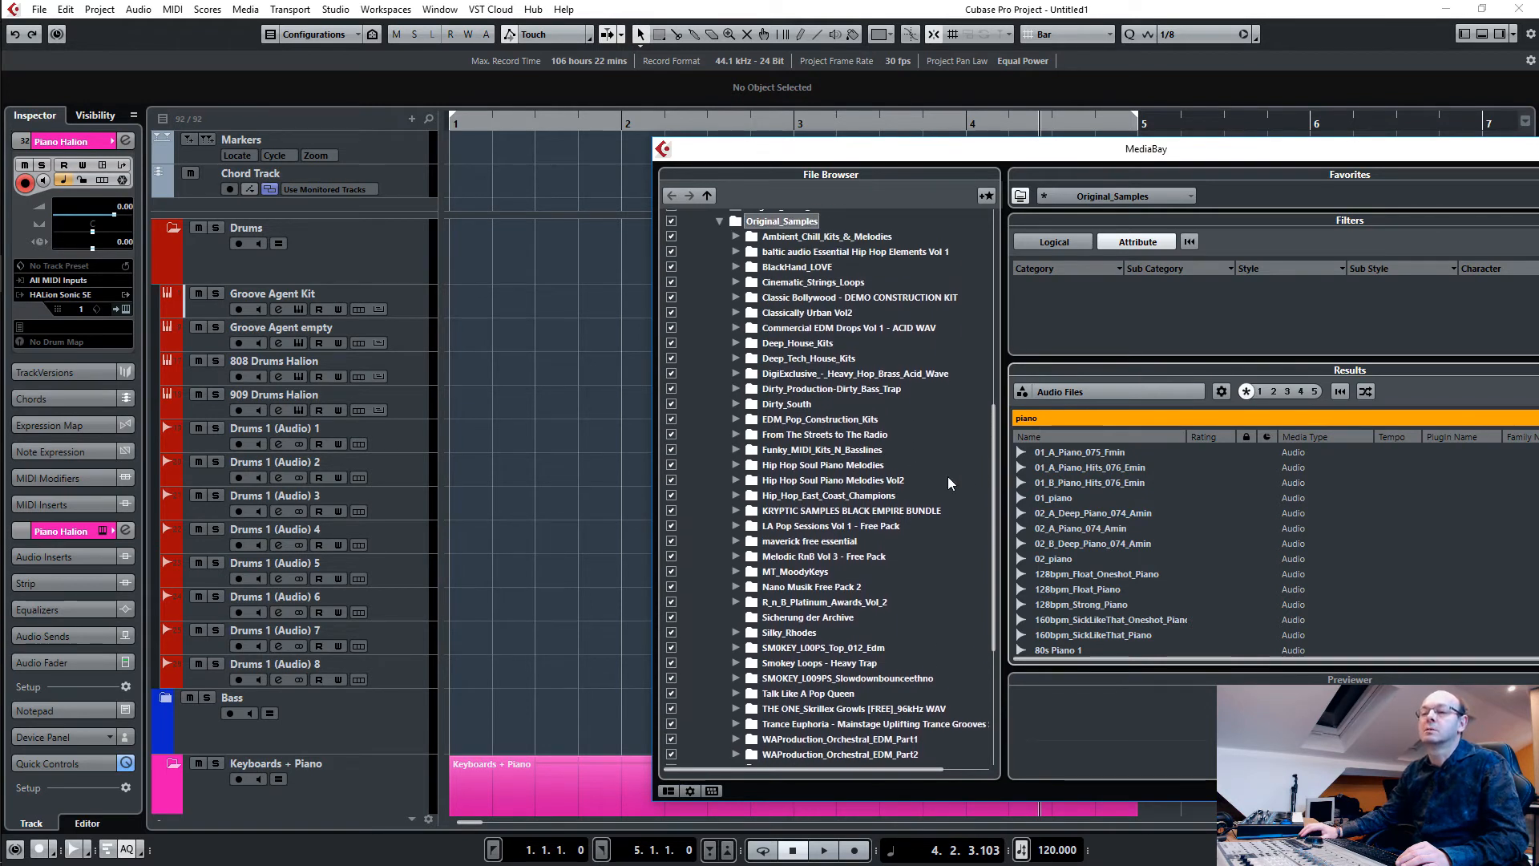
{"action": "mouse_move", "coordinate": [755, 509]}
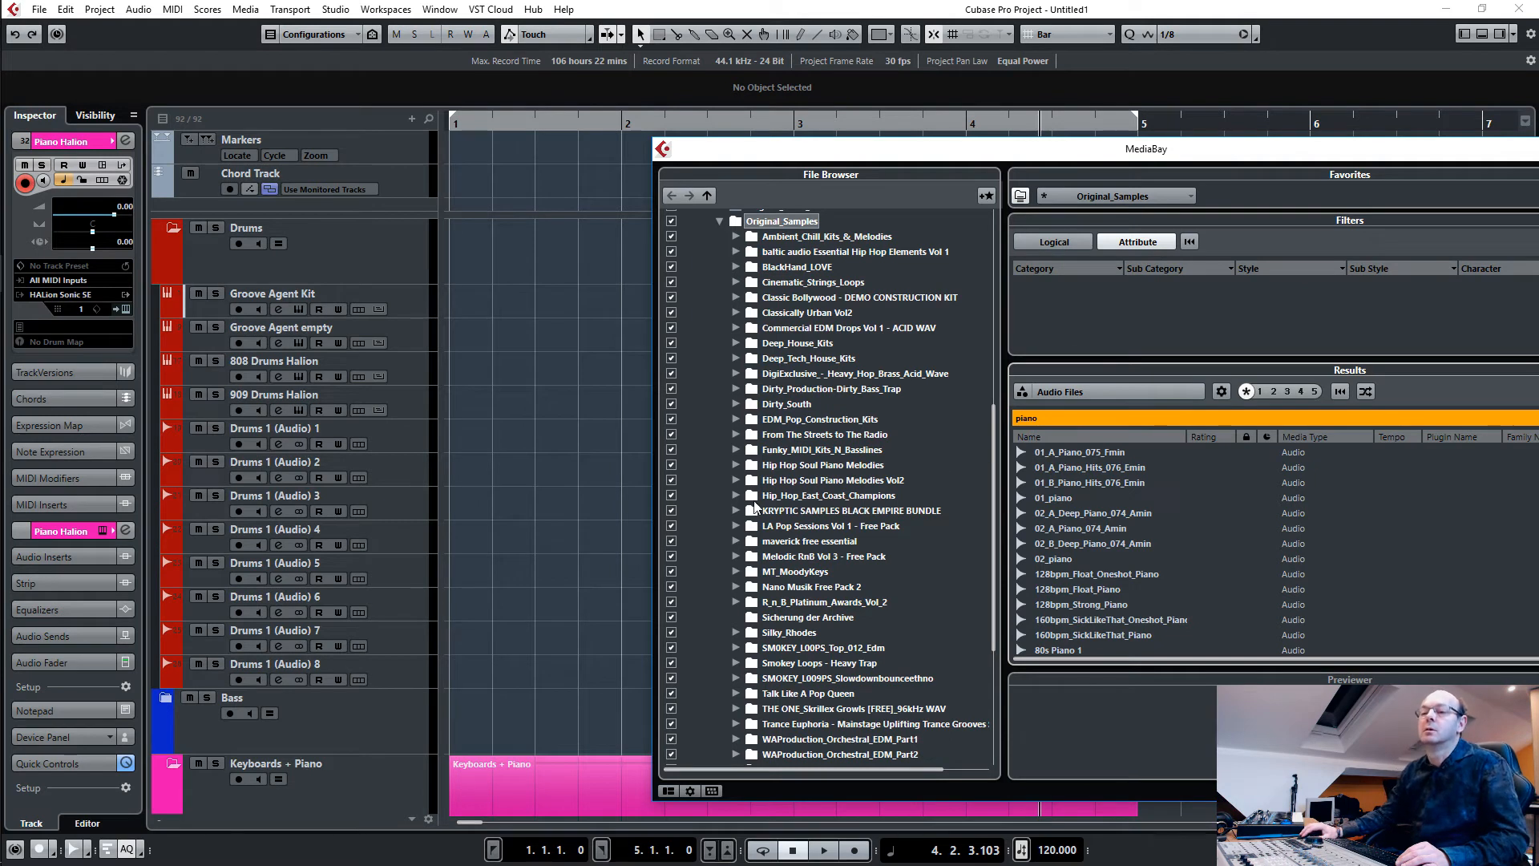
Drill into Hip_Hop_East_Coast_Champions > eastcoast 1 - 89 and list its samples.
{"action": "left_click", "coordinate": [737, 495]}
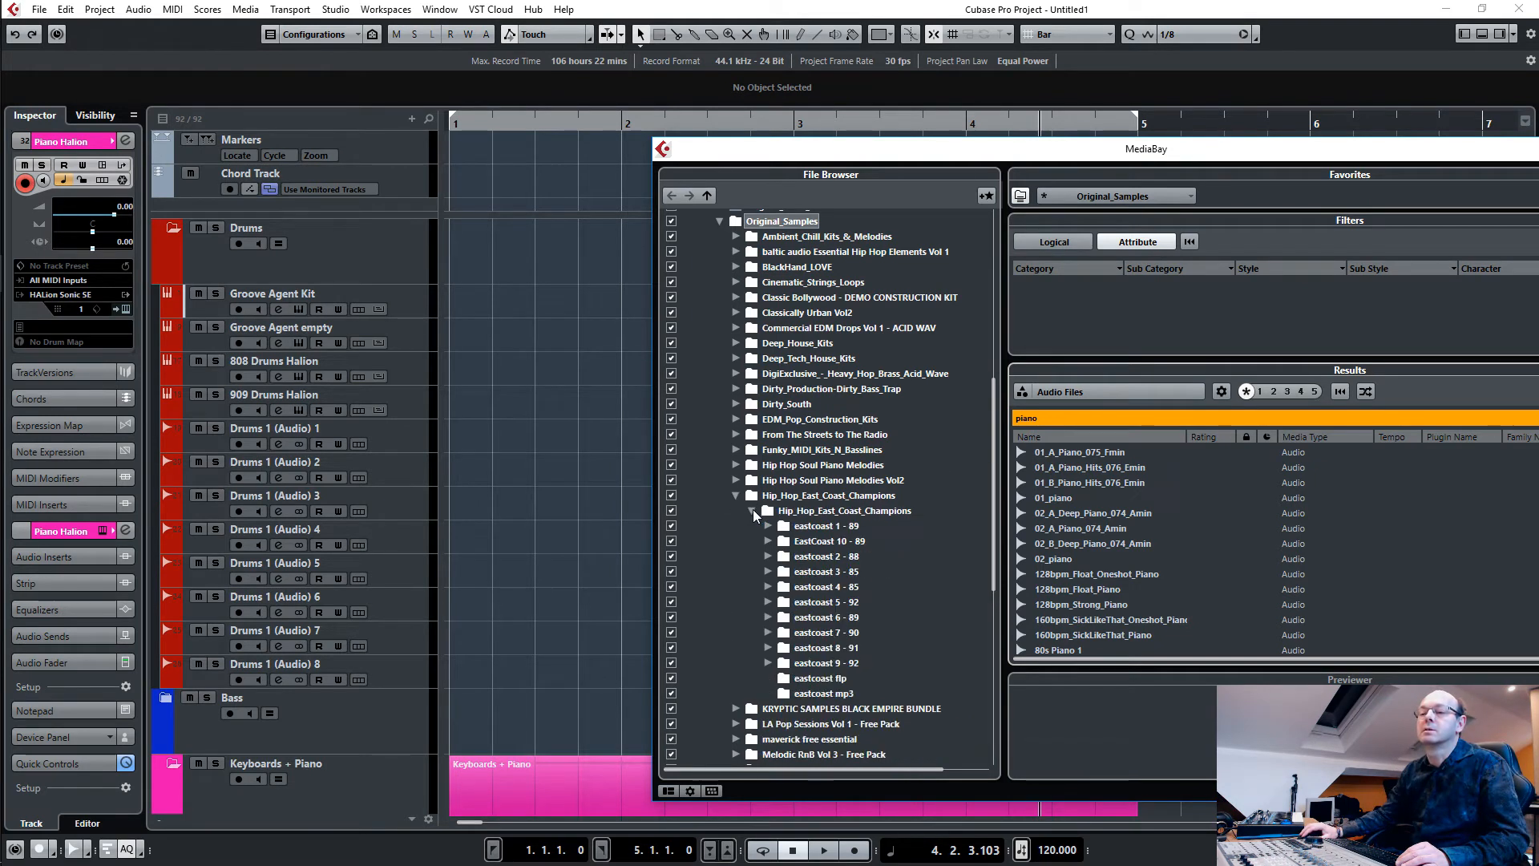
{"action": "left_click", "coordinate": [768, 526]}
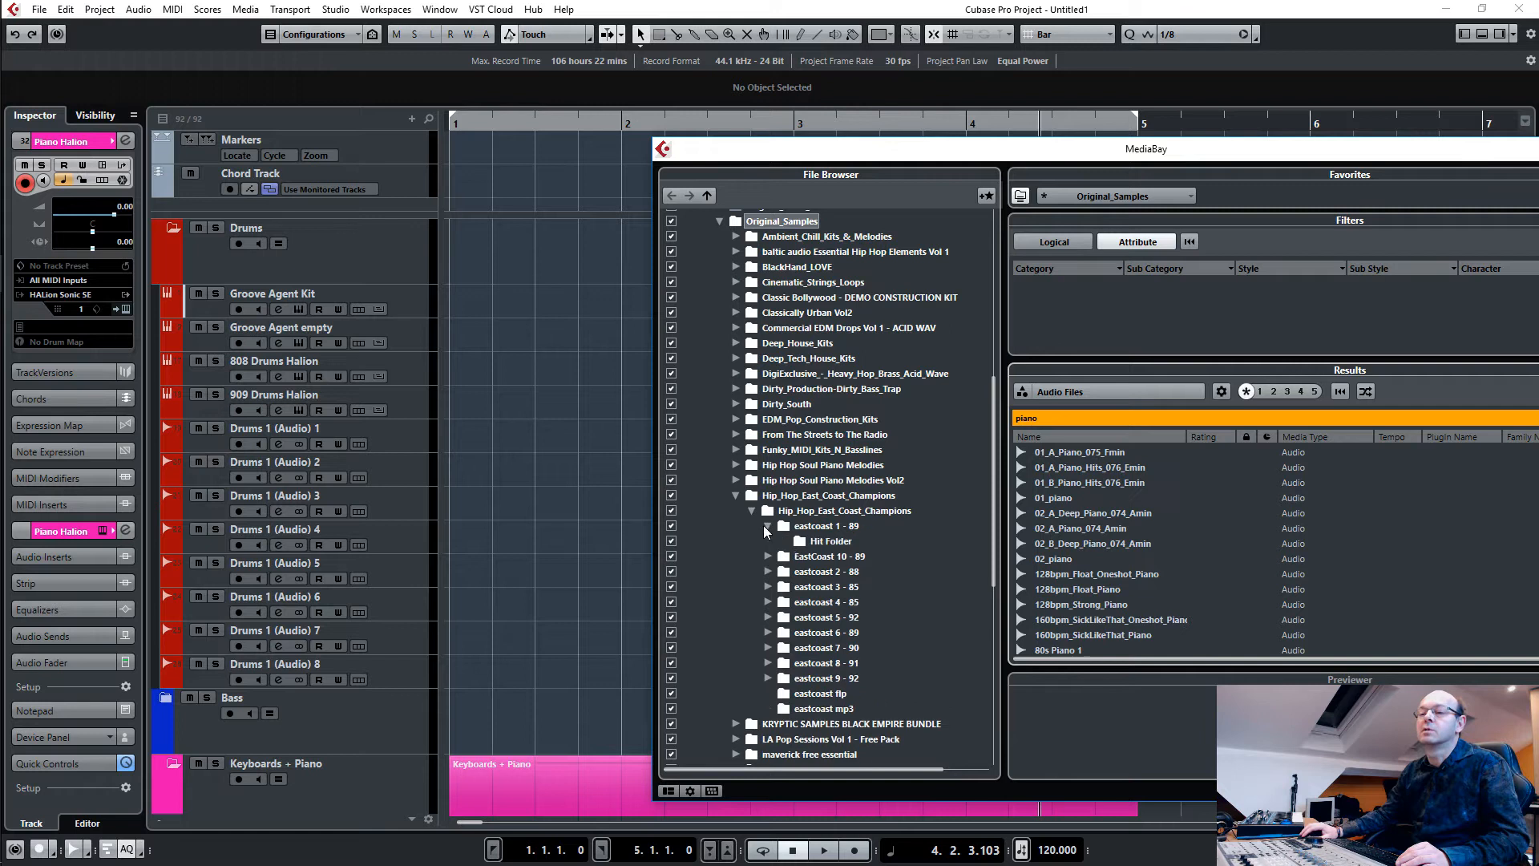
{"action": "mouse_move", "coordinate": [844, 538]}
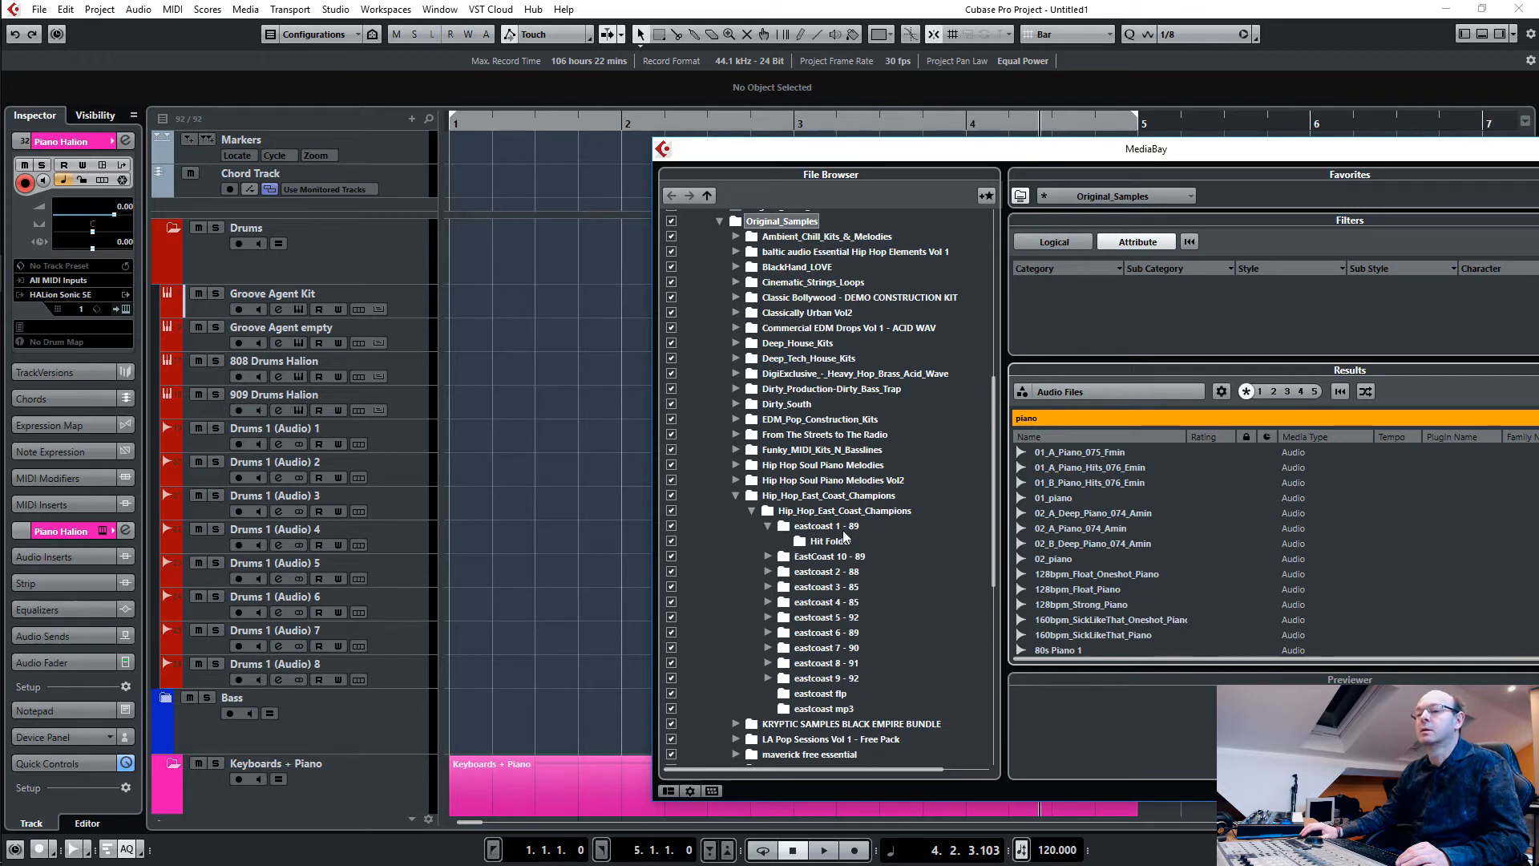
{"action": "left_click", "coordinate": [826, 526]}
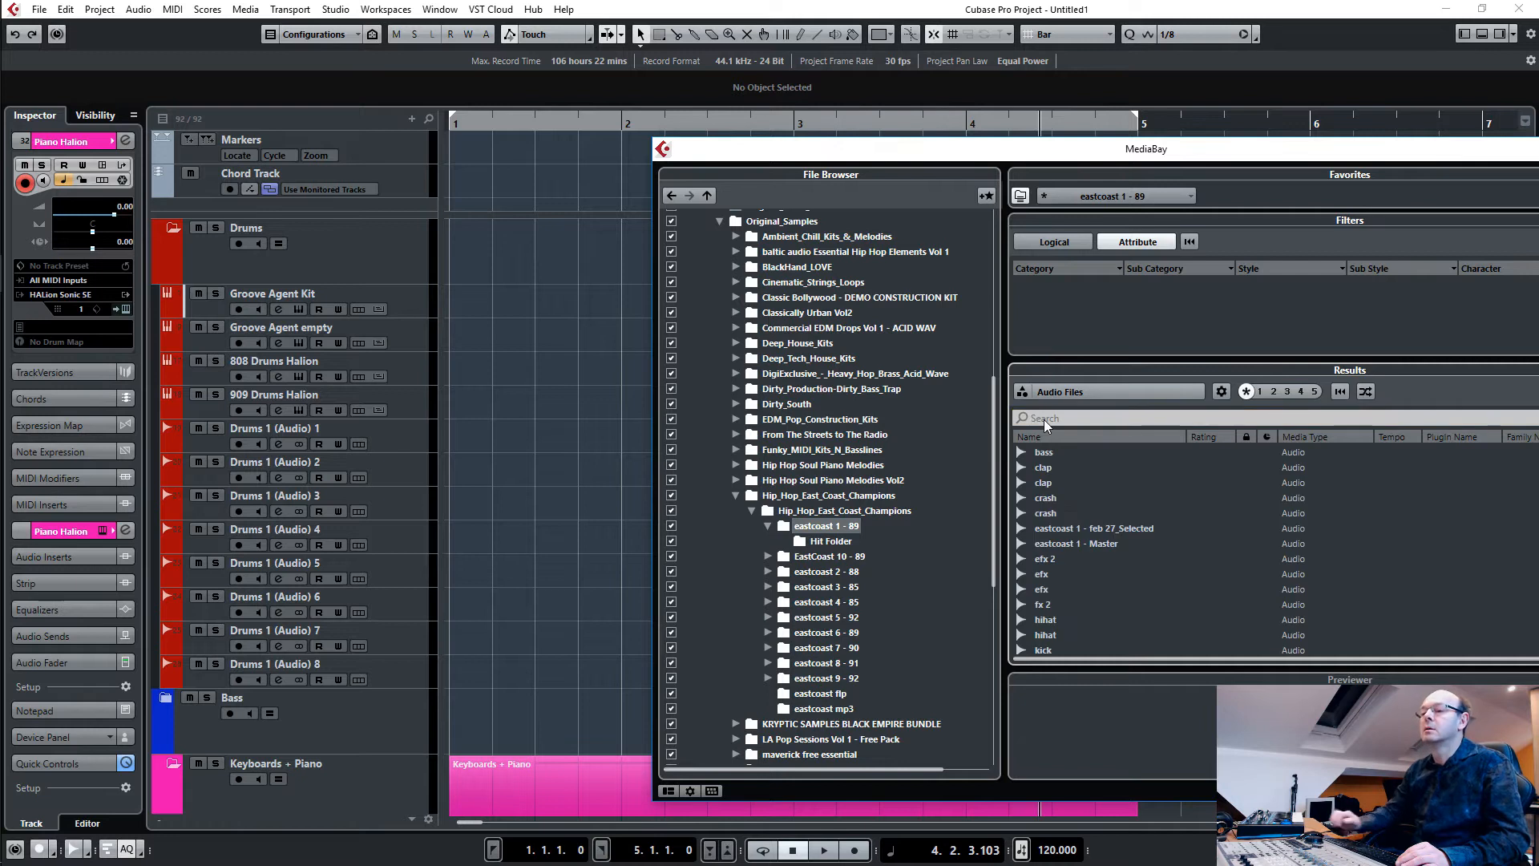
Audition the two clap samples, the hihat and further eastcoast drum samples.
{"action": "left_click", "coordinate": [1045, 467]}
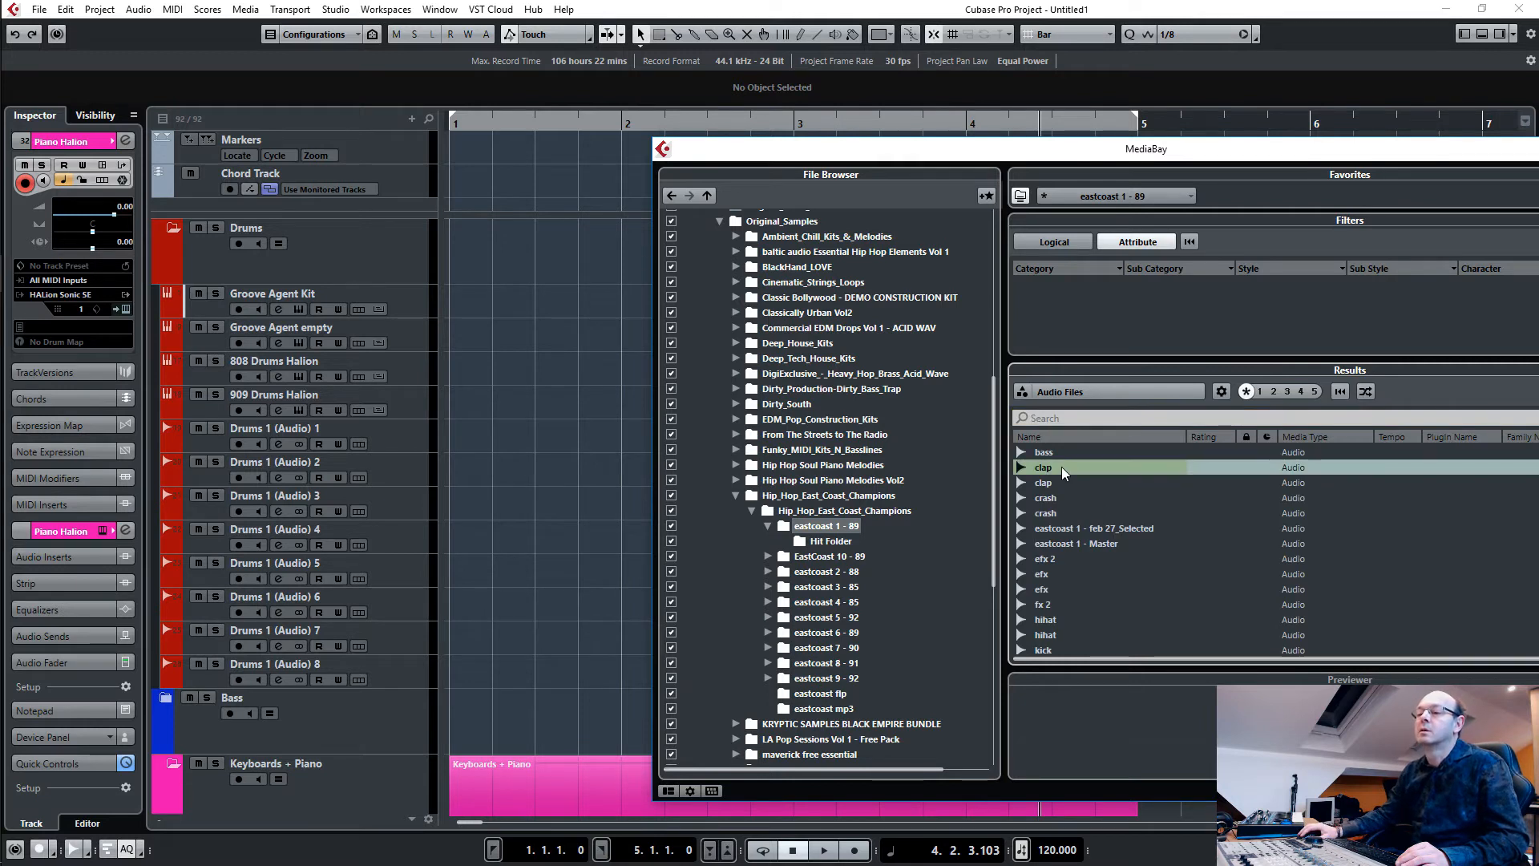
{"action": "left_click", "coordinate": [1045, 483]}
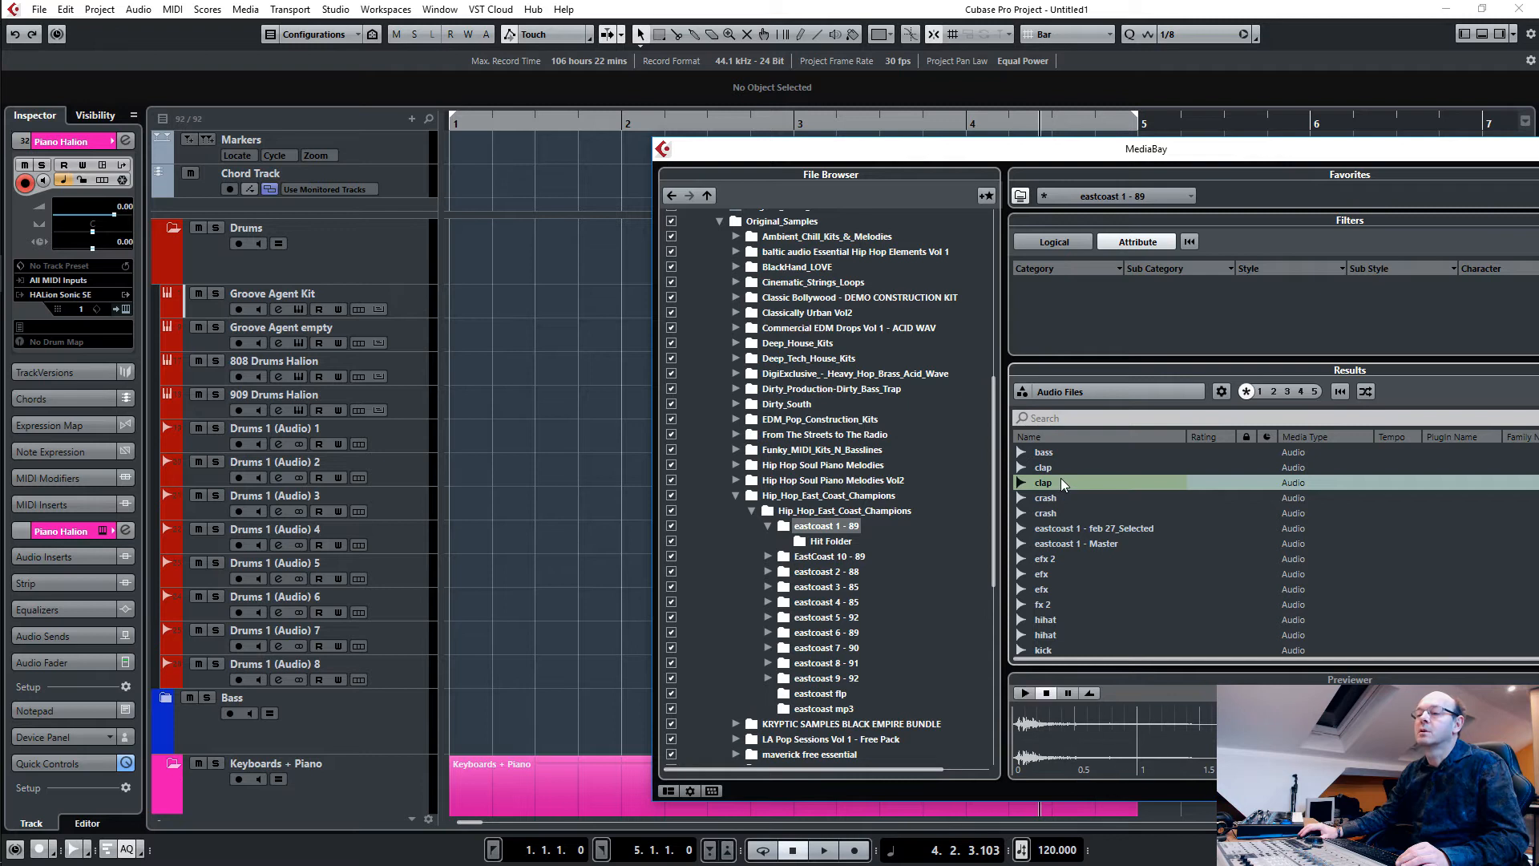
{"action": "left_click", "coordinate": [1044, 467]}
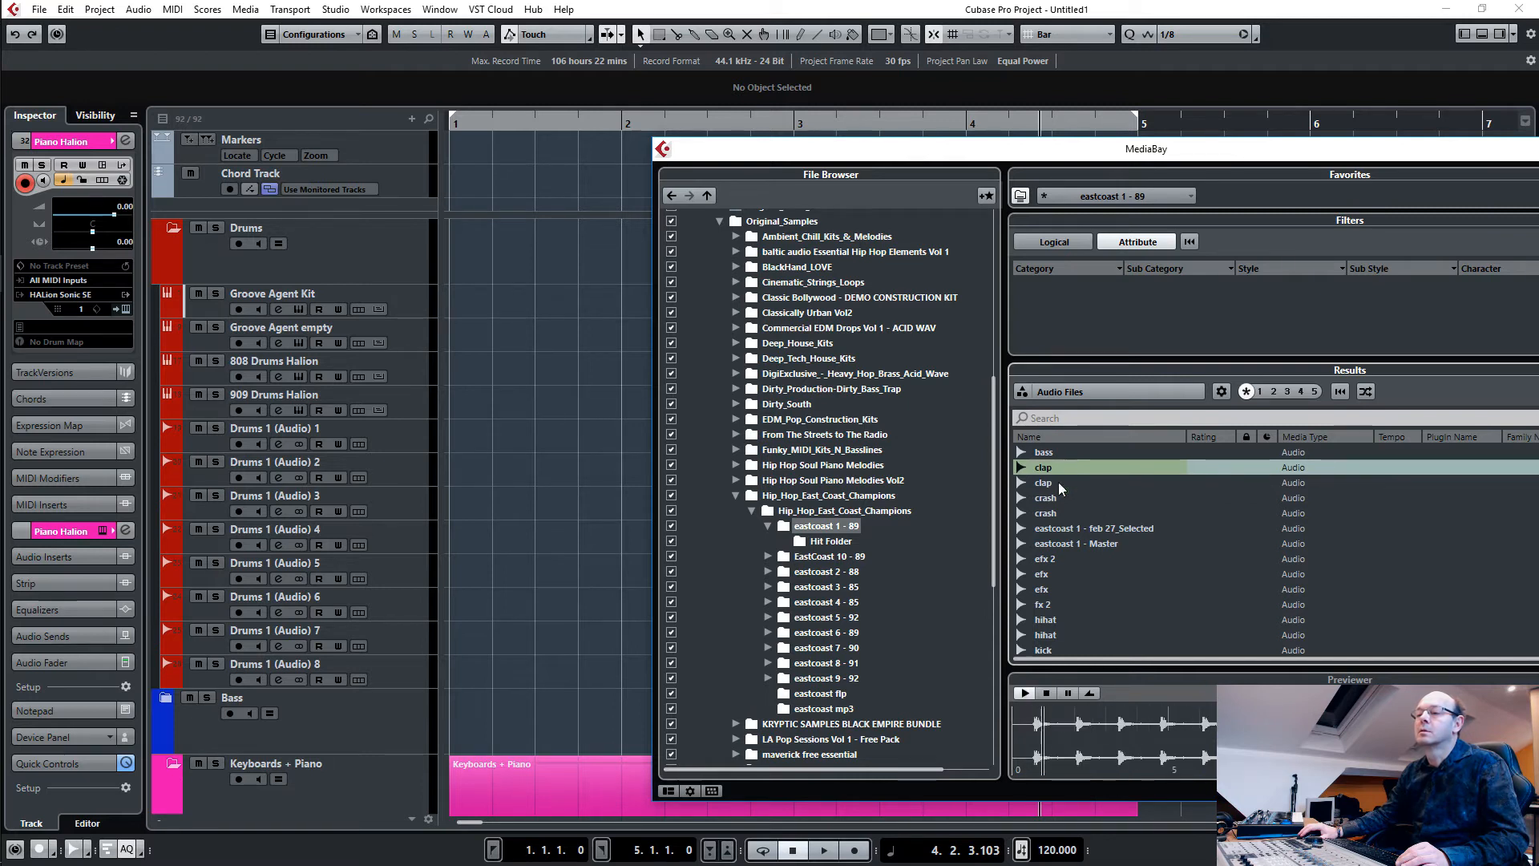
{"action": "scroll", "scroll_direction": "down", "scroll_amount": 3}
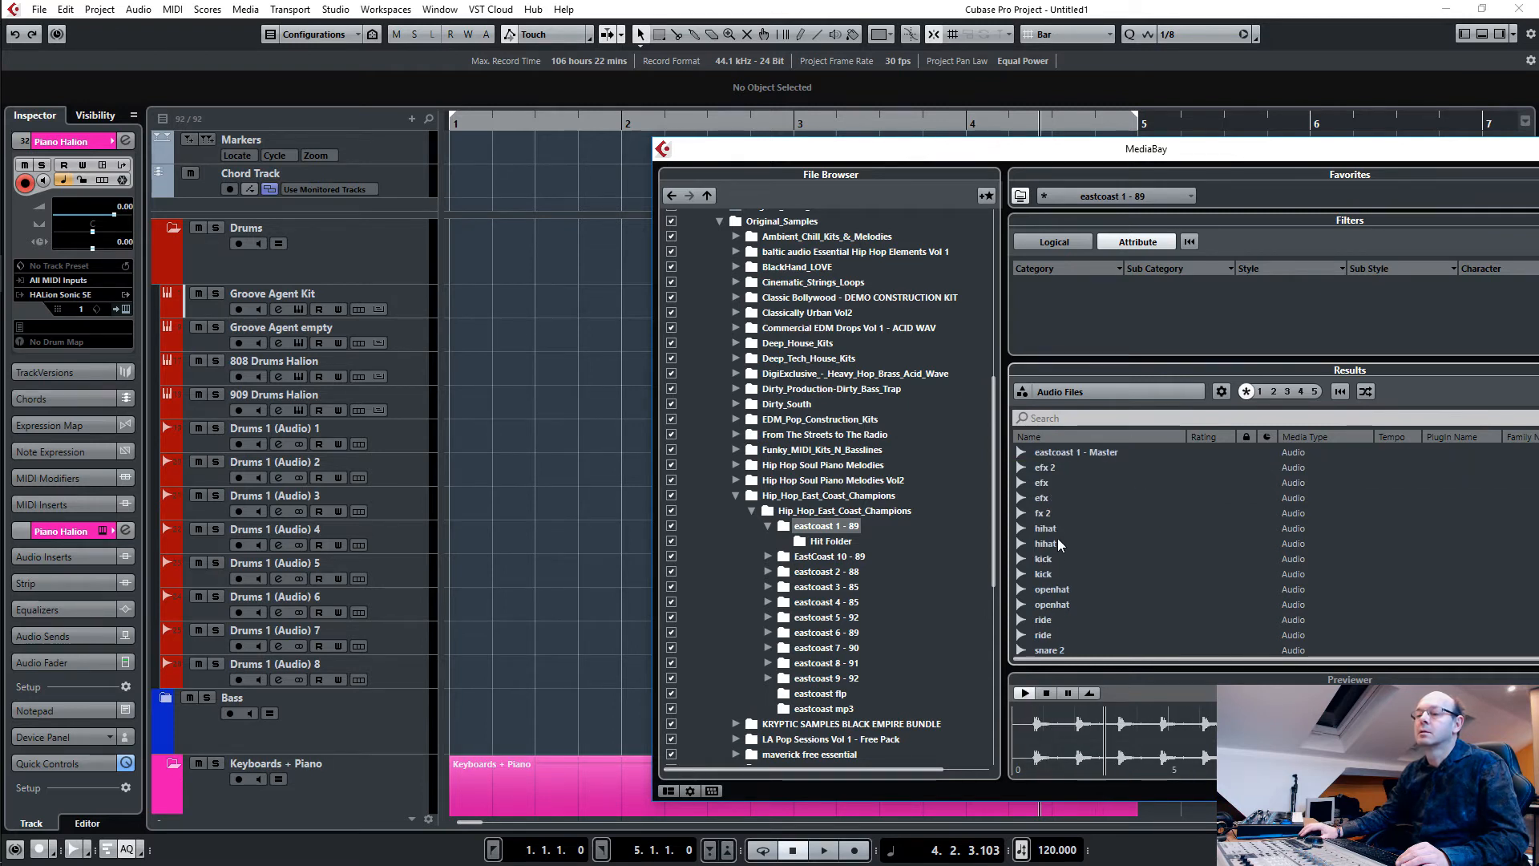
{"action": "left_click", "coordinate": [1046, 527]}
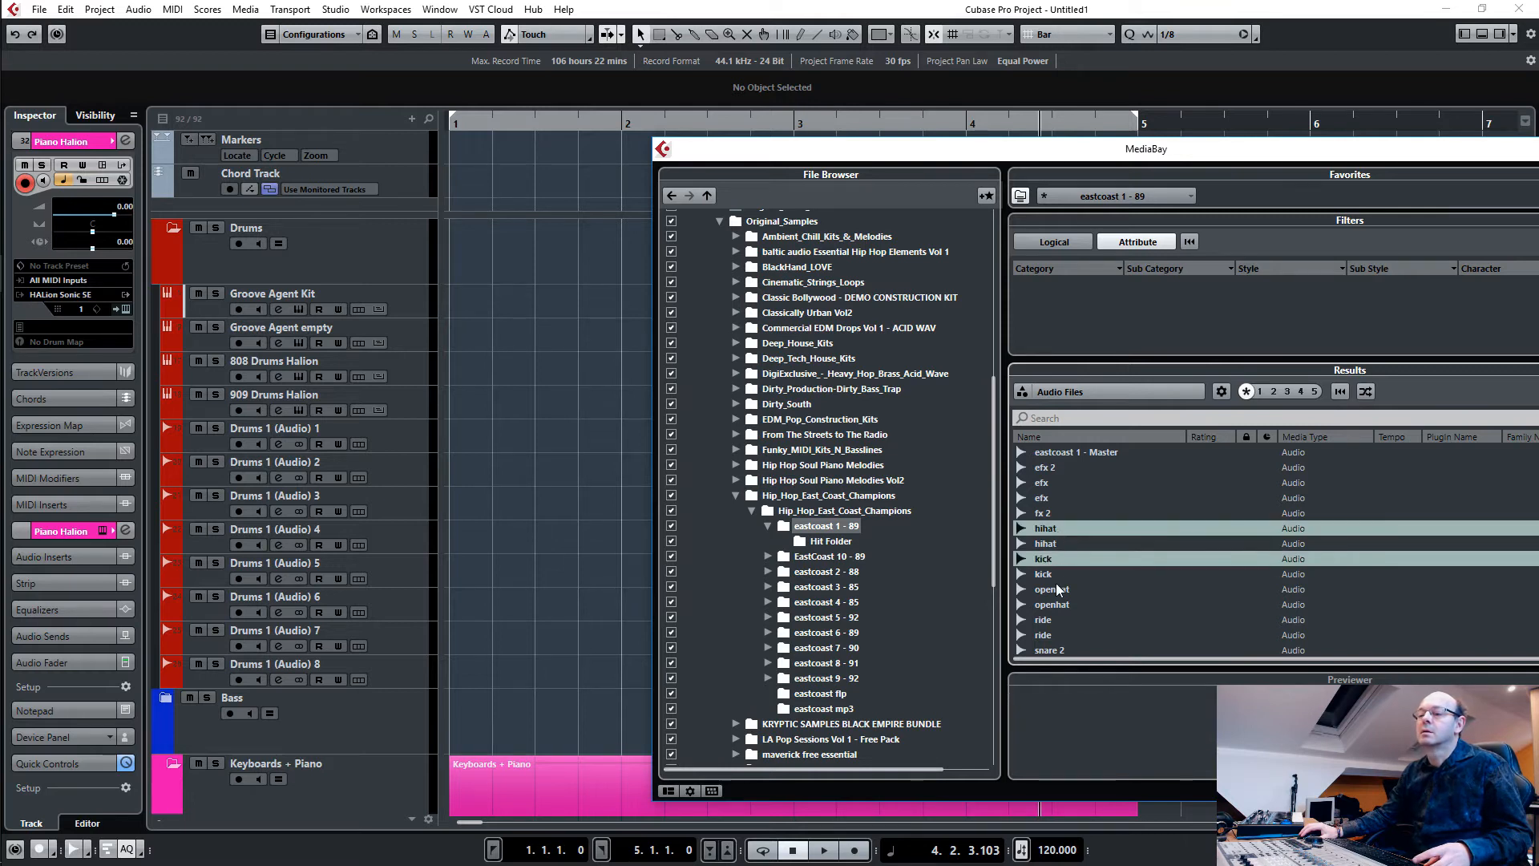
{"action": "scroll", "scroll_direction": "down", "scroll_amount": 3}
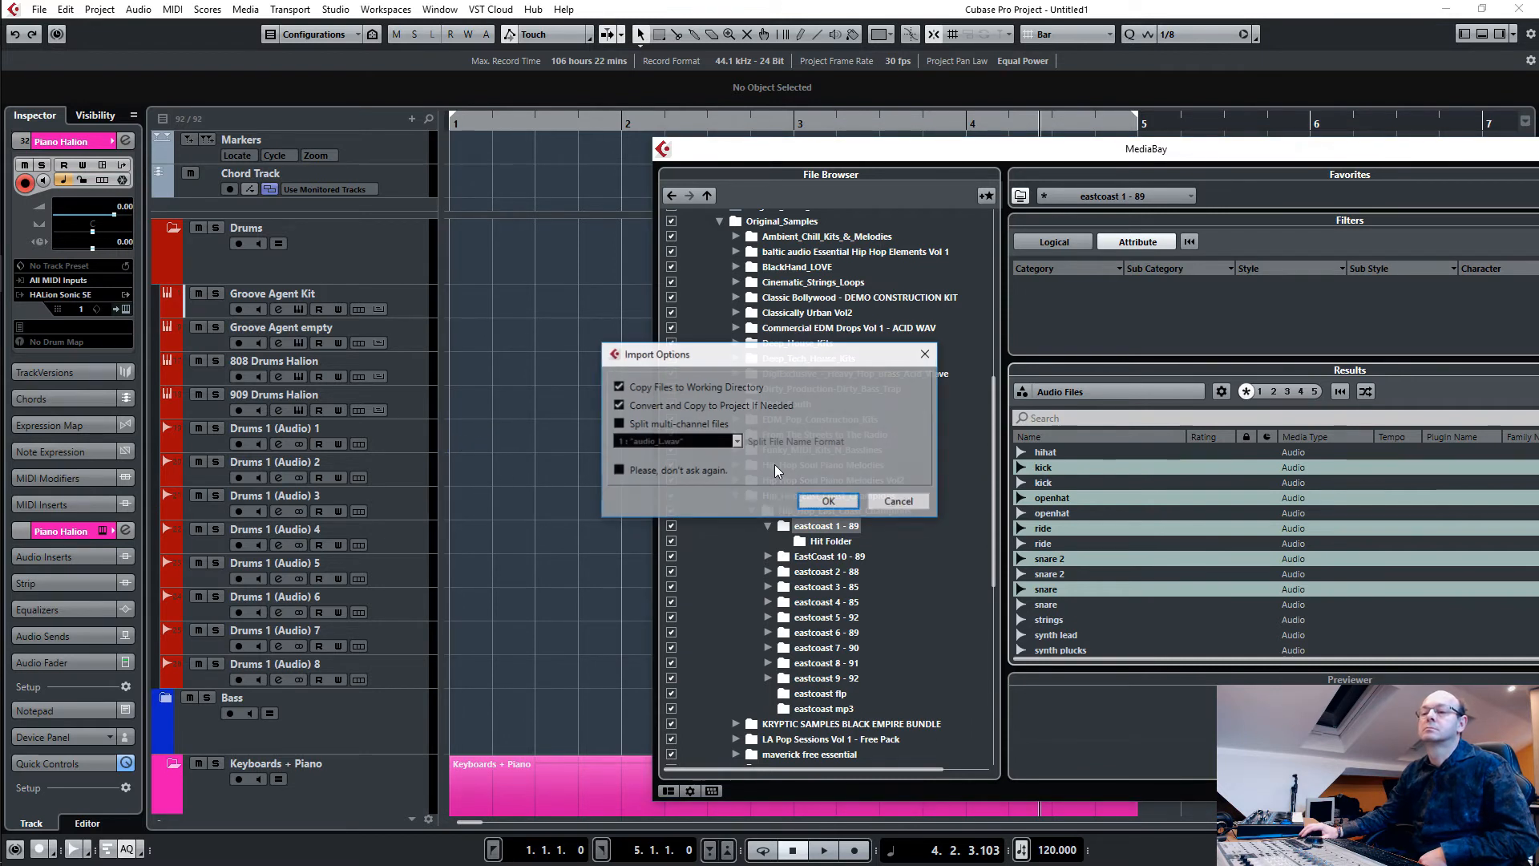
Confirm the Import Options so the seven drum samples are copied onto Drums audio tracks.
{"action": "left_click", "coordinate": [828, 501]}
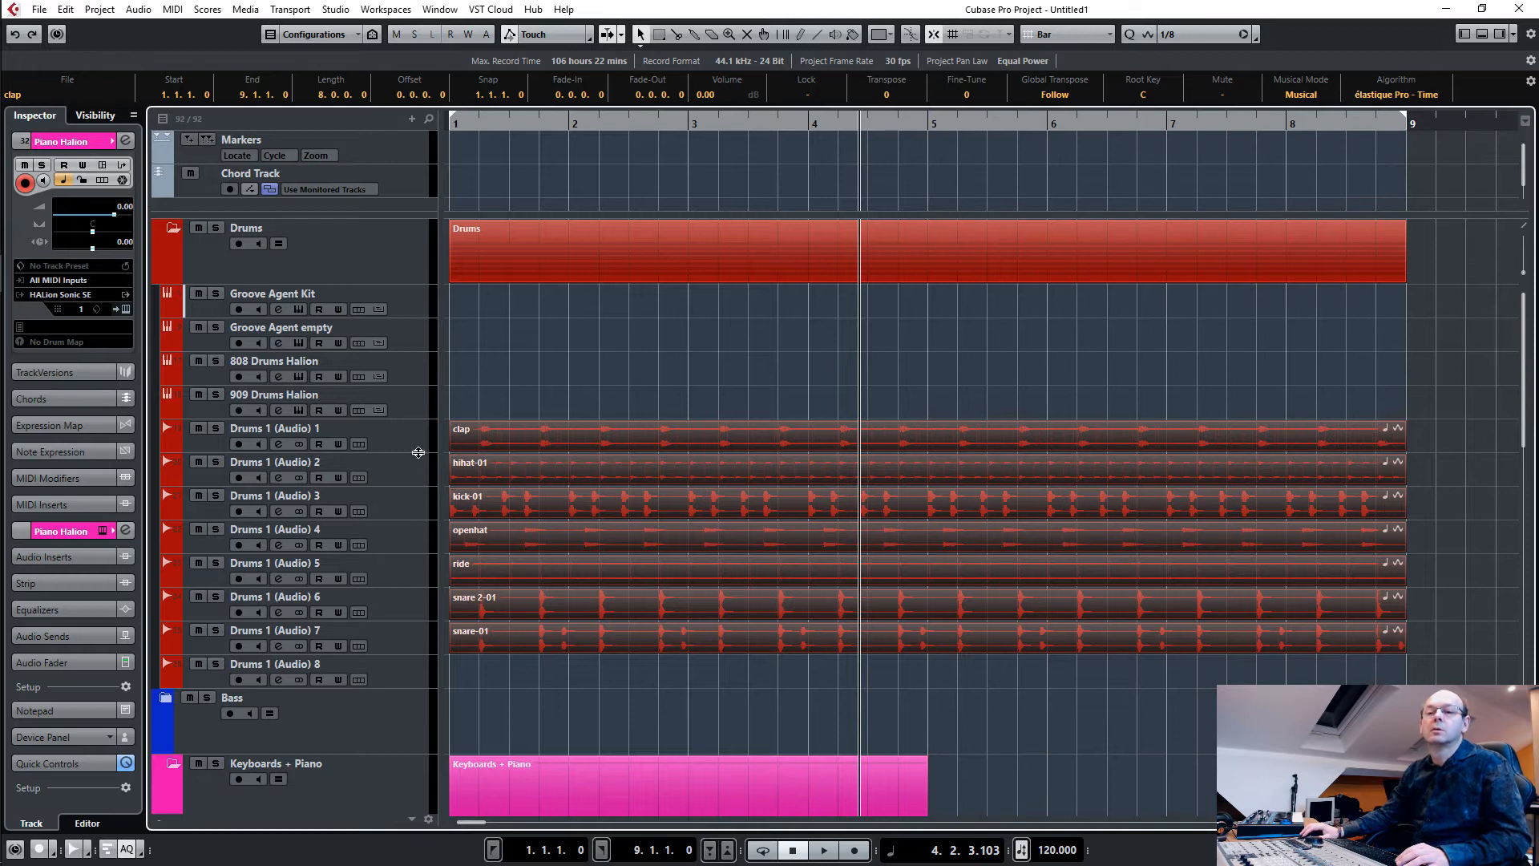
{"action": "mouse_move", "coordinate": [414, 547]}
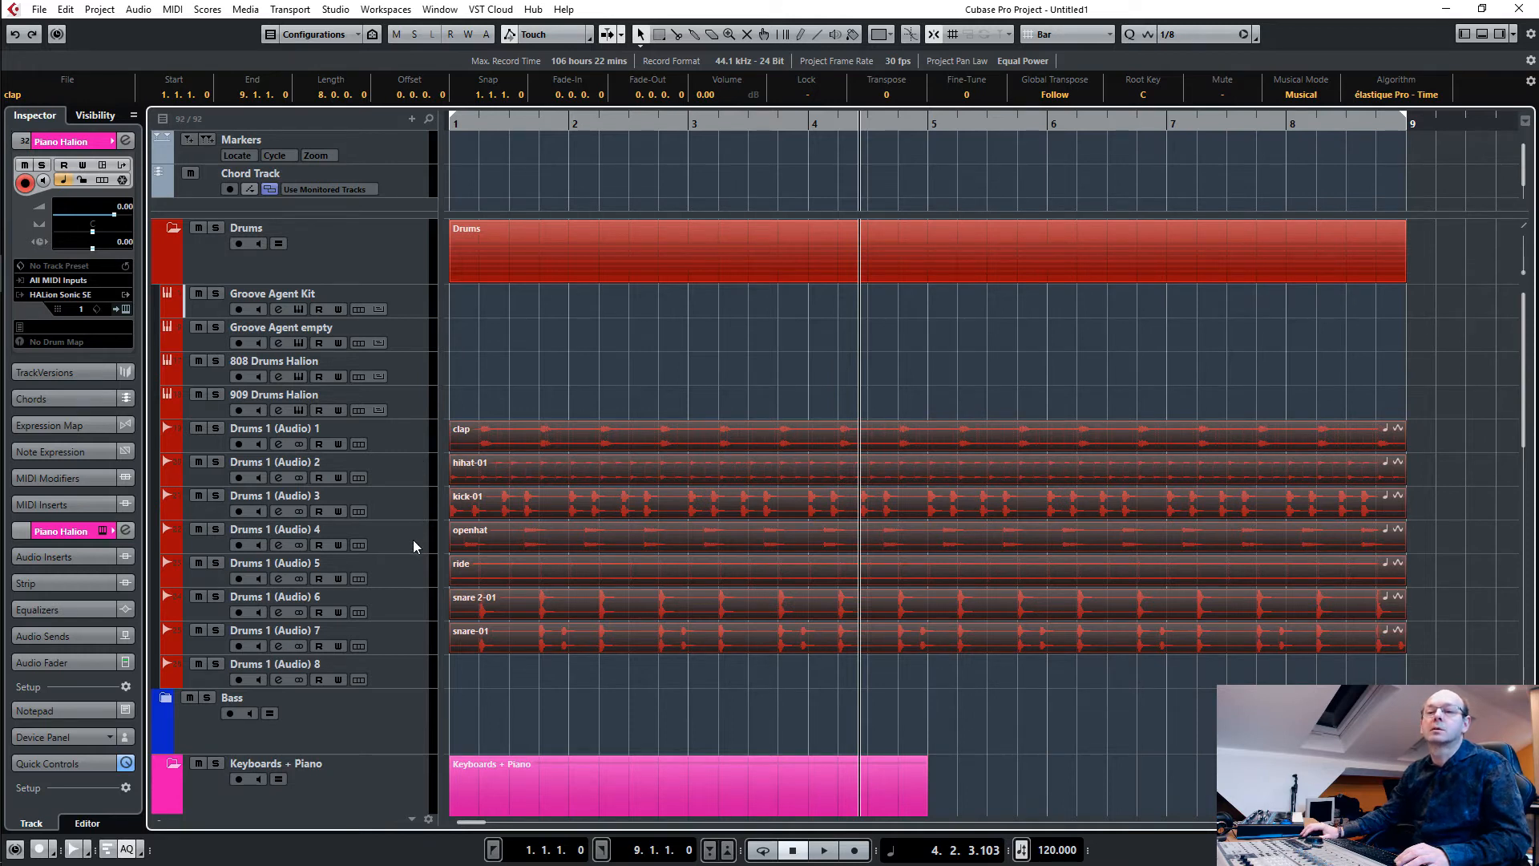
{"action": "mouse_move", "coordinate": [410, 638]}
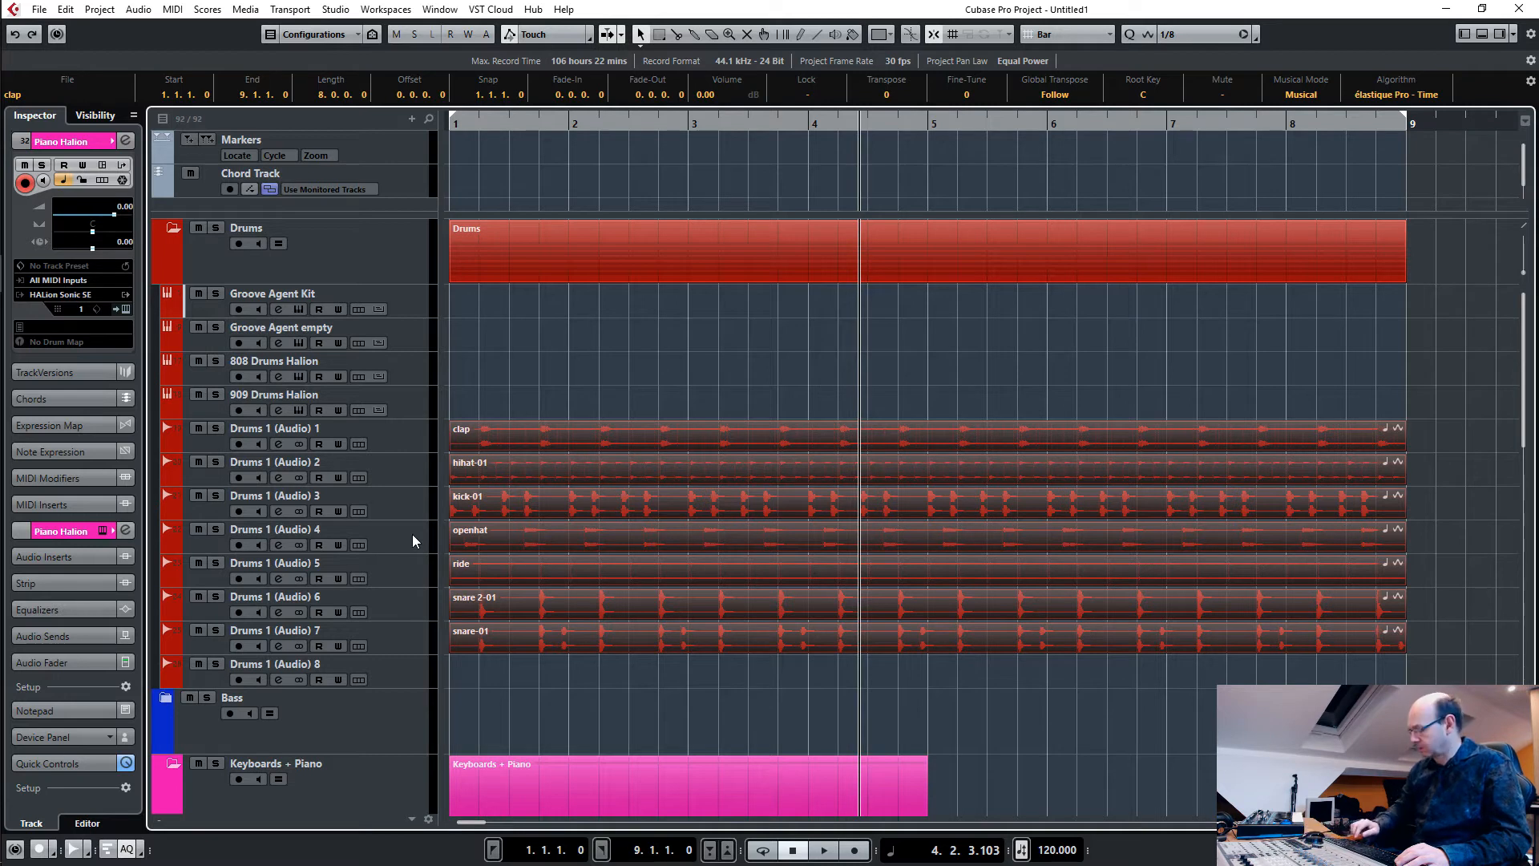
Play the drum groove, then lower the Transport tempo from 120 to 89 BPM.
{"action": "left_click", "coordinate": [822, 850]}
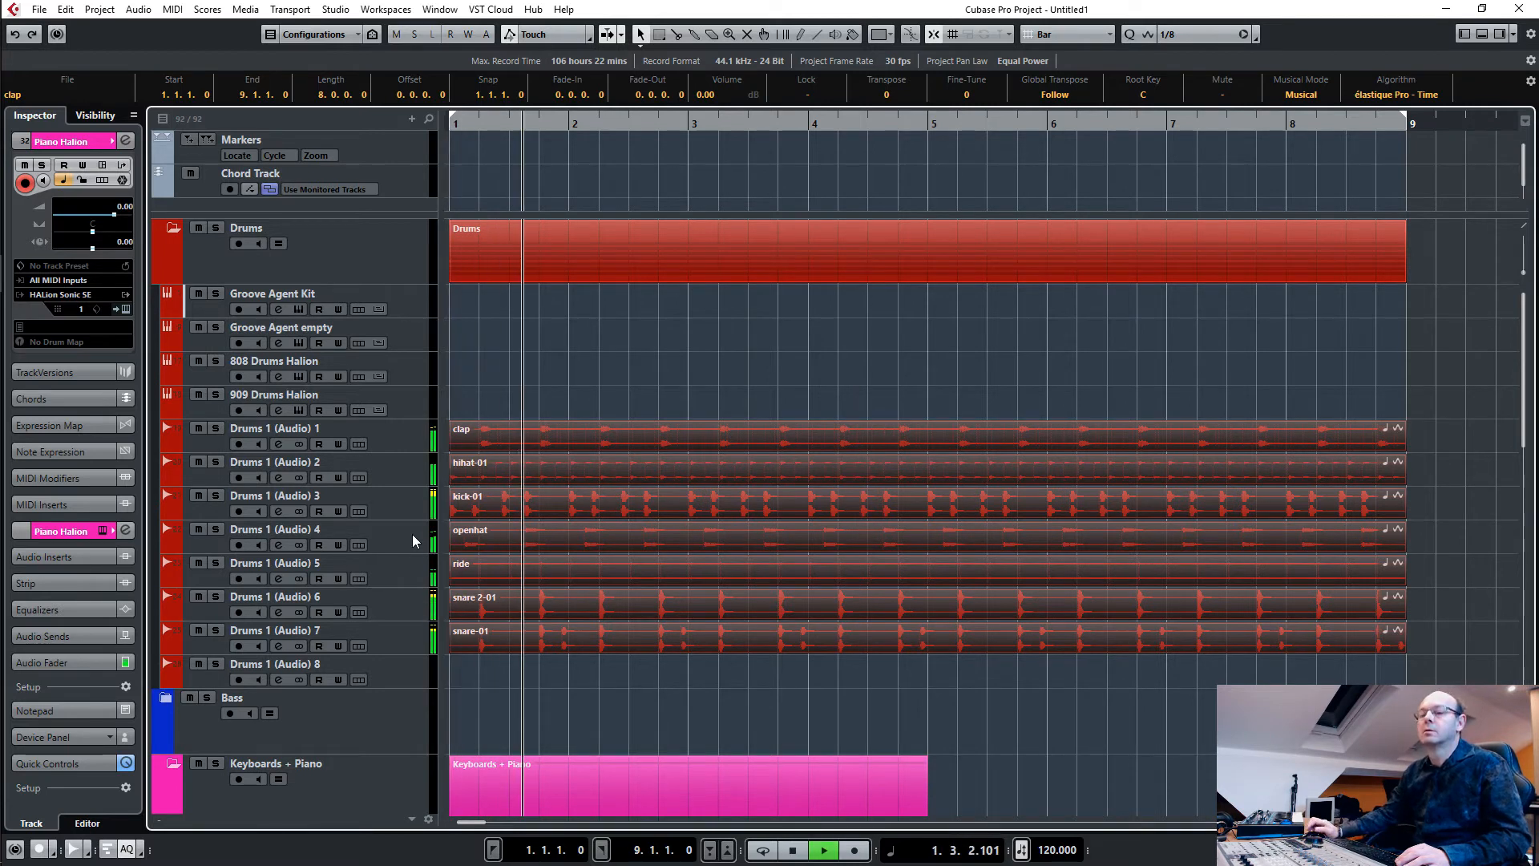
{"action": "left_click", "coordinate": [823, 850]}
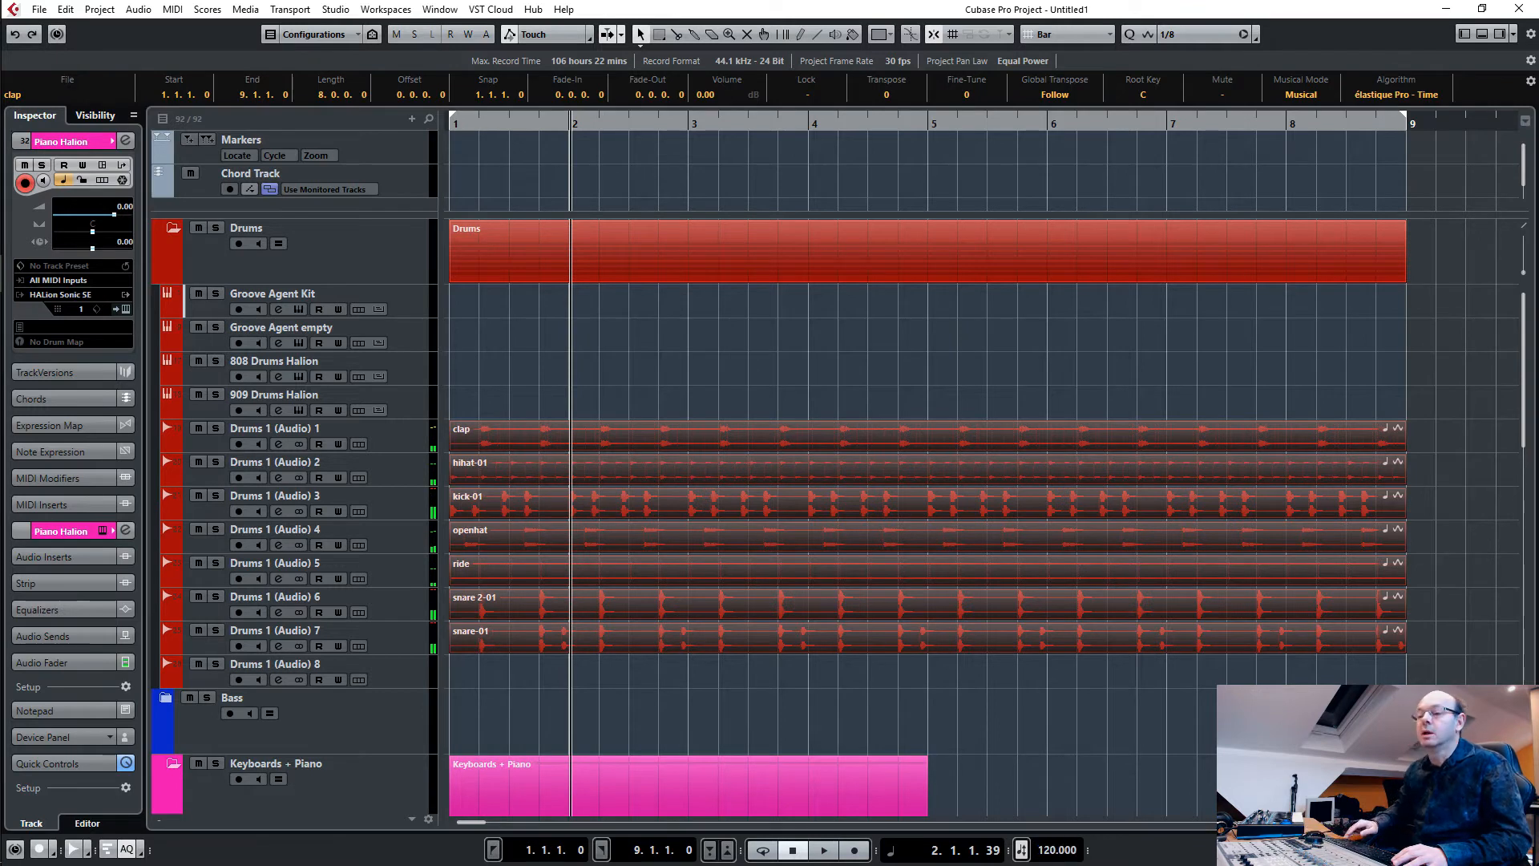
{"action": "left_click", "coordinate": [823, 849]}
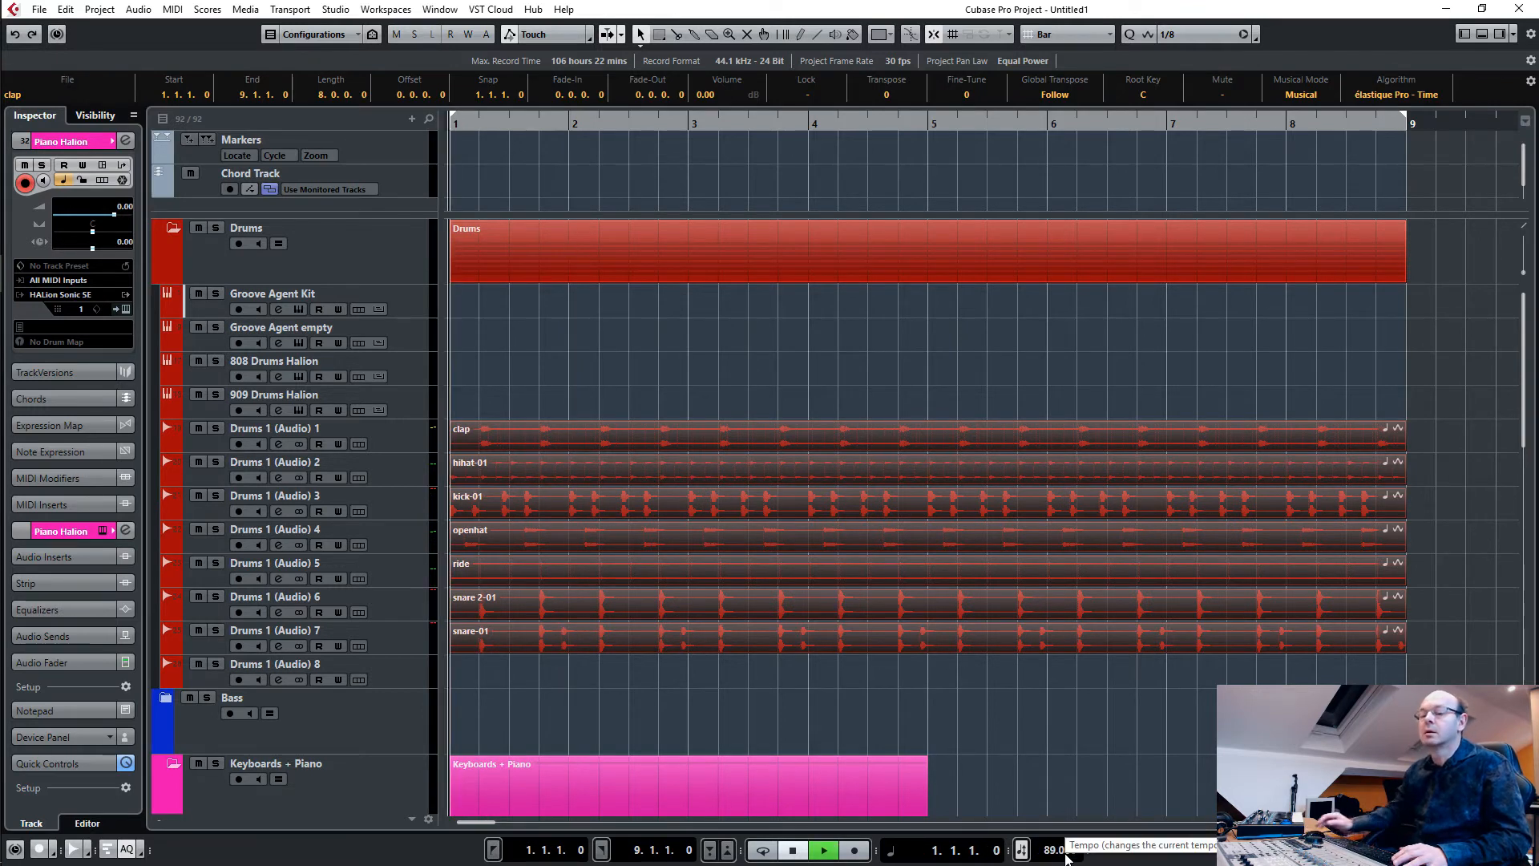
{"action": "scroll", "scroll_direction": "down", "scroll_amount": 3}
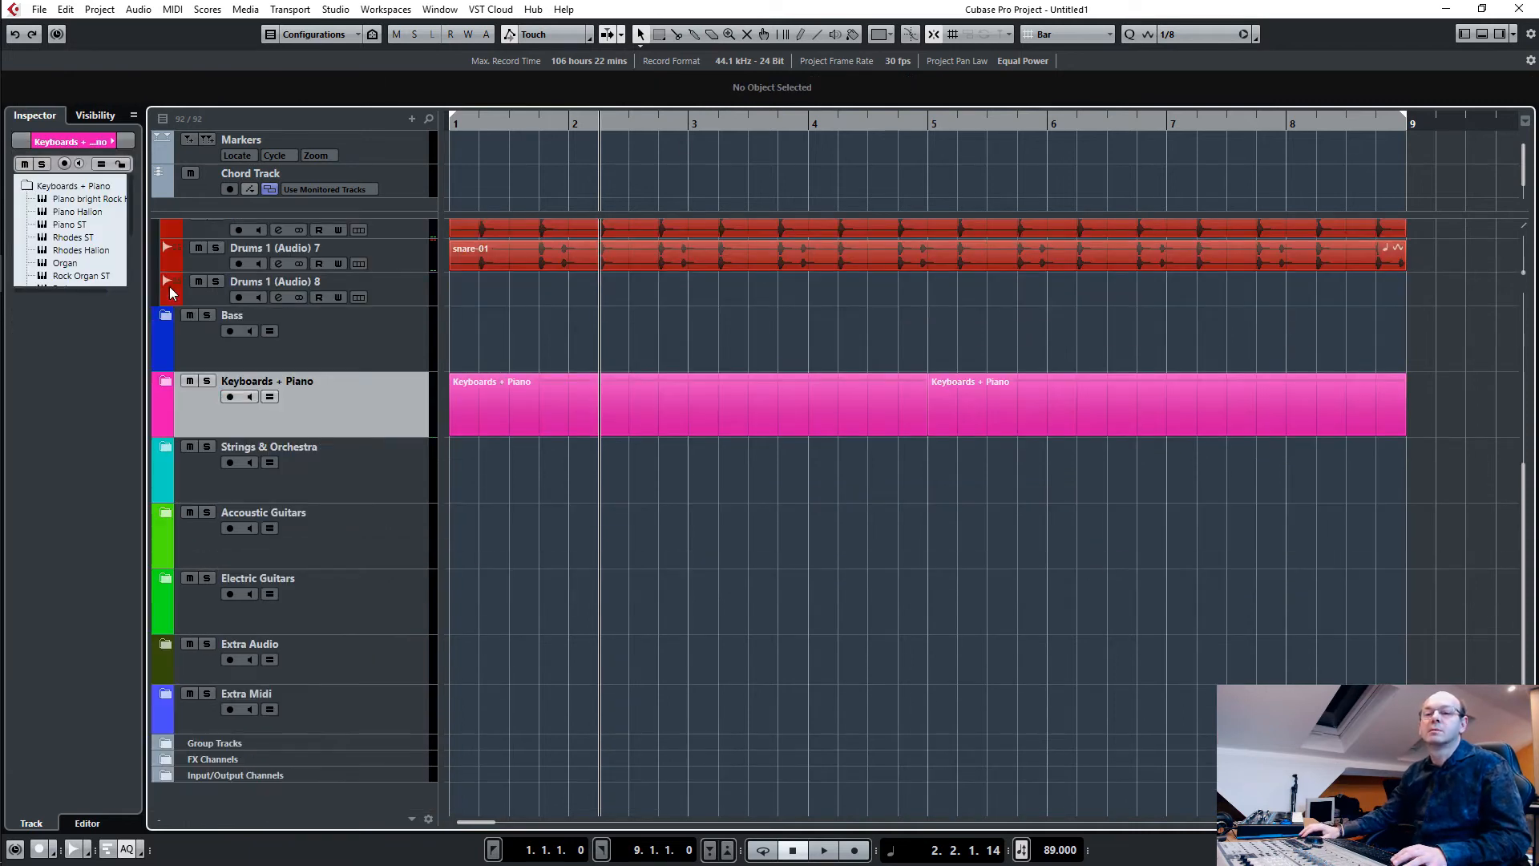
Scroll the track list down to the Strings & Orchestra instrument folder.
{"action": "left_click", "coordinate": [165, 447]}
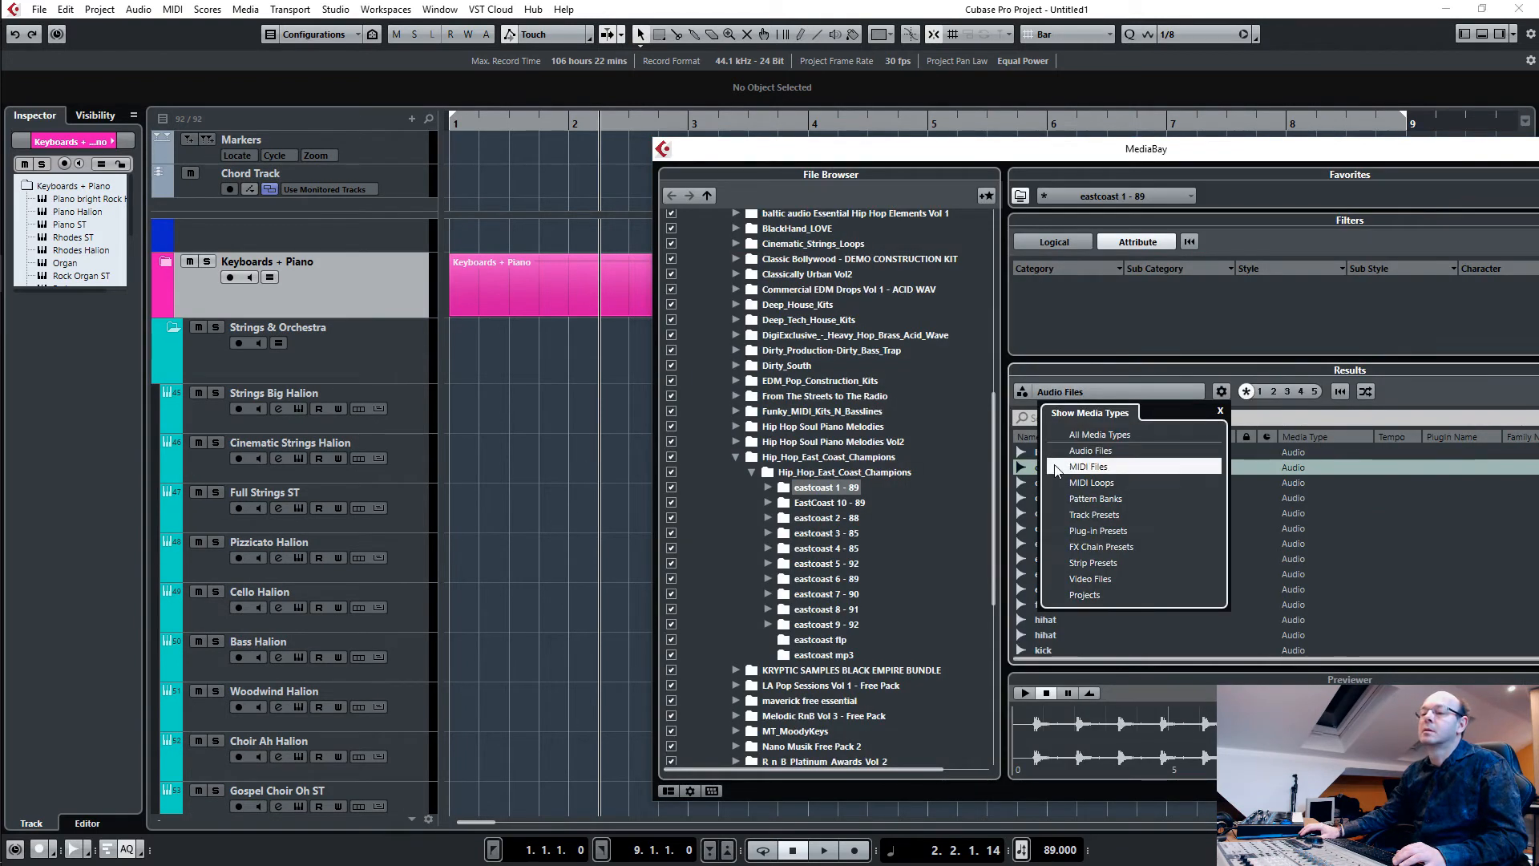
Search MediaBay MIDI files for 'strings' and preview Low Brass And Strings and Main Strings.
{"action": "left_click", "coordinate": [1087, 467]}
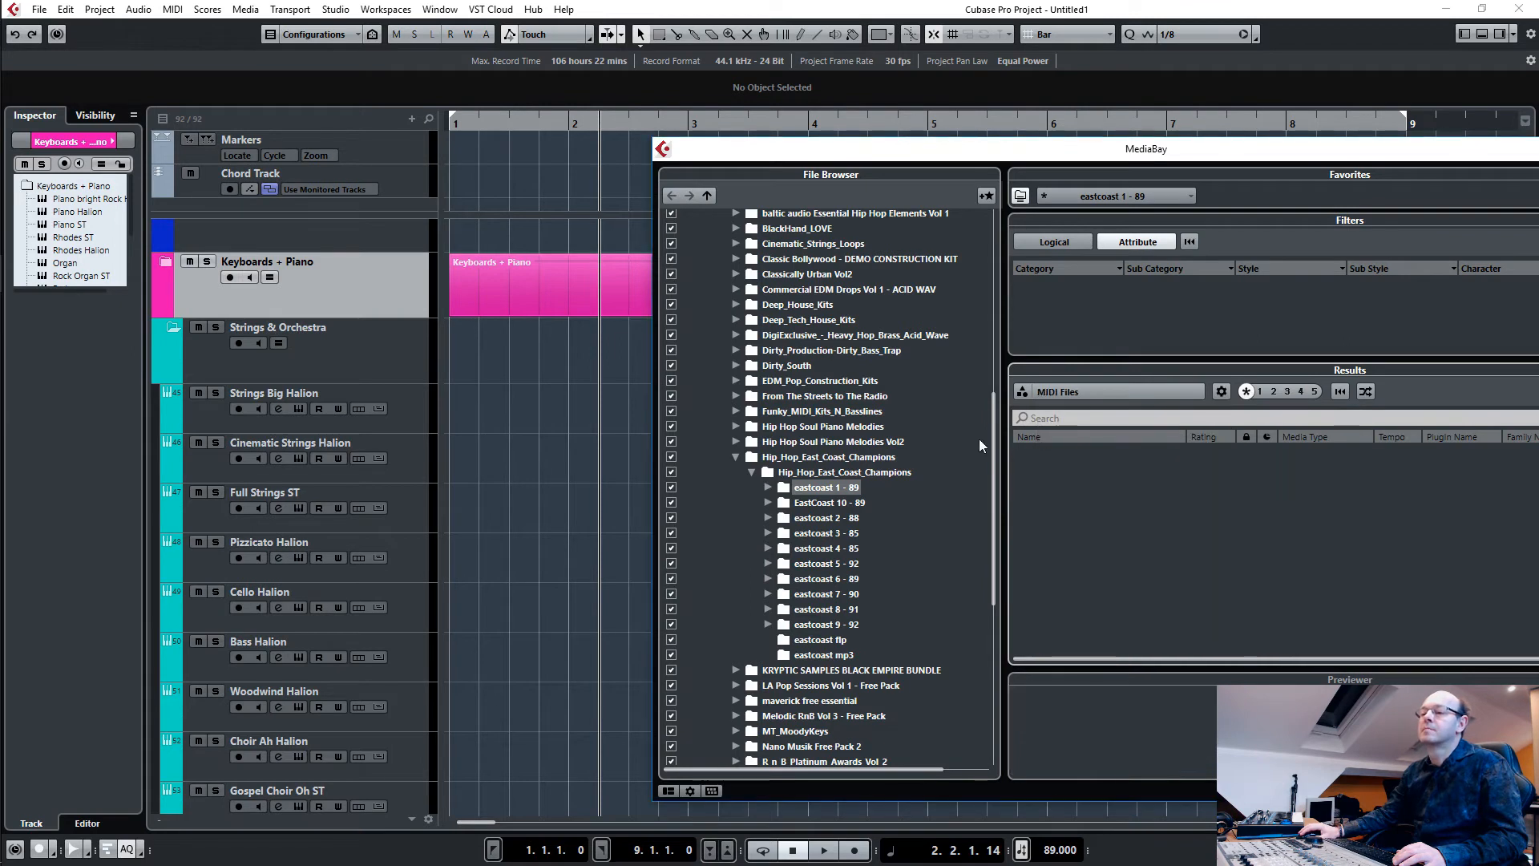
{"action": "left_click", "coordinate": [1070, 417]}
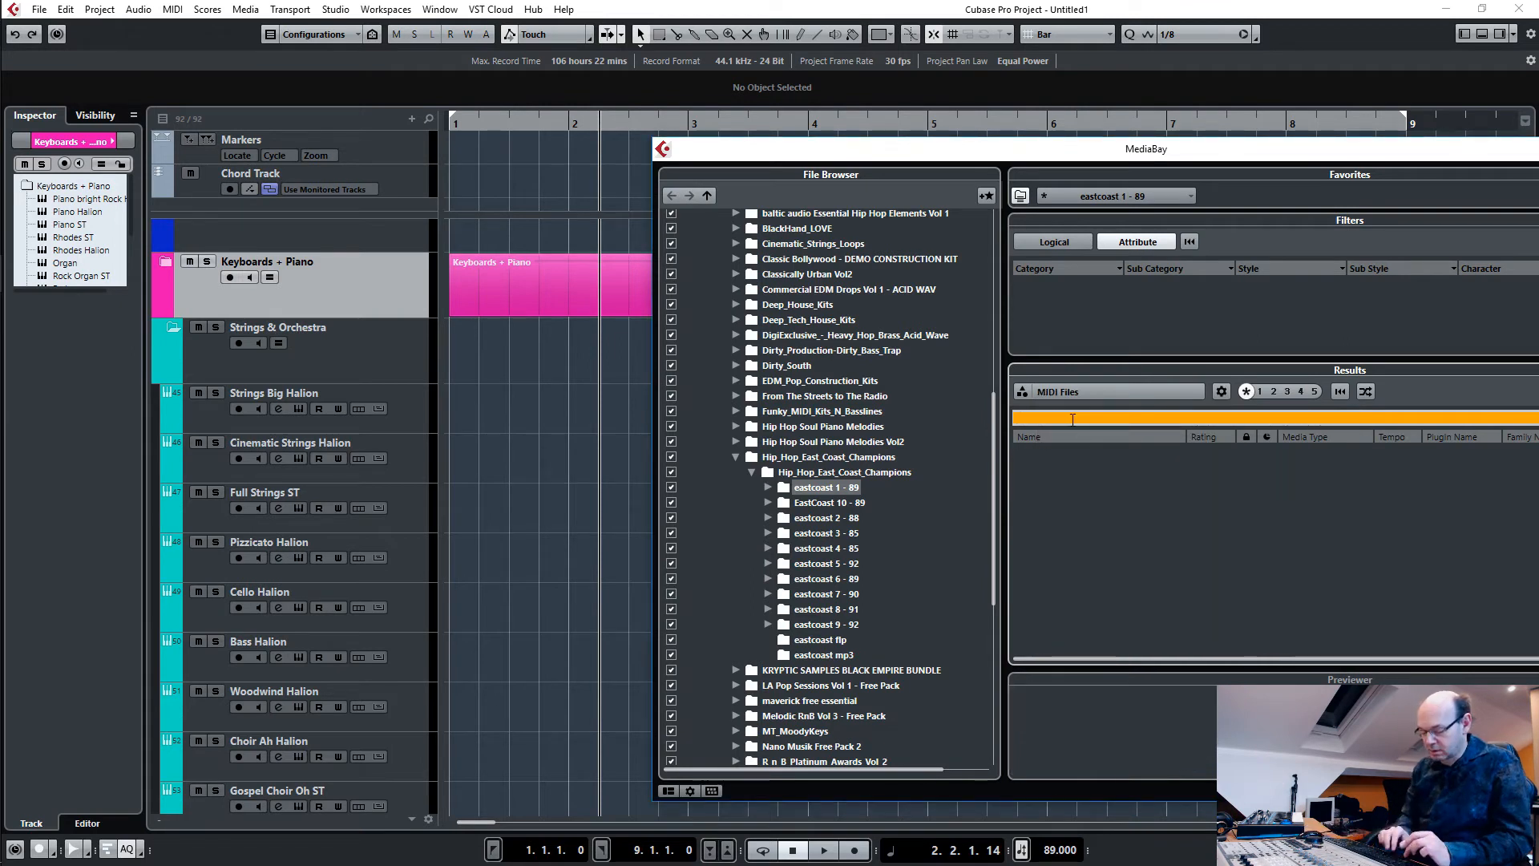
{"action": "type", "text": "strings"}
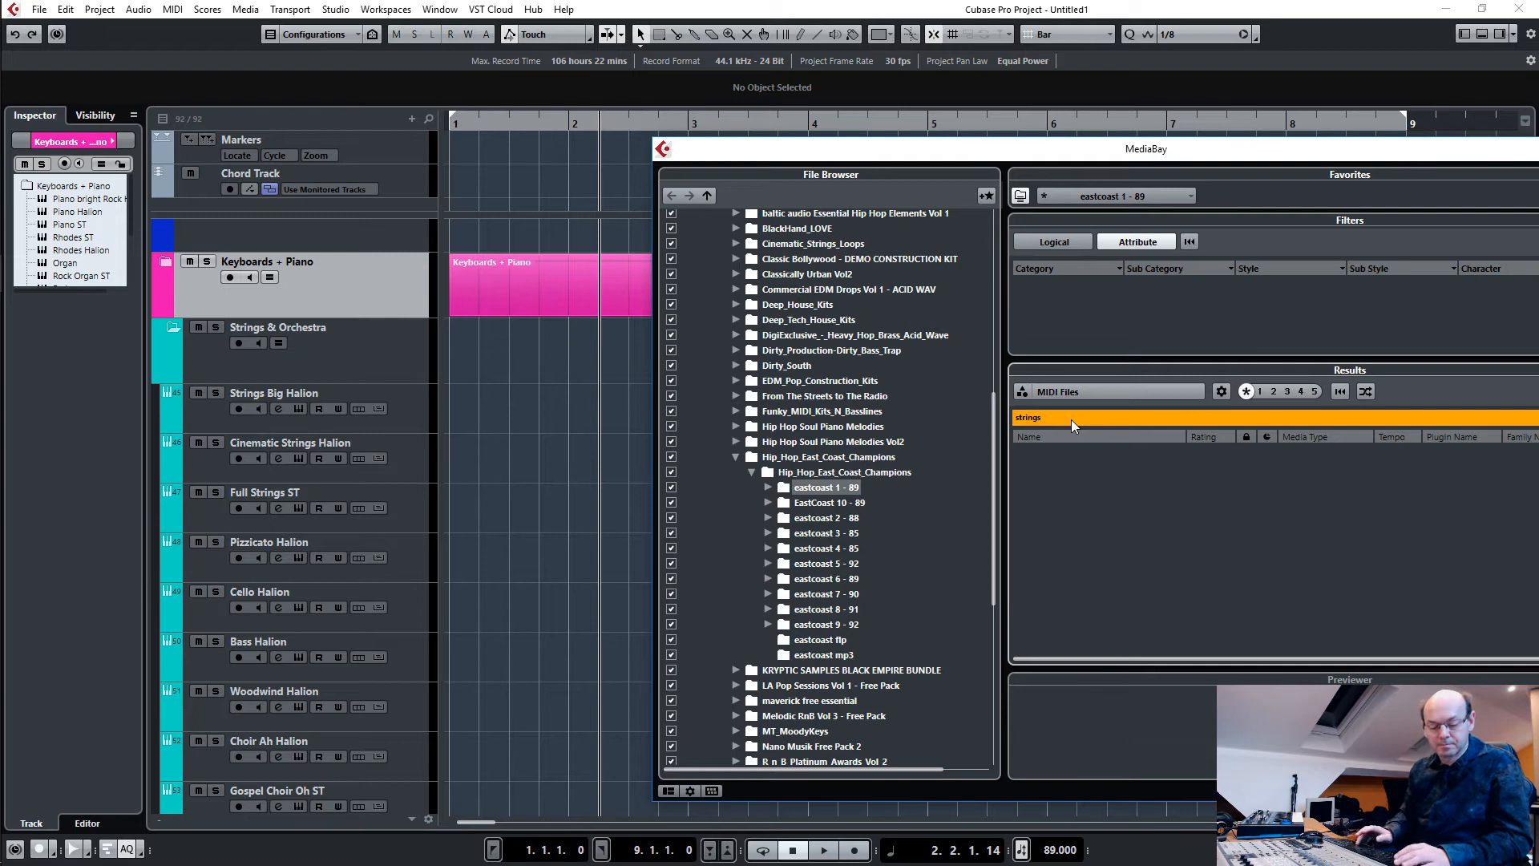
{"action": "mouse_move", "coordinate": [716, 484]}
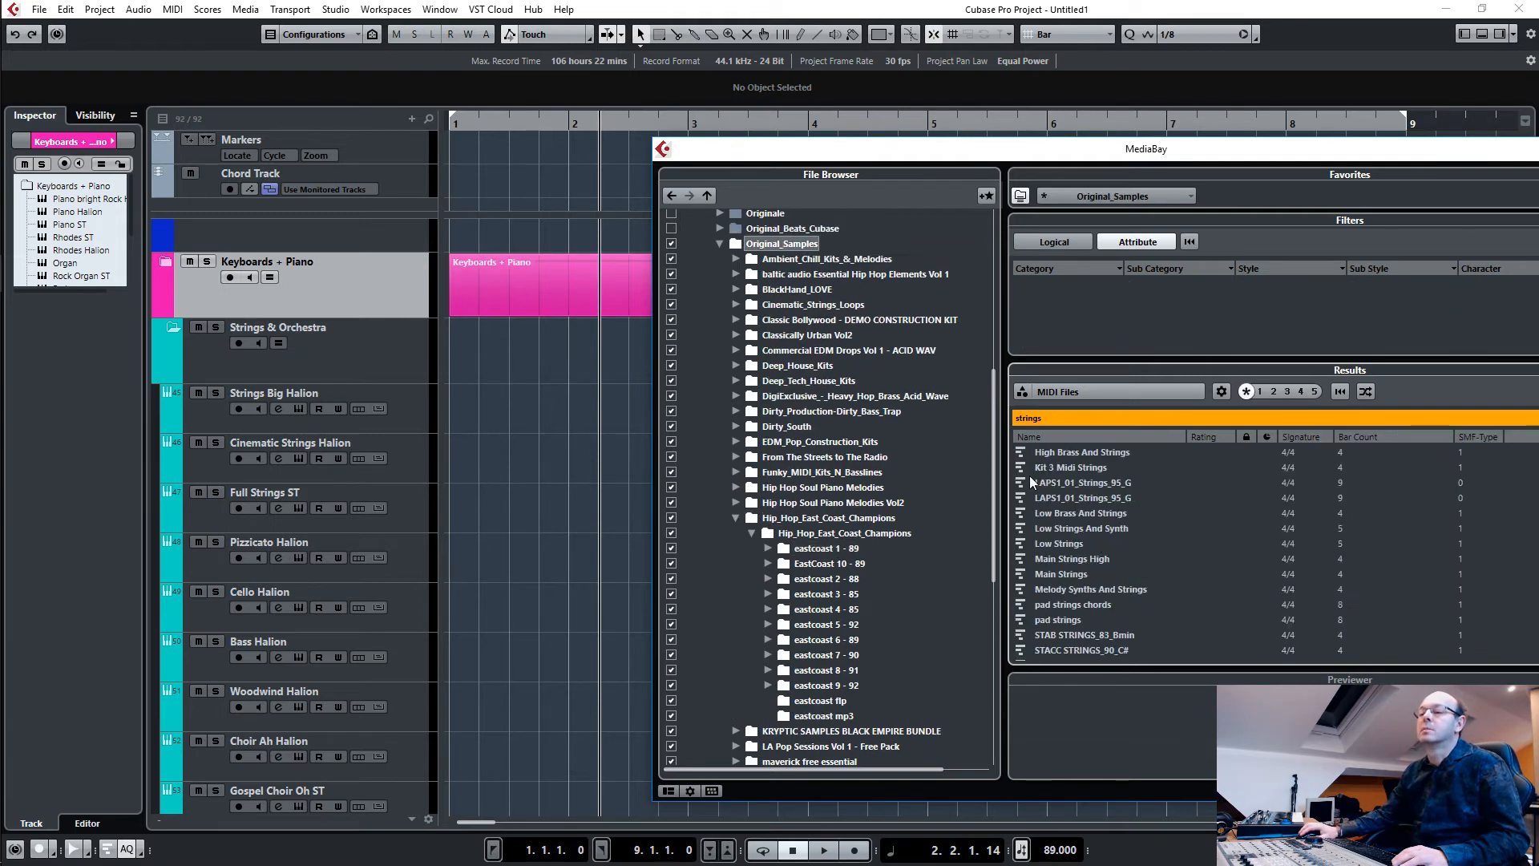
{"action": "left_click", "coordinate": [1079, 513]}
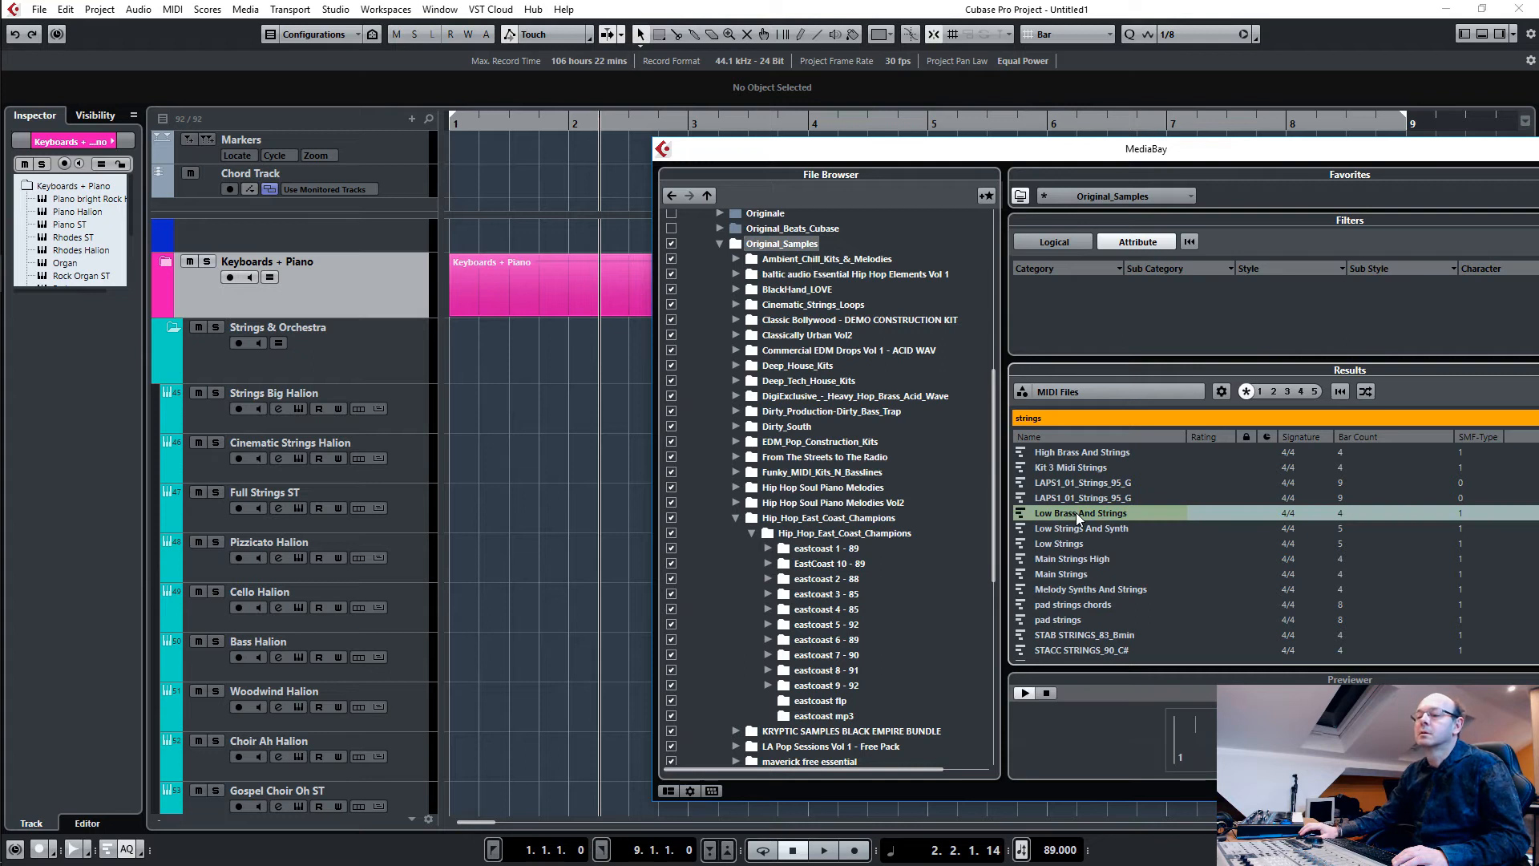
{"action": "mouse_move", "coordinate": [1085, 574]}
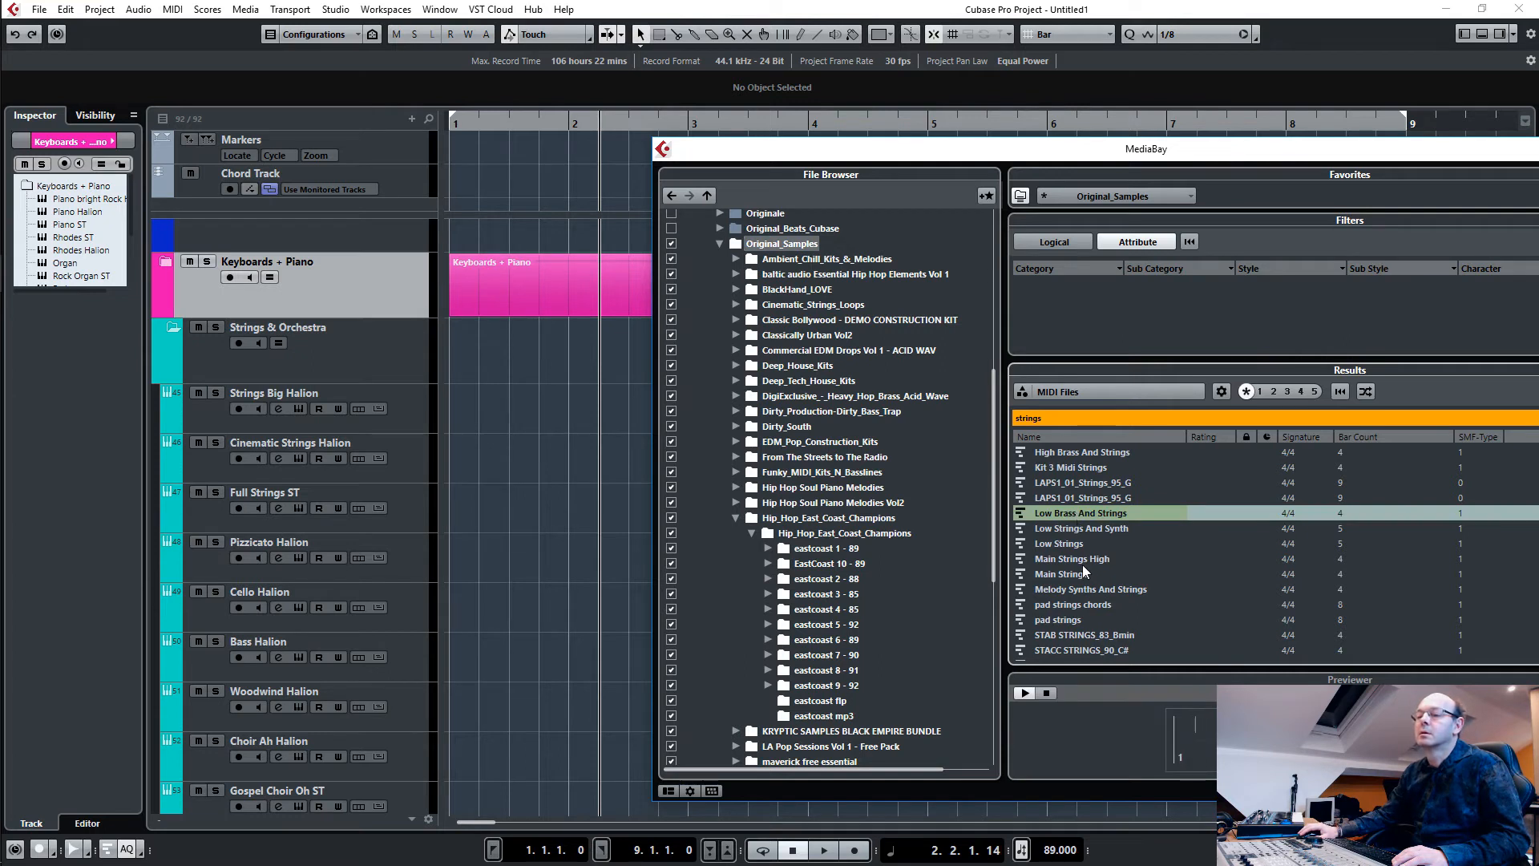
{"action": "left_click", "coordinate": [1062, 574]}
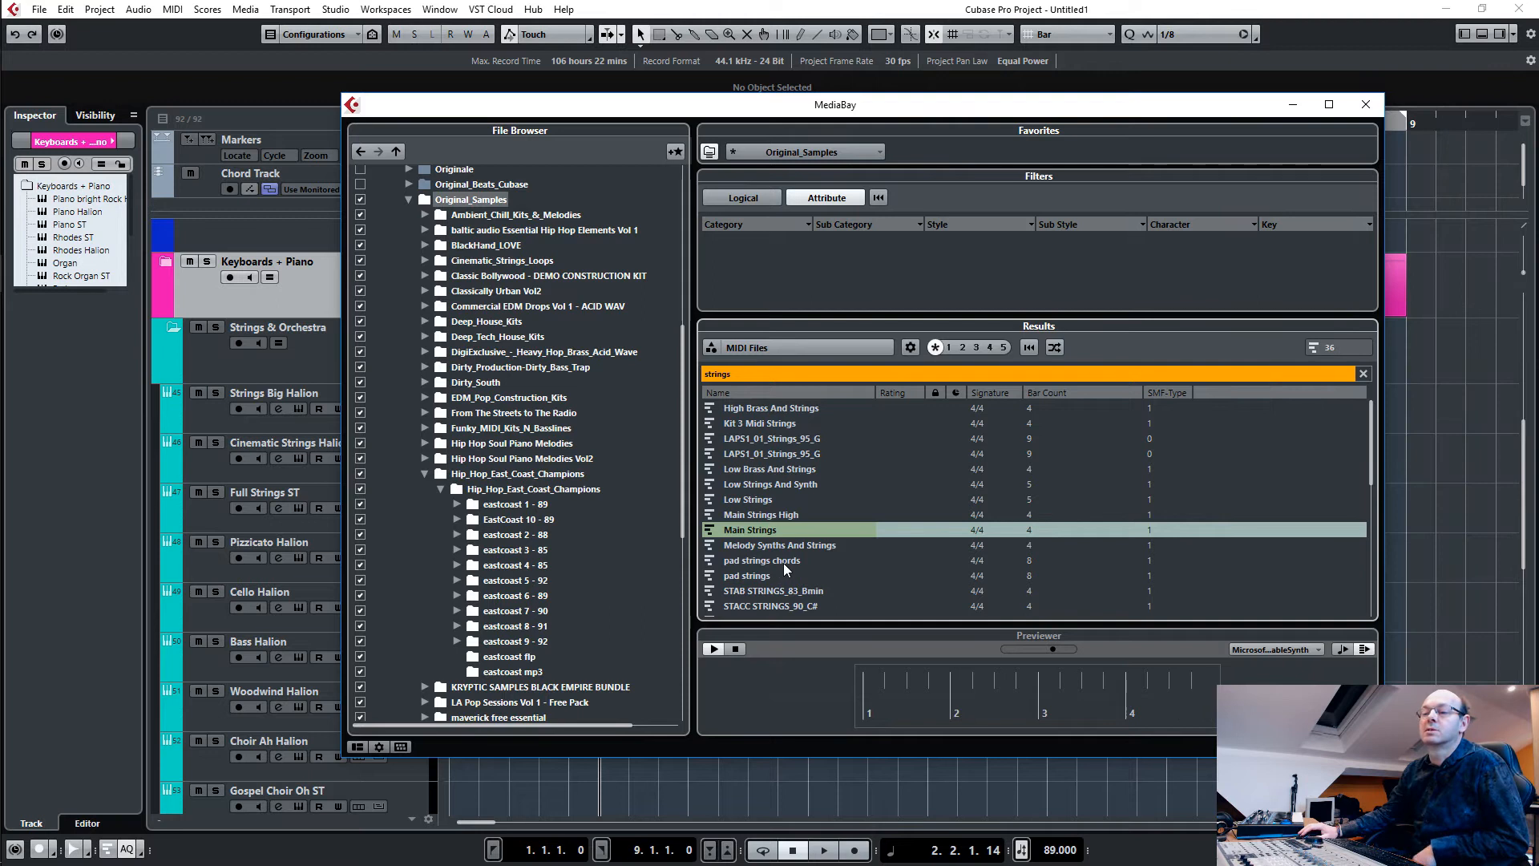
Place the chosen strings loop on Full Strings ST as an eight-bar part and audition it.
{"action": "left_click", "coordinate": [762, 559]}
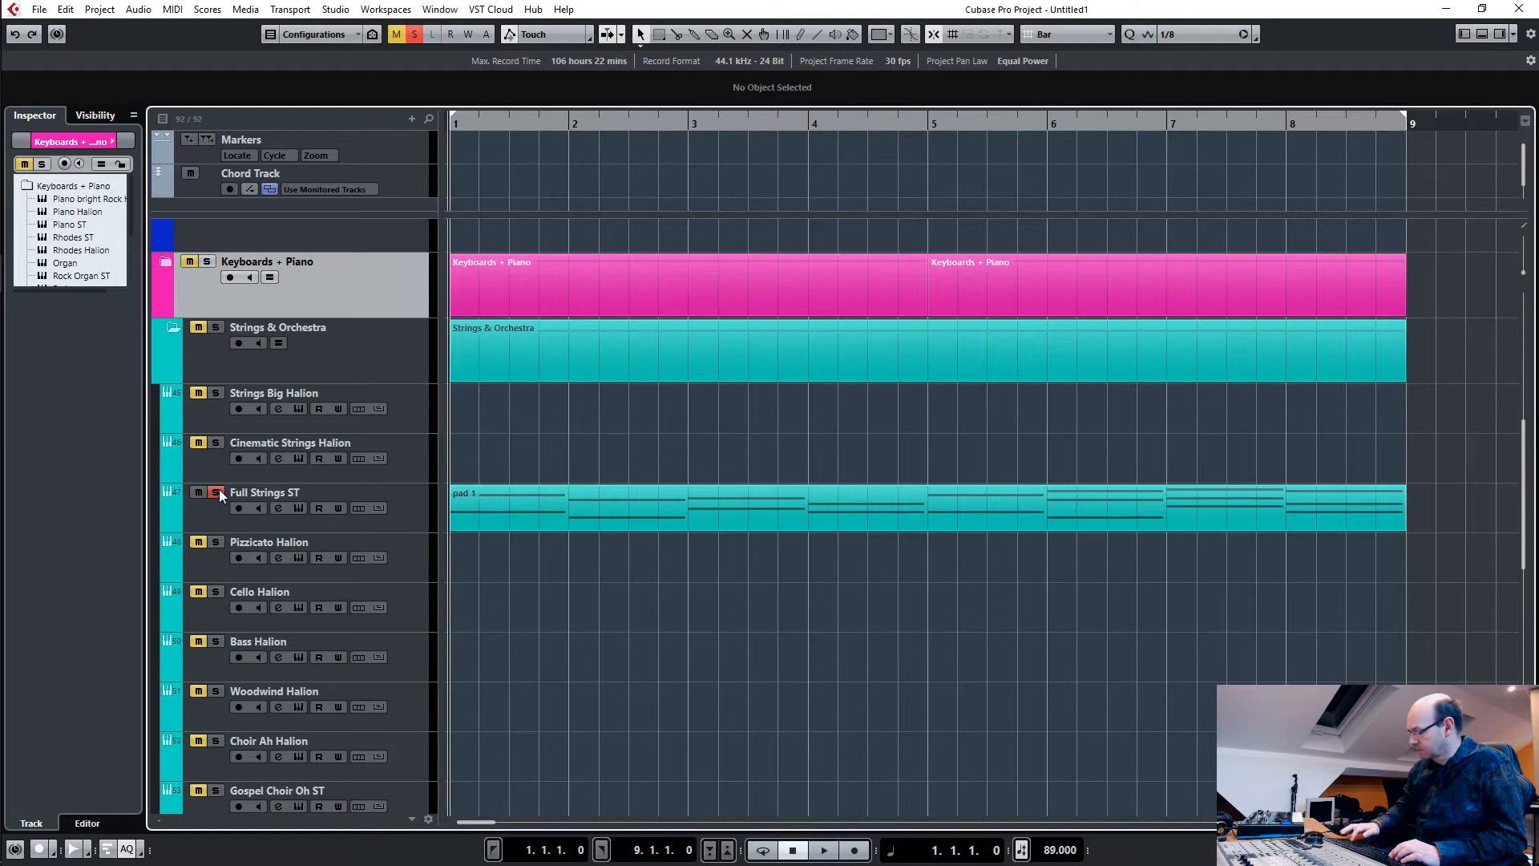
{"action": "left_click", "coordinate": [822, 850]}
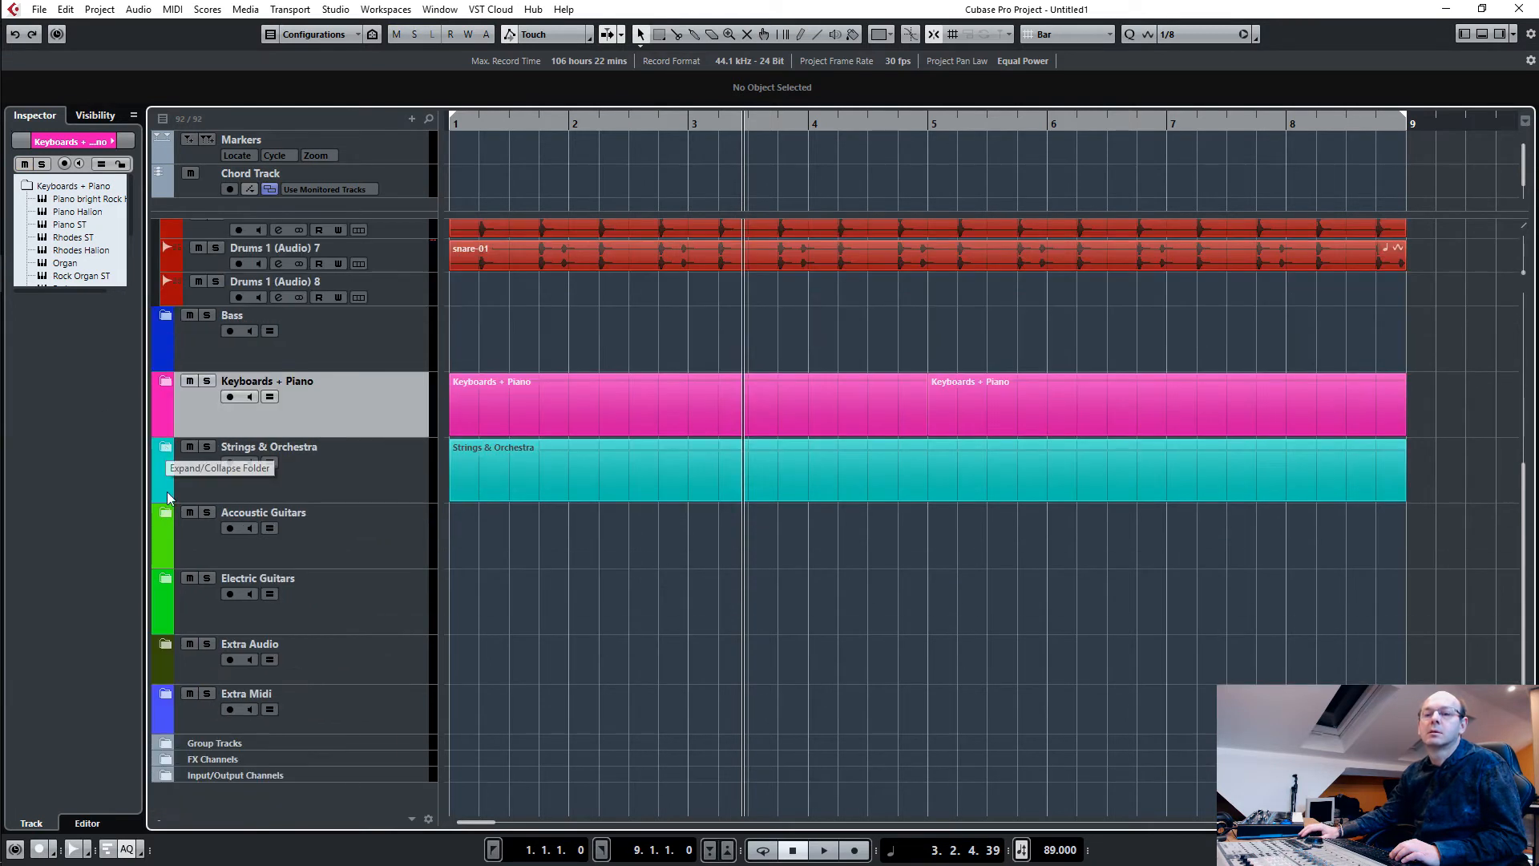
Search MediaBay MIDI files for 'pad' and preview candidates including Low Pad_76_Gmin.
{"action": "left_click", "coordinate": [167, 381]}
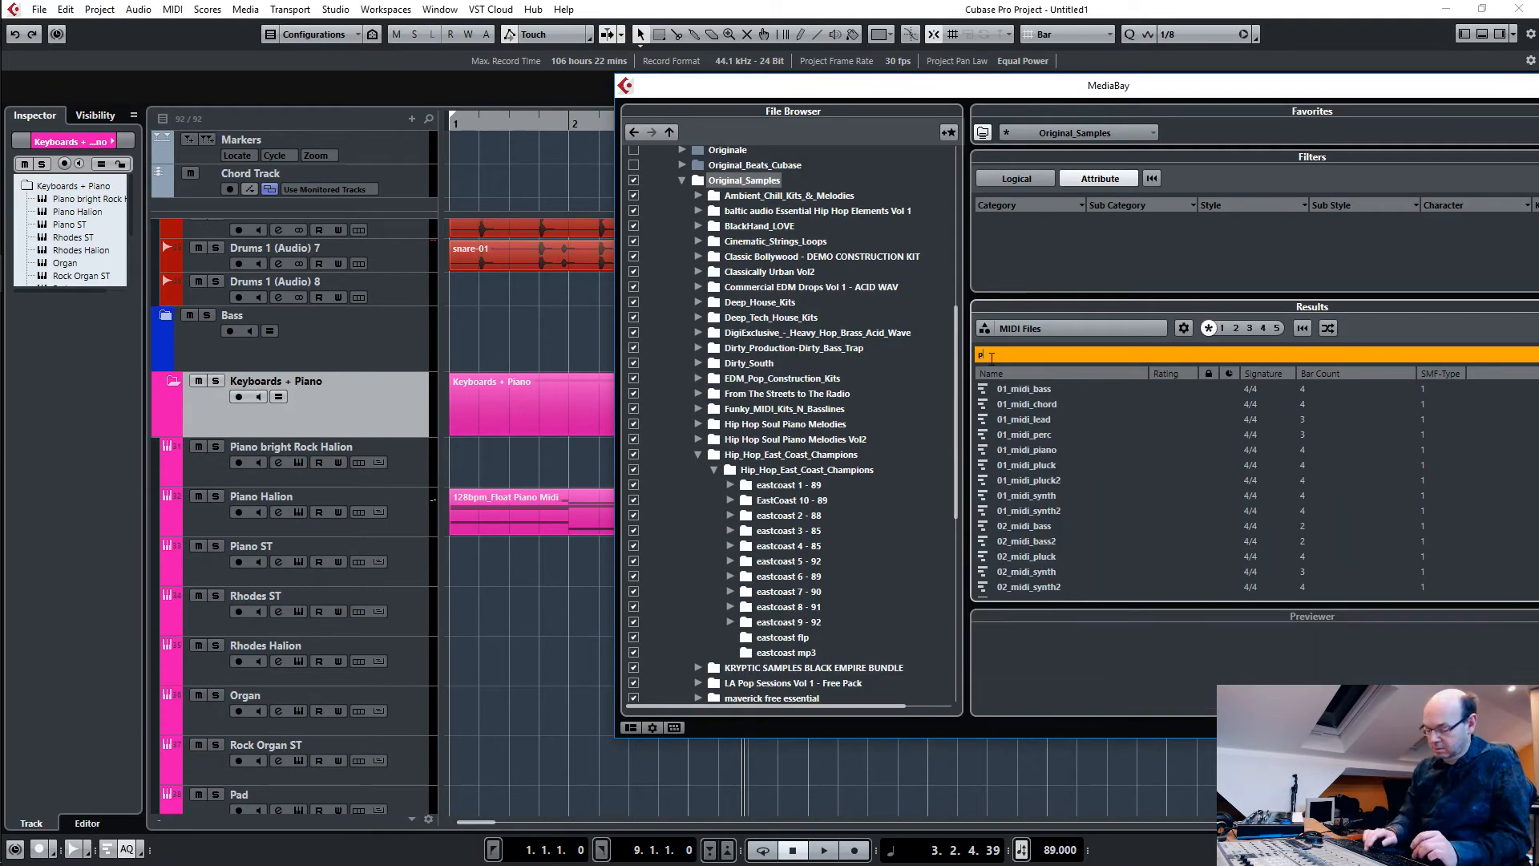
{"action": "type", "text": "ad"}
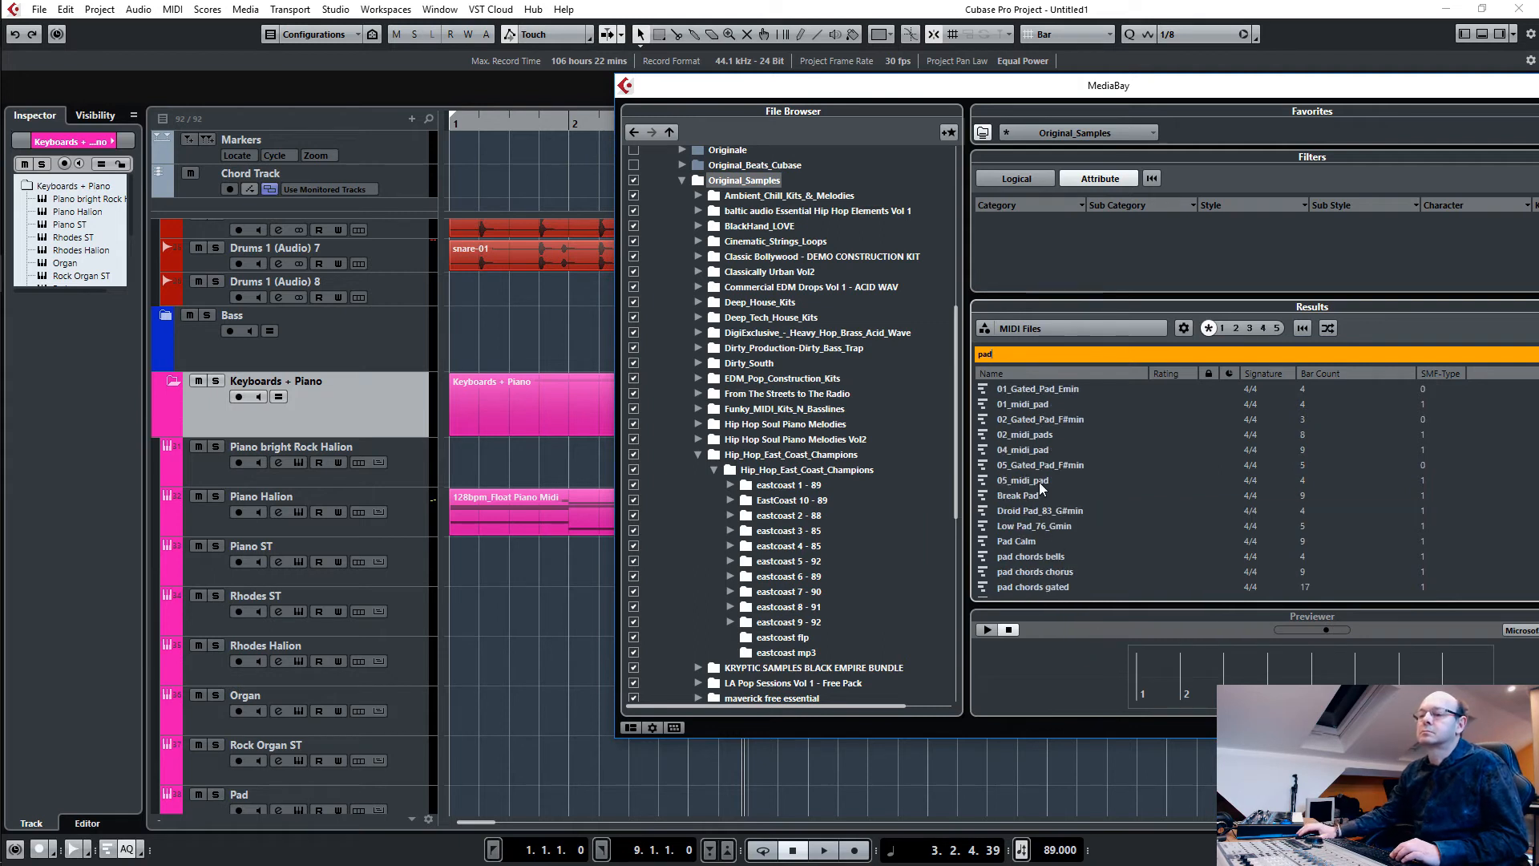
{"action": "left_click", "coordinate": [1023, 479]}
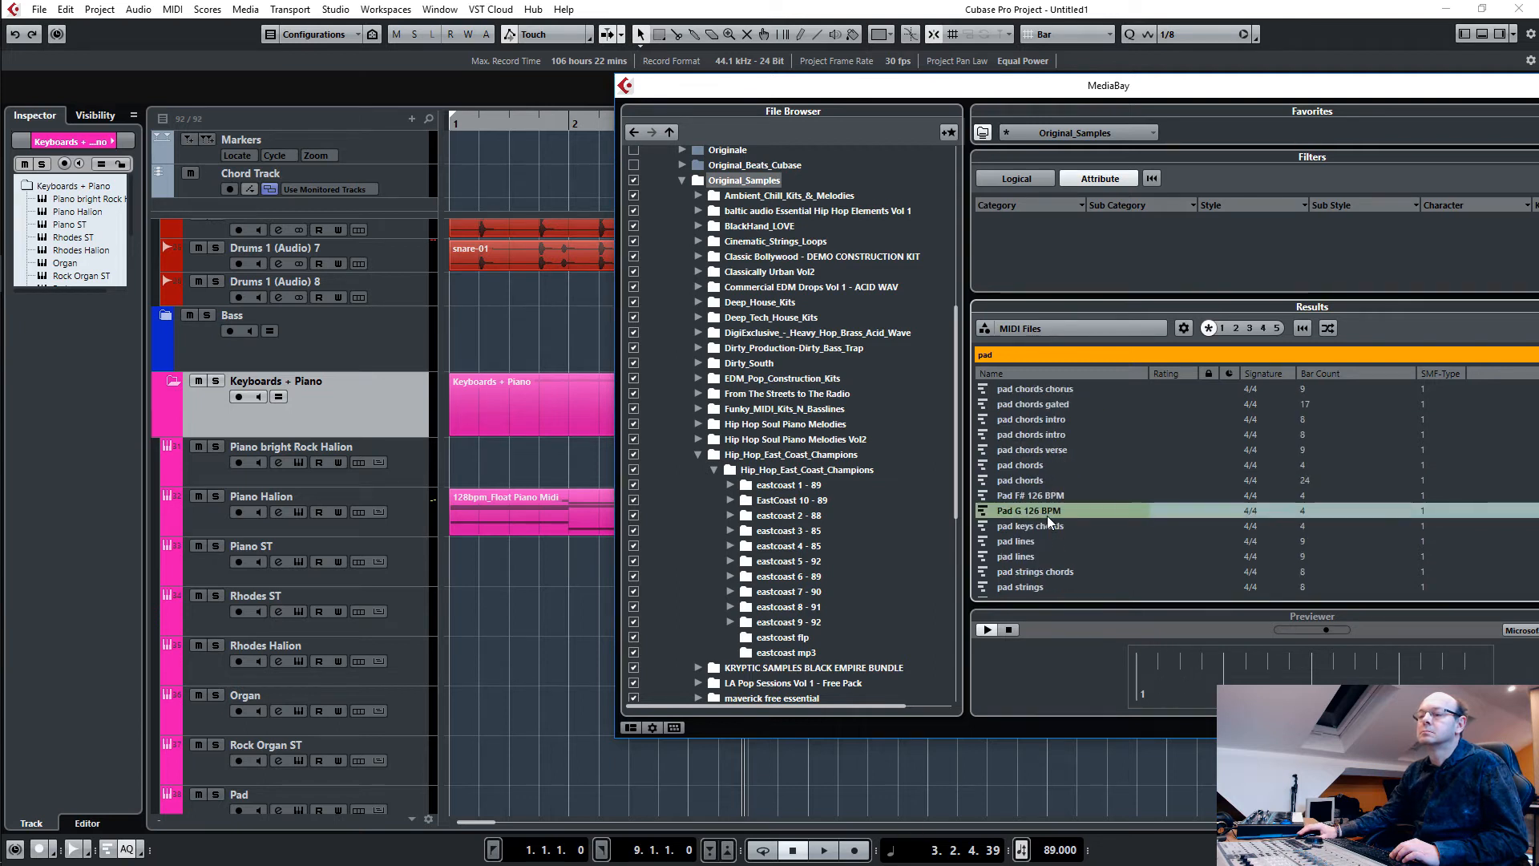
{"action": "scroll", "scroll_direction": "down", "scroll_amount": 3}
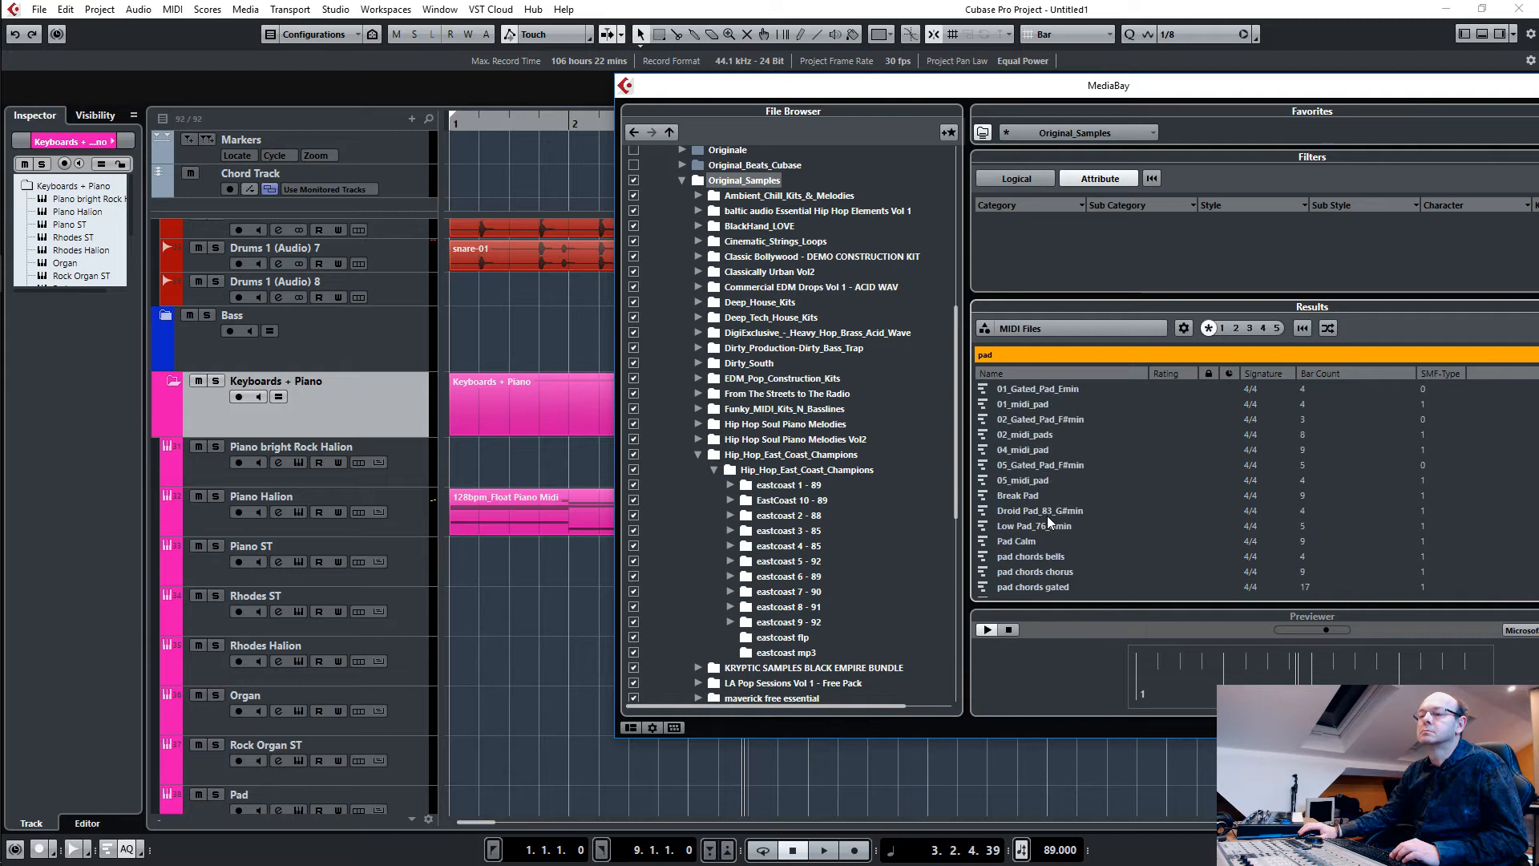
{"action": "left_click", "coordinate": [1039, 509]}
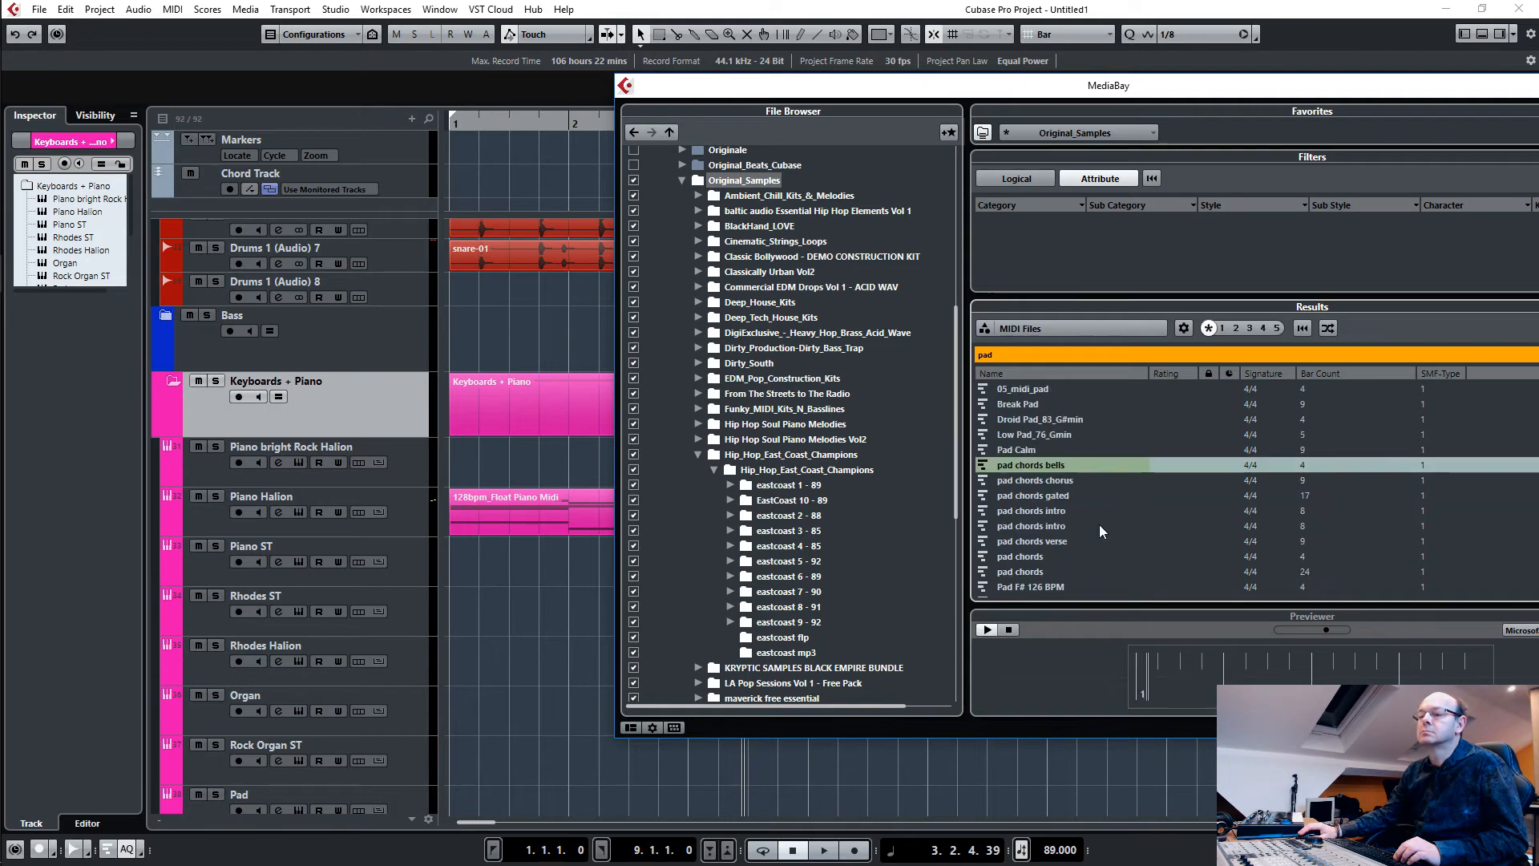
{"action": "scroll", "scroll_direction": "down", "scroll_amount": 3}
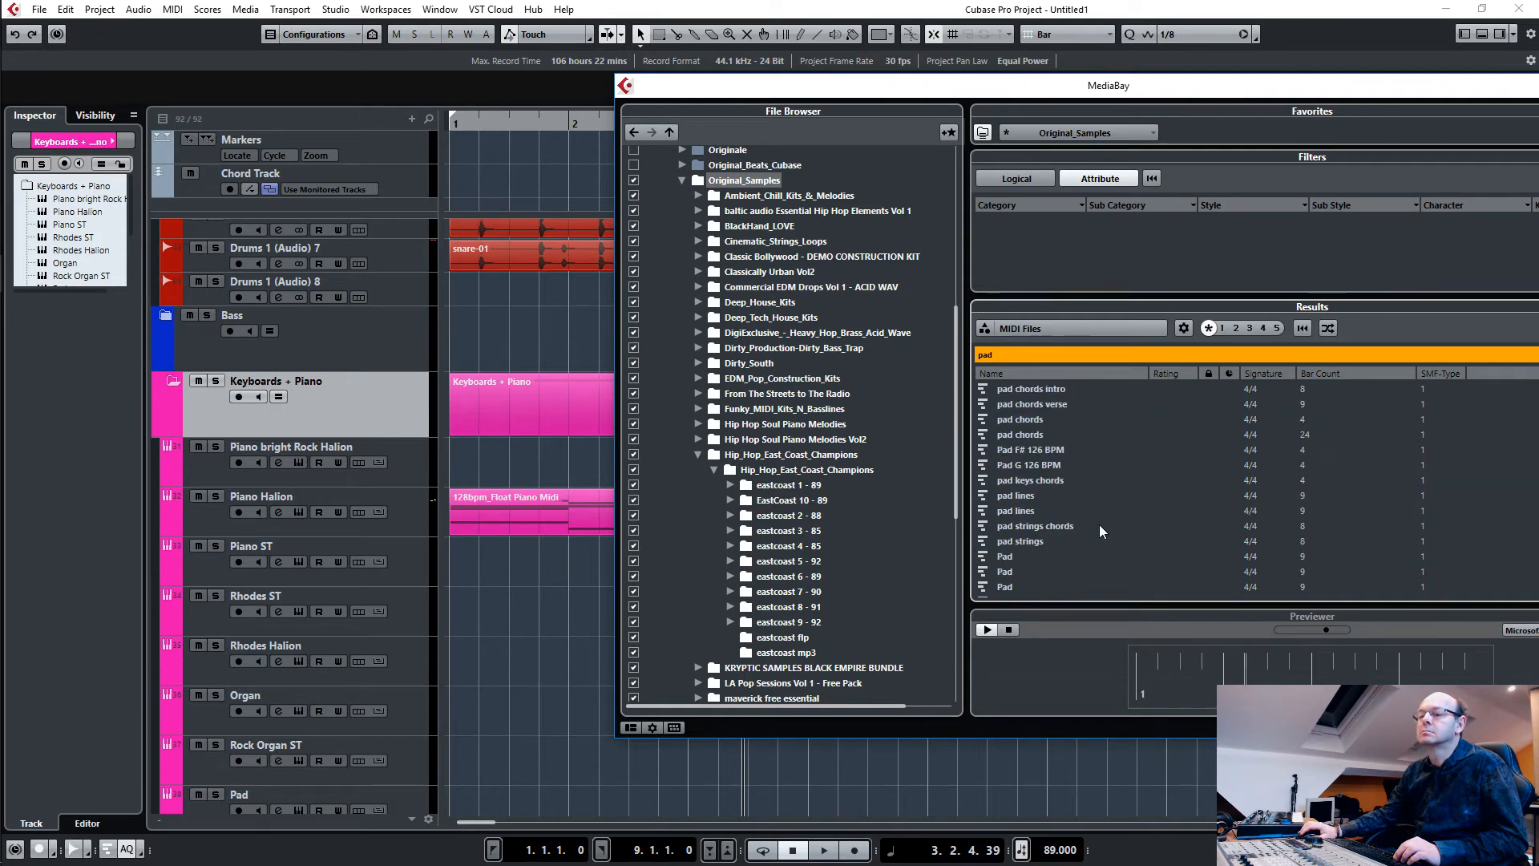
{"action": "left_click", "coordinate": [1034, 525]}
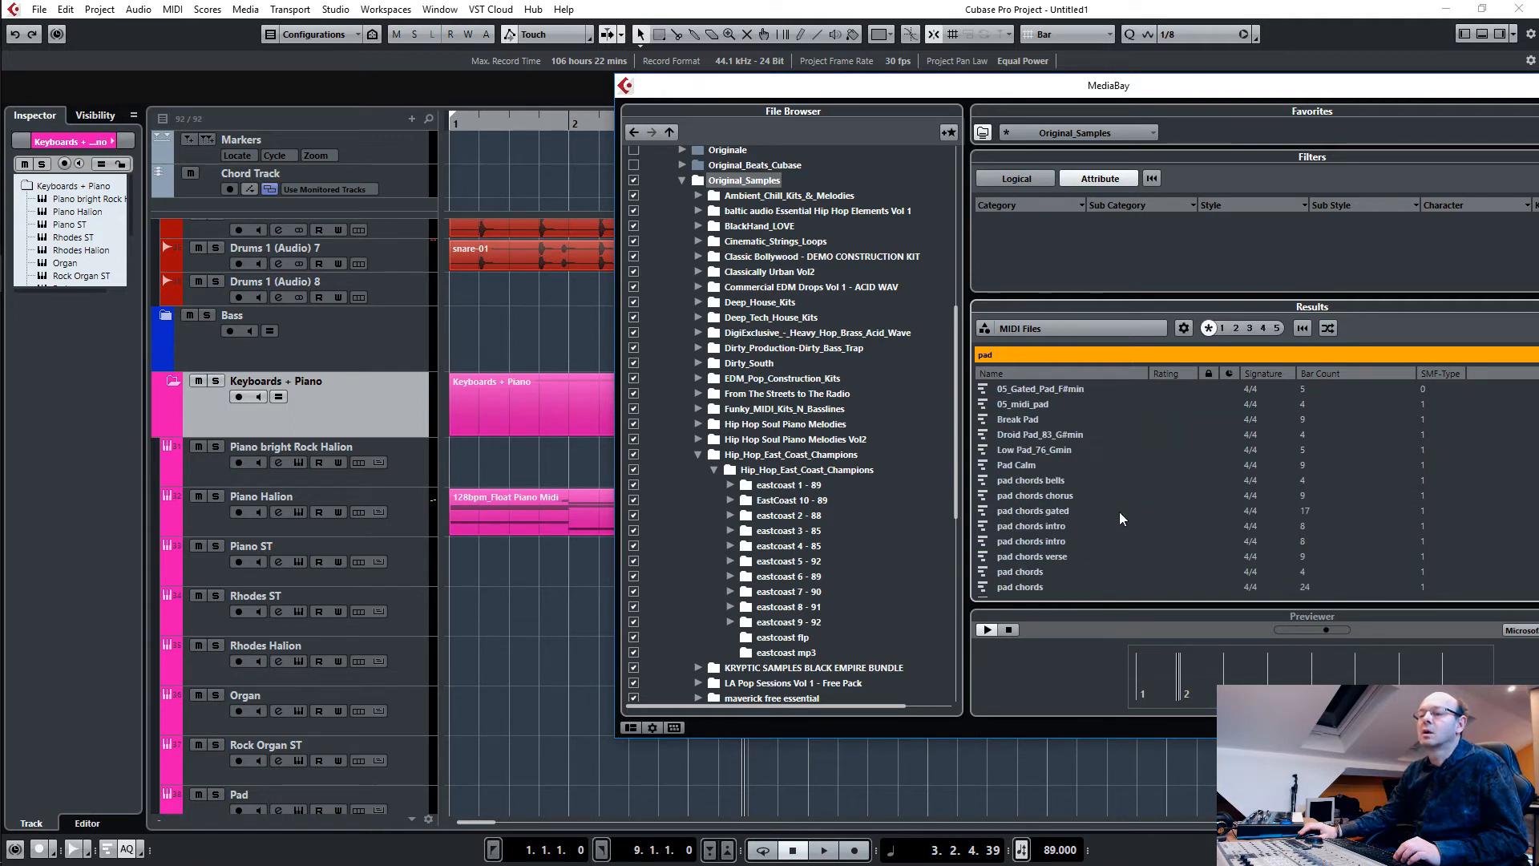
Preview 01_Gated_Pad_Emin, 04_midi_pad, 05_Gated_Pad_F#min and Pad Calm, then pick a pad loop.
{"action": "scroll", "scroll_direction": "up", "scroll_amount": 3}
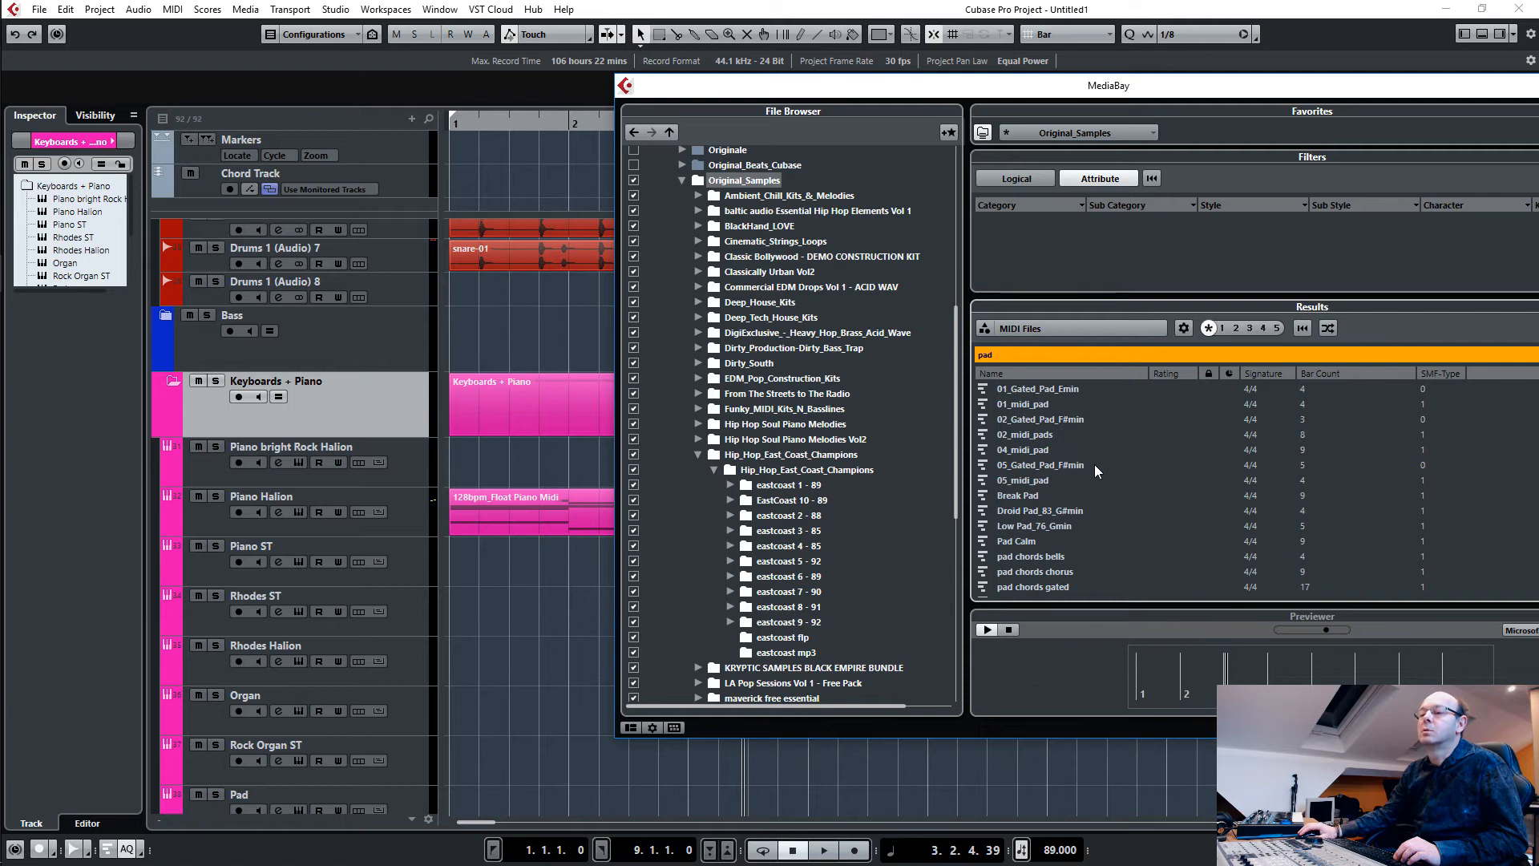
{"action": "left_click", "coordinate": [1037, 388]}
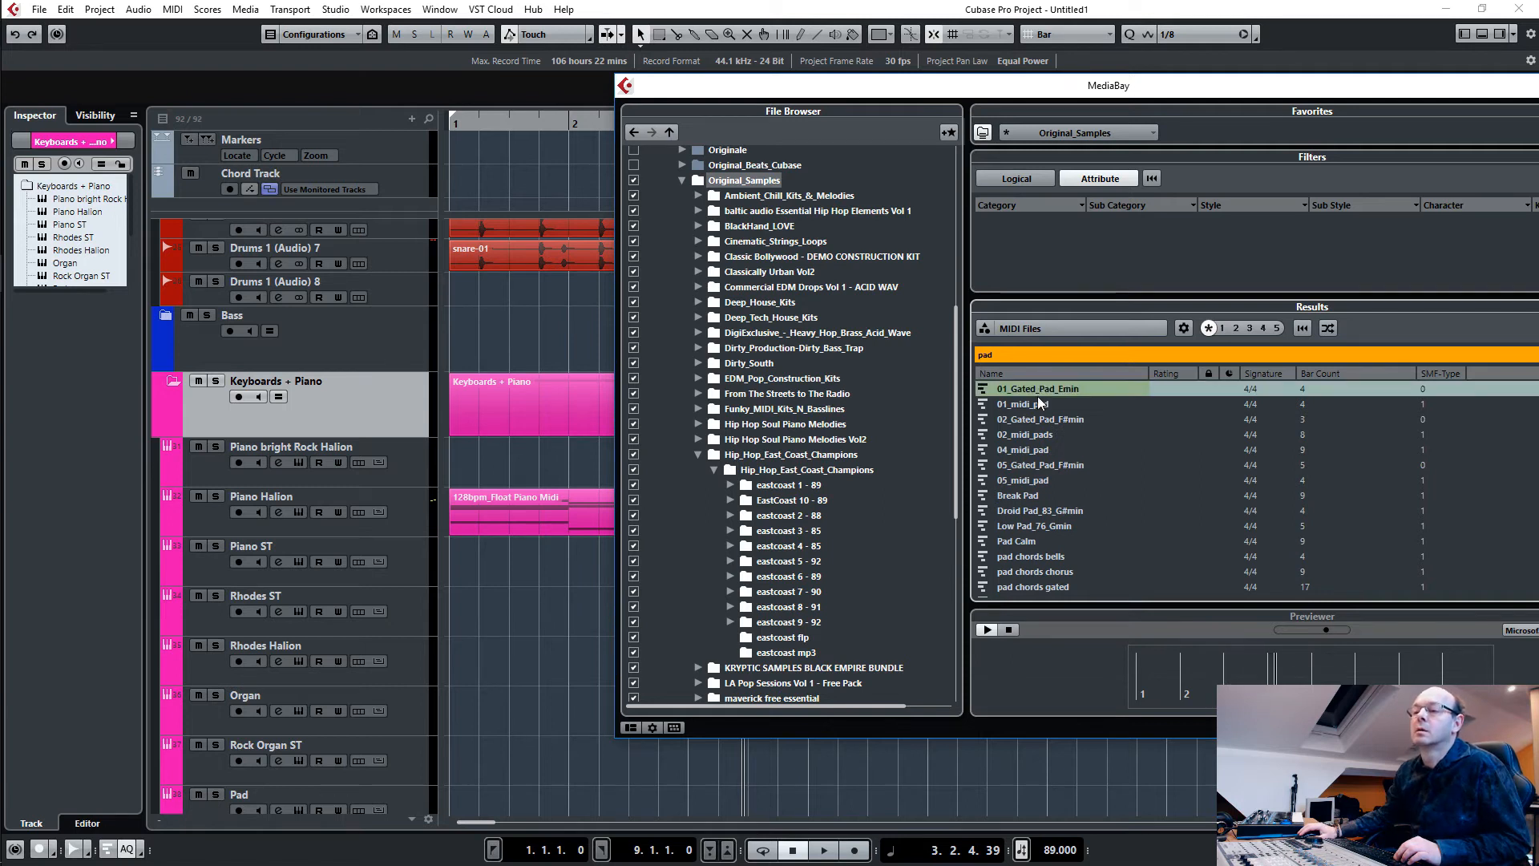
{"action": "left_click", "coordinate": [1023, 449]}
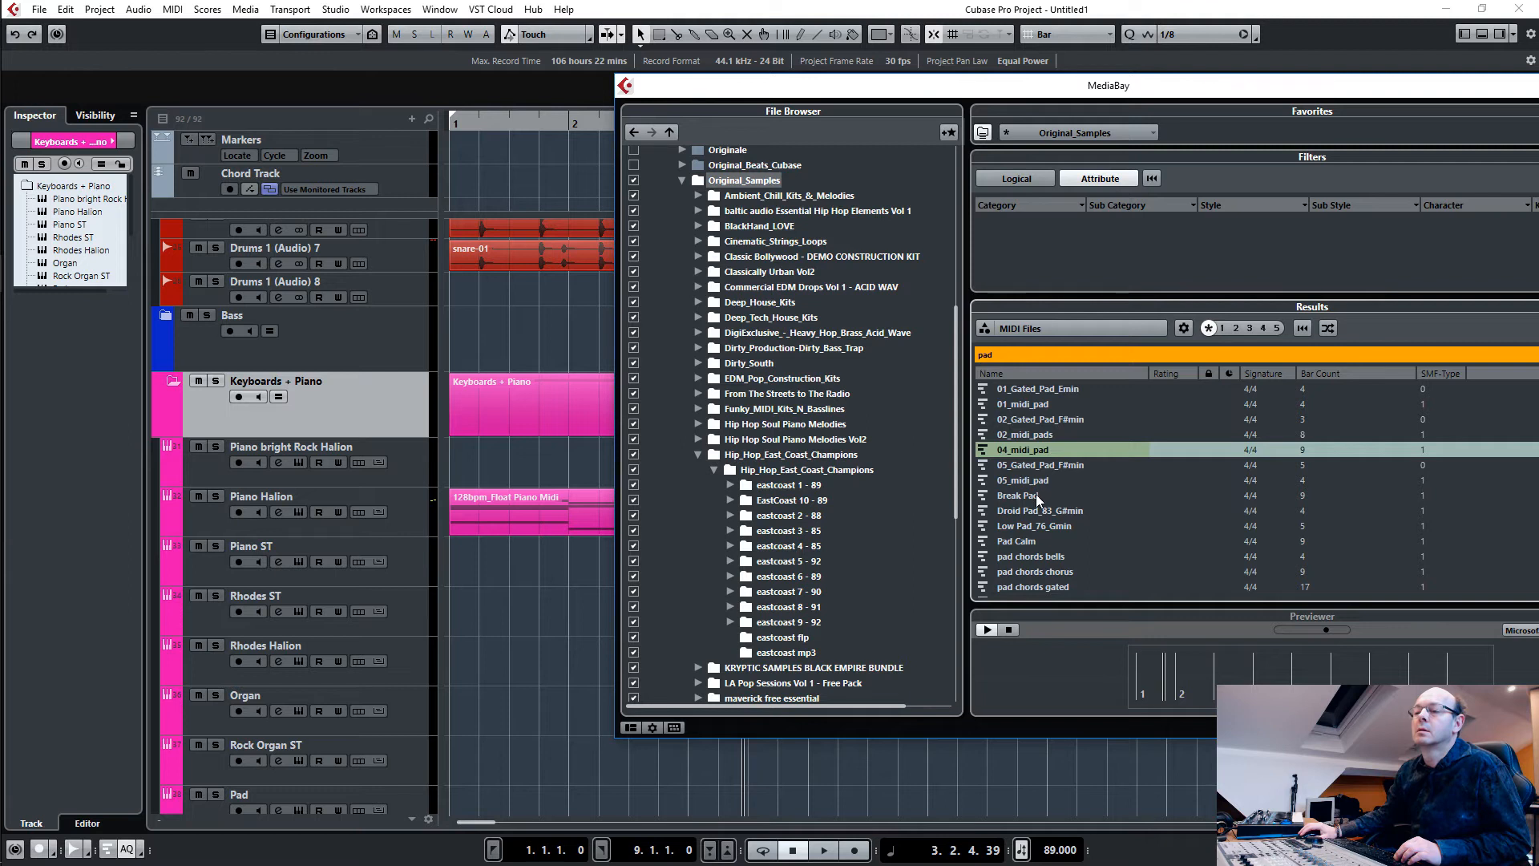
{"action": "left_click", "coordinate": [1041, 465]}
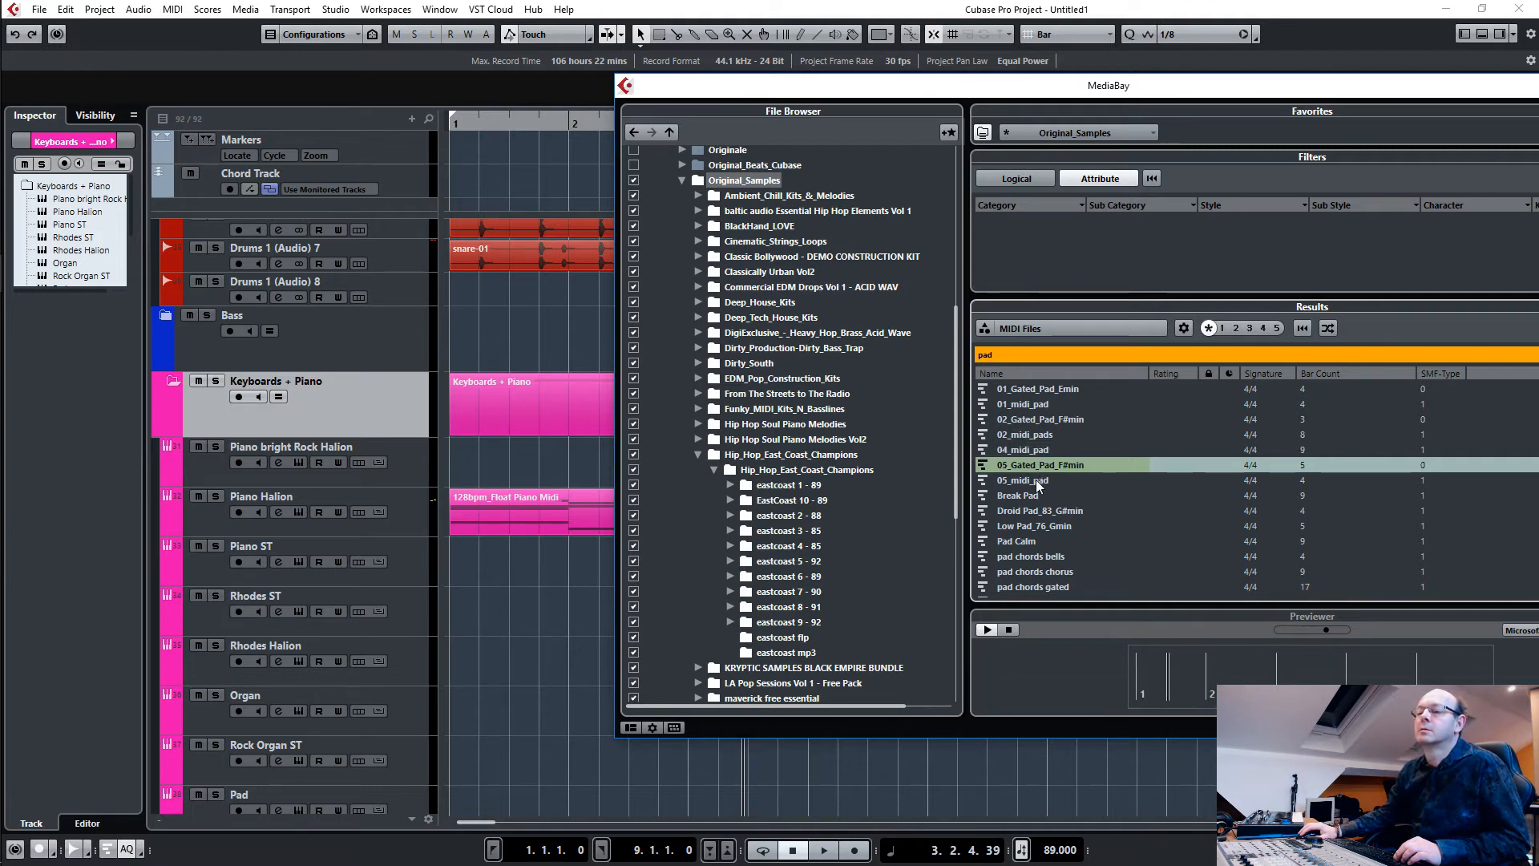
{"action": "left_click", "coordinate": [1023, 480]}
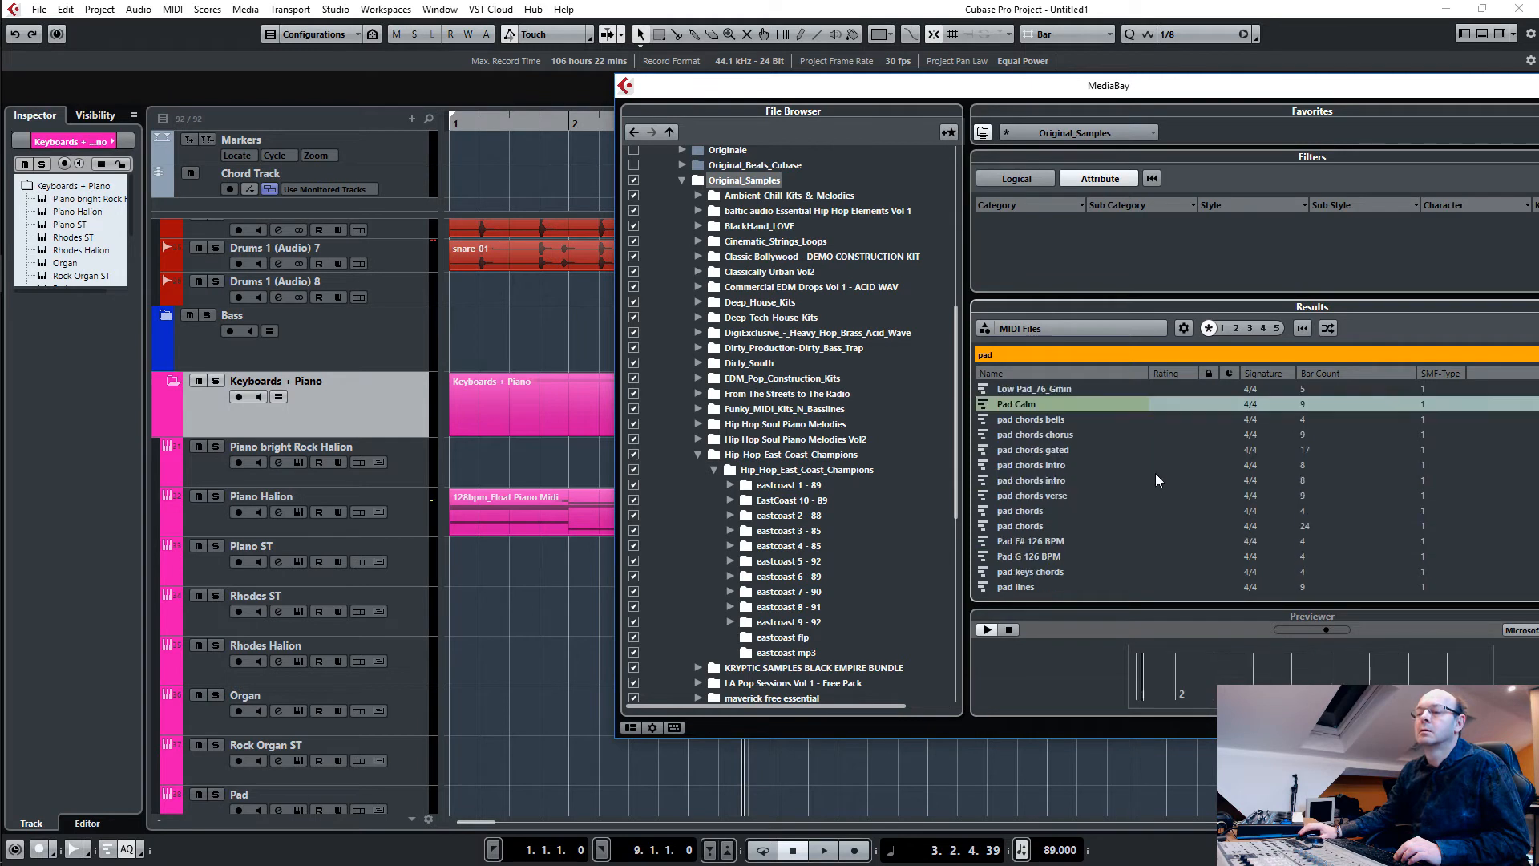
{"action": "scroll", "scroll_direction": "down", "scroll_amount": 3}
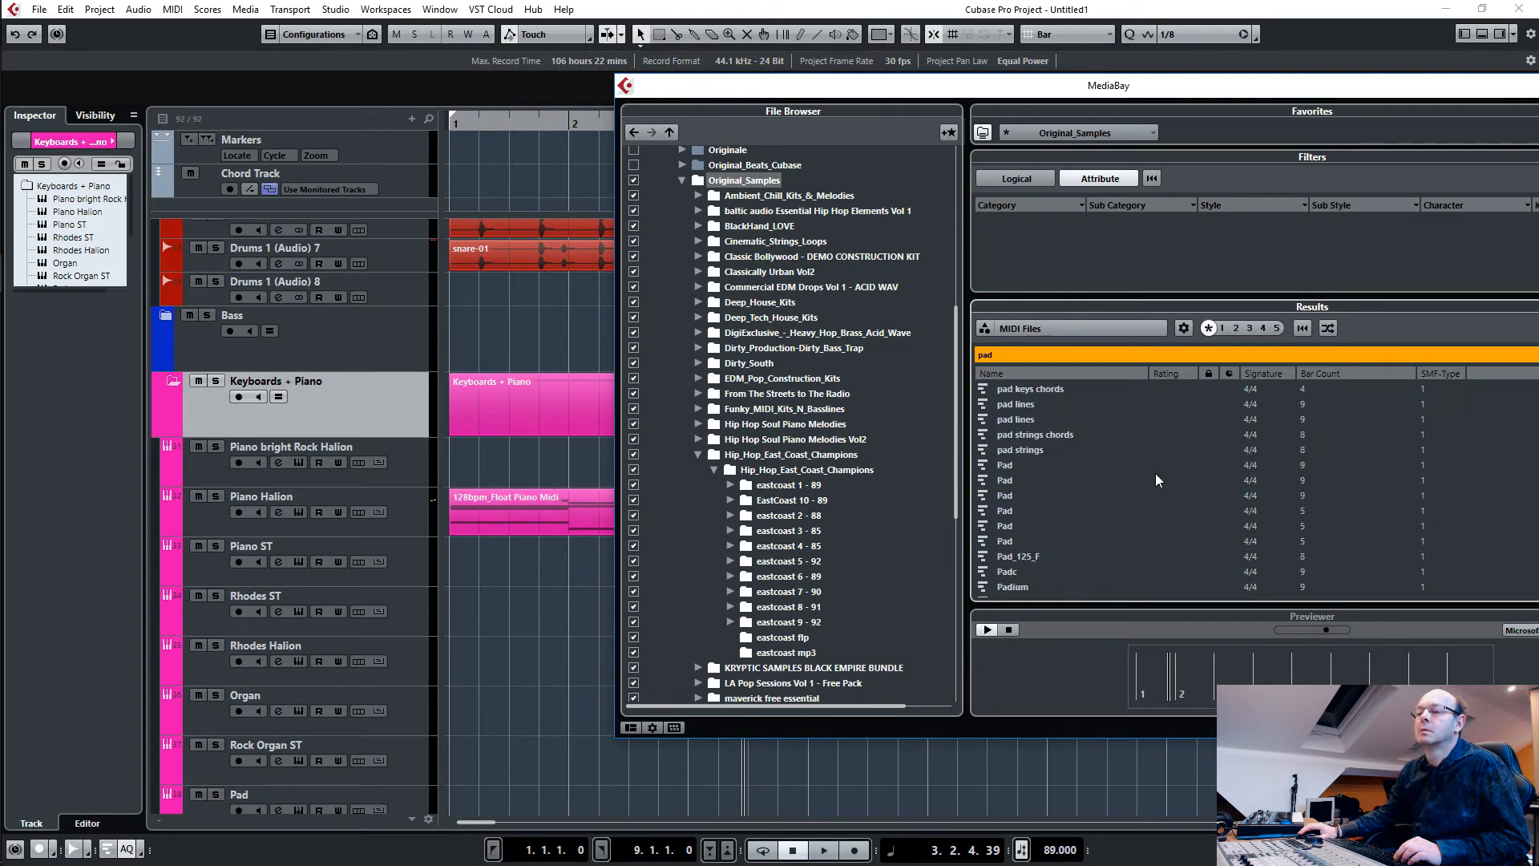
{"action": "scroll", "scroll_direction": "down", "scroll_amount": 3}
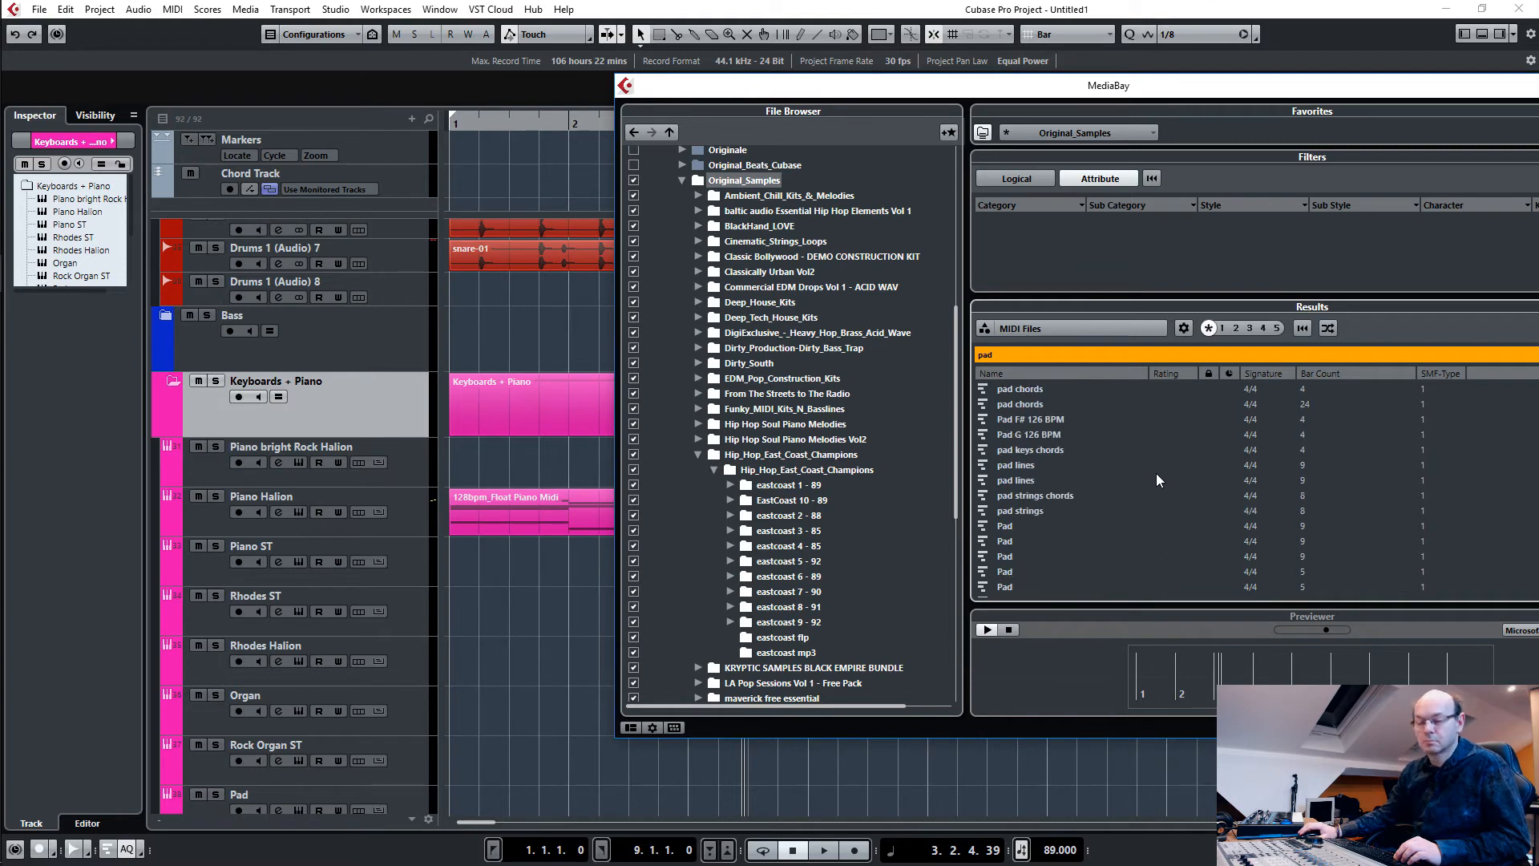
{"action": "left_click", "coordinate": [1005, 526]}
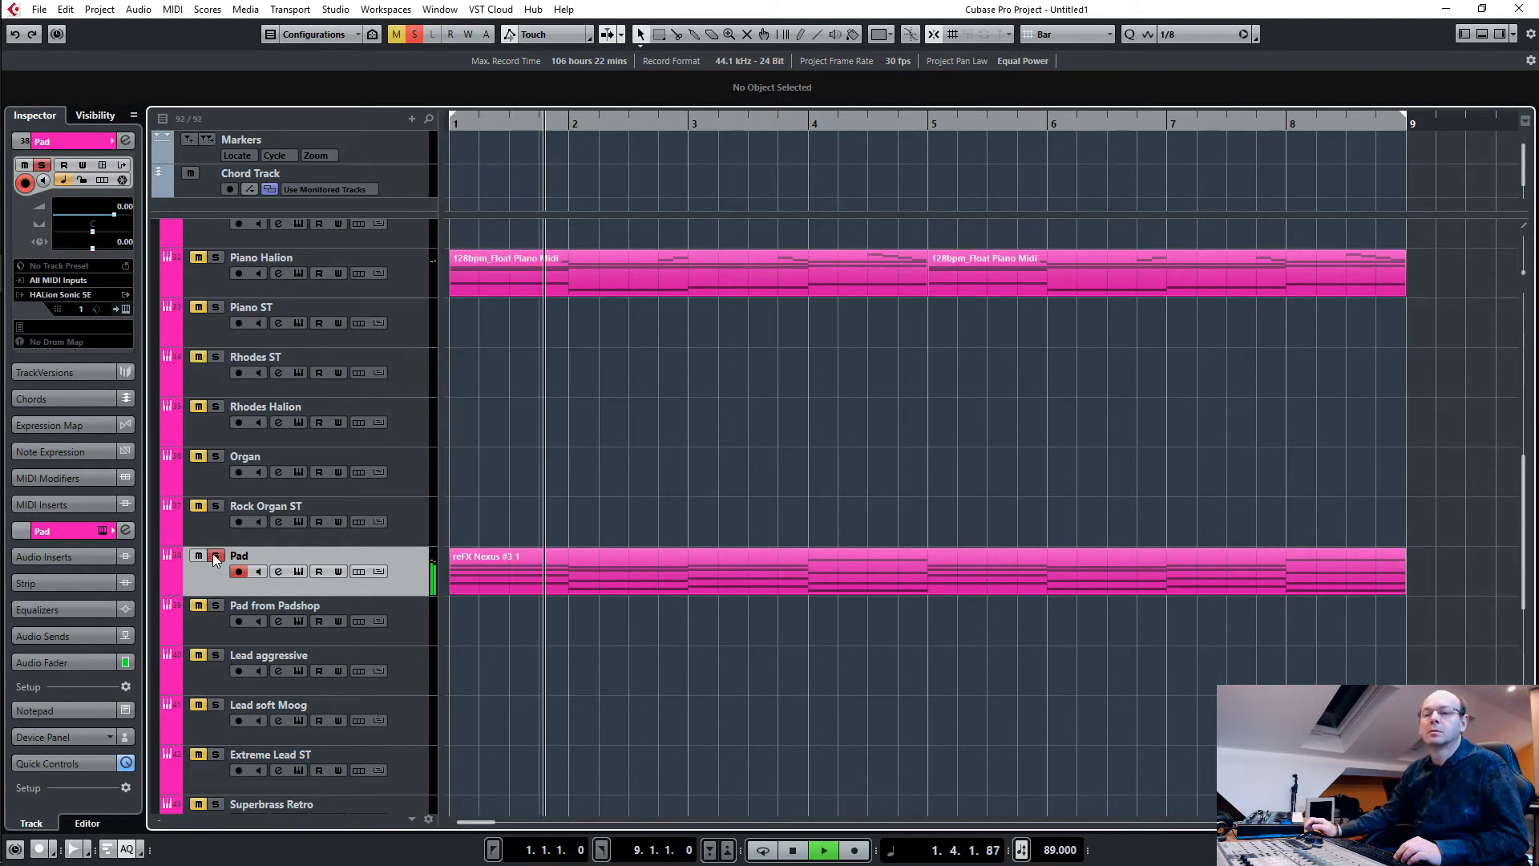
Stop the Pad audition, deactivate all mutes and solos, and collapse the Bass and Keyboards folders.
{"action": "left_click", "coordinate": [822, 849]}
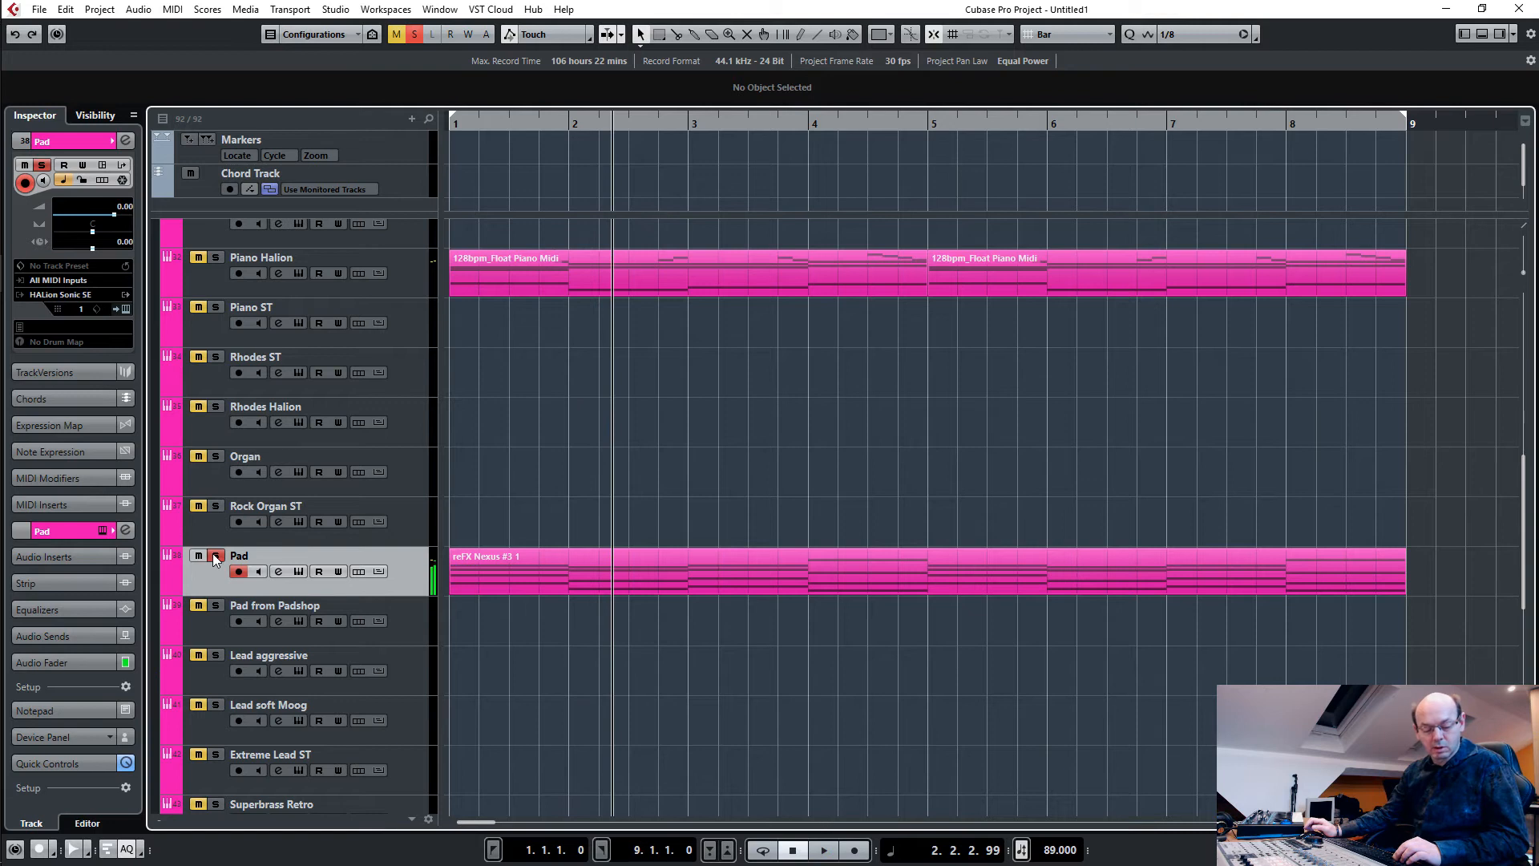
{"action": "left_click", "coordinate": [216, 556]}
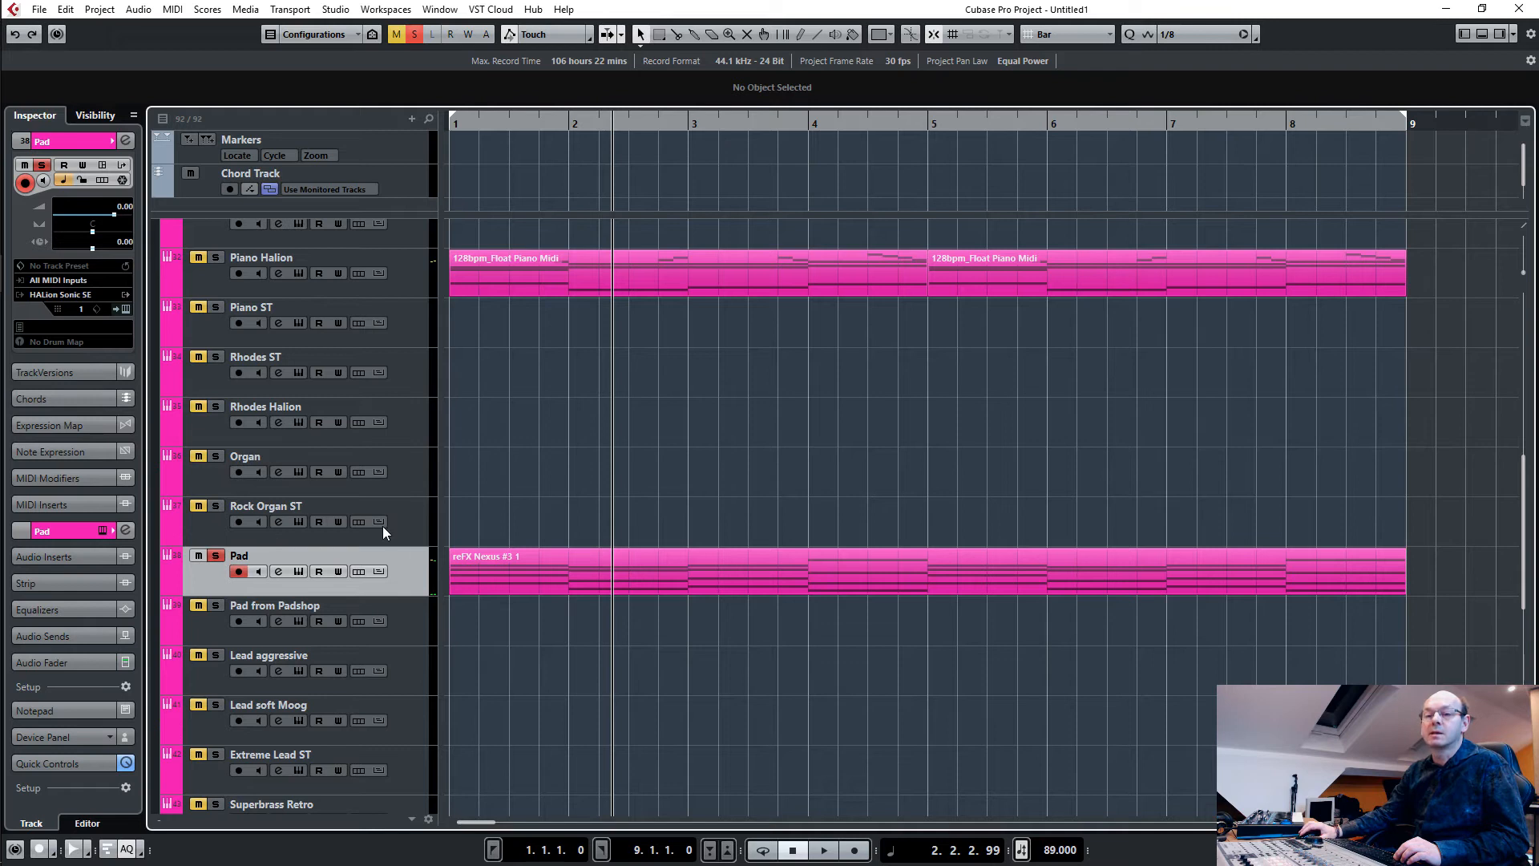
{"action": "scroll", "scroll_direction": "up", "scroll_amount": 3}
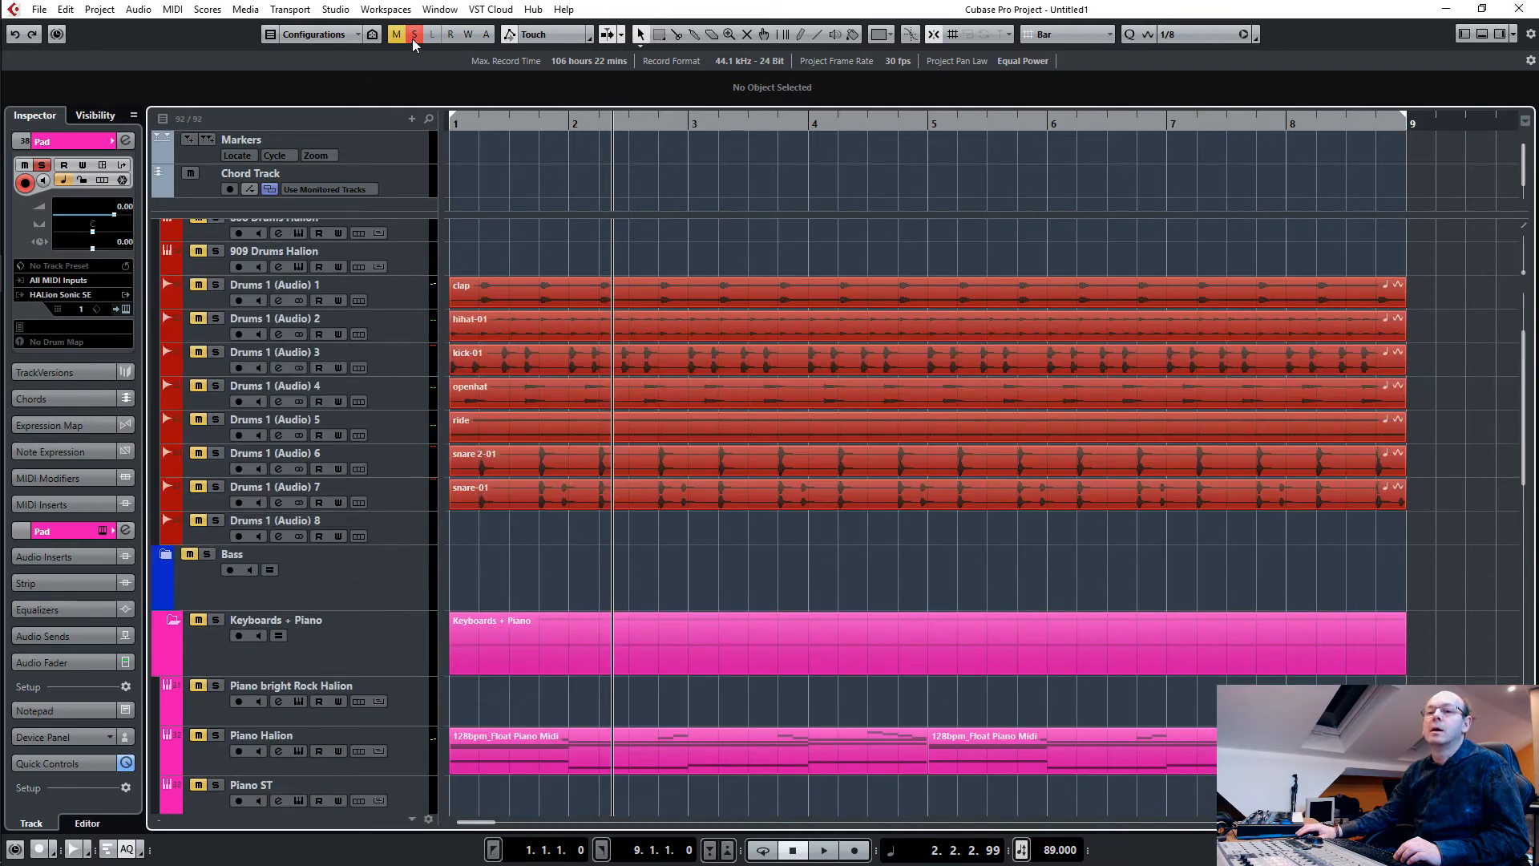
{"action": "left_click", "coordinate": [413, 34]}
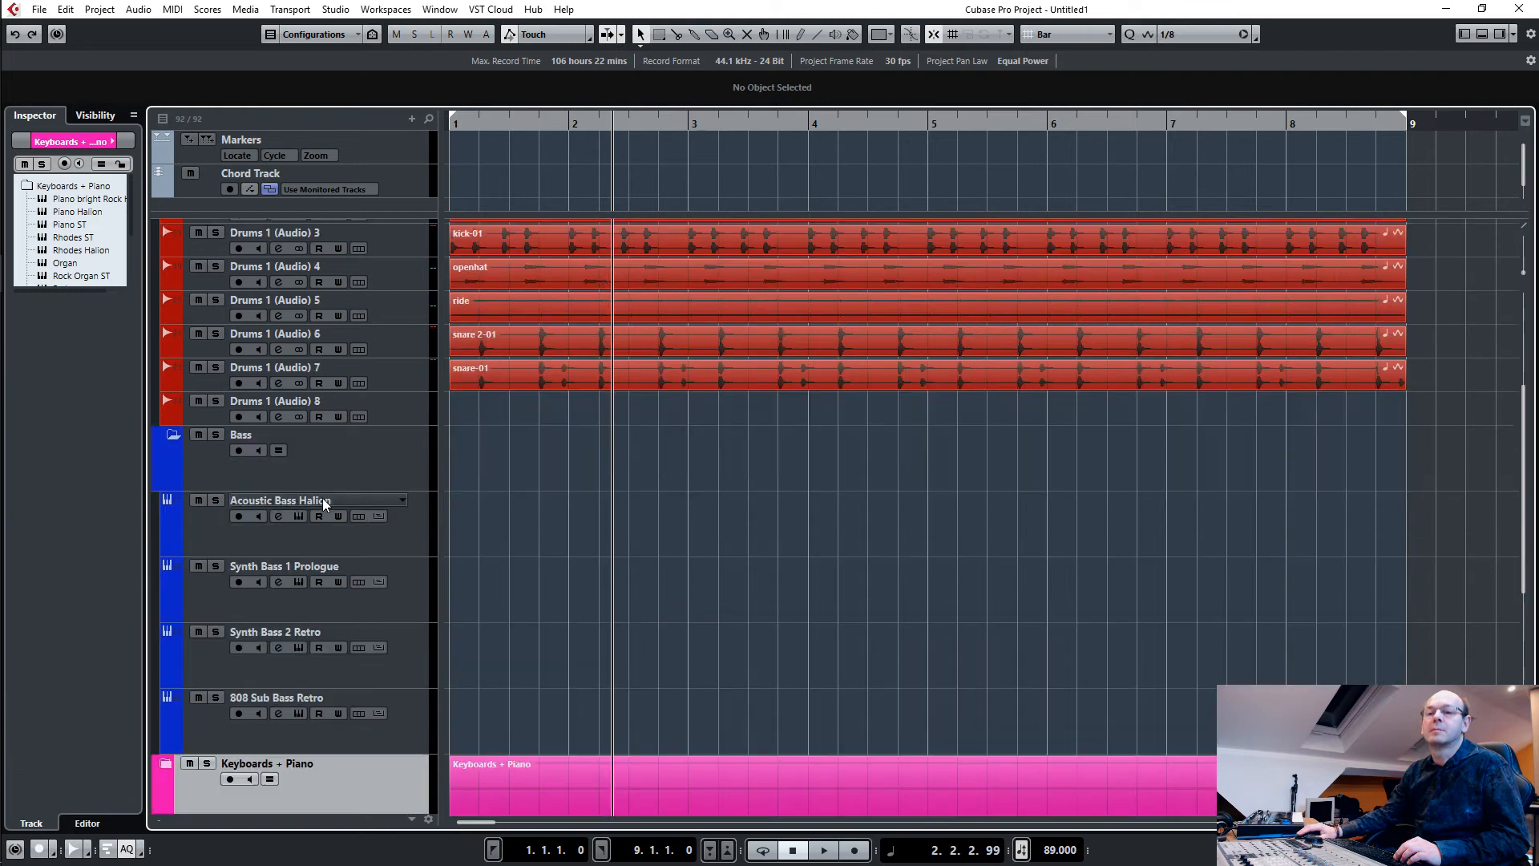
{"action": "scroll", "scroll_direction": "down", "scroll_amount": 3}
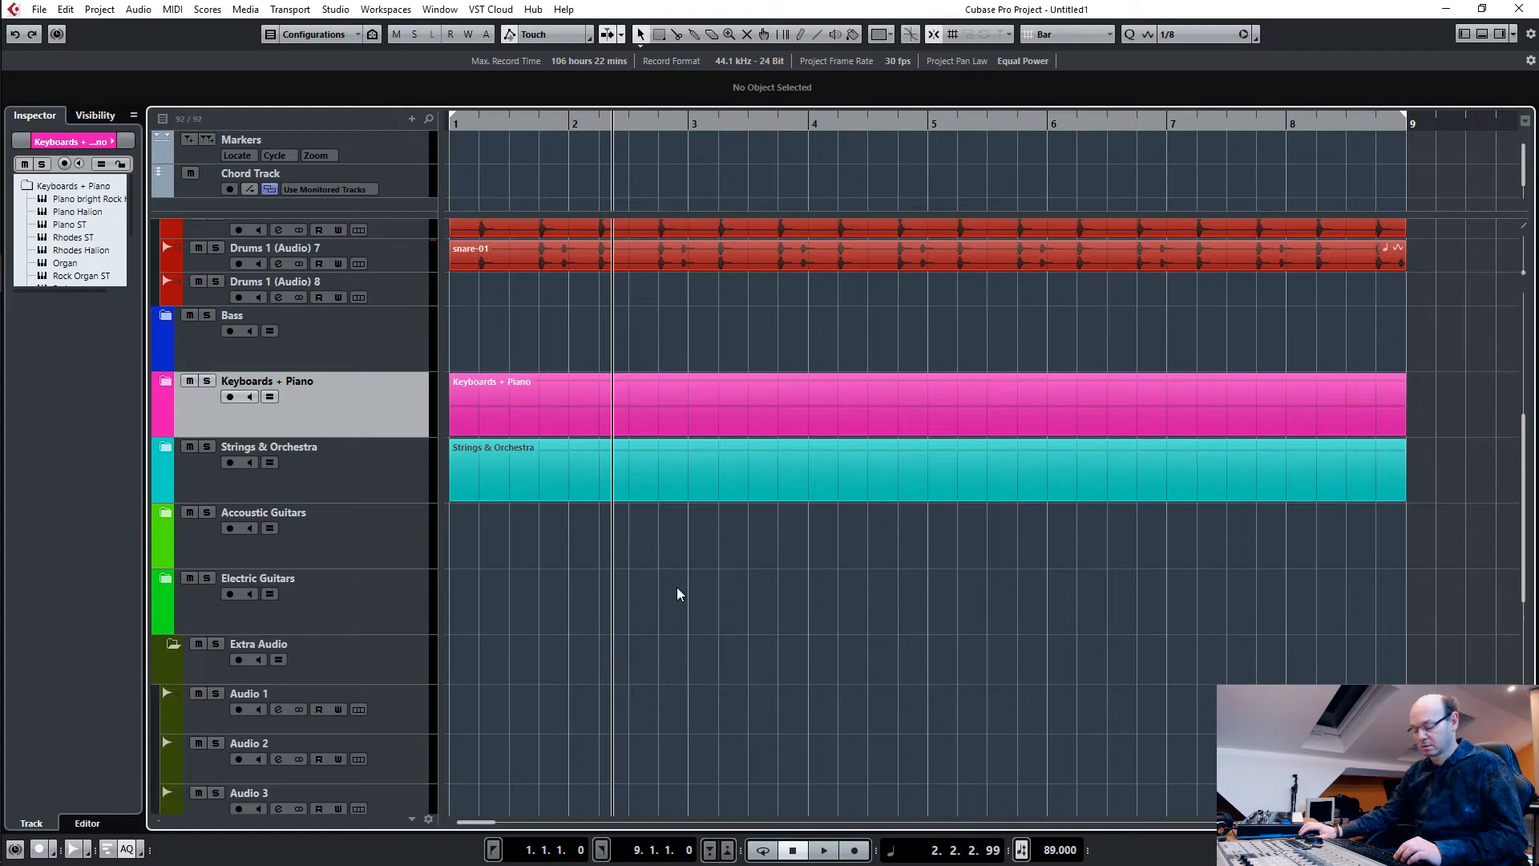
Filter MediaBay to audio files only and sort the bass results by name.
{"action": "left_click", "coordinate": [1021, 327]}
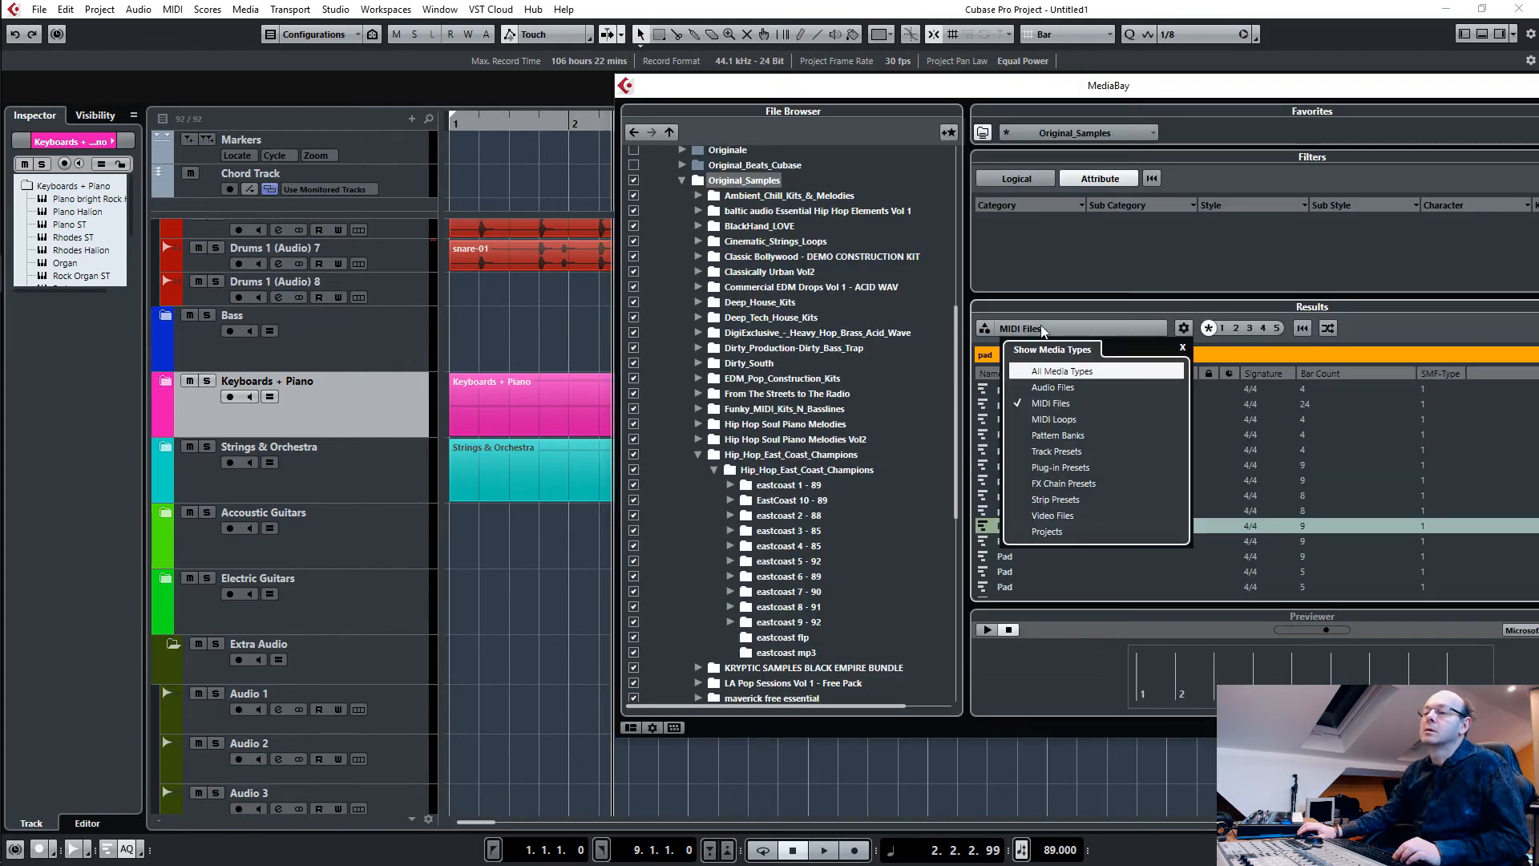
{"action": "left_click", "coordinate": [1048, 402]}
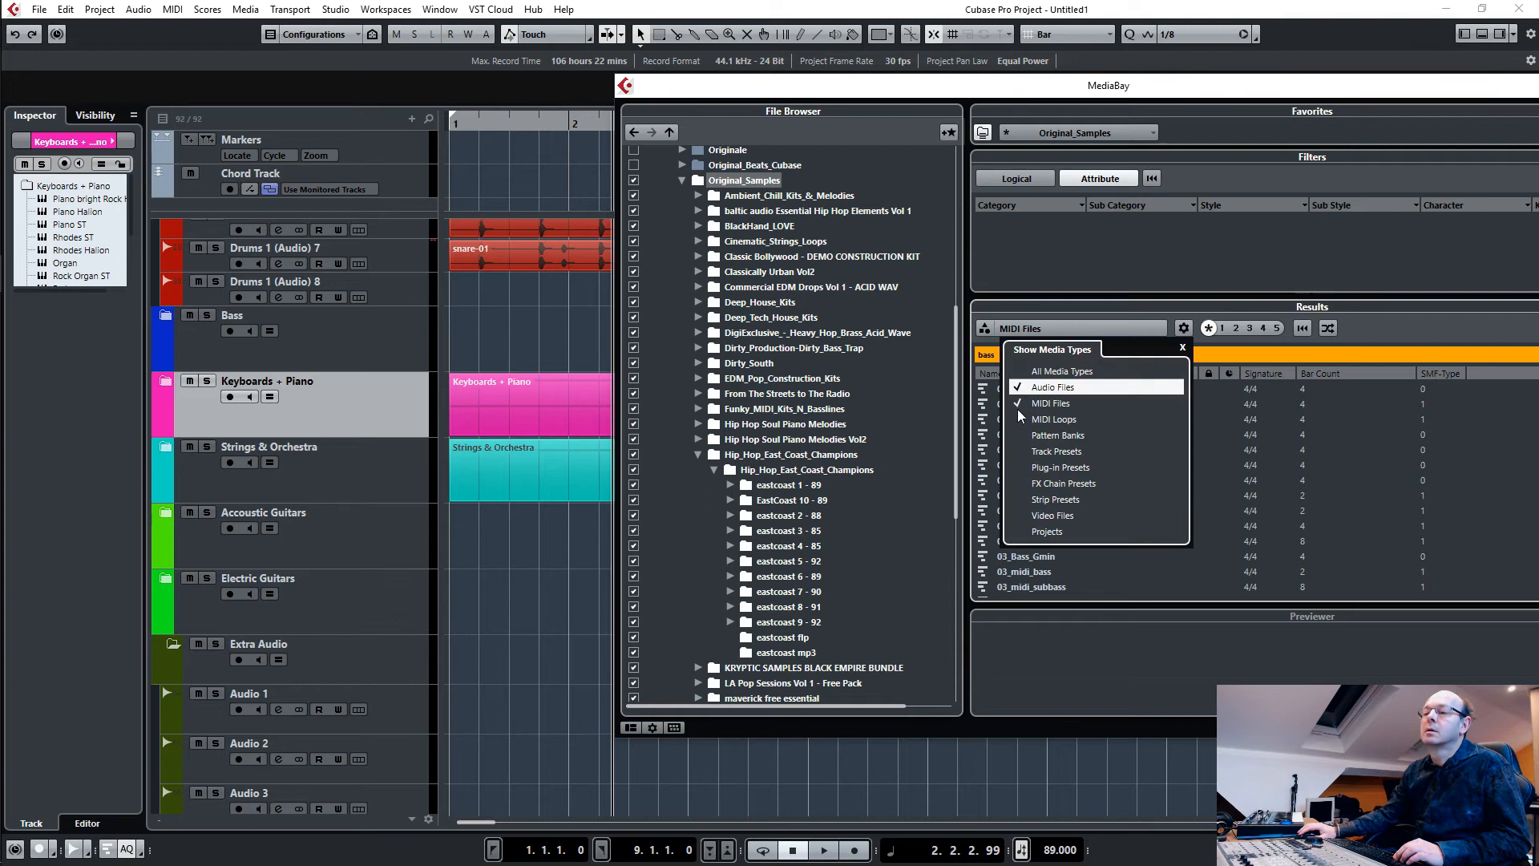
{"action": "left_click", "coordinate": [1053, 386]}
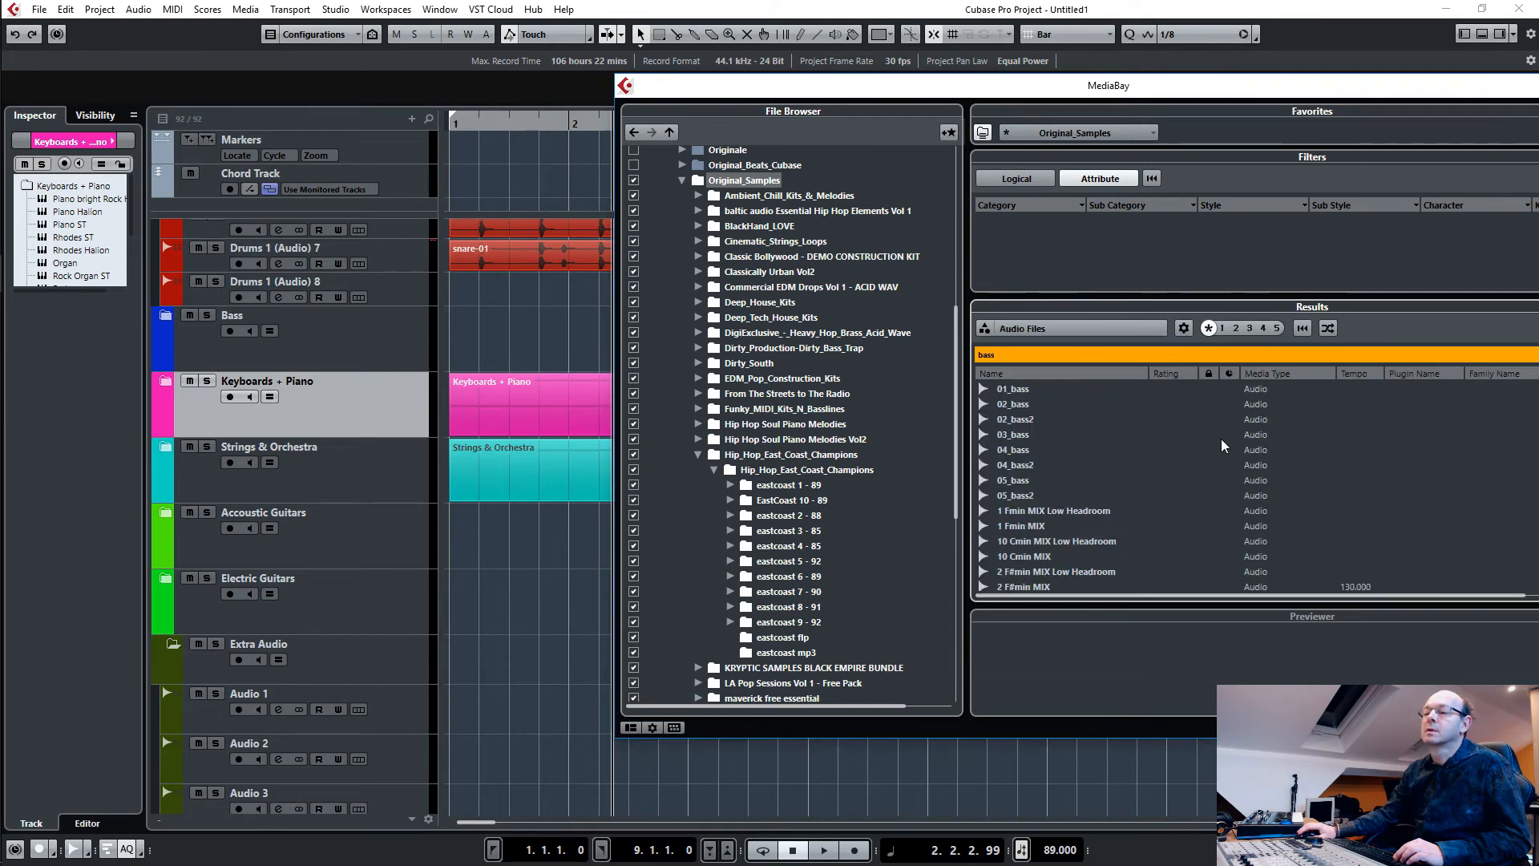
{"action": "left_click", "coordinate": [1014, 388]}
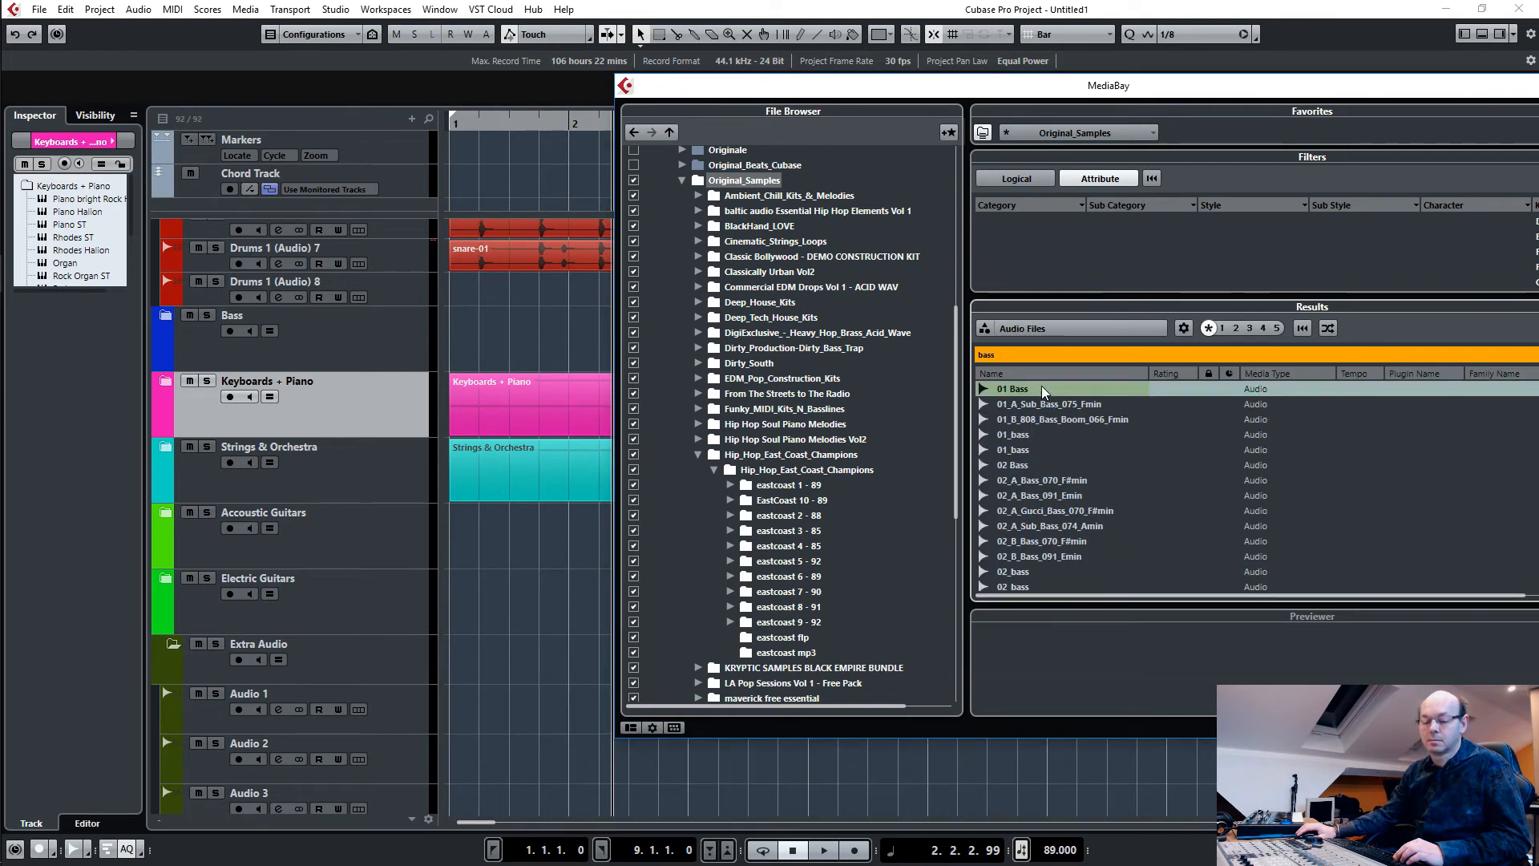
Preview several bass loops, then import Boom Bap_BASS_93_Bmin onto Audio 1 via Import Options.
{"action": "left_click", "coordinate": [1012, 434]}
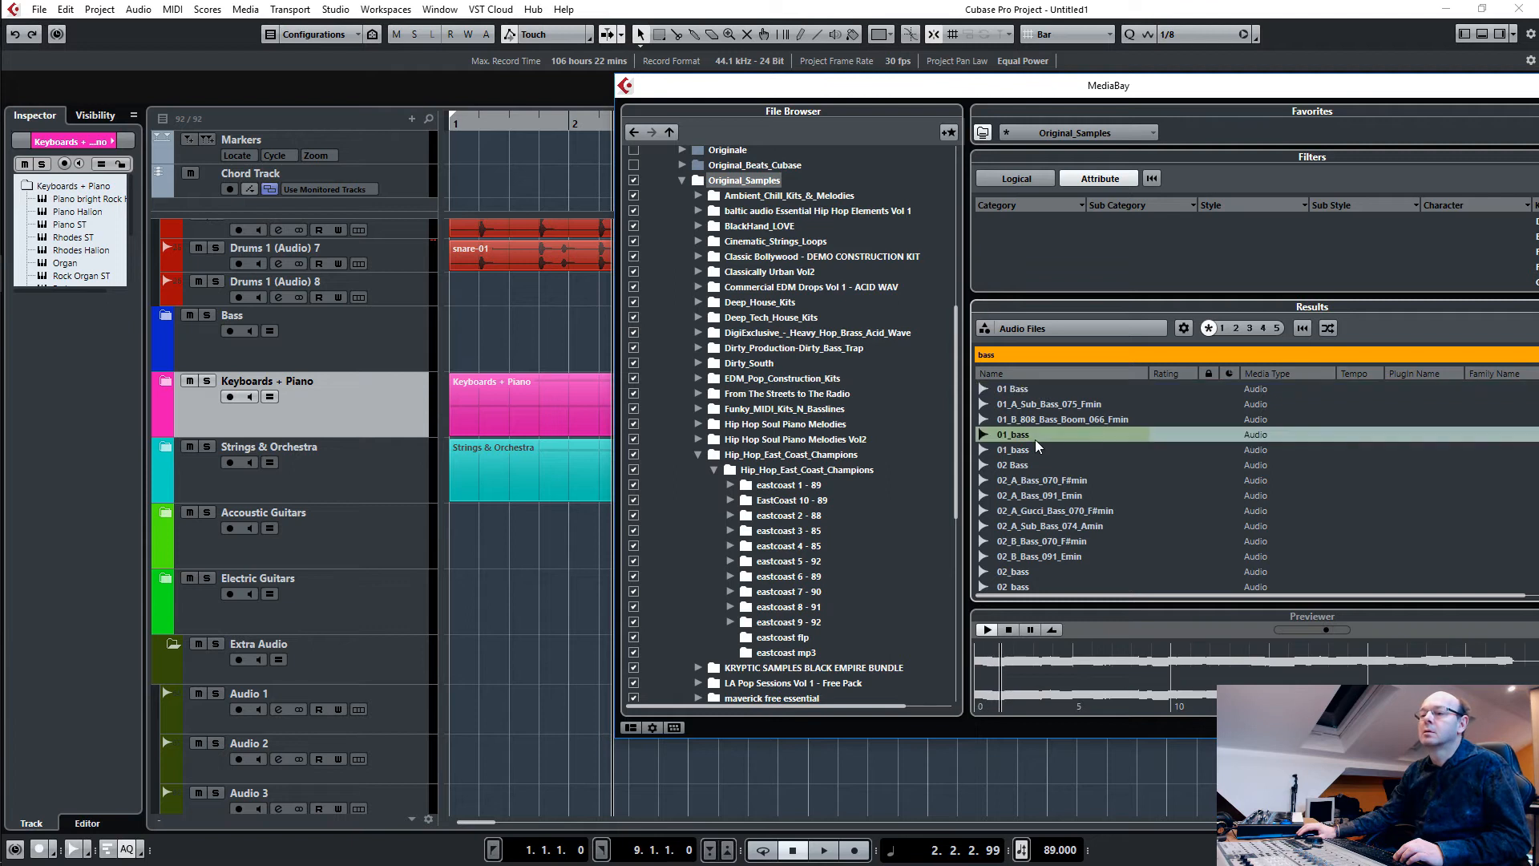
{"action": "left_click", "coordinate": [1039, 495]}
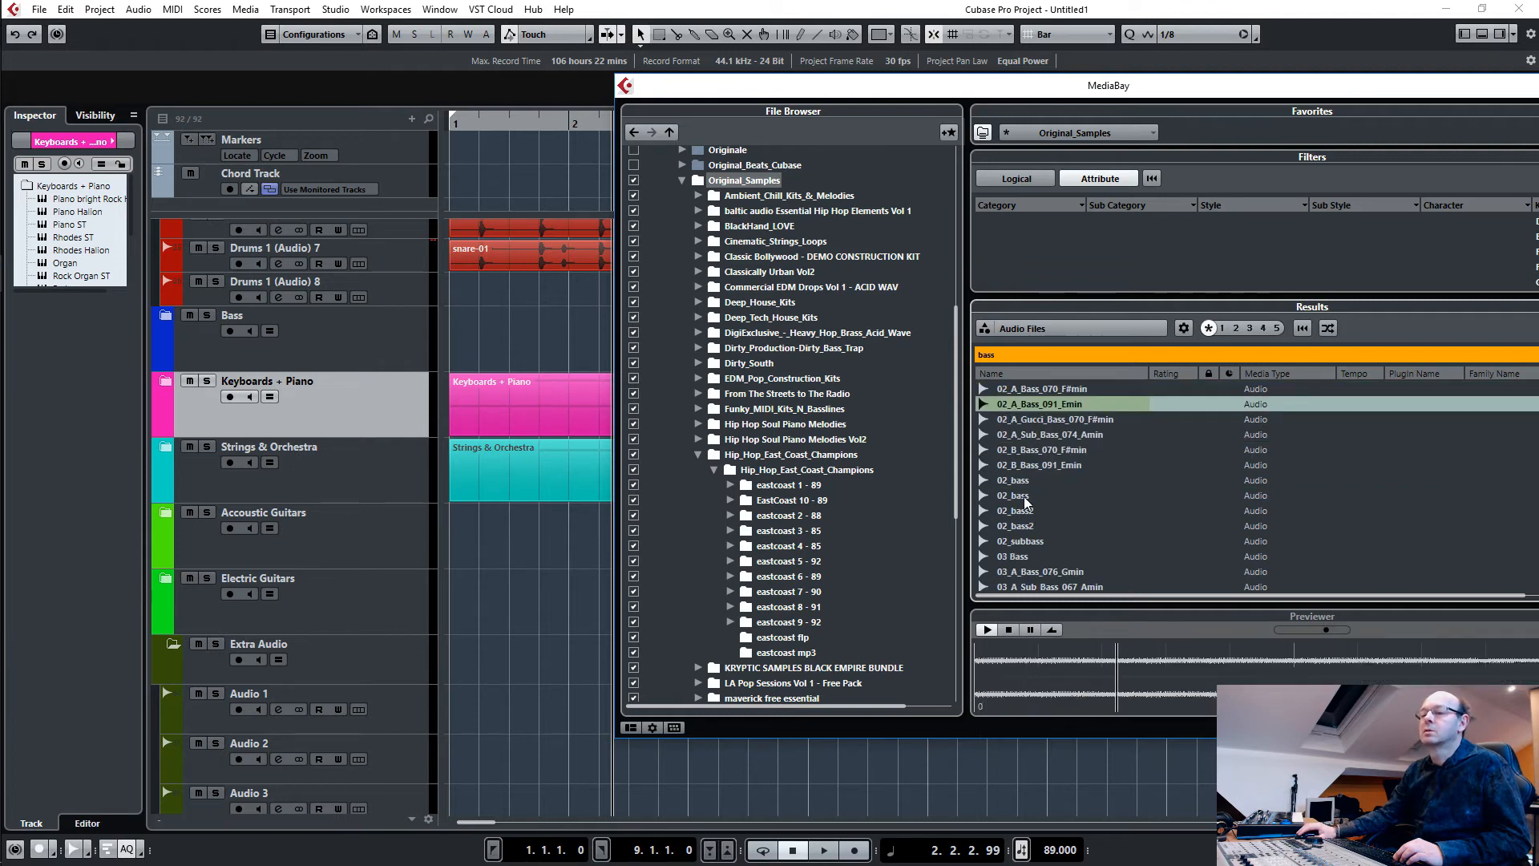
{"action": "left_click", "coordinate": [1012, 449]}
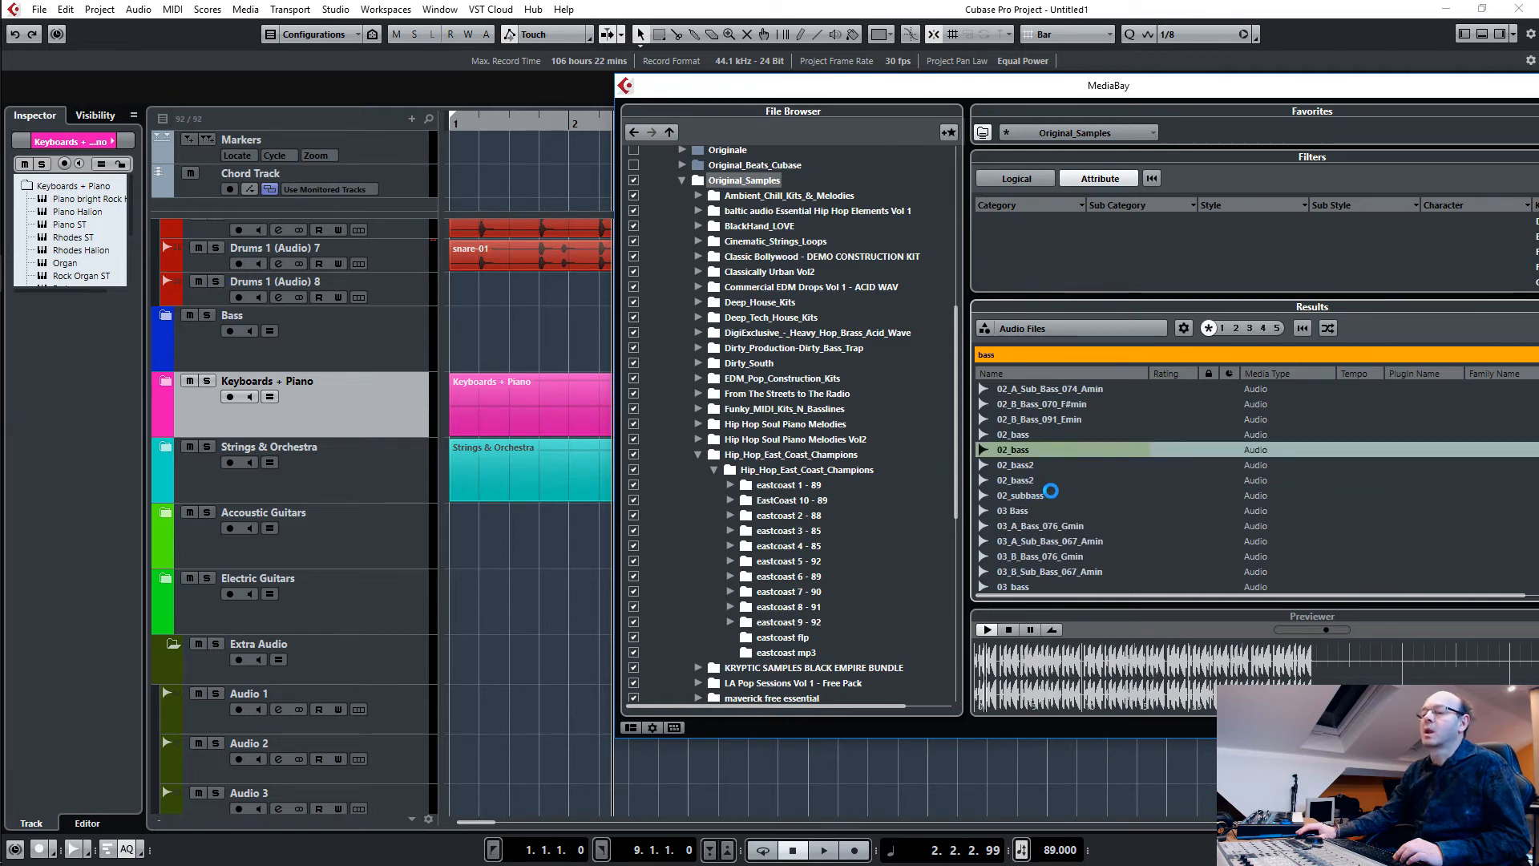
{"action": "scroll", "scroll_direction": "down", "scroll_amount": 3}
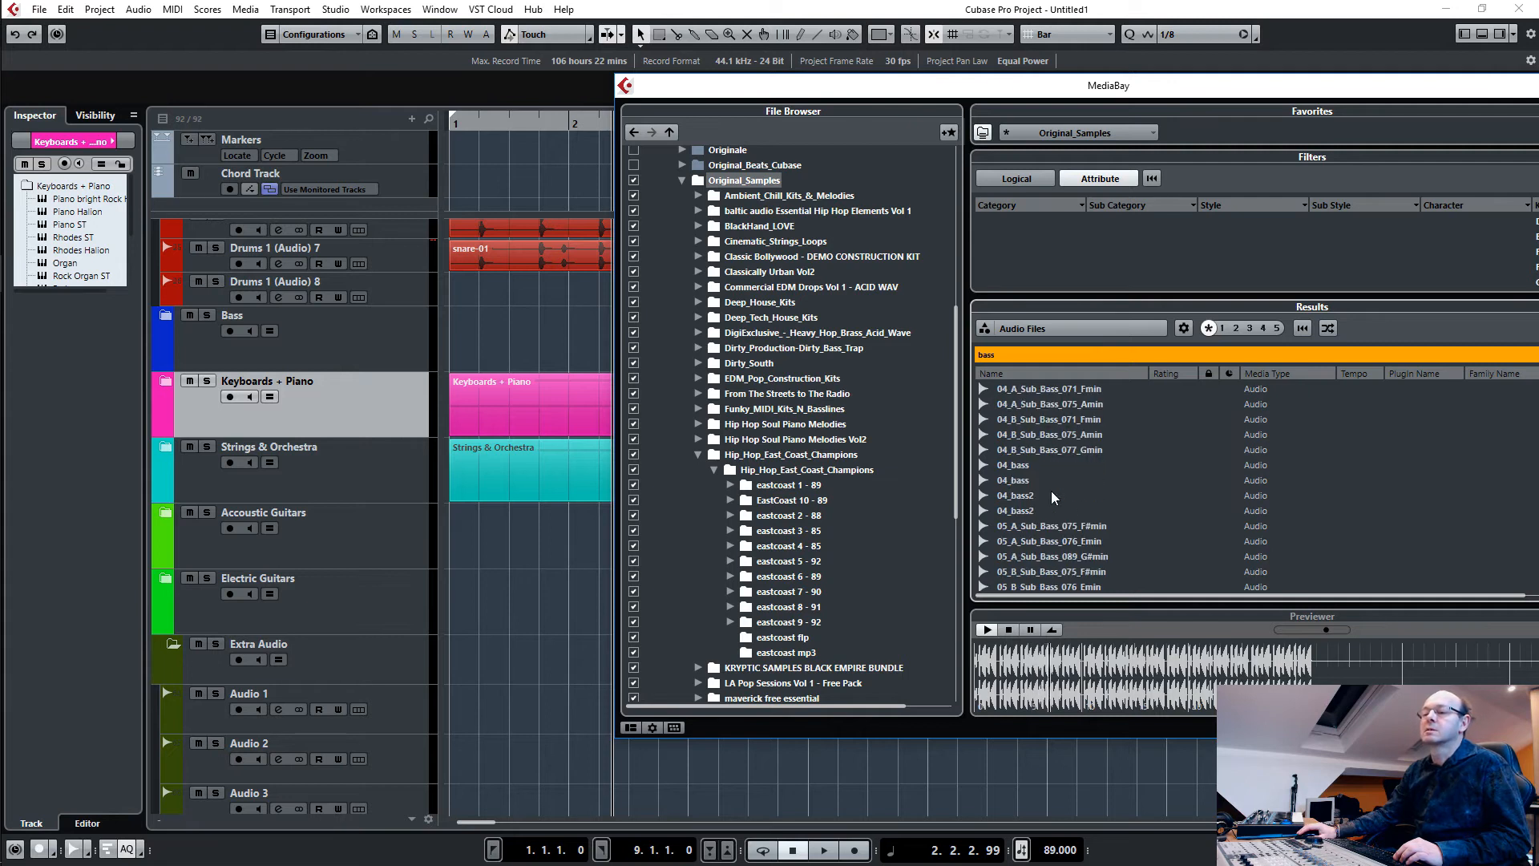
{"action": "left_click", "coordinate": [1050, 525]}
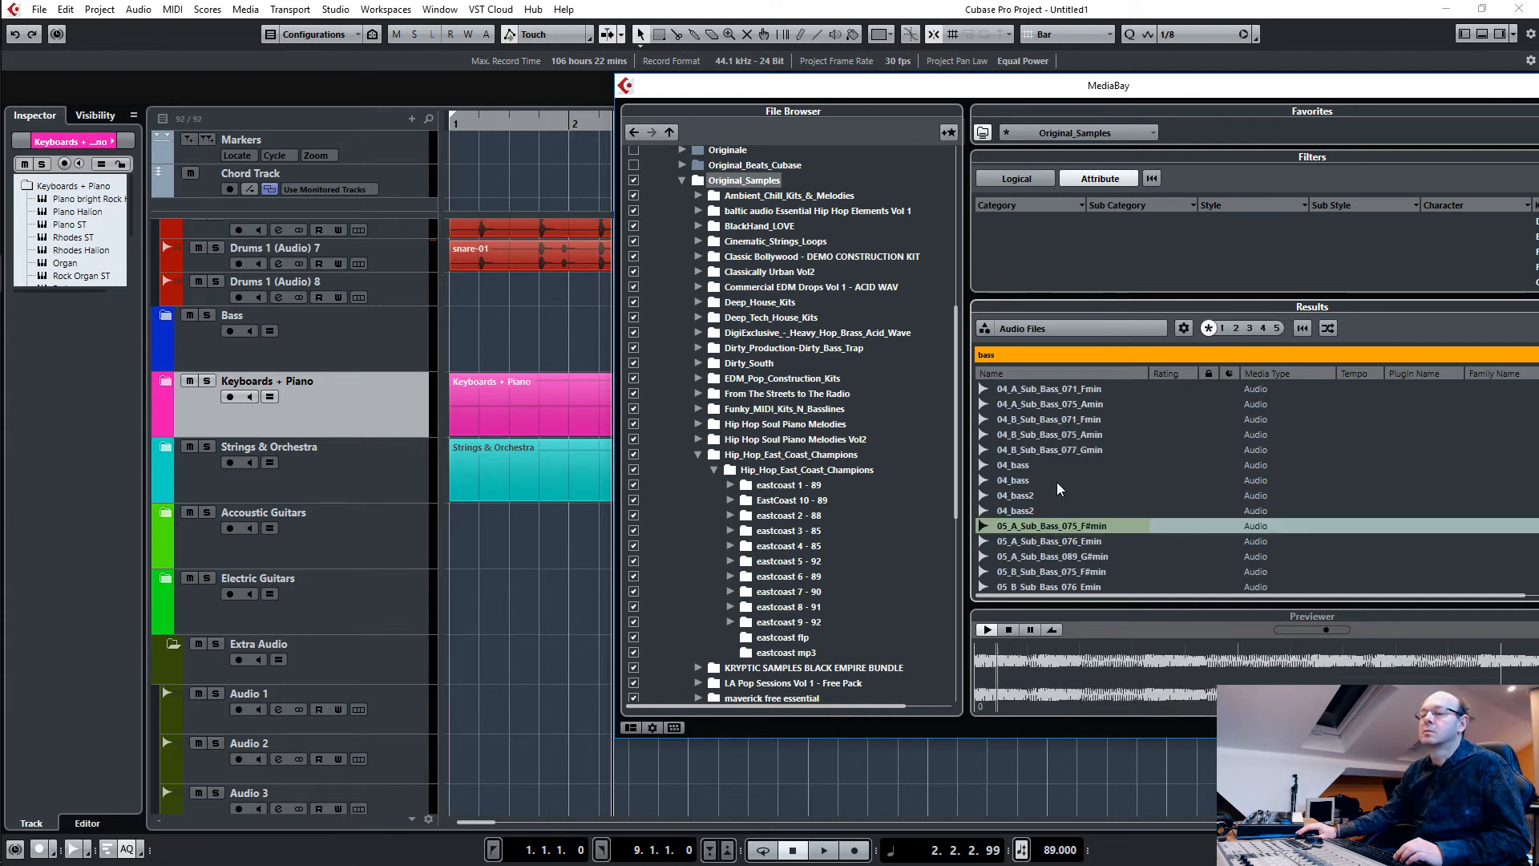
{"action": "scroll", "scroll_direction": "up", "scroll_amount": 3}
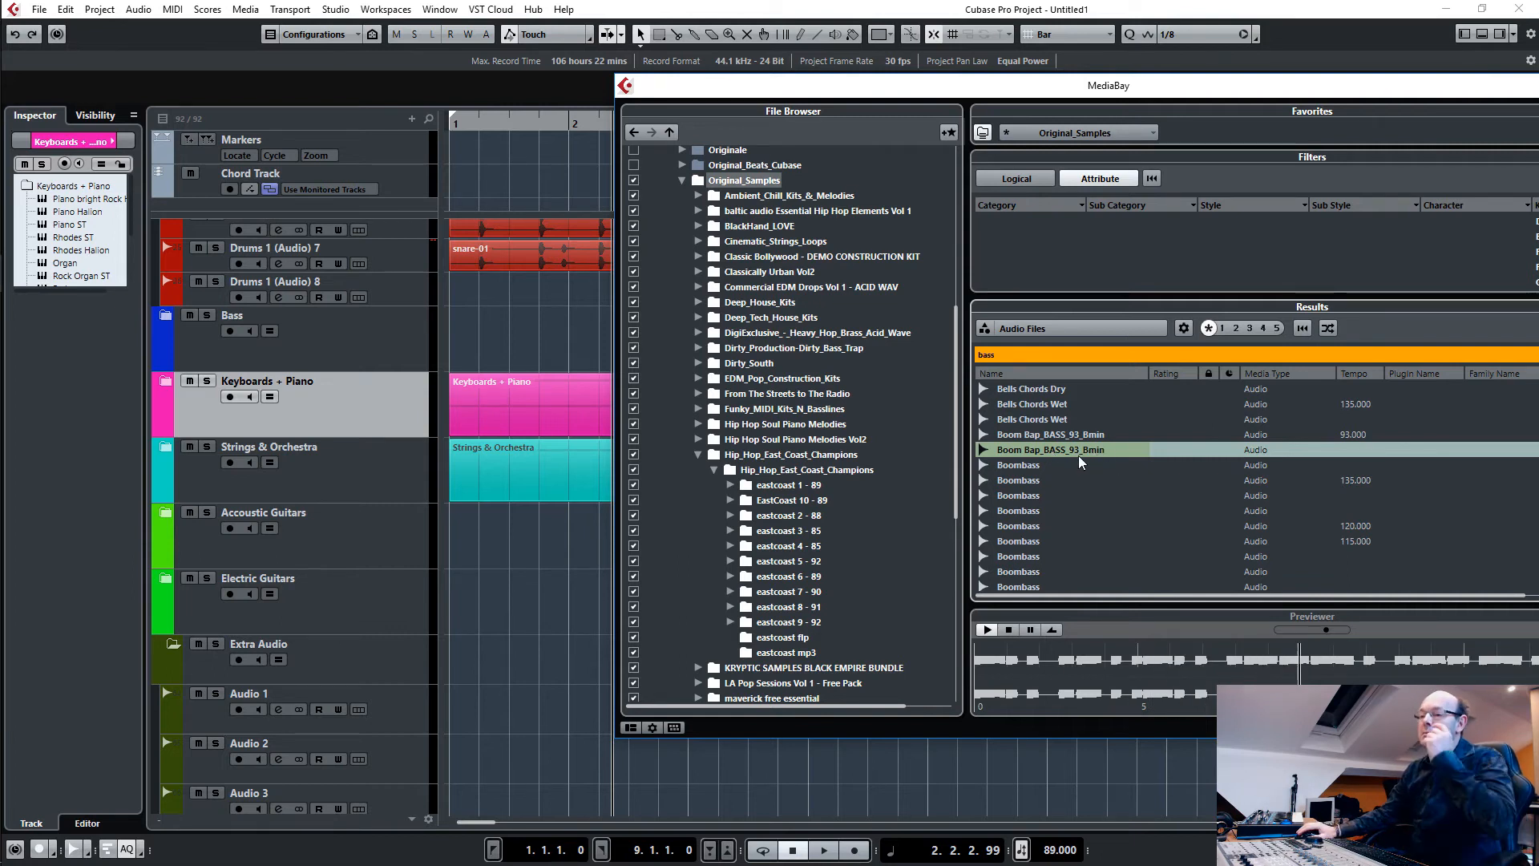
{"action": "mouse_move", "coordinate": [1095, 452]}
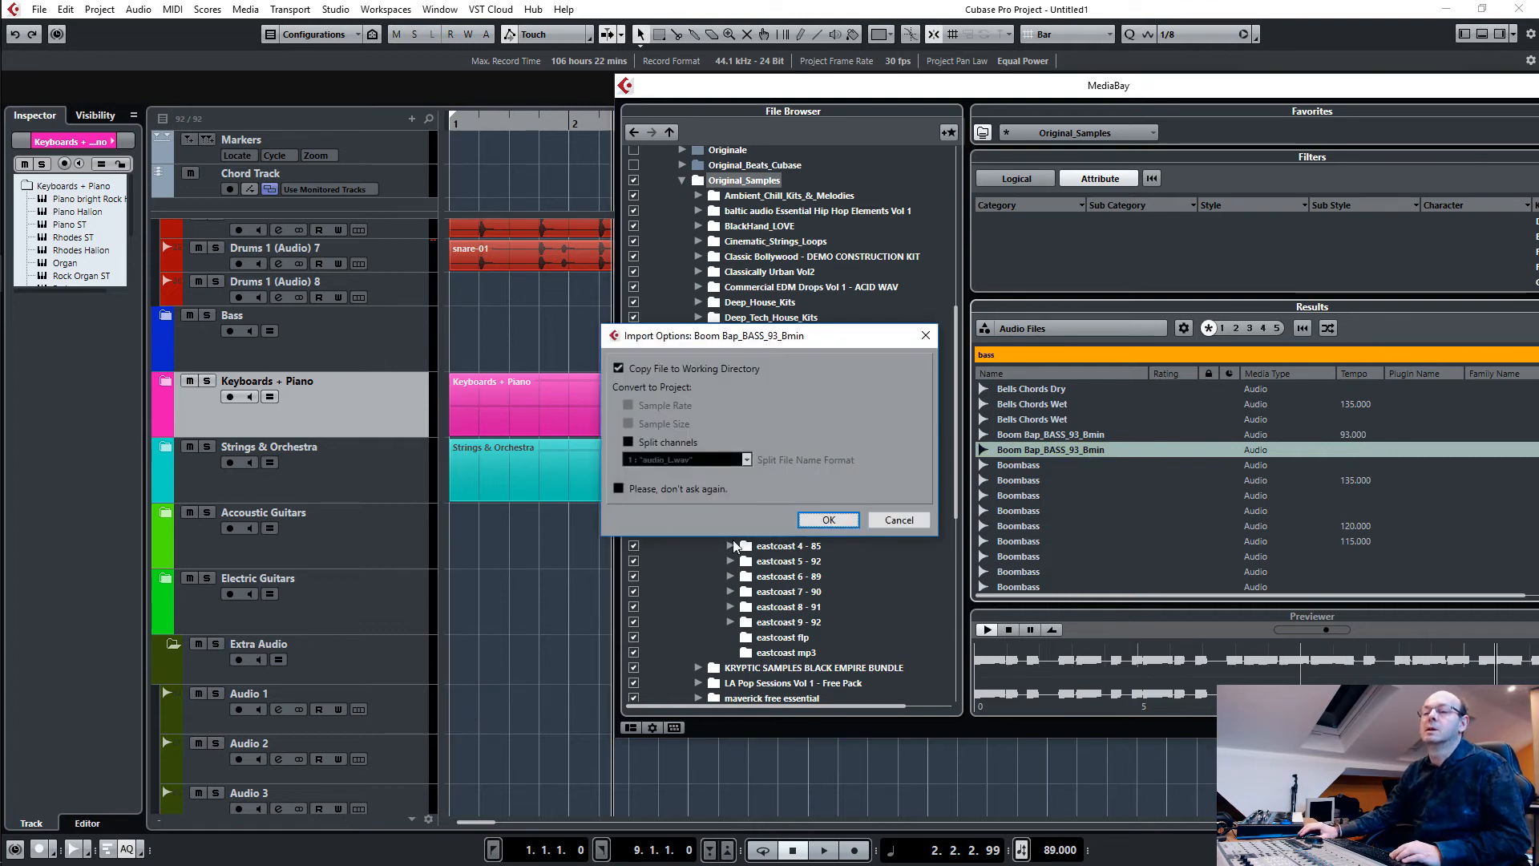
{"action": "left_click", "coordinate": [827, 520]}
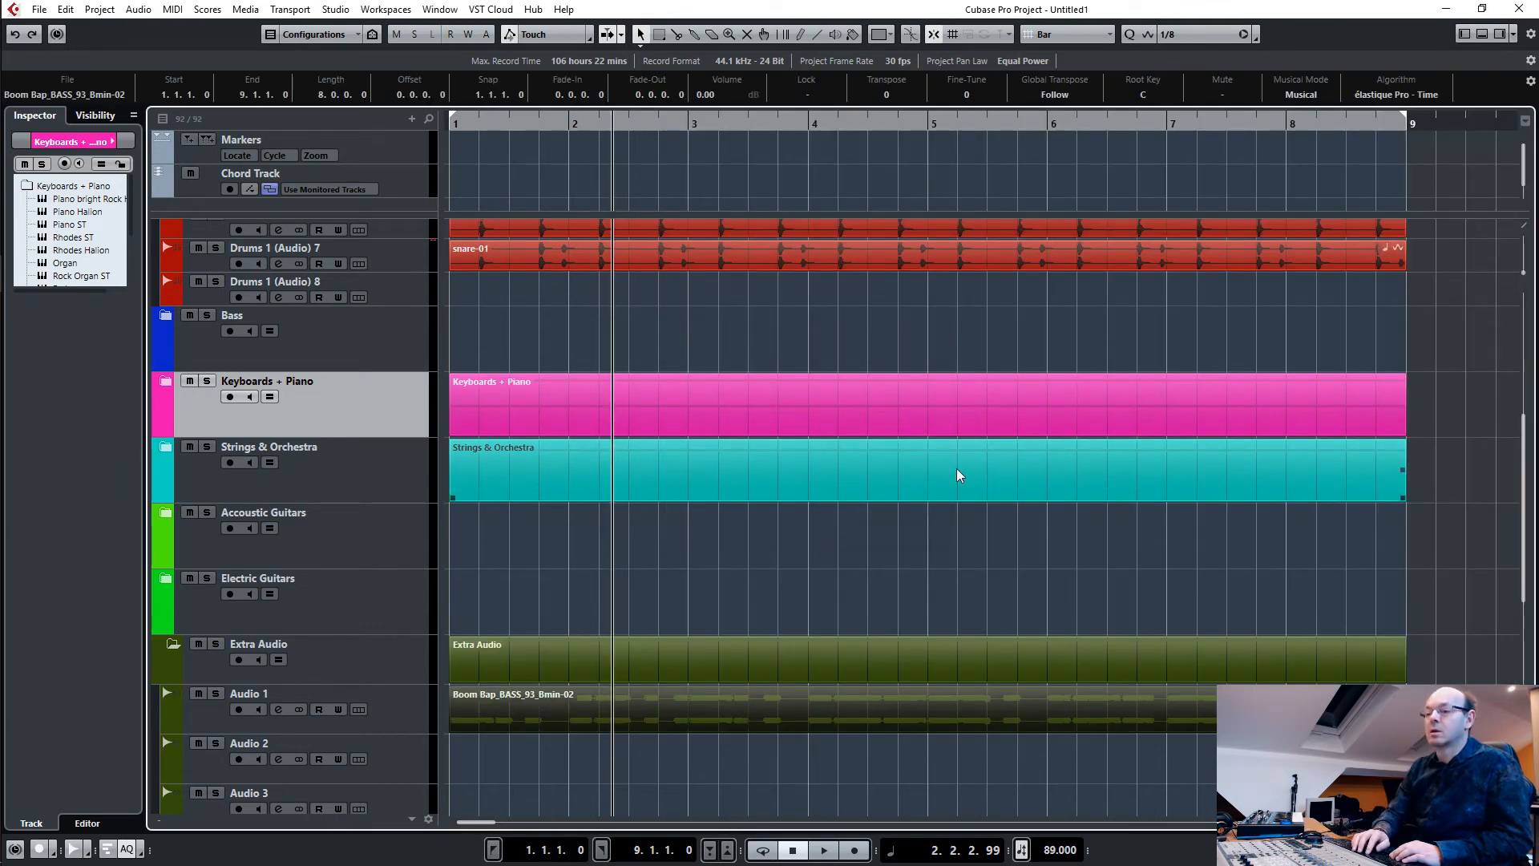
Delete the empty Bass, guitars, Audio 2 and Audio 3 tracks and folders.
{"action": "left_click", "coordinate": [168, 232]}
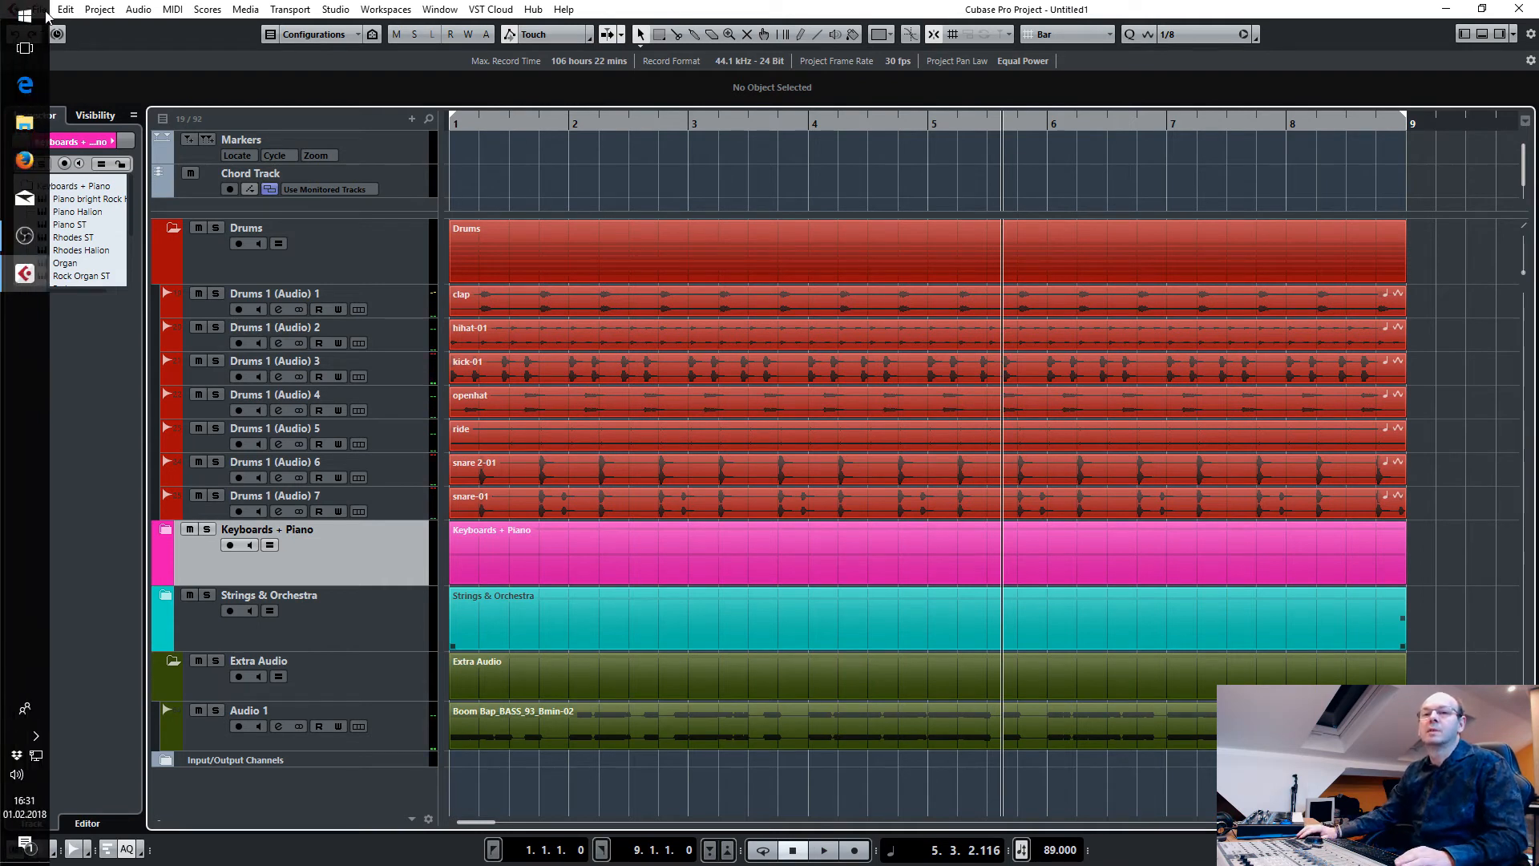
Set up an Audio Mixdown export named test_chord2.
{"action": "left_click", "coordinate": [38, 9]}
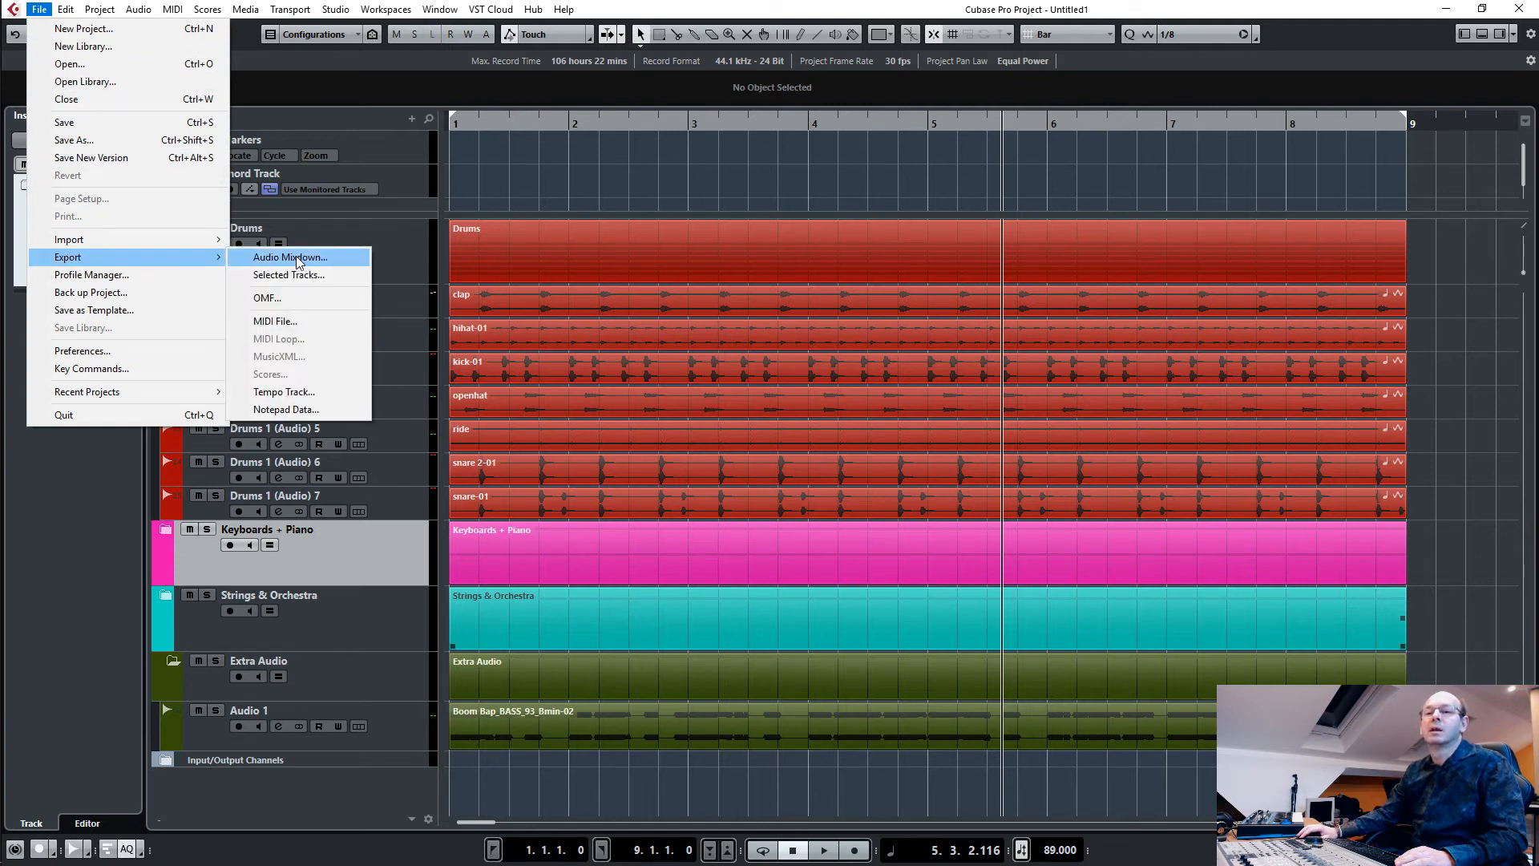
{"action": "left_click", "coordinate": [290, 257]}
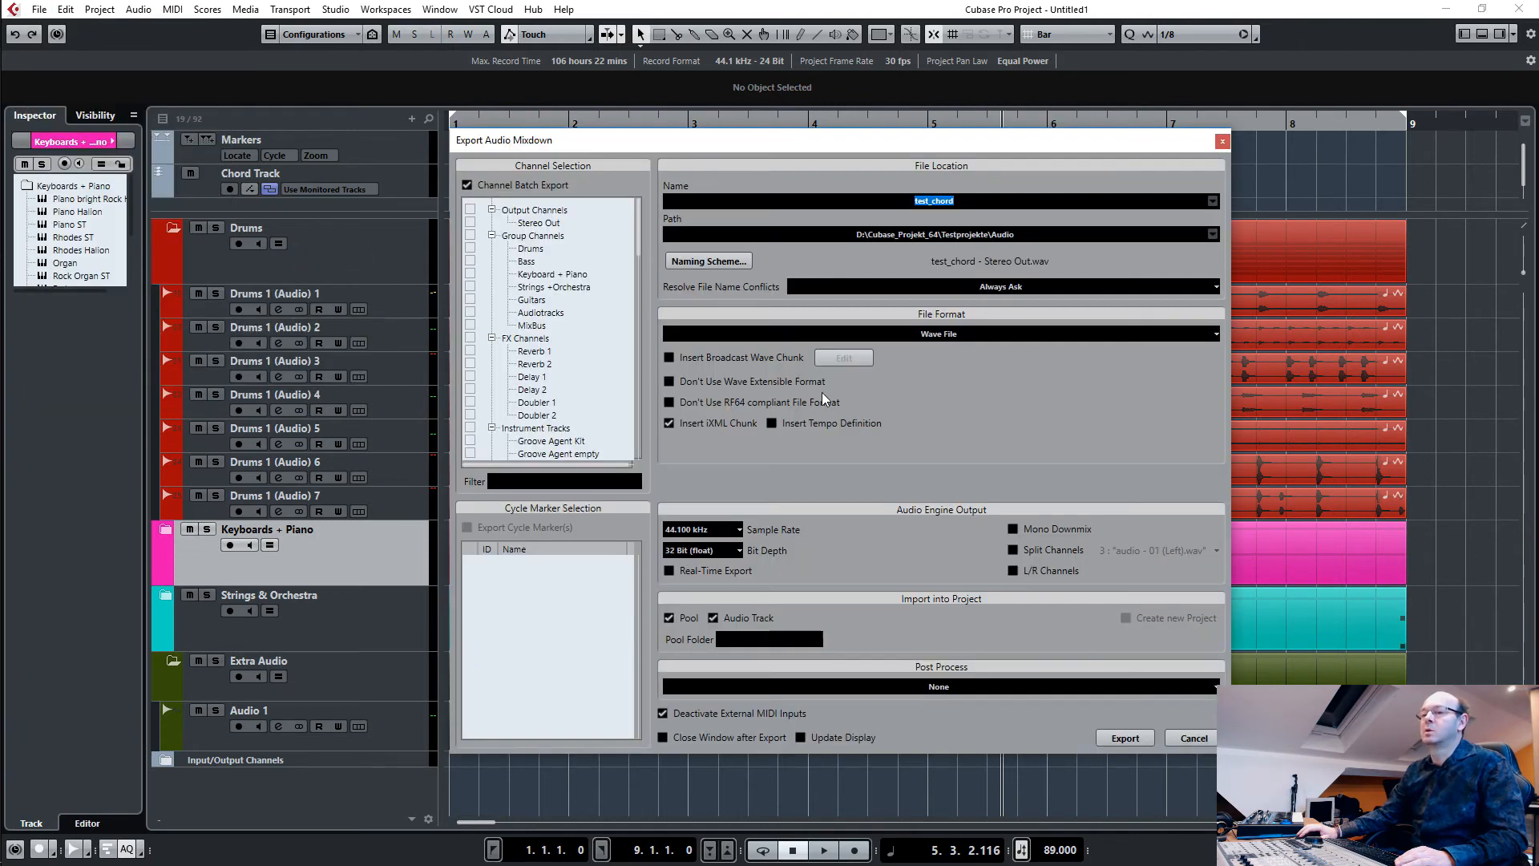
{"action": "left_click", "coordinate": [933, 200]}
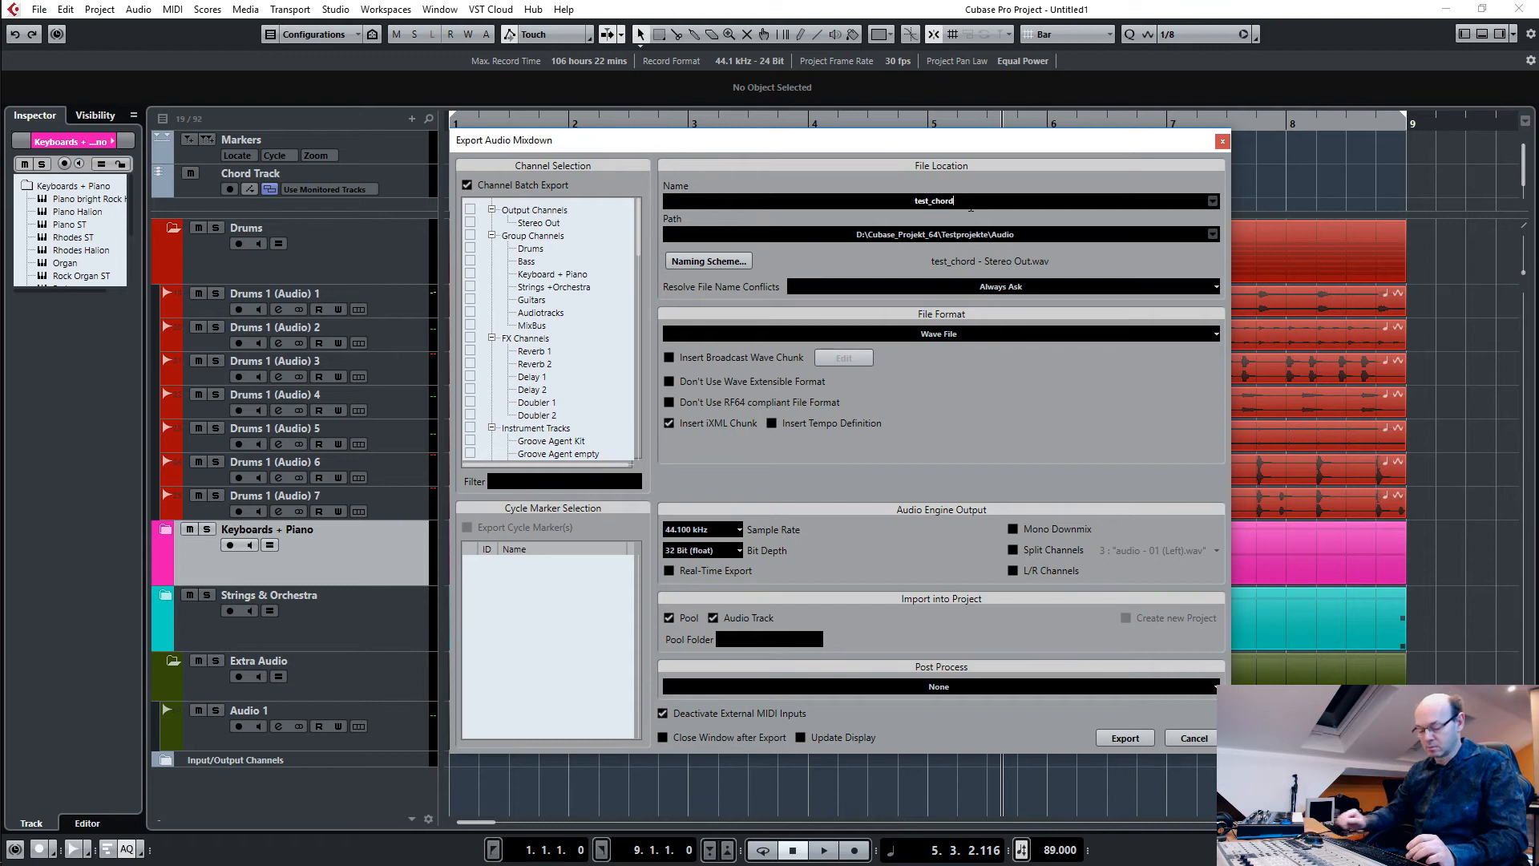
{"action": "type", "text": "2"}
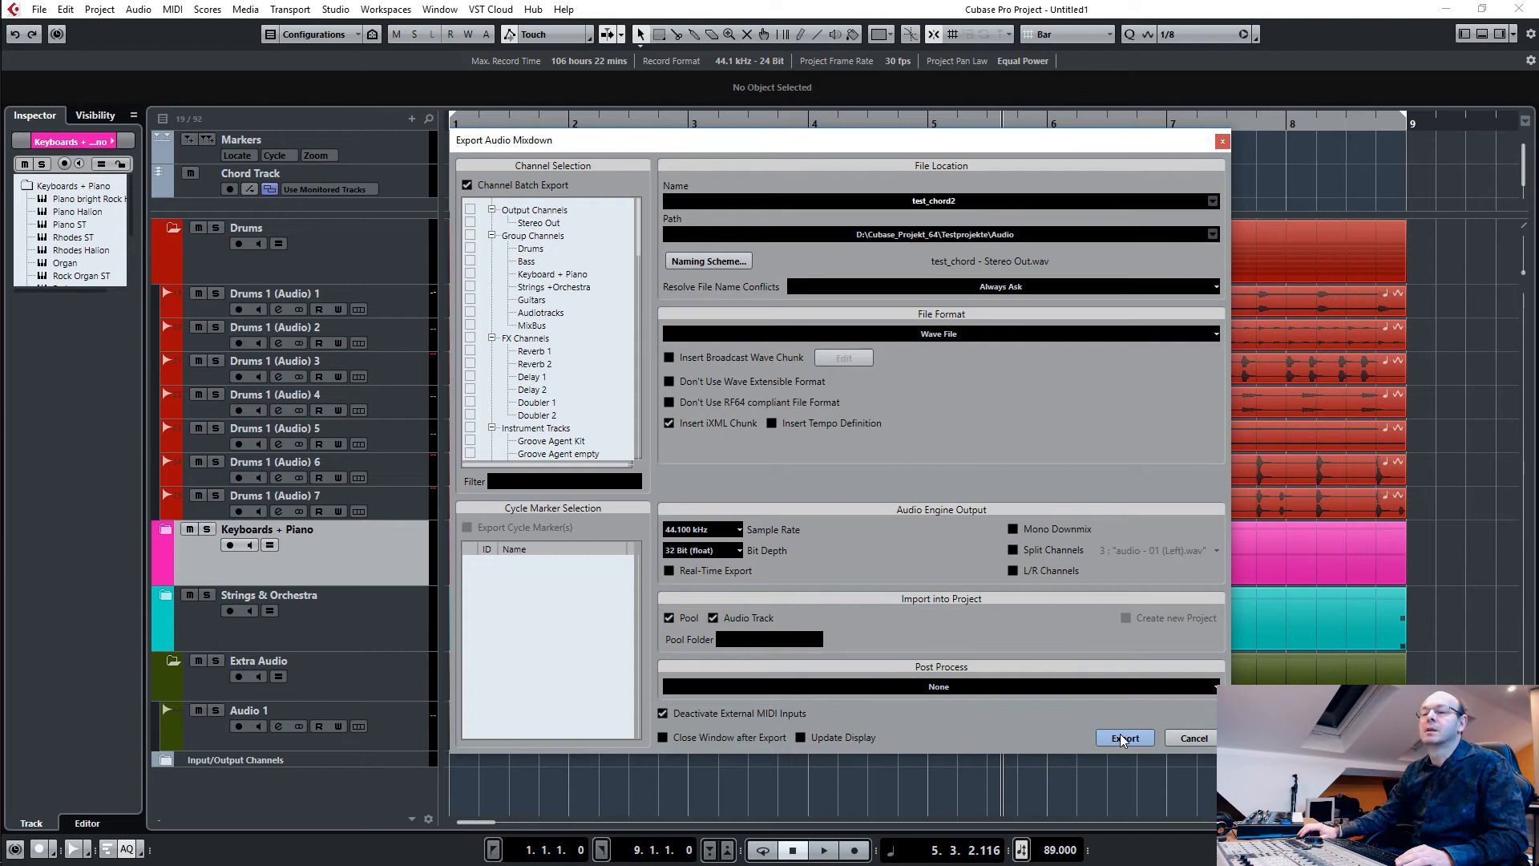
Tick Output Channels after the missing-channel warning and export with Import into Project enabled.
{"action": "left_click", "coordinate": [1124, 738]}
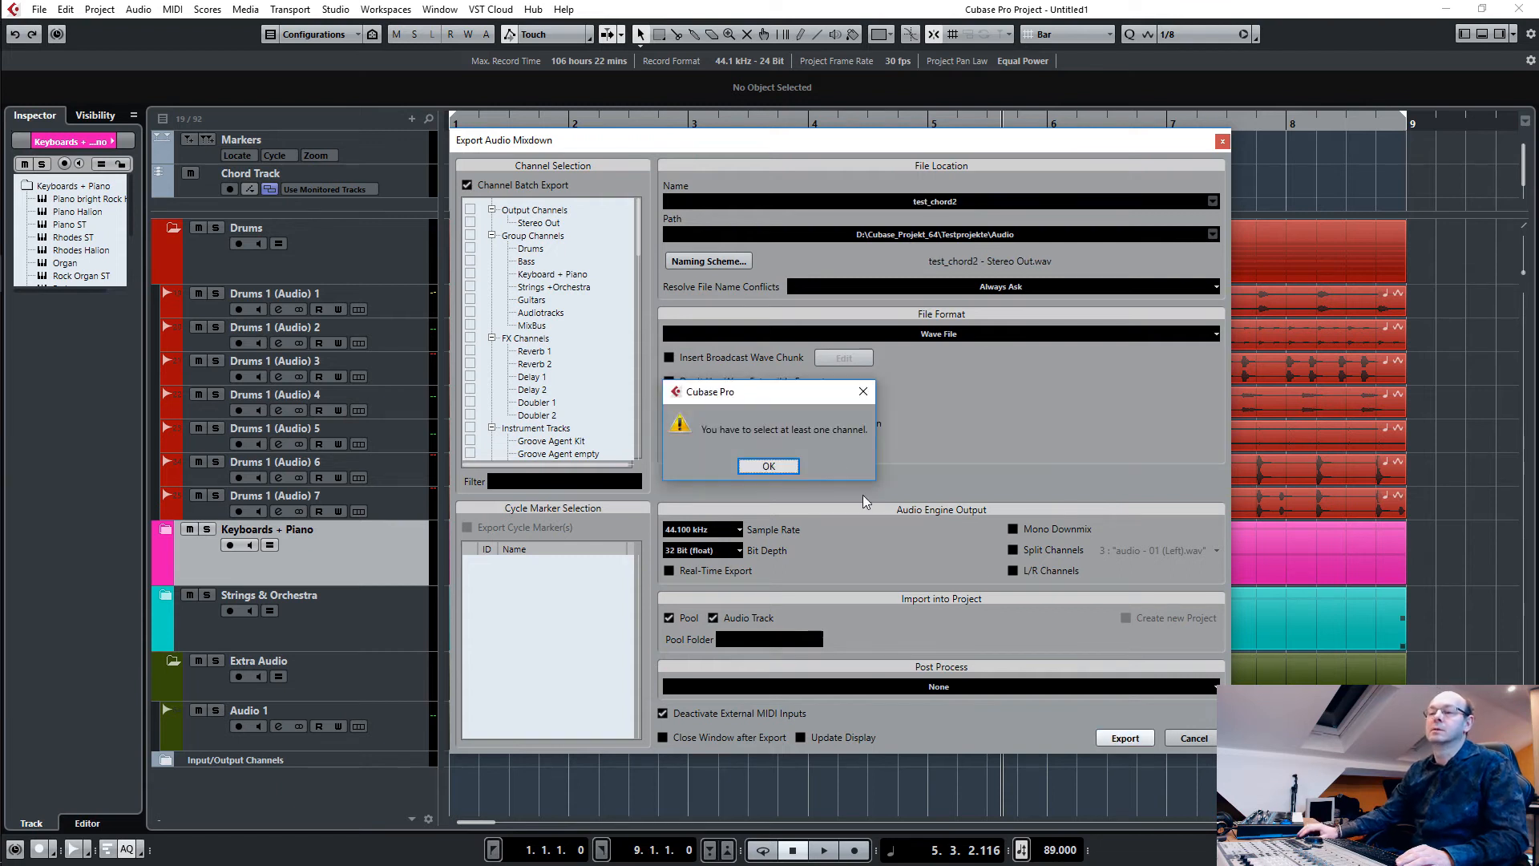
{"action": "left_click", "coordinate": [768, 465]}
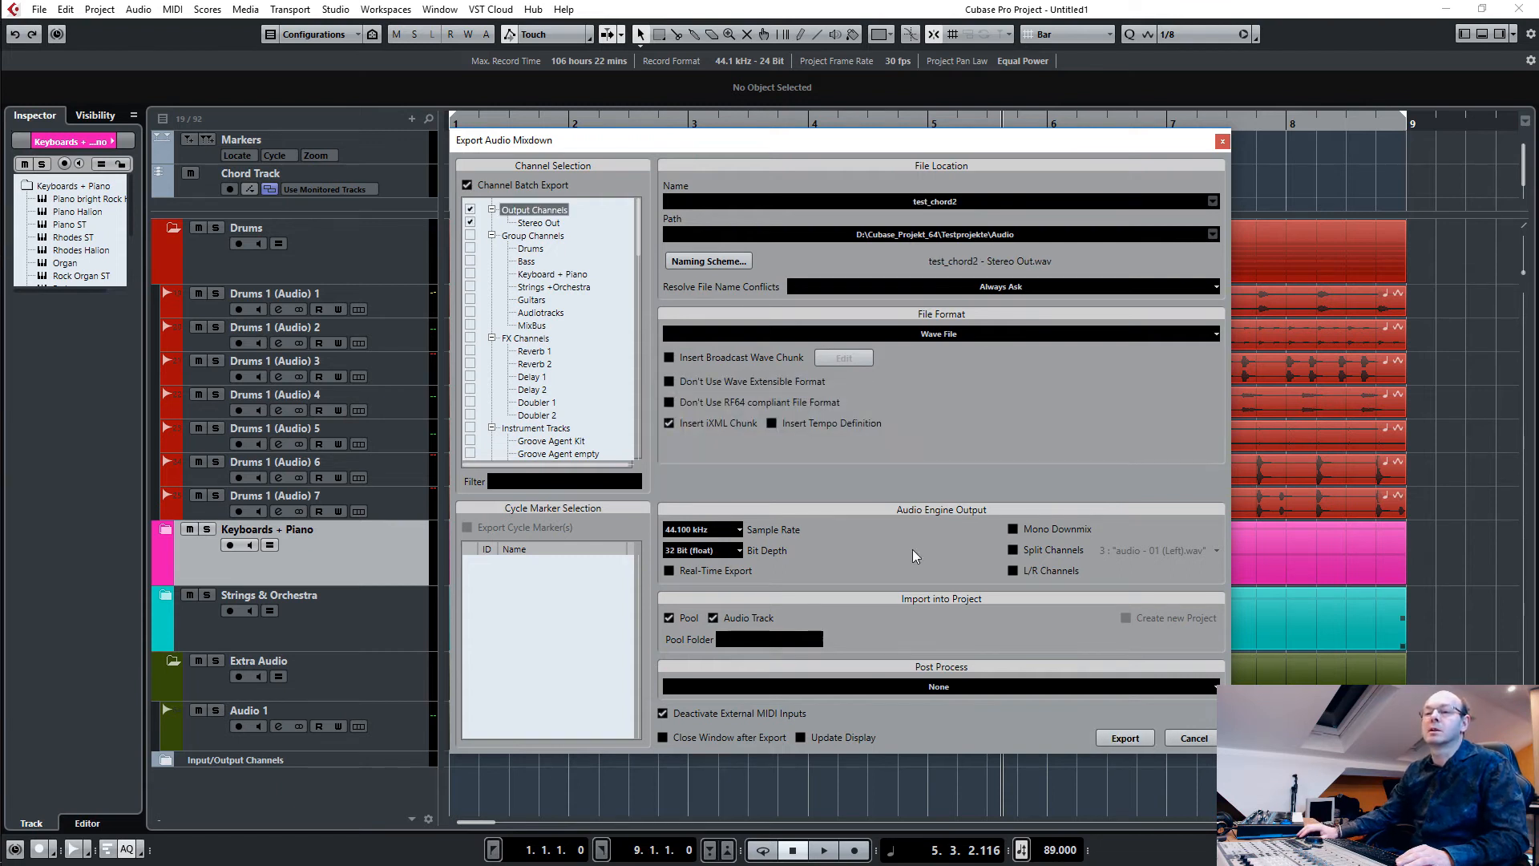
{"action": "left_click", "coordinate": [1126, 737]}
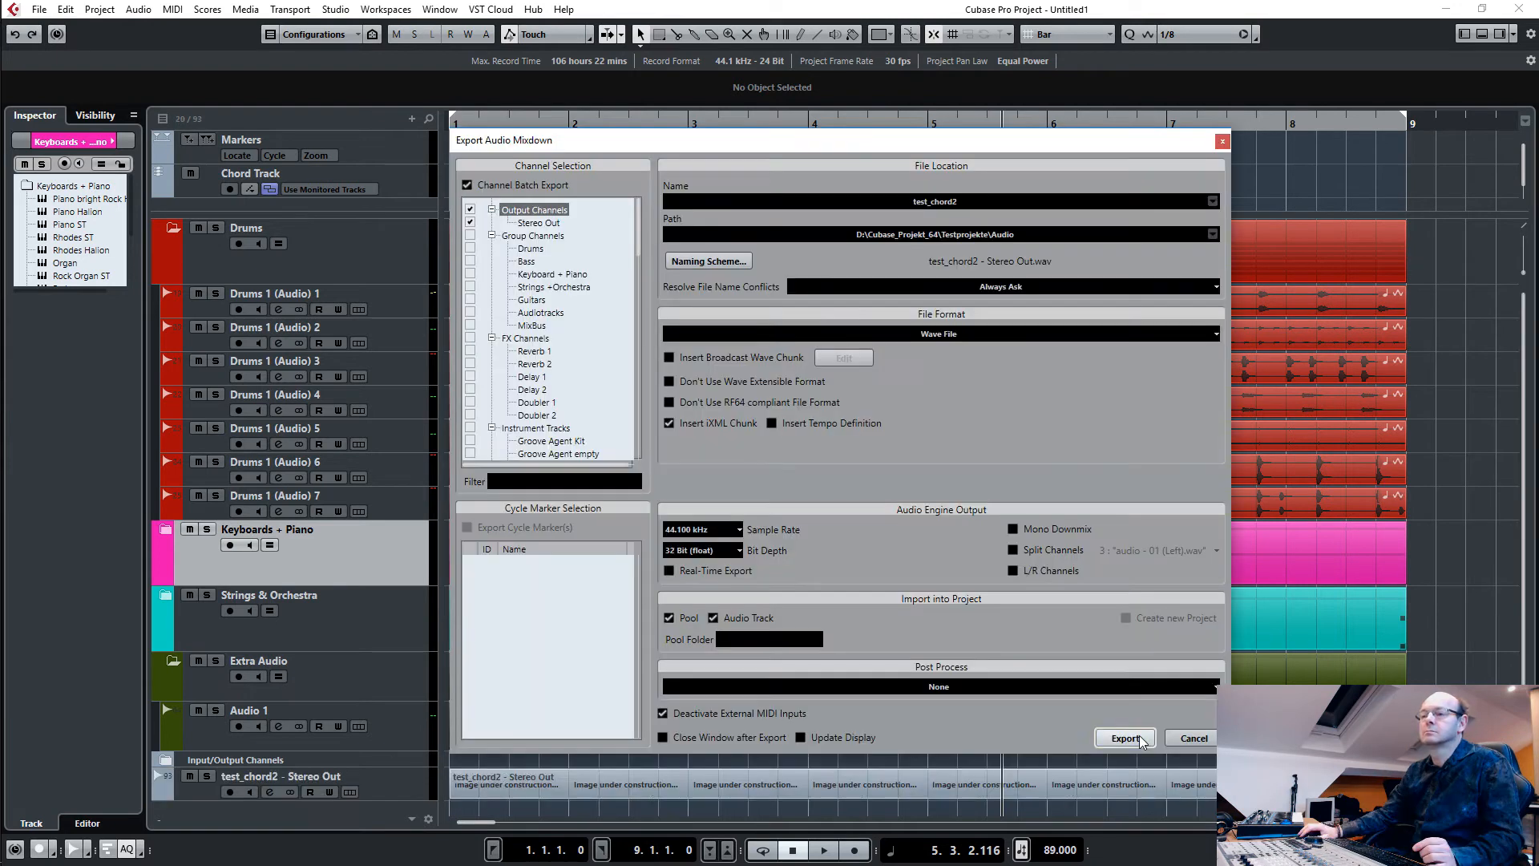
{"action": "left_click", "coordinate": [1124, 738]}
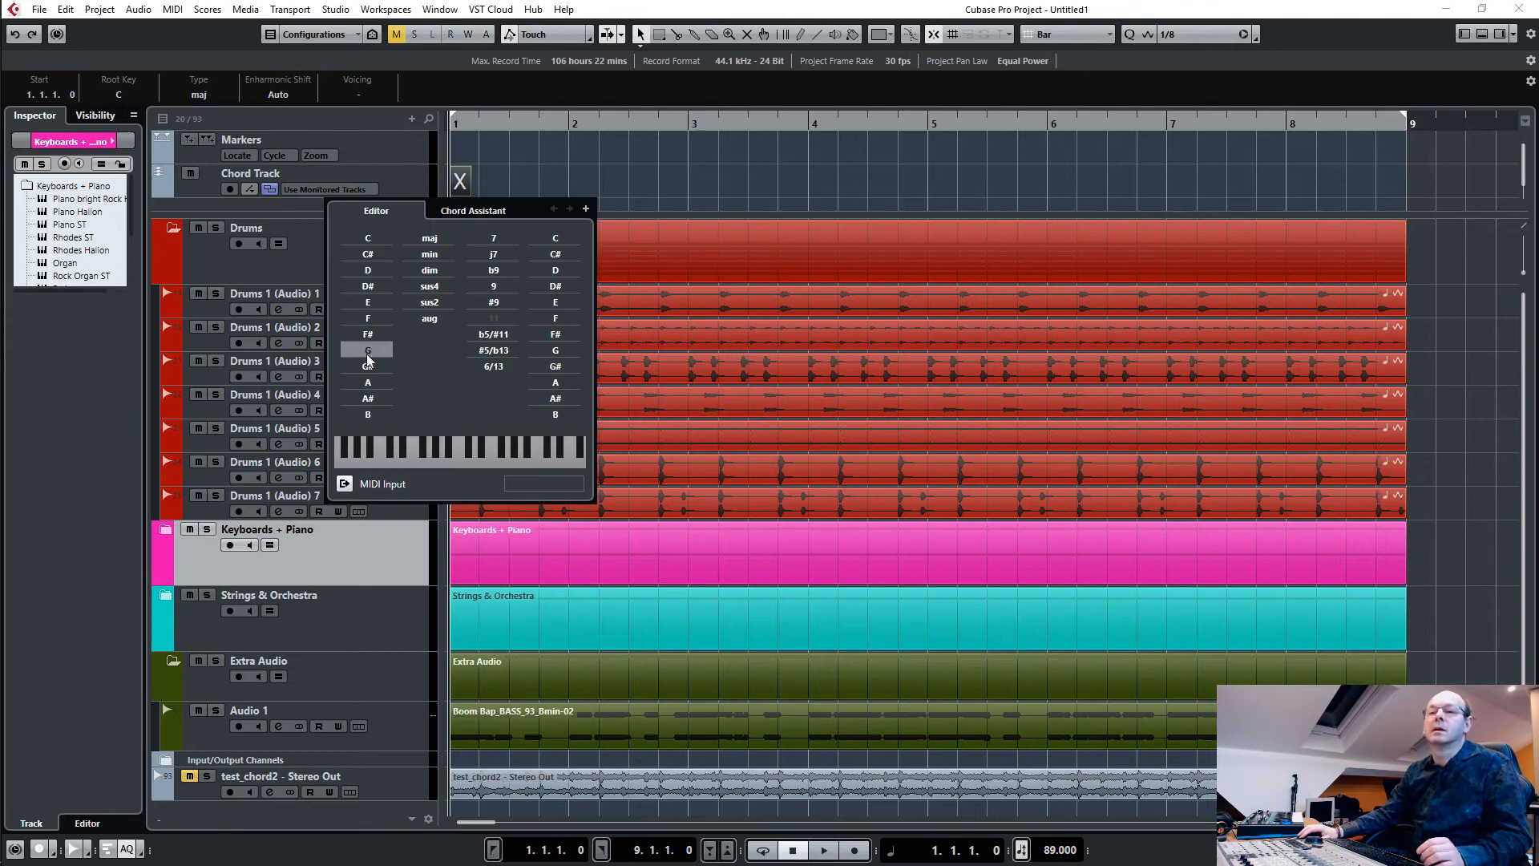
Create Amin, Dmin, Emin and Dmin chord events in the Chord Editor by root and type.
{"action": "left_click", "coordinate": [368, 382]}
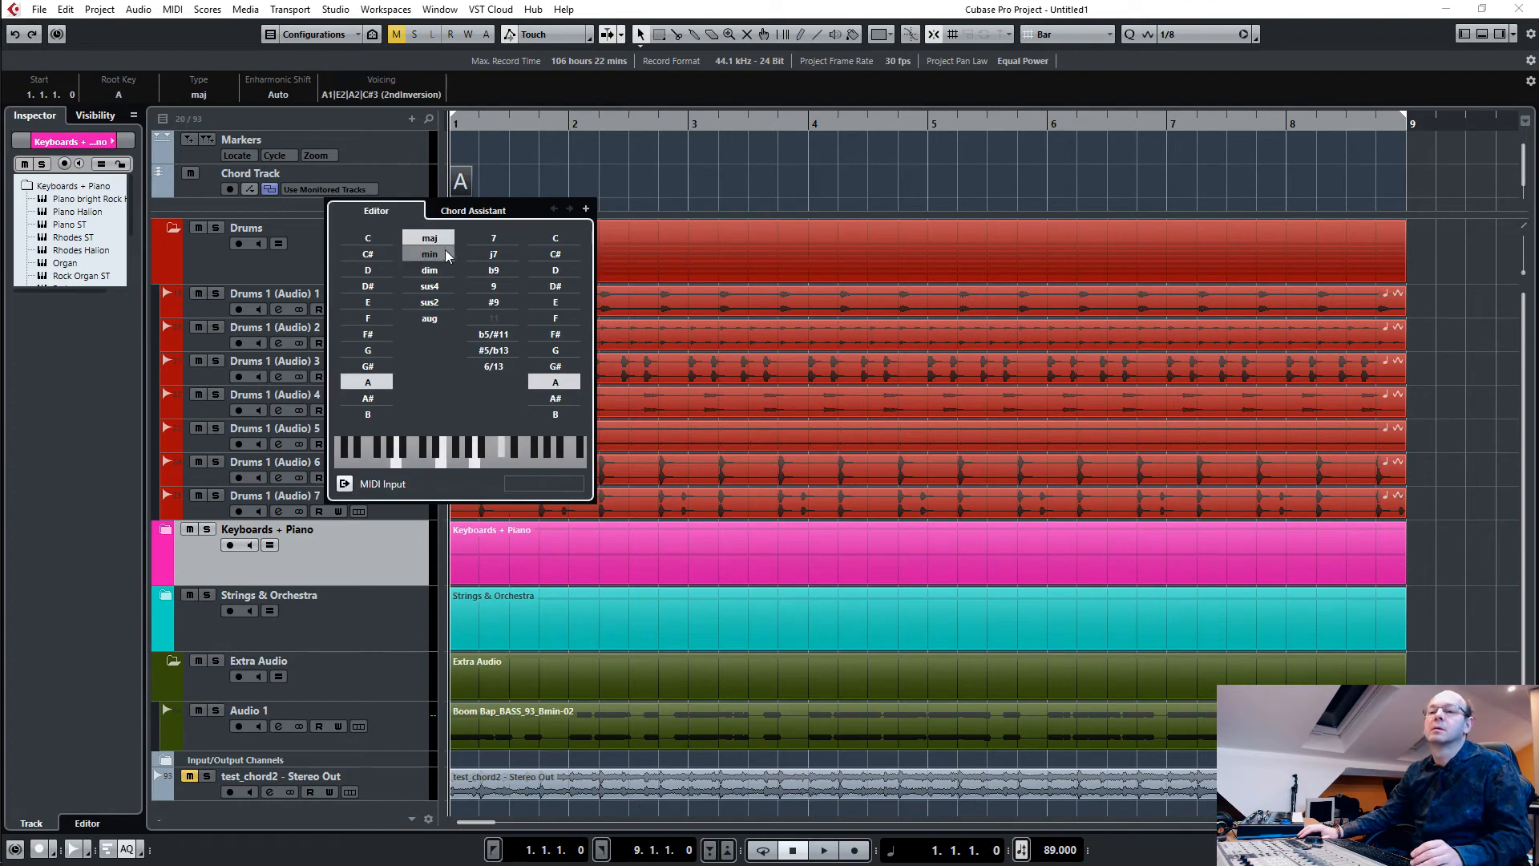
{"action": "left_click", "coordinate": [428, 253]}
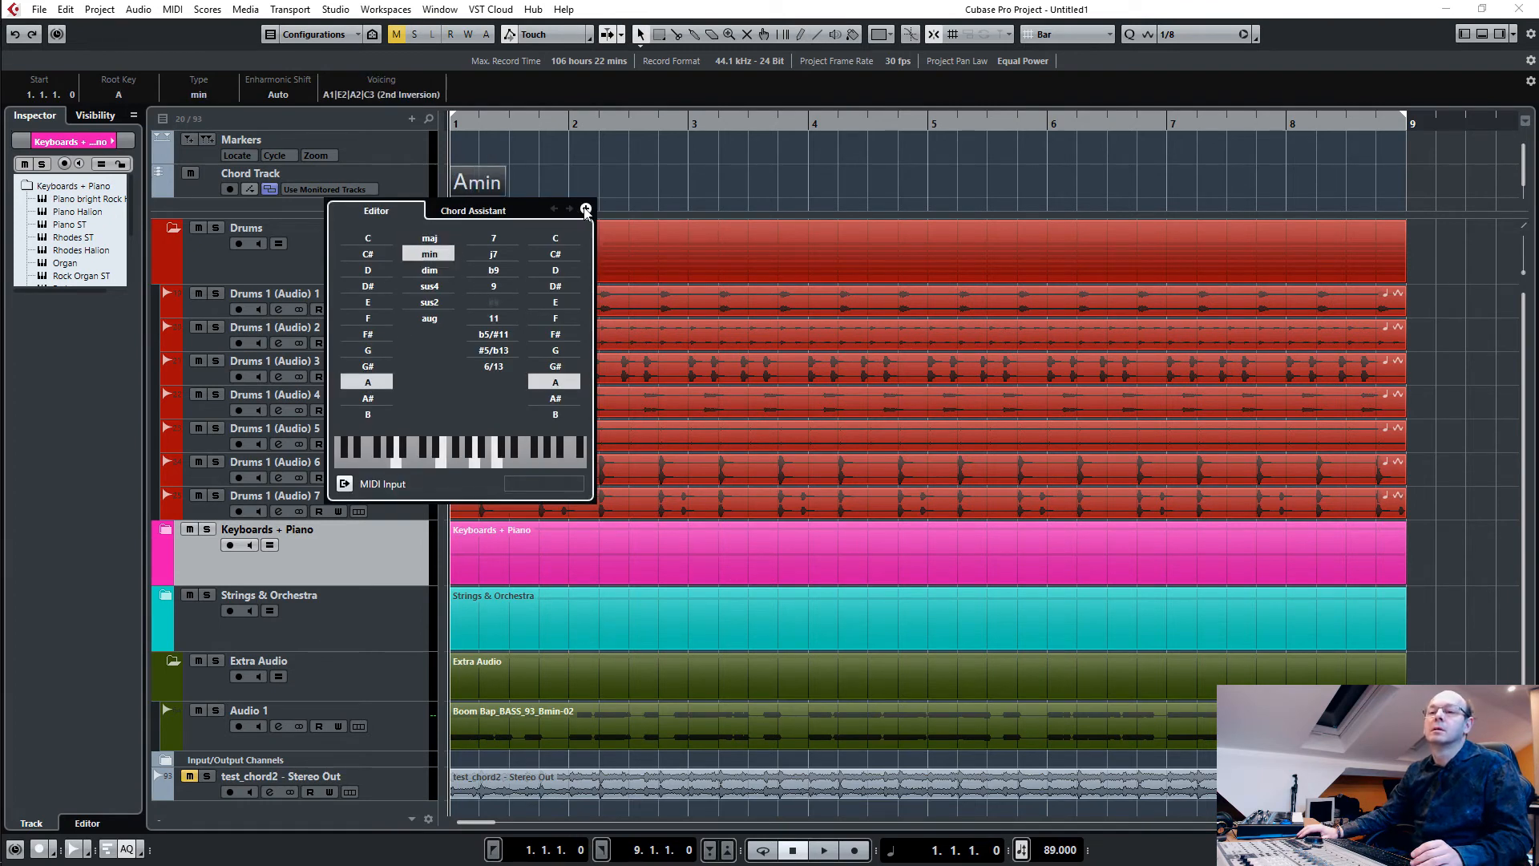
{"action": "left_click", "coordinate": [367, 269]}
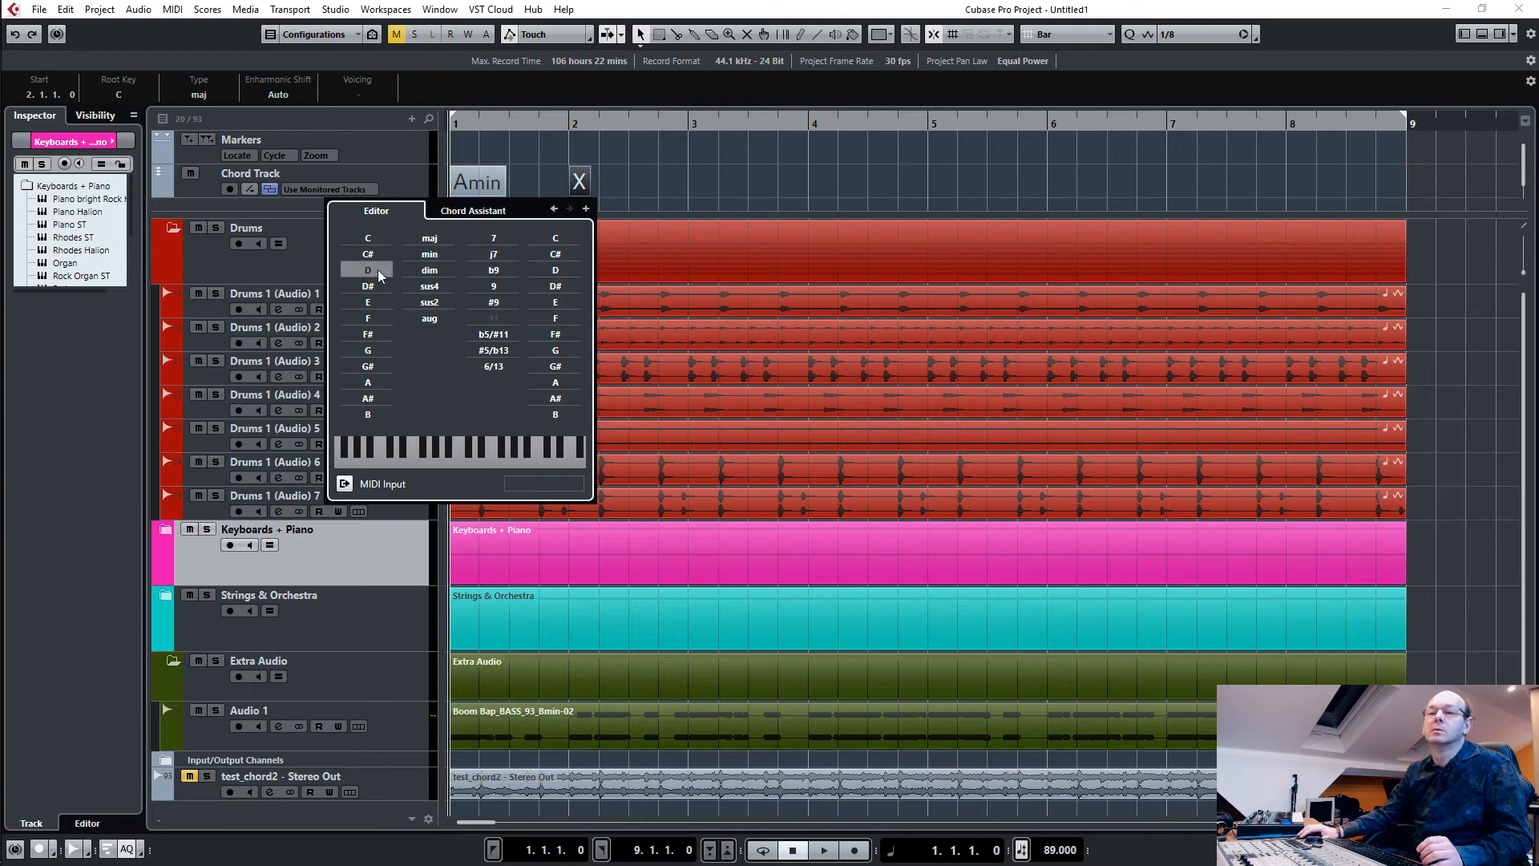
{"action": "left_click", "coordinate": [473, 210]}
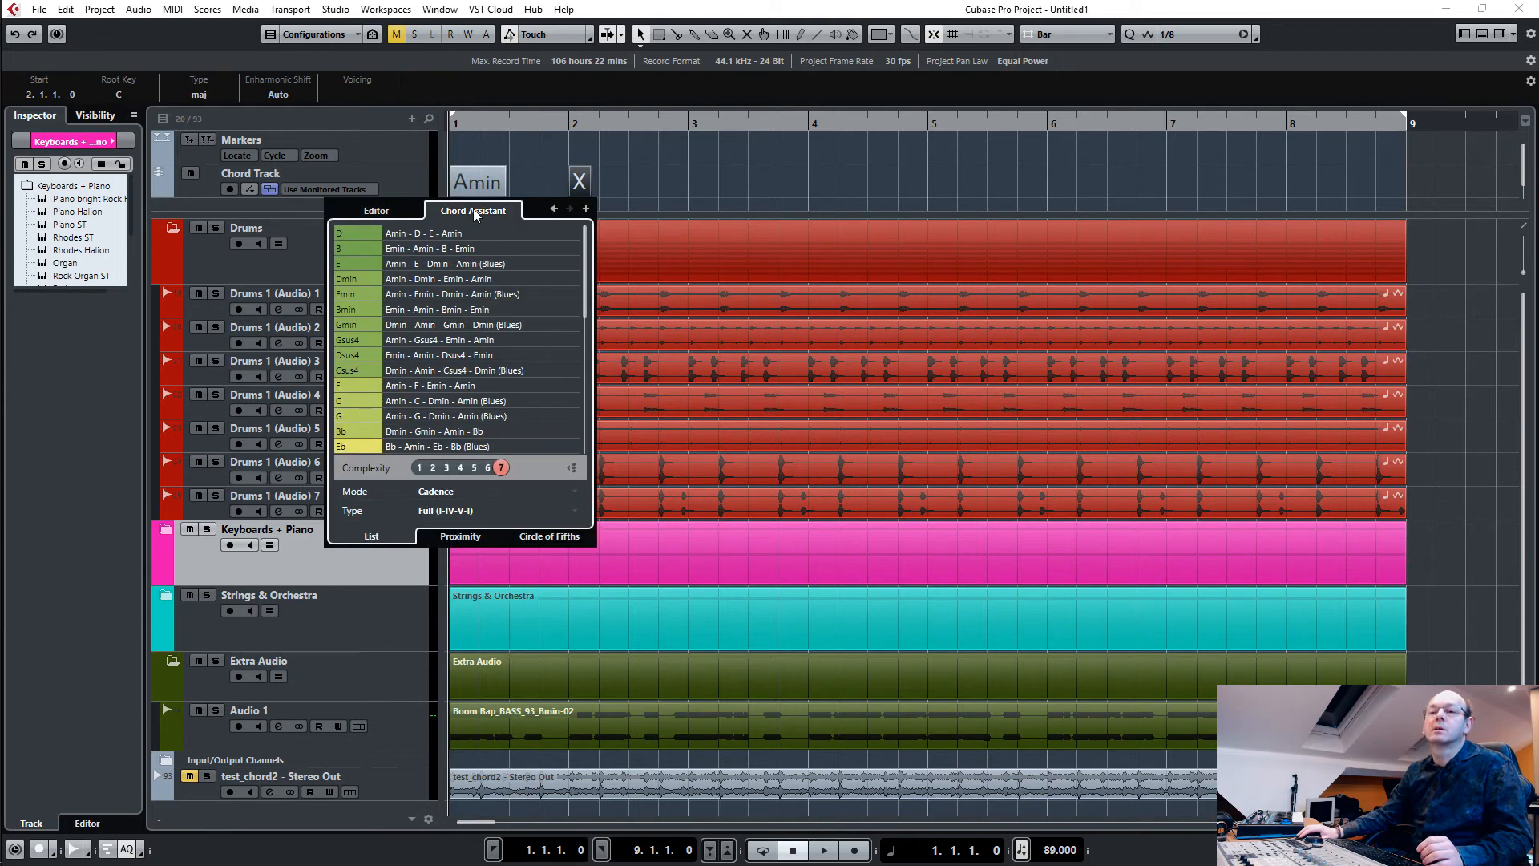
{"action": "mouse_move", "coordinate": [436, 227]}
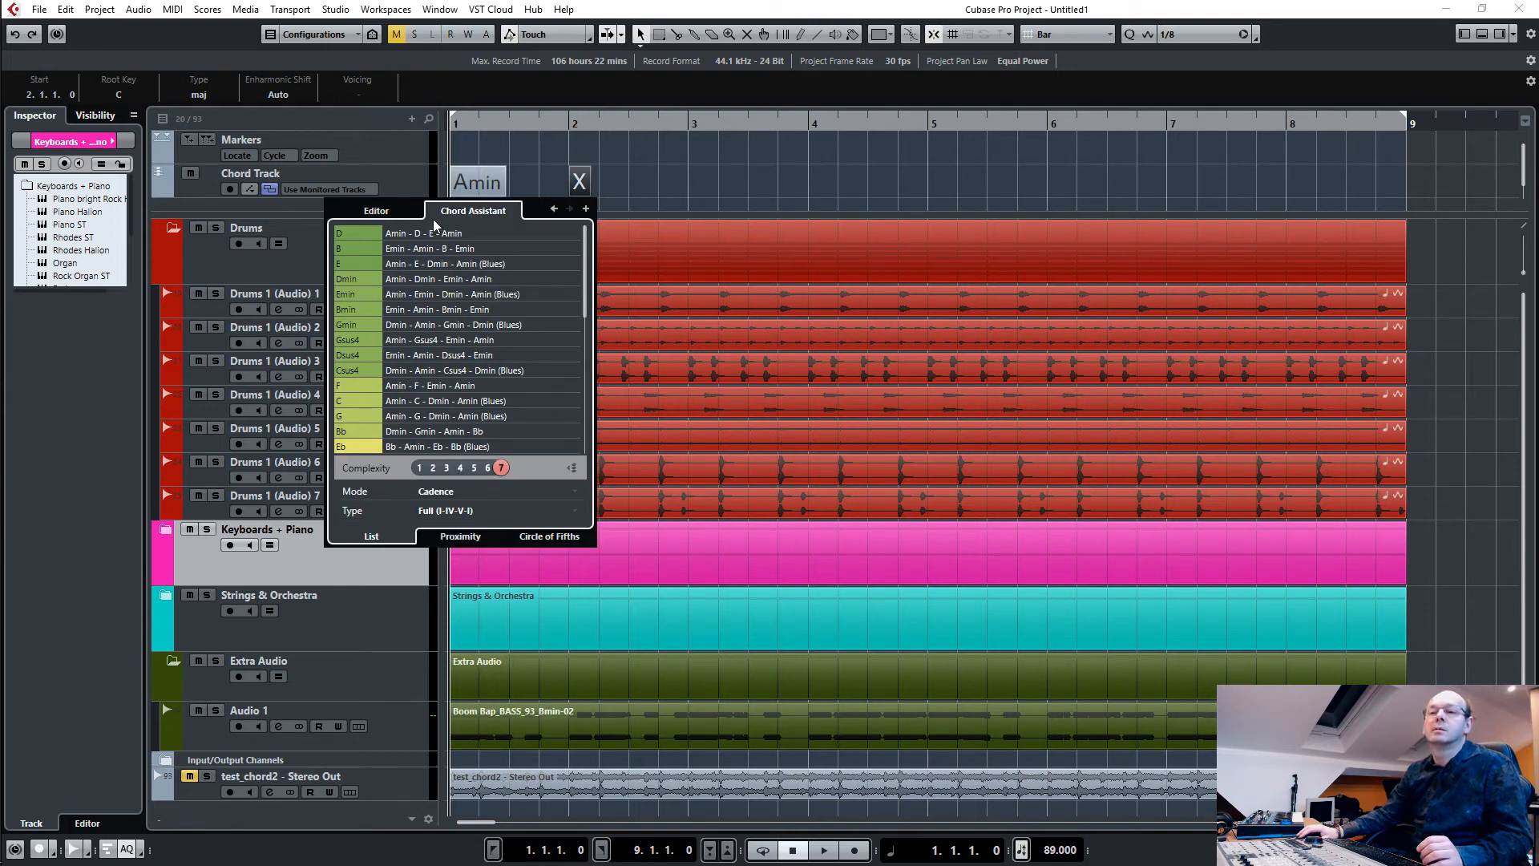
{"action": "left_click", "coordinate": [375, 210]}
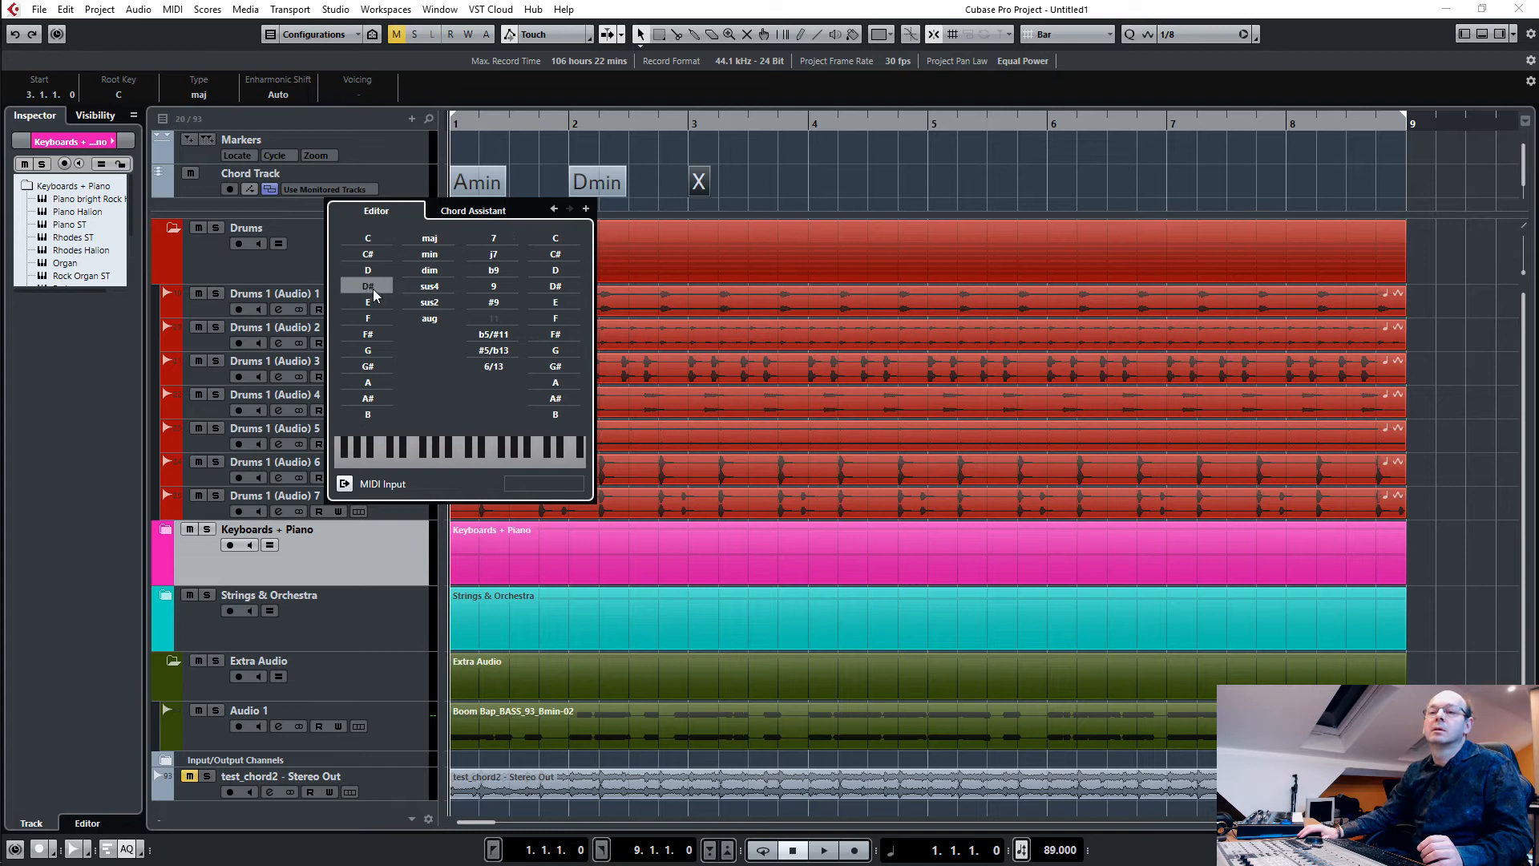
{"action": "left_click", "coordinate": [367, 302]}
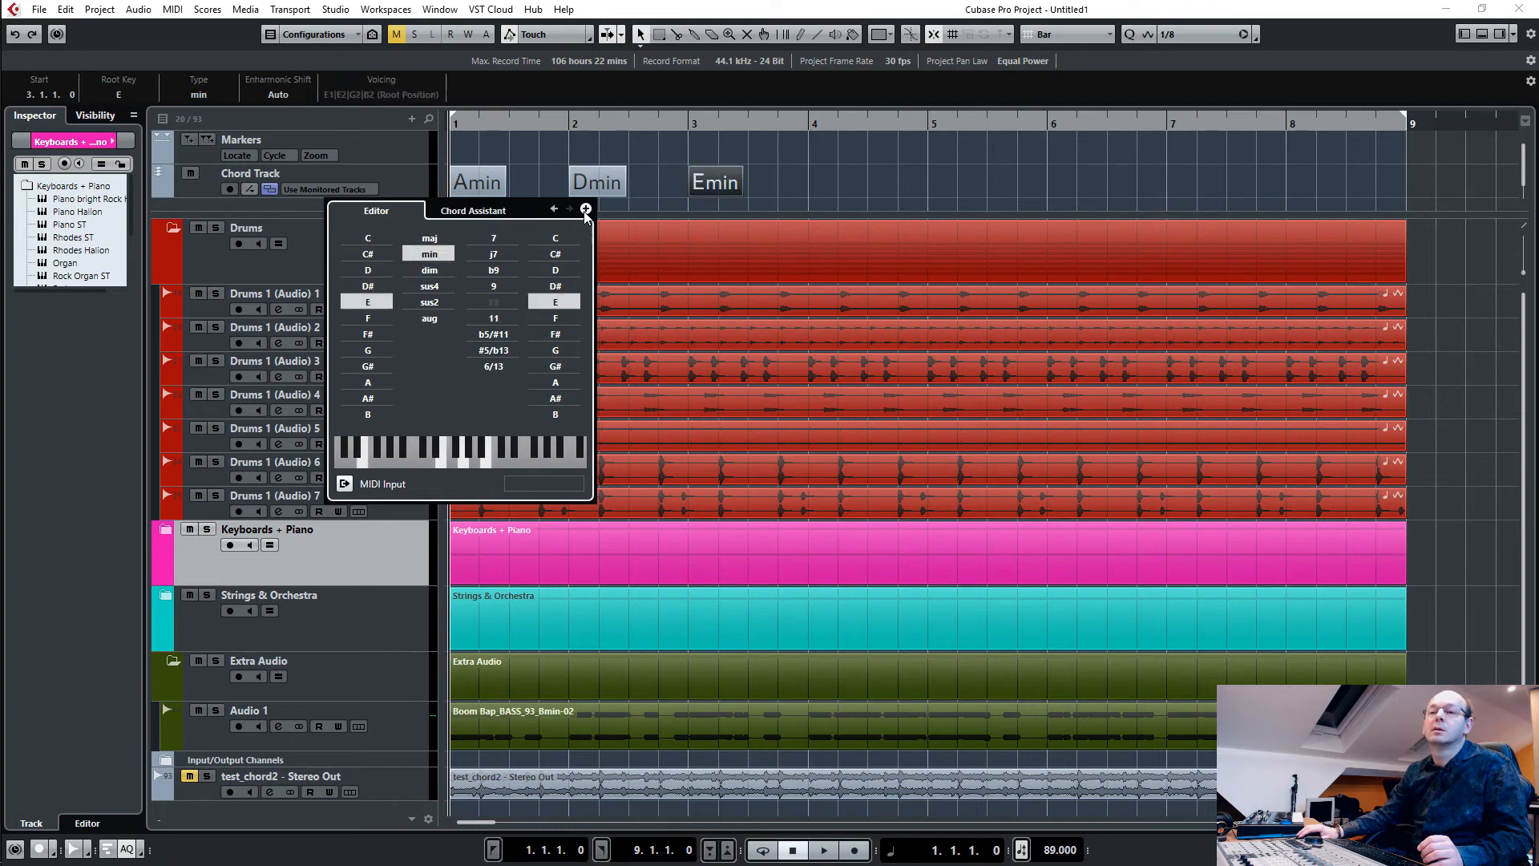
{"action": "left_click", "coordinate": [368, 270]}
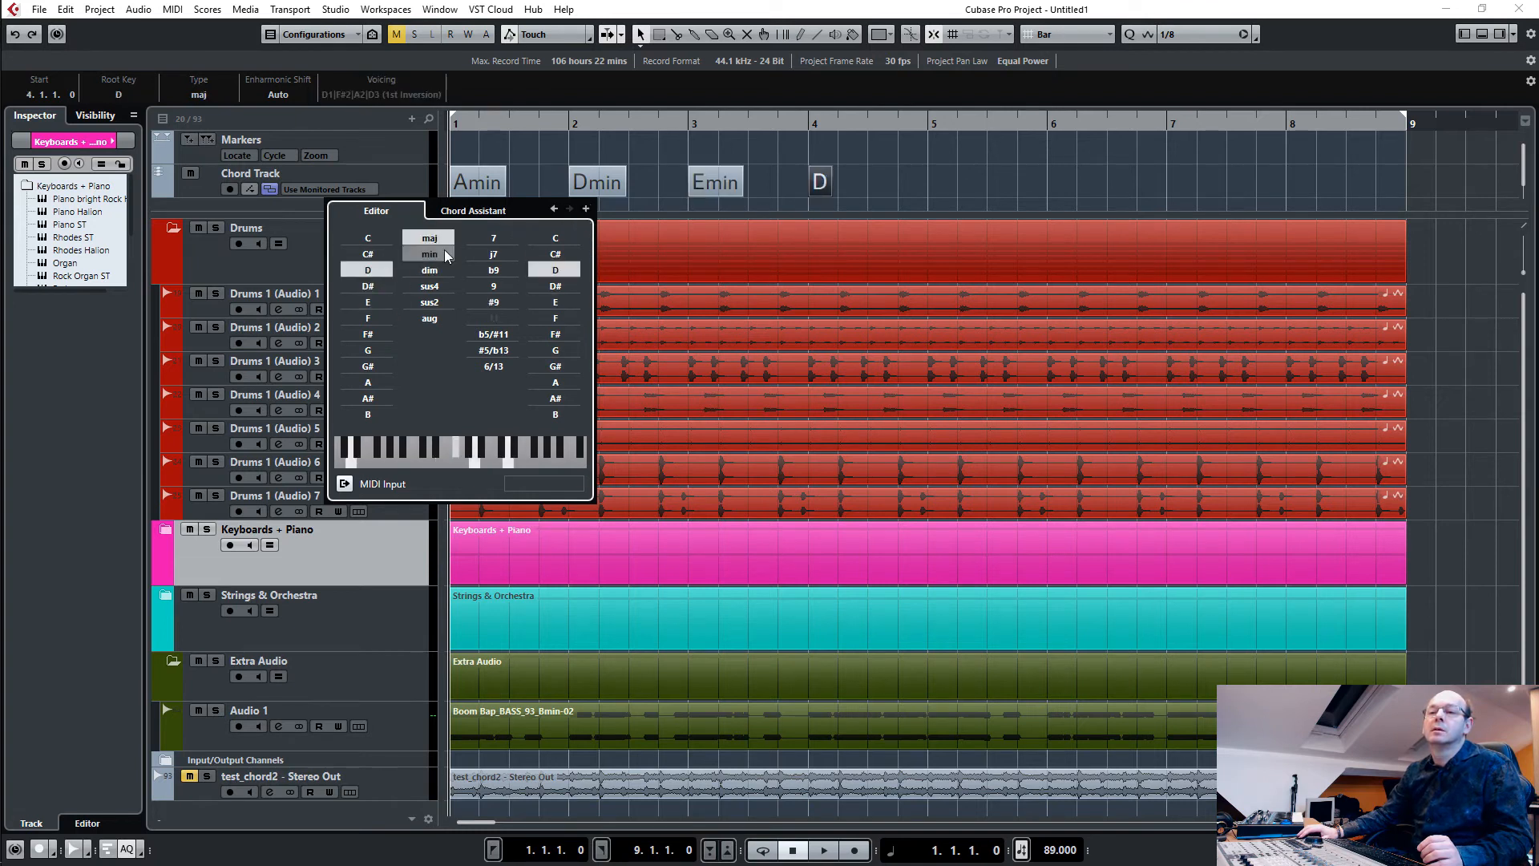
{"action": "left_click", "coordinate": [430, 254]}
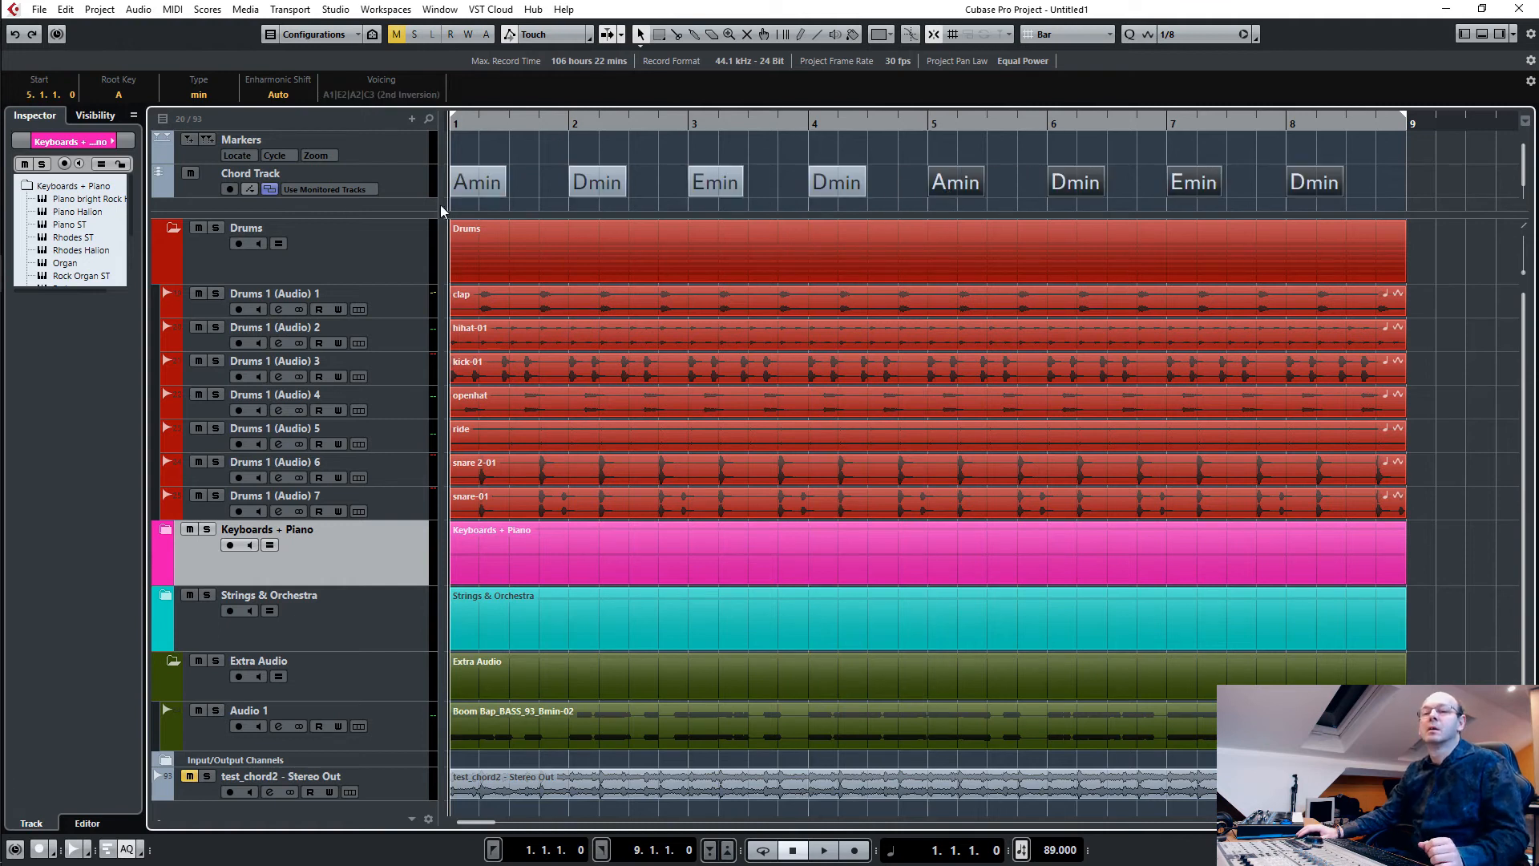
Set Piano Halion to follow the chord track in Chords mode with Analyze Chords.
{"action": "left_click", "coordinate": [171, 228]}
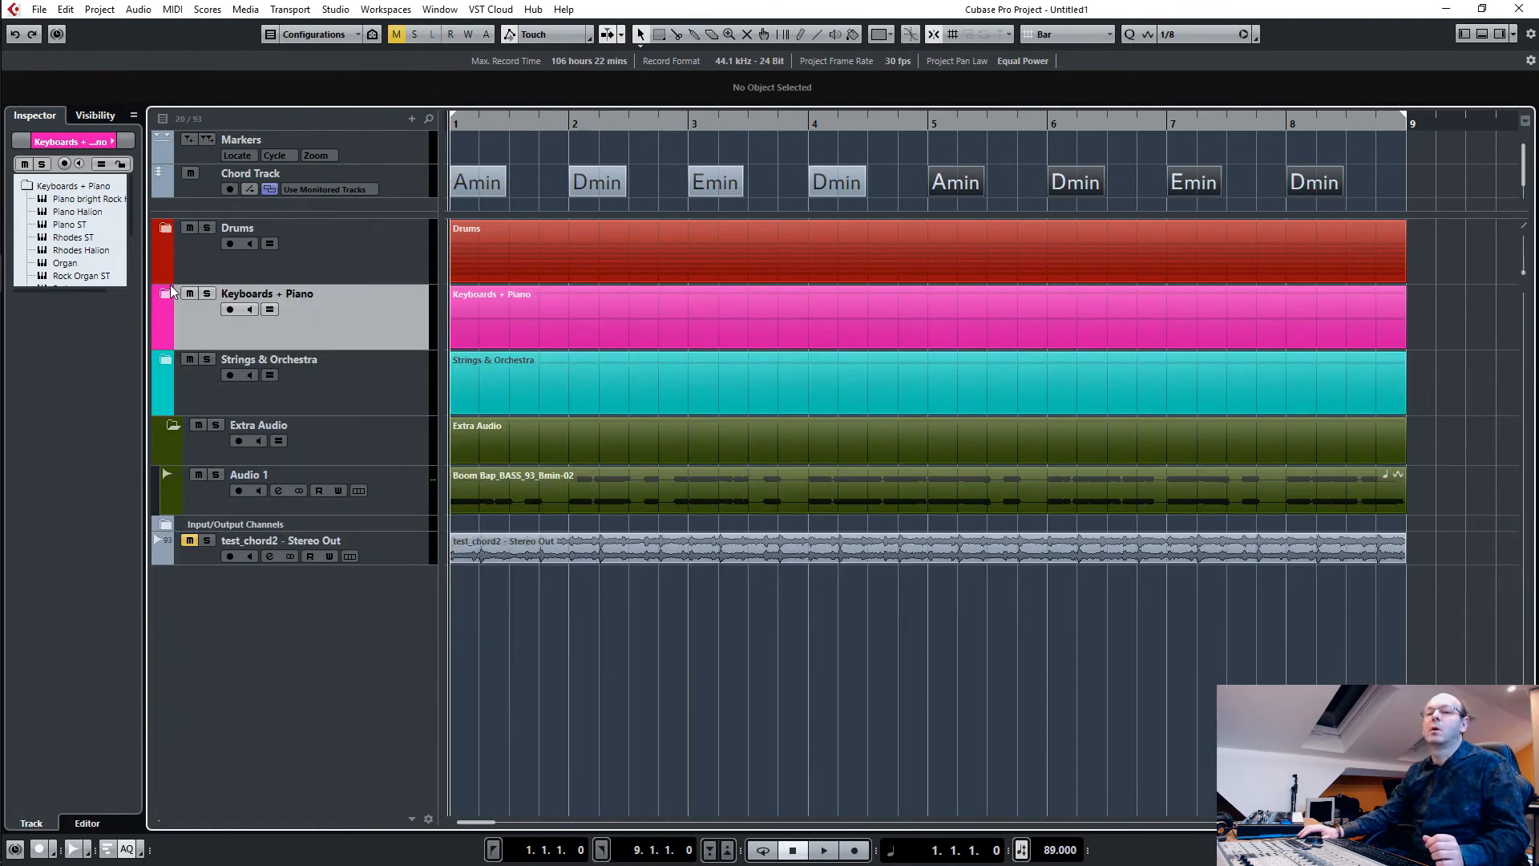
{"action": "left_click", "coordinate": [163, 292]}
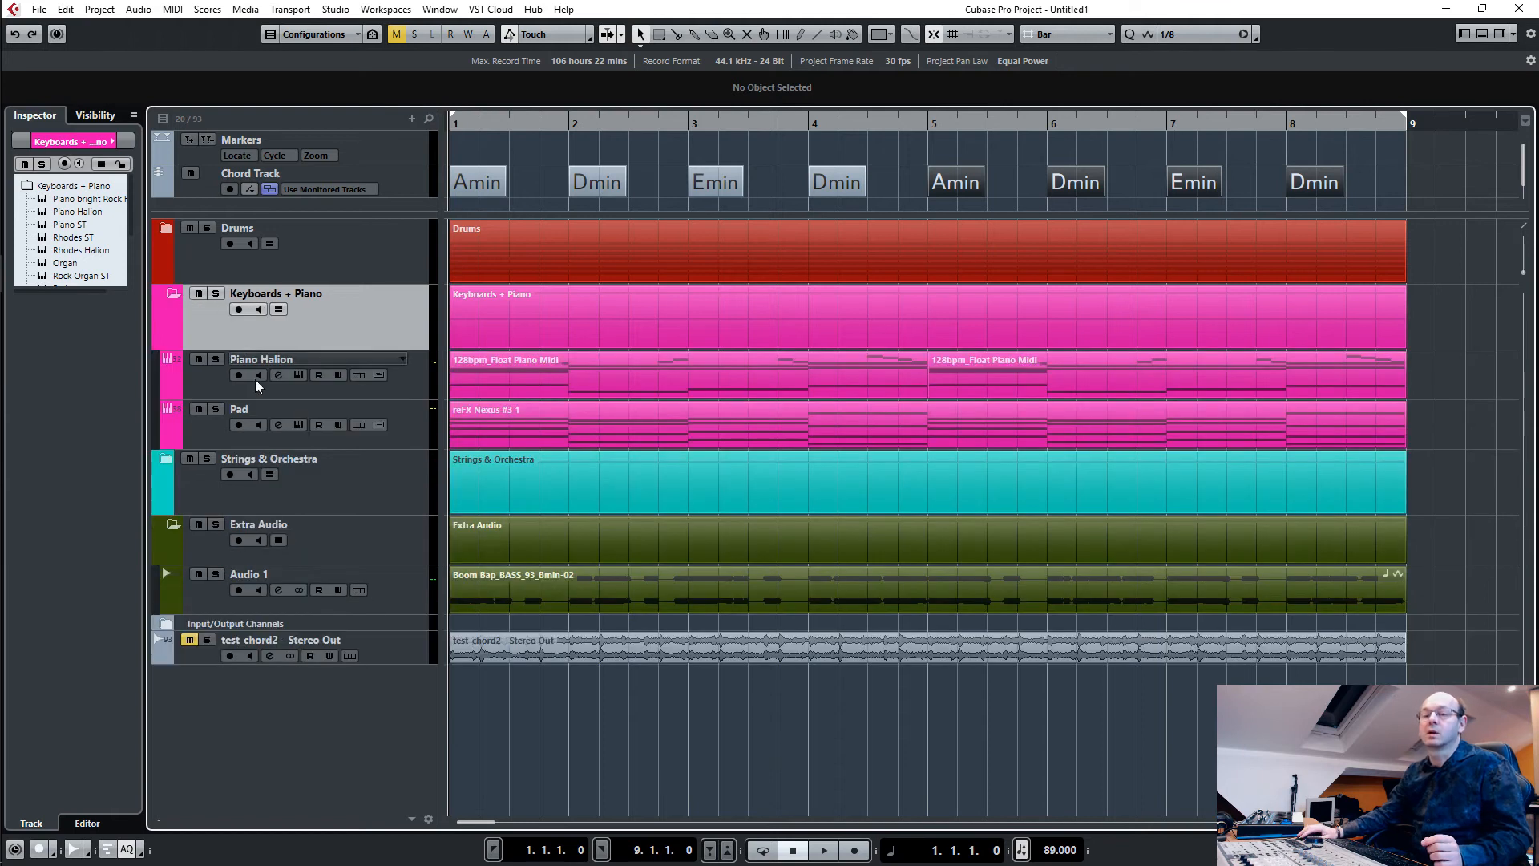
{"action": "left_click", "coordinate": [259, 357]}
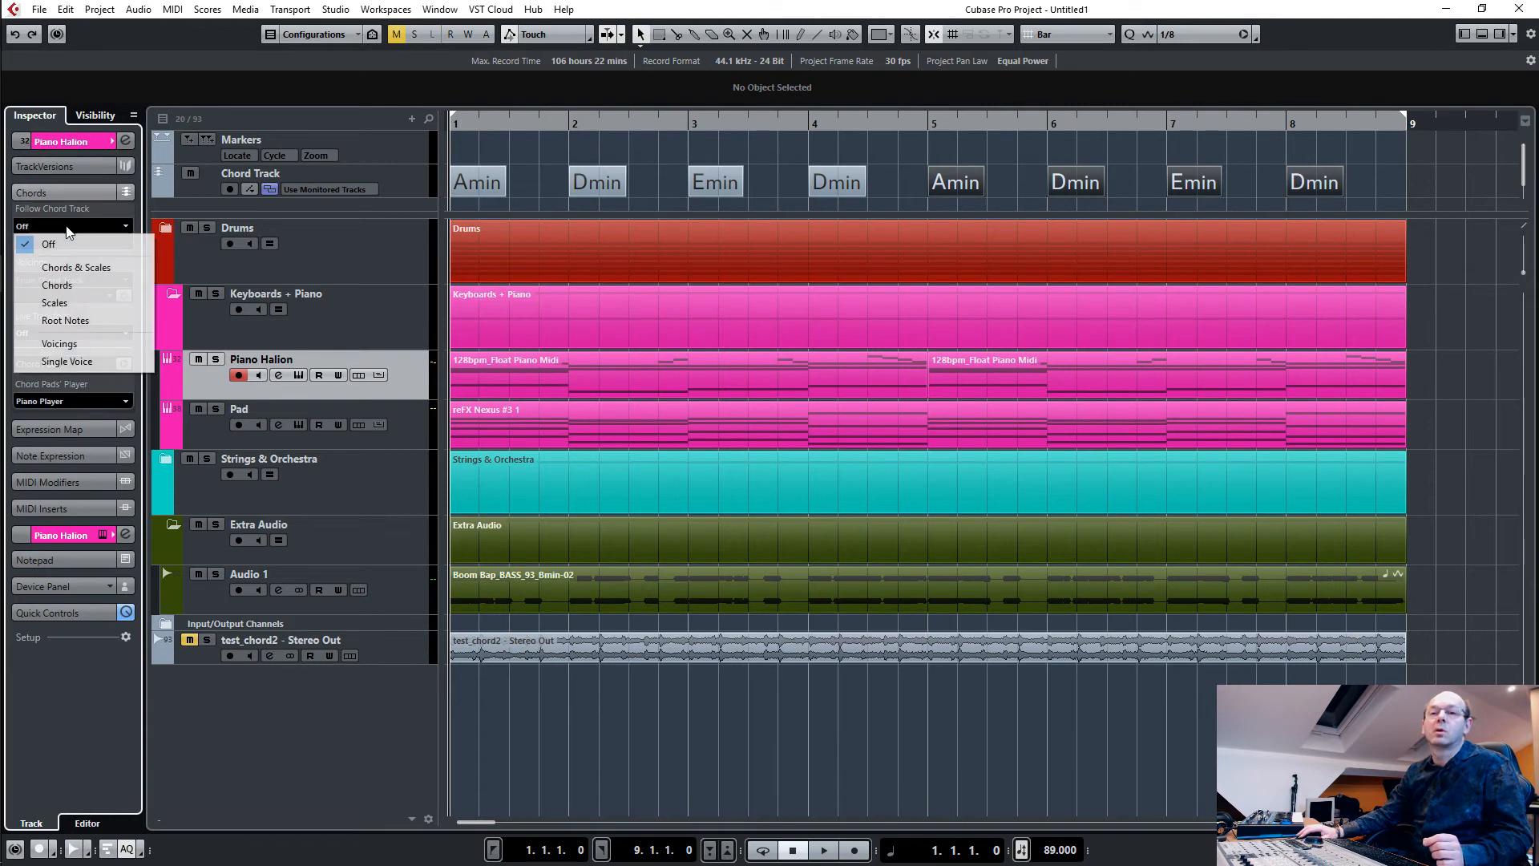
{"action": "left_click", "coordinate": [56, 285]}
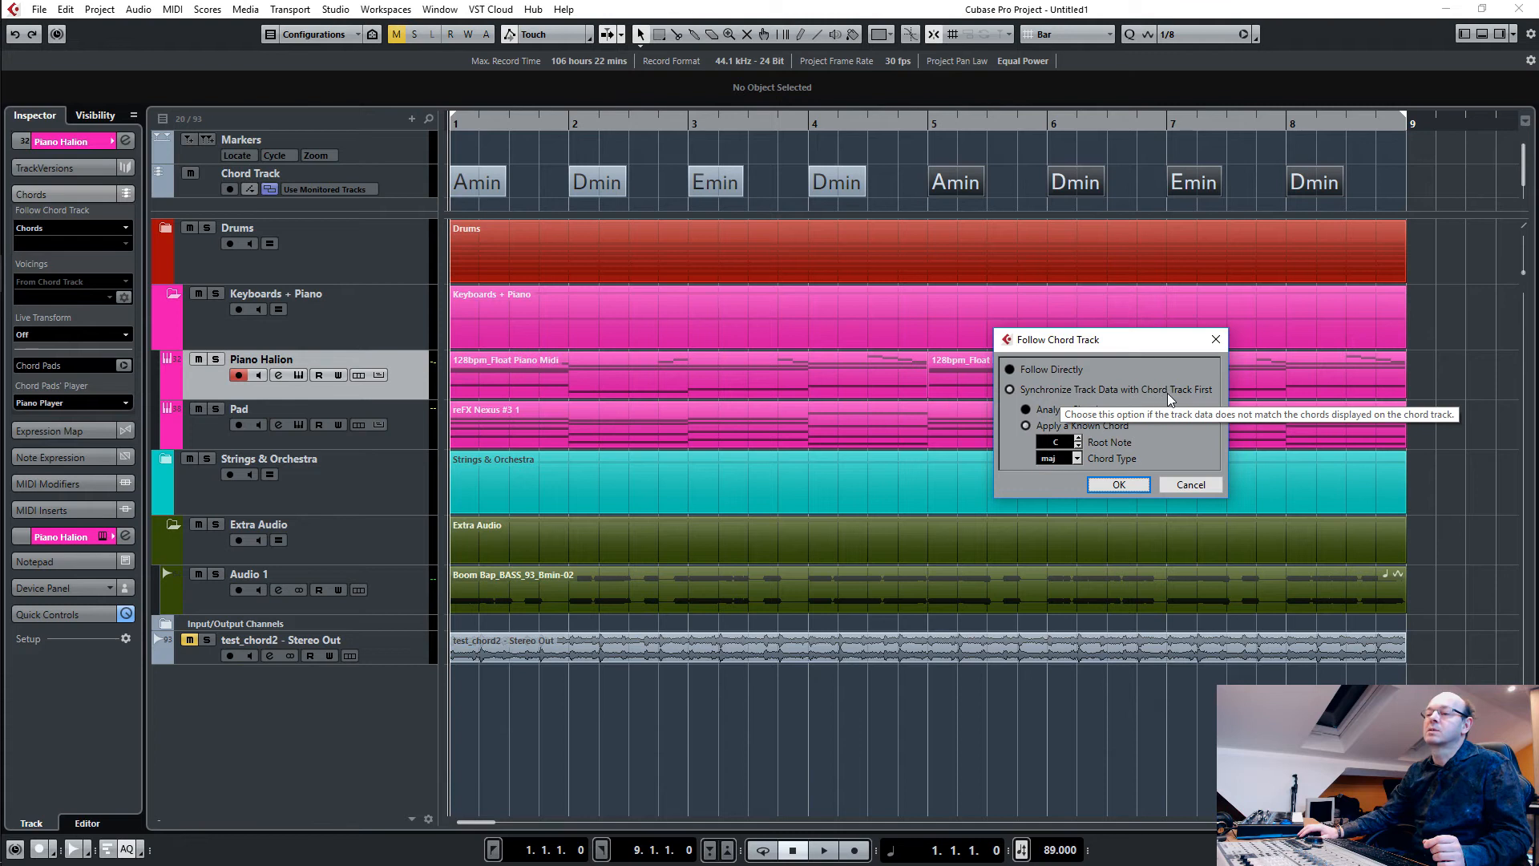
{"action": "mouse_move", "coordinate": [1055, 403]}
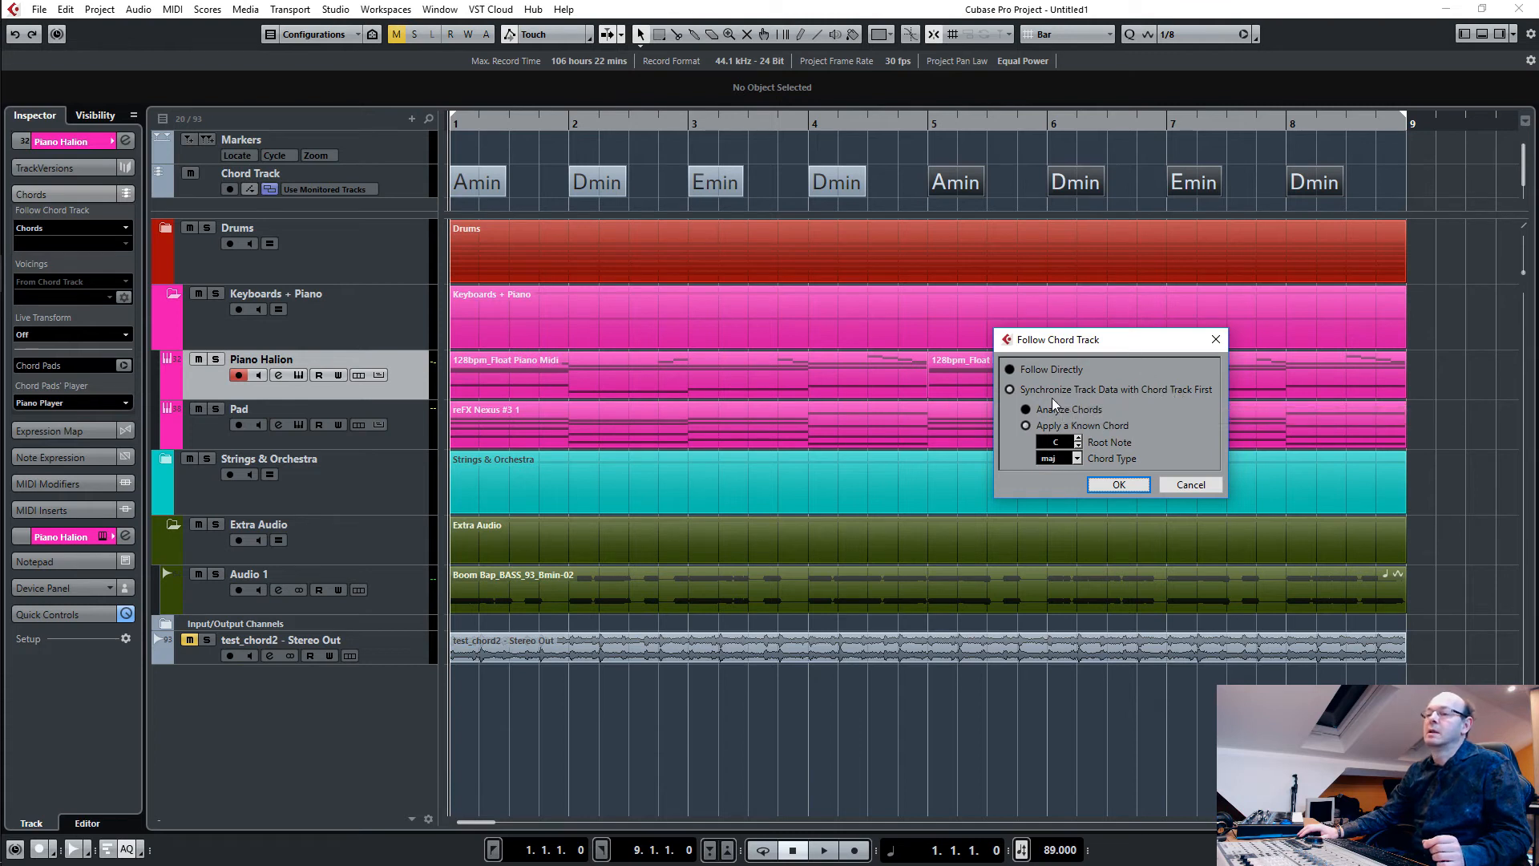
{"action": "left_click", "coordinate": [1010, 388]}
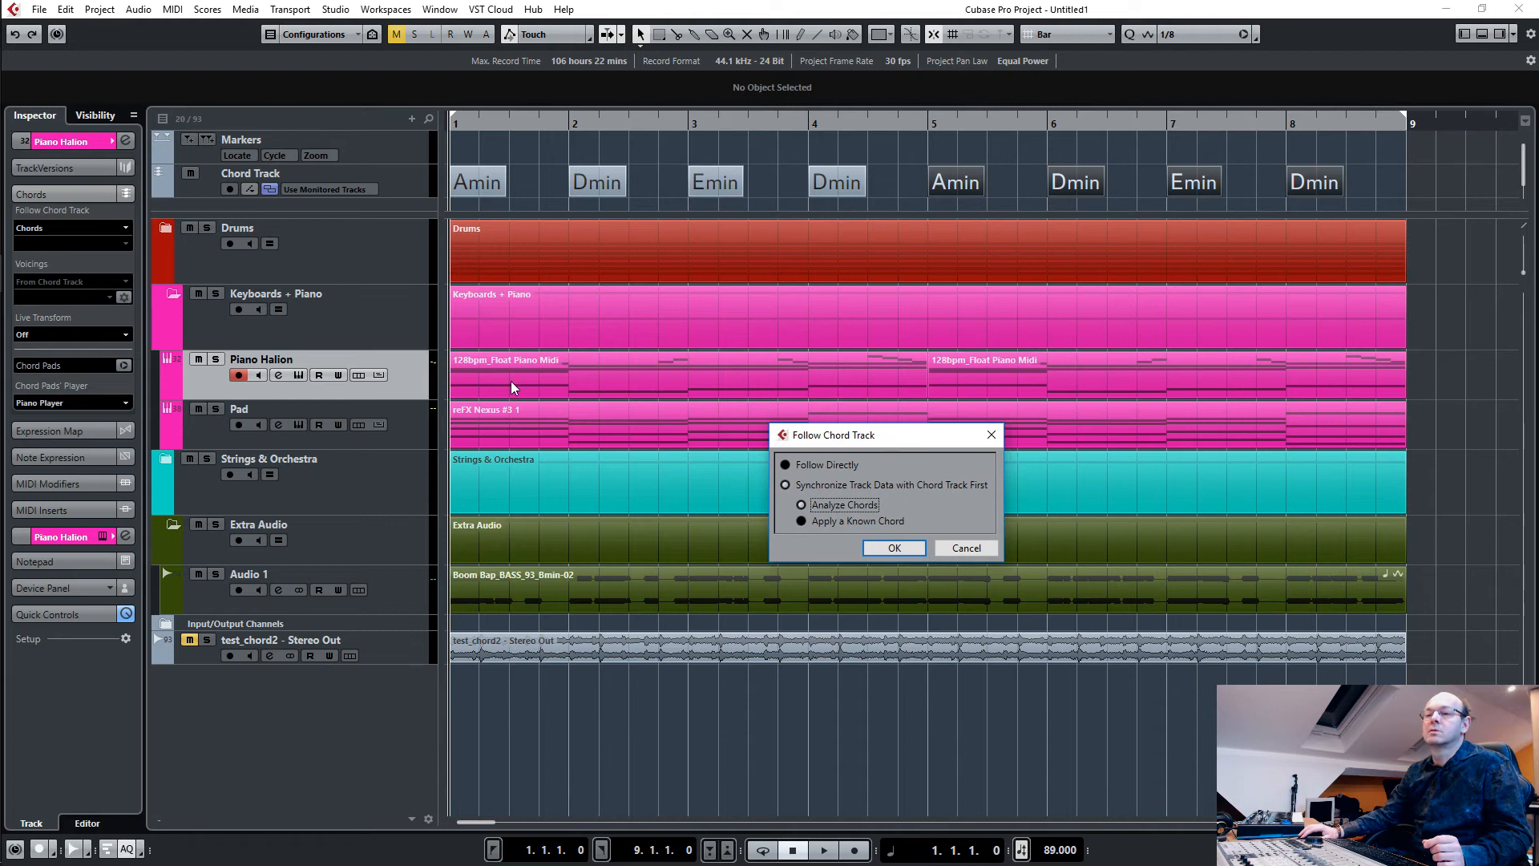
{"action": "mouse_move", "coordinate": [619, 403]}
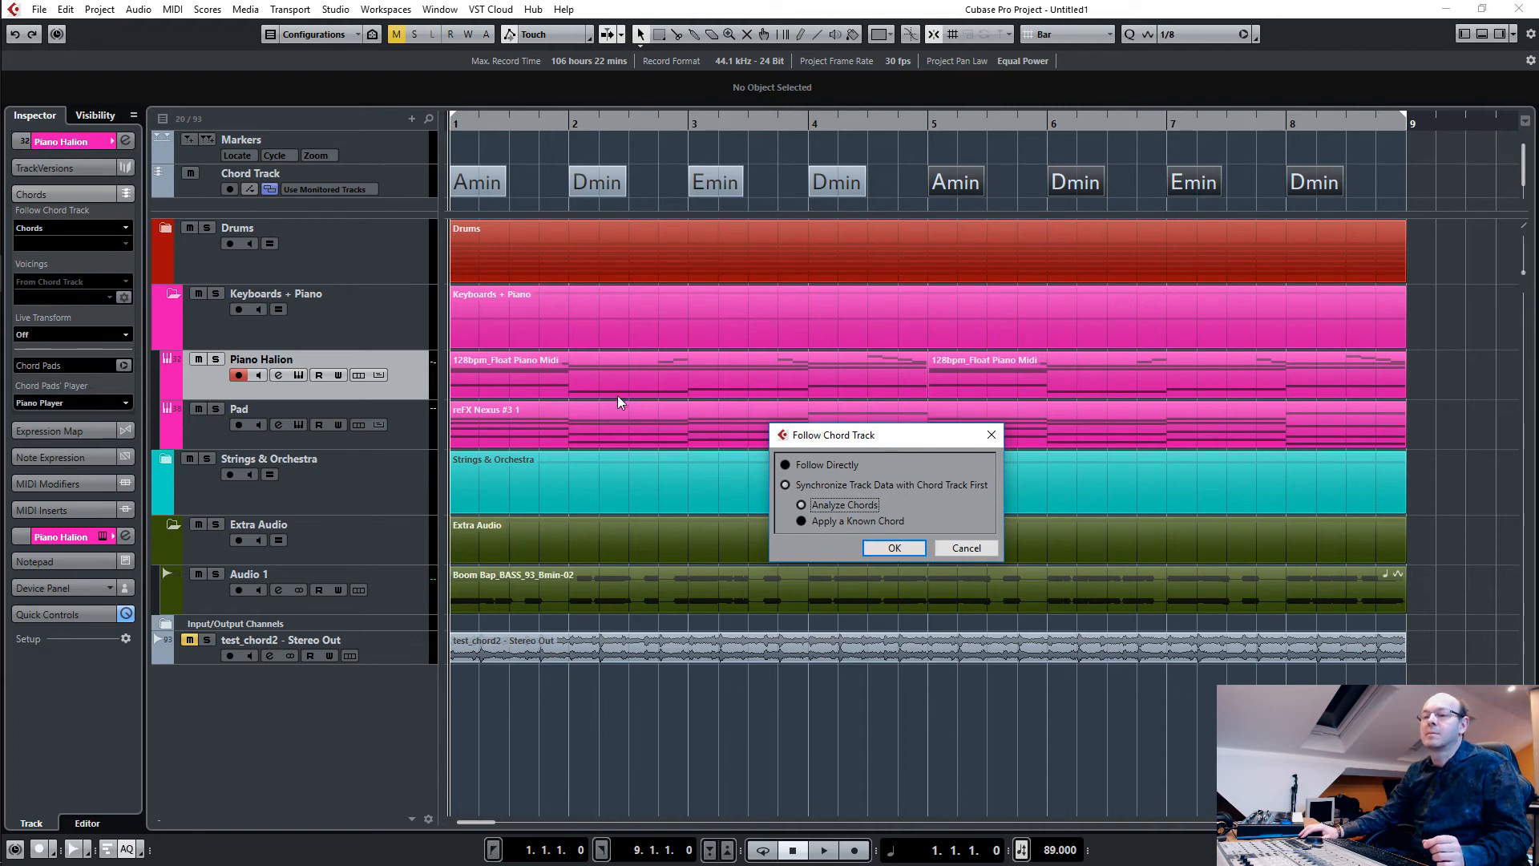
{"action": "mouse_move", "coordinate": [1292, 374]}
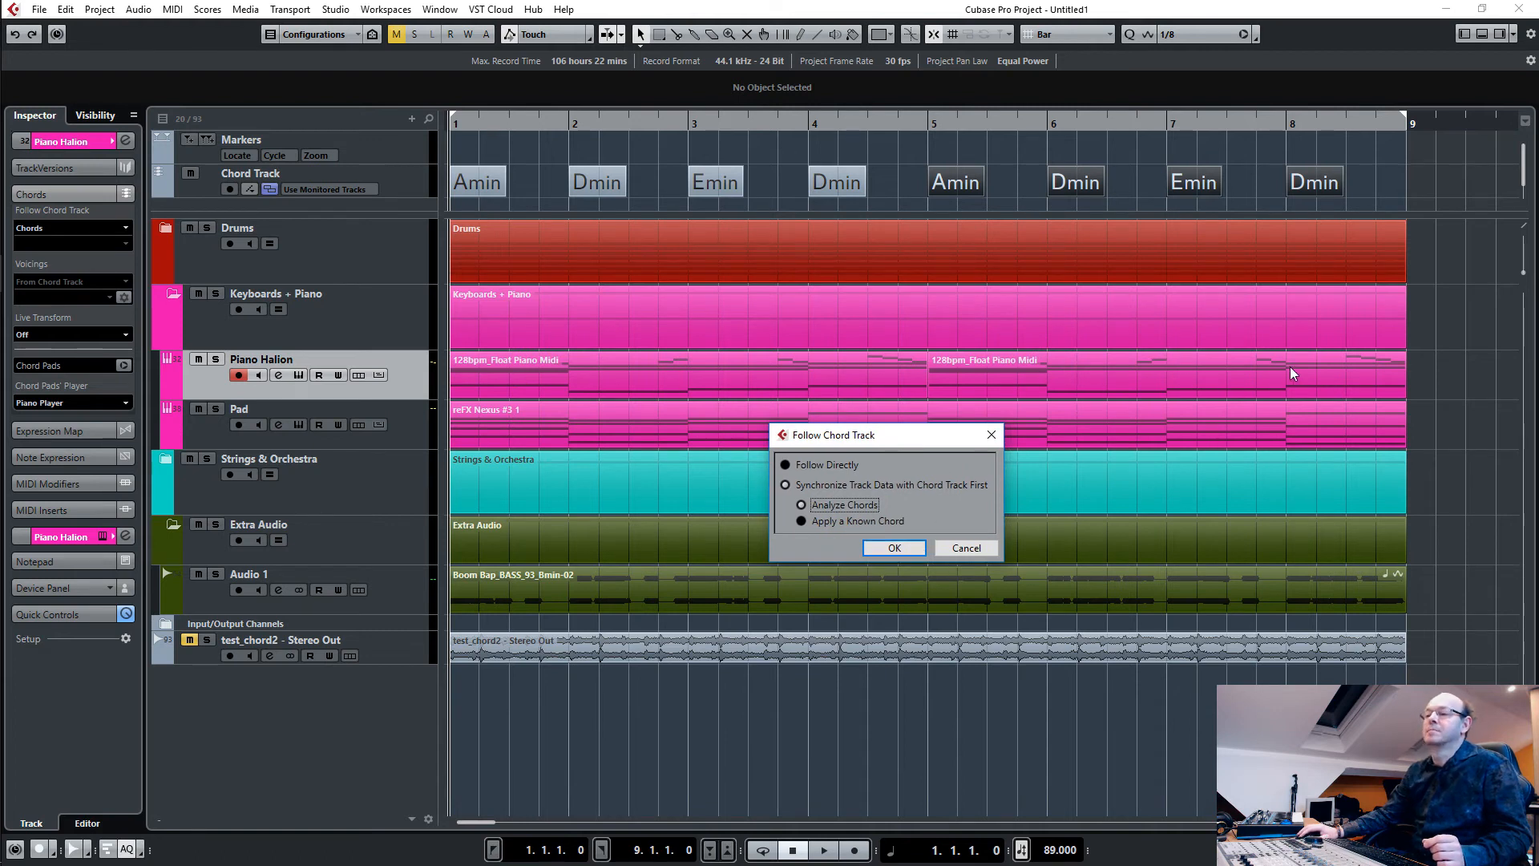
{"action": "mouse_move", "coordinate": [897, 532]}
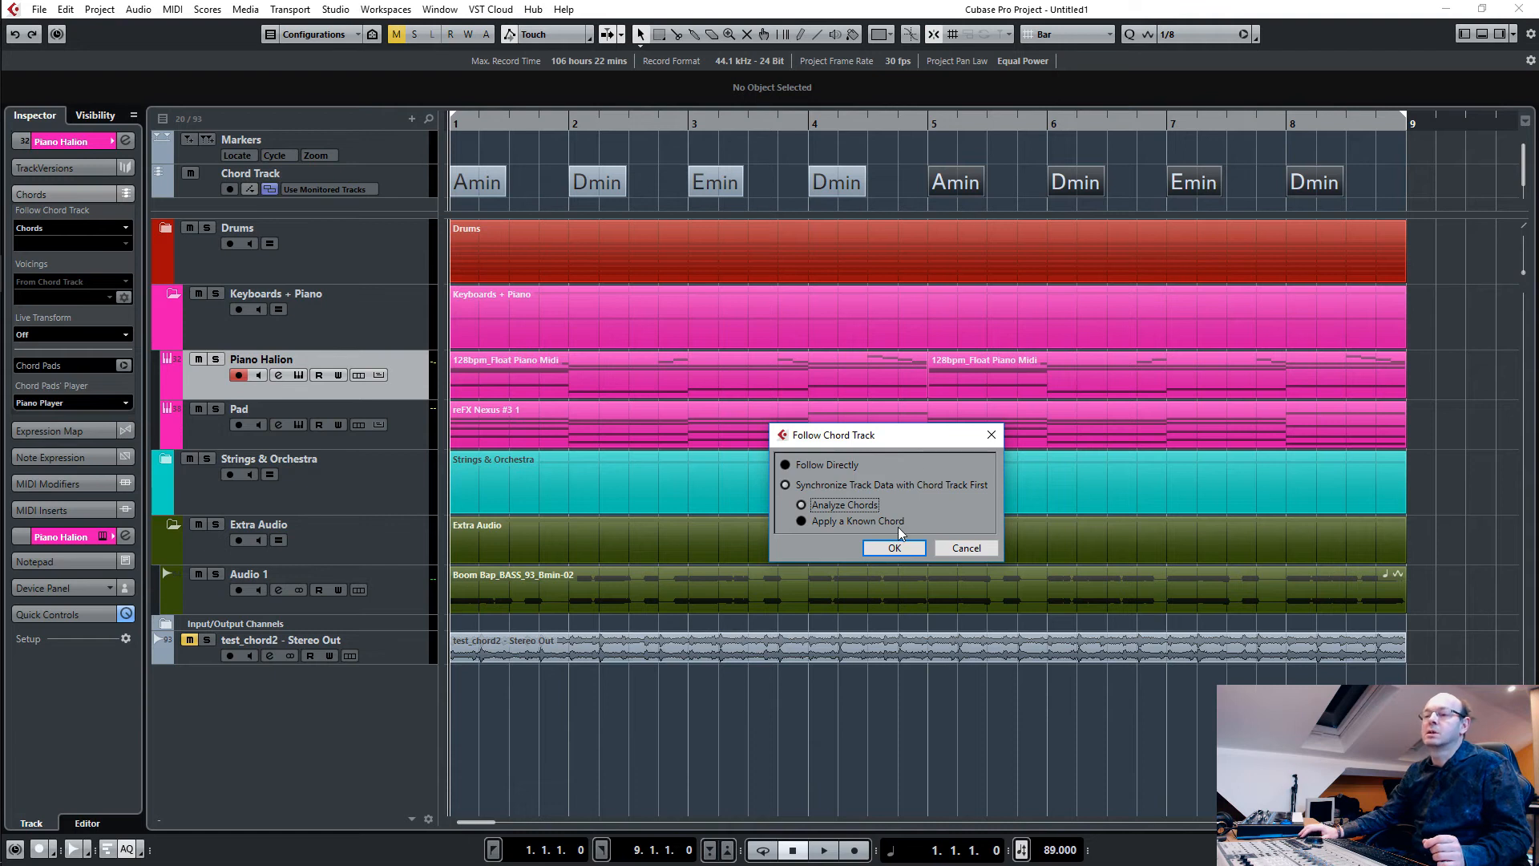
{"action": "left_click", "coordinate": [893, 549]}
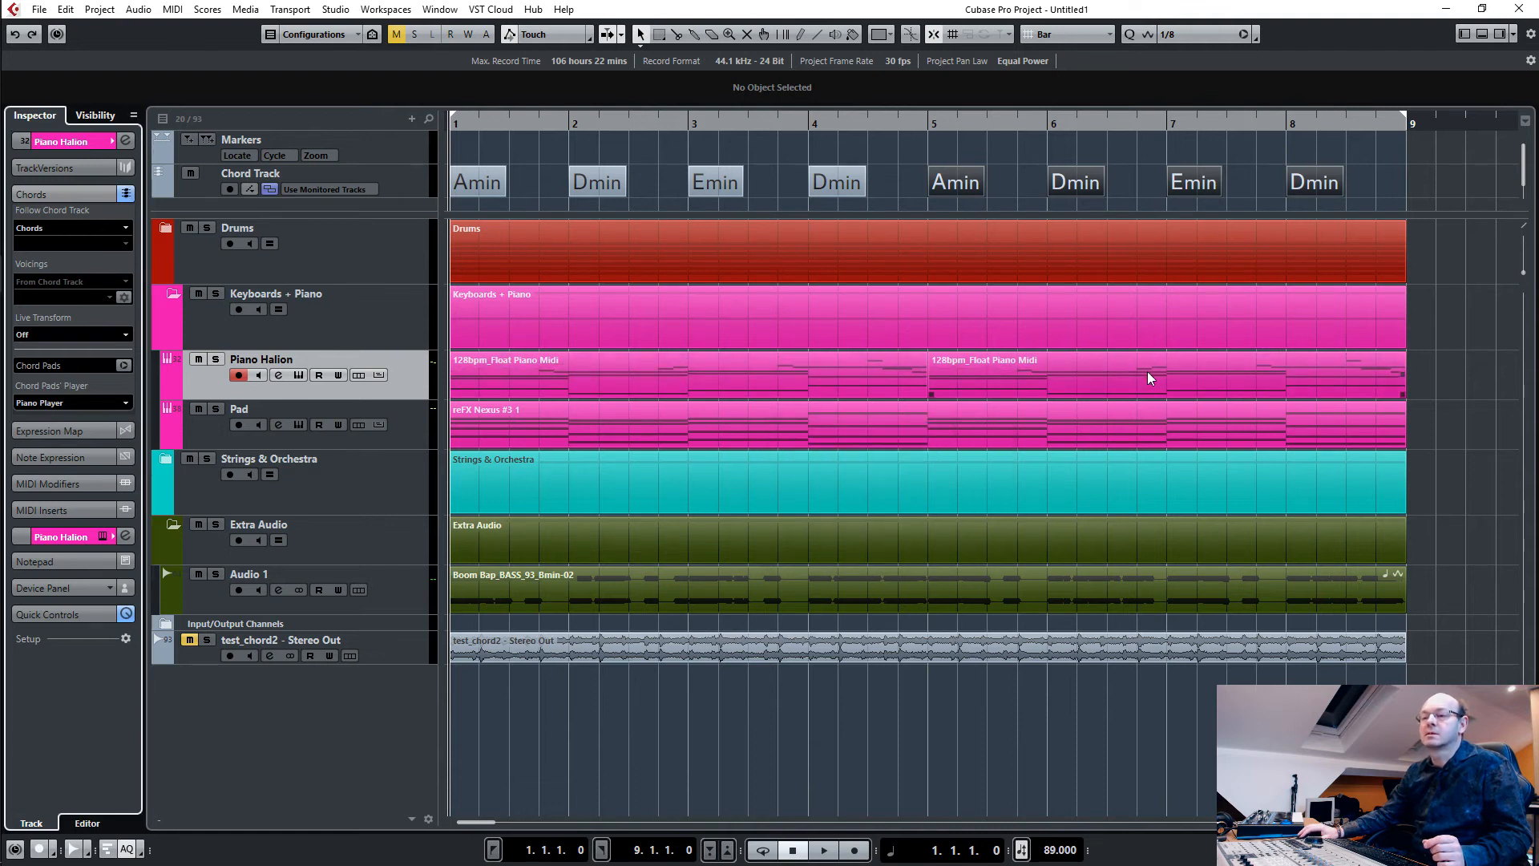
{"action": "mouse_move", "coordinate": [884, 392]}
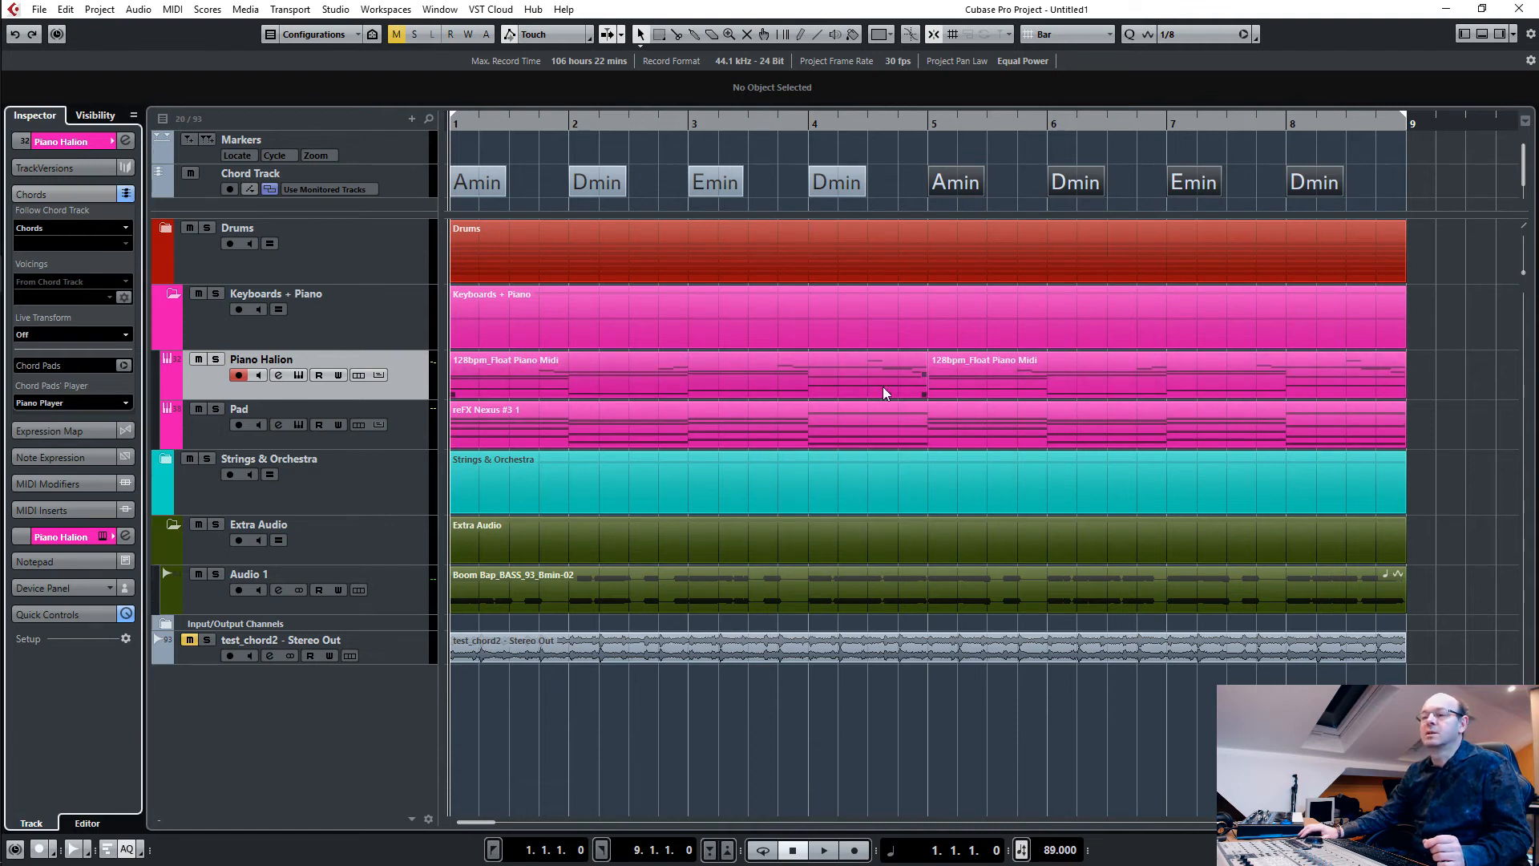
Set the Pad track to follow the chord track in Chords mode as well.
{"action": "left_click", "coordinate": [237, 424]}
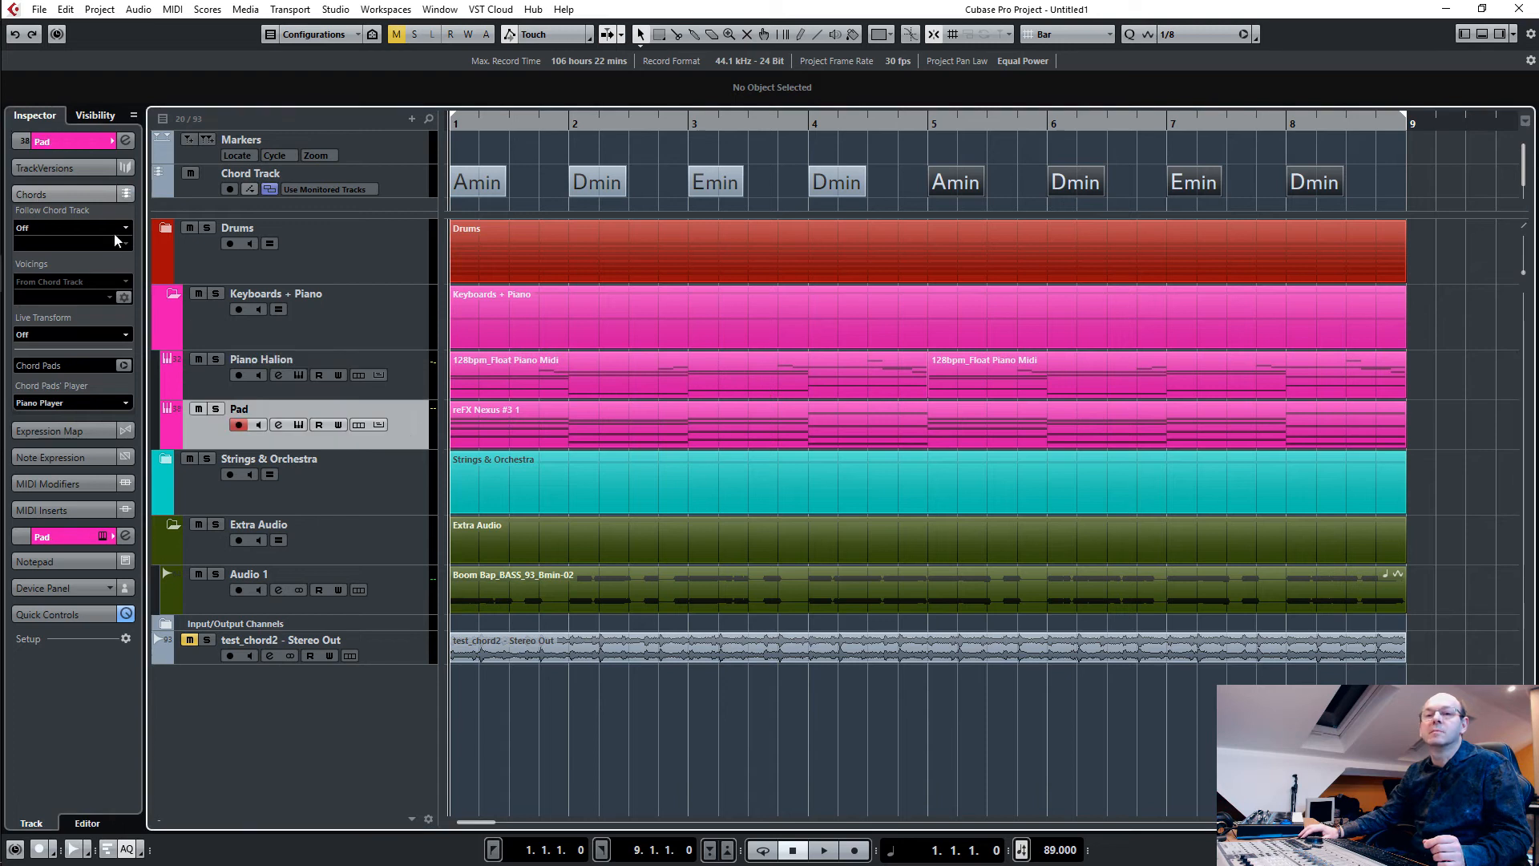
{"action": "left_click", "coordinate": [69, 226]}
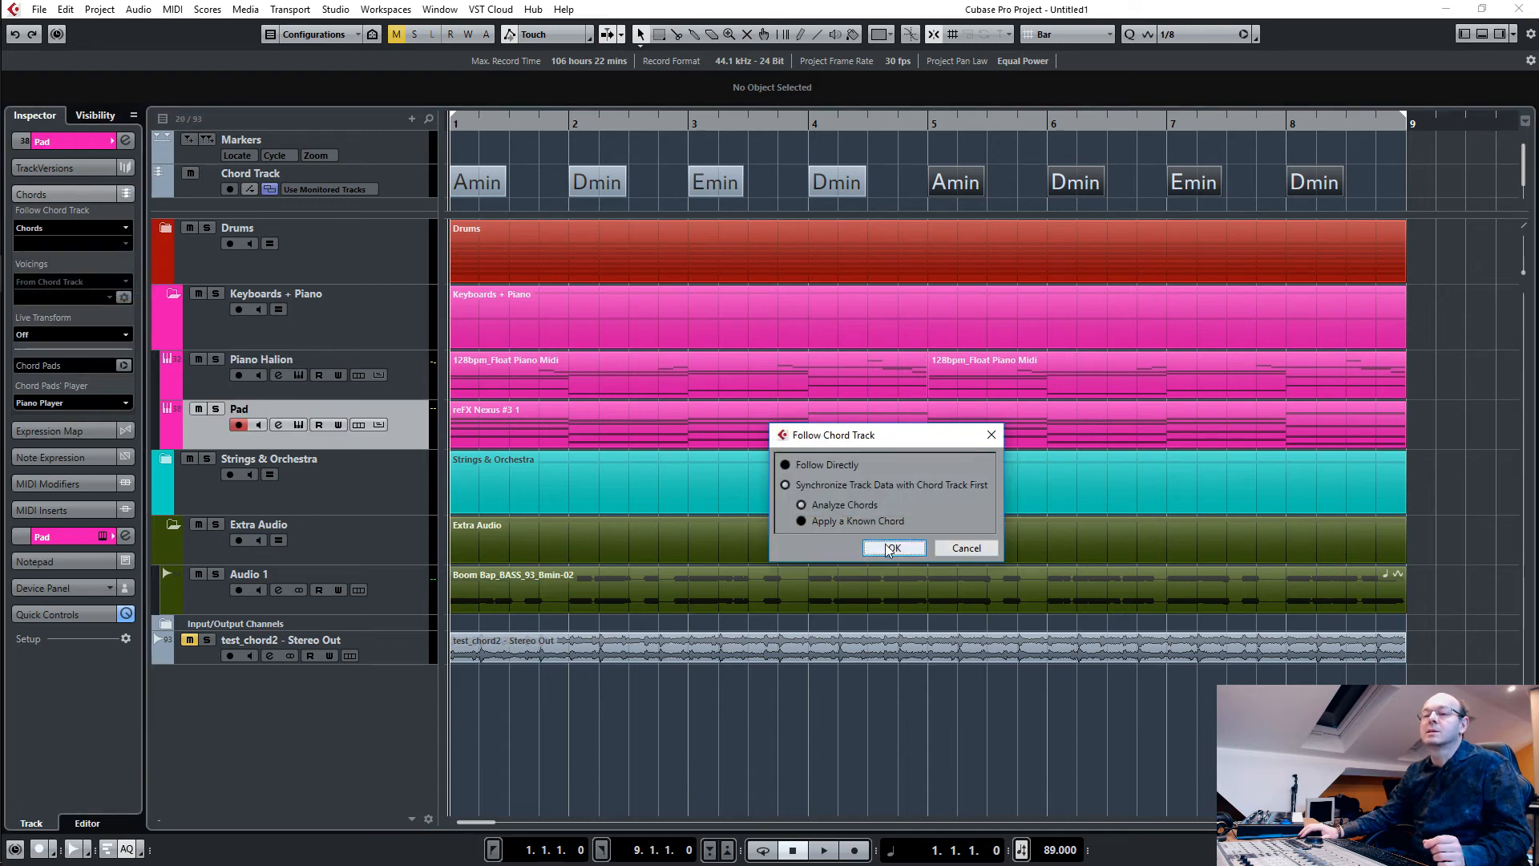
{"action": "left_click", "coordinate": [892, 548]}
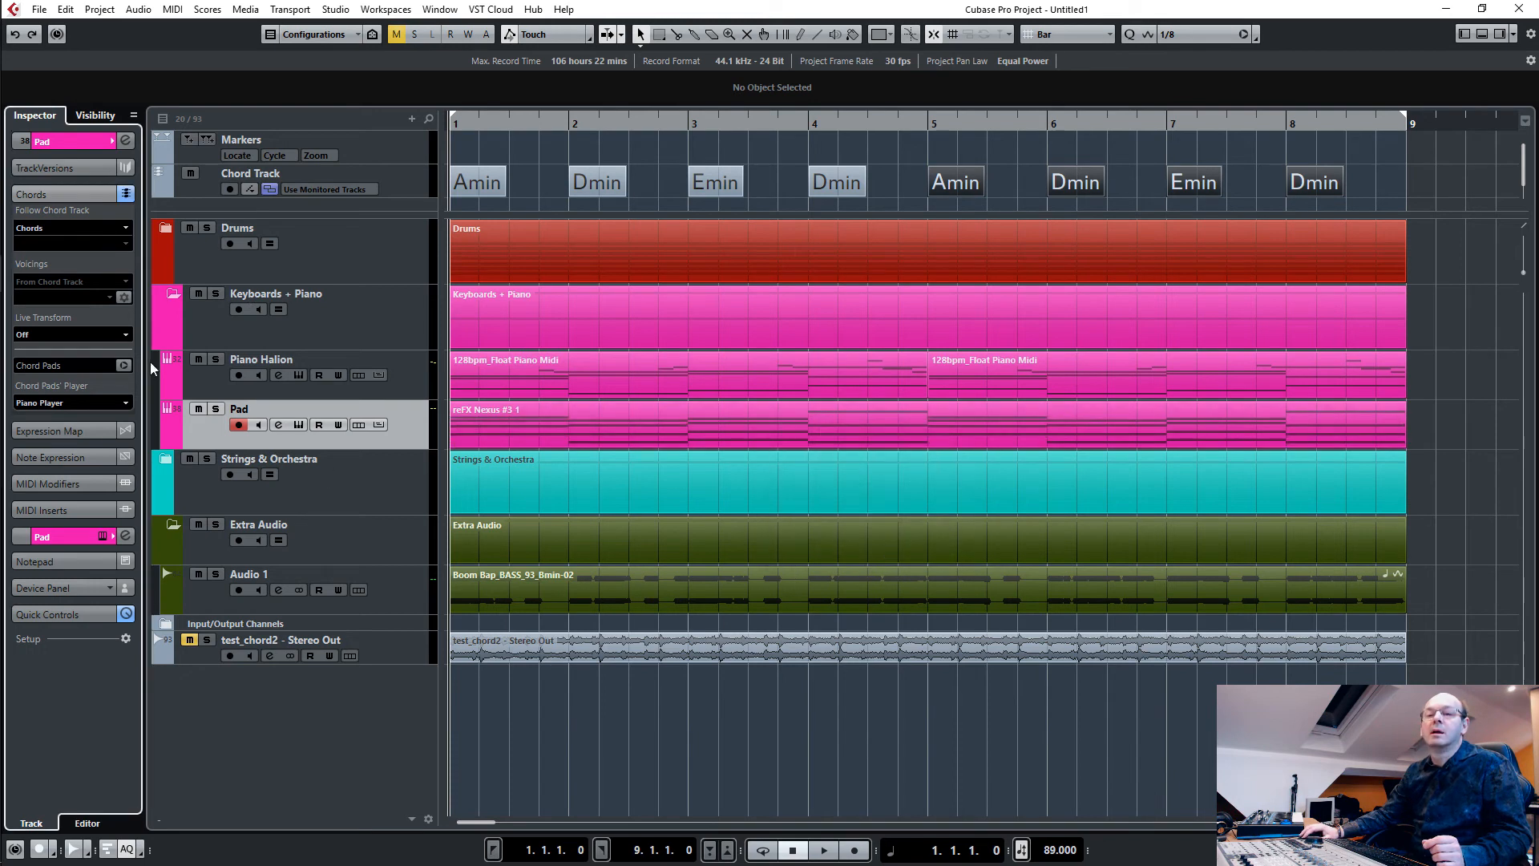
Set Full Strings ST in the Strings & Orchestra folder to follow the chord track in Chords mode.
{"action": "left_click", "coordinate": [166, 293]}
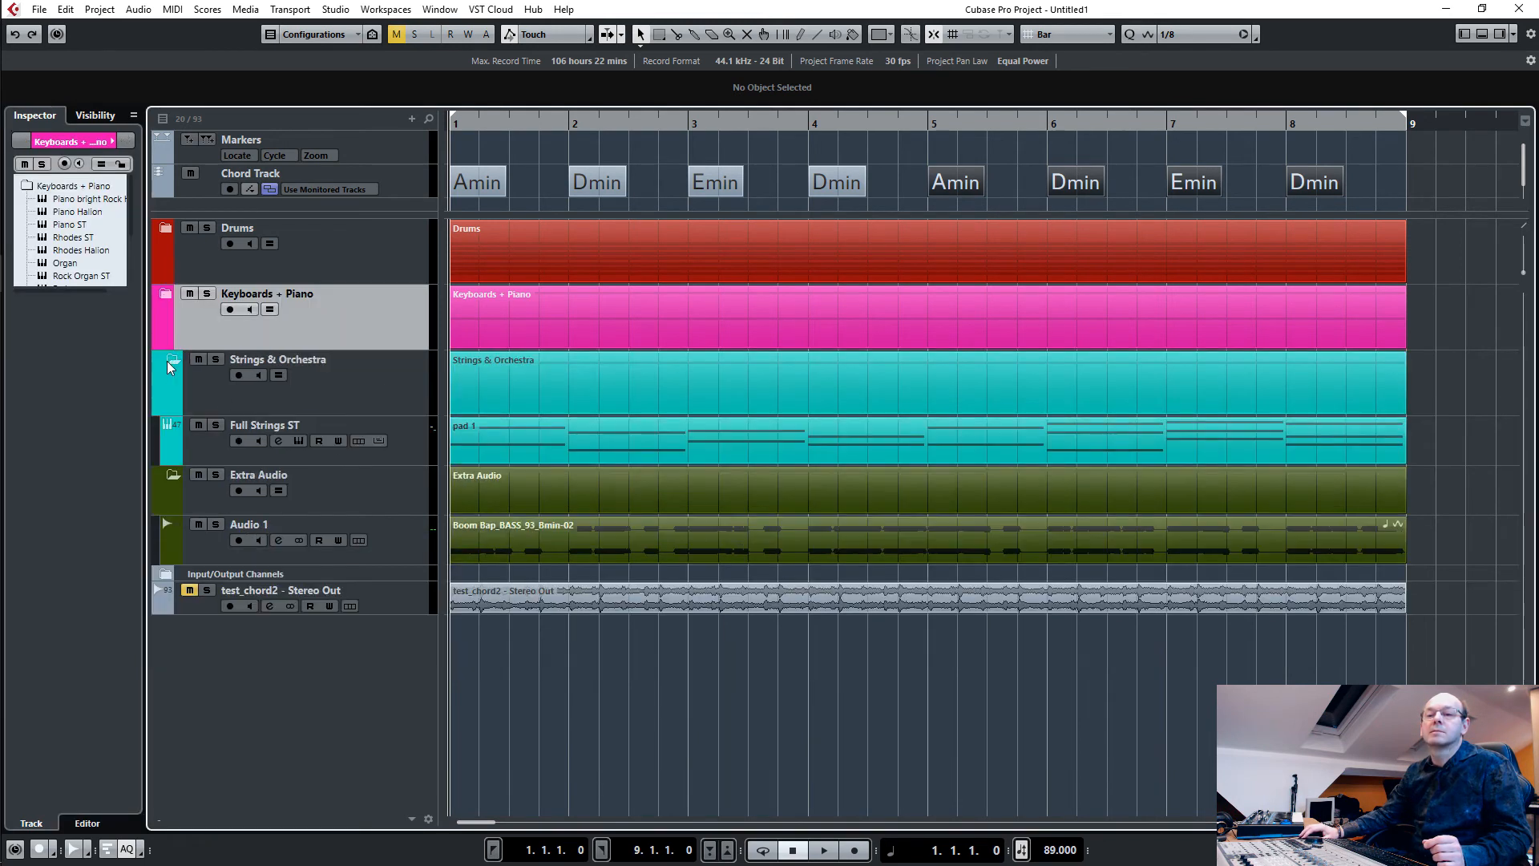
{"action": "left_click", "coordinate": [265, 424]}
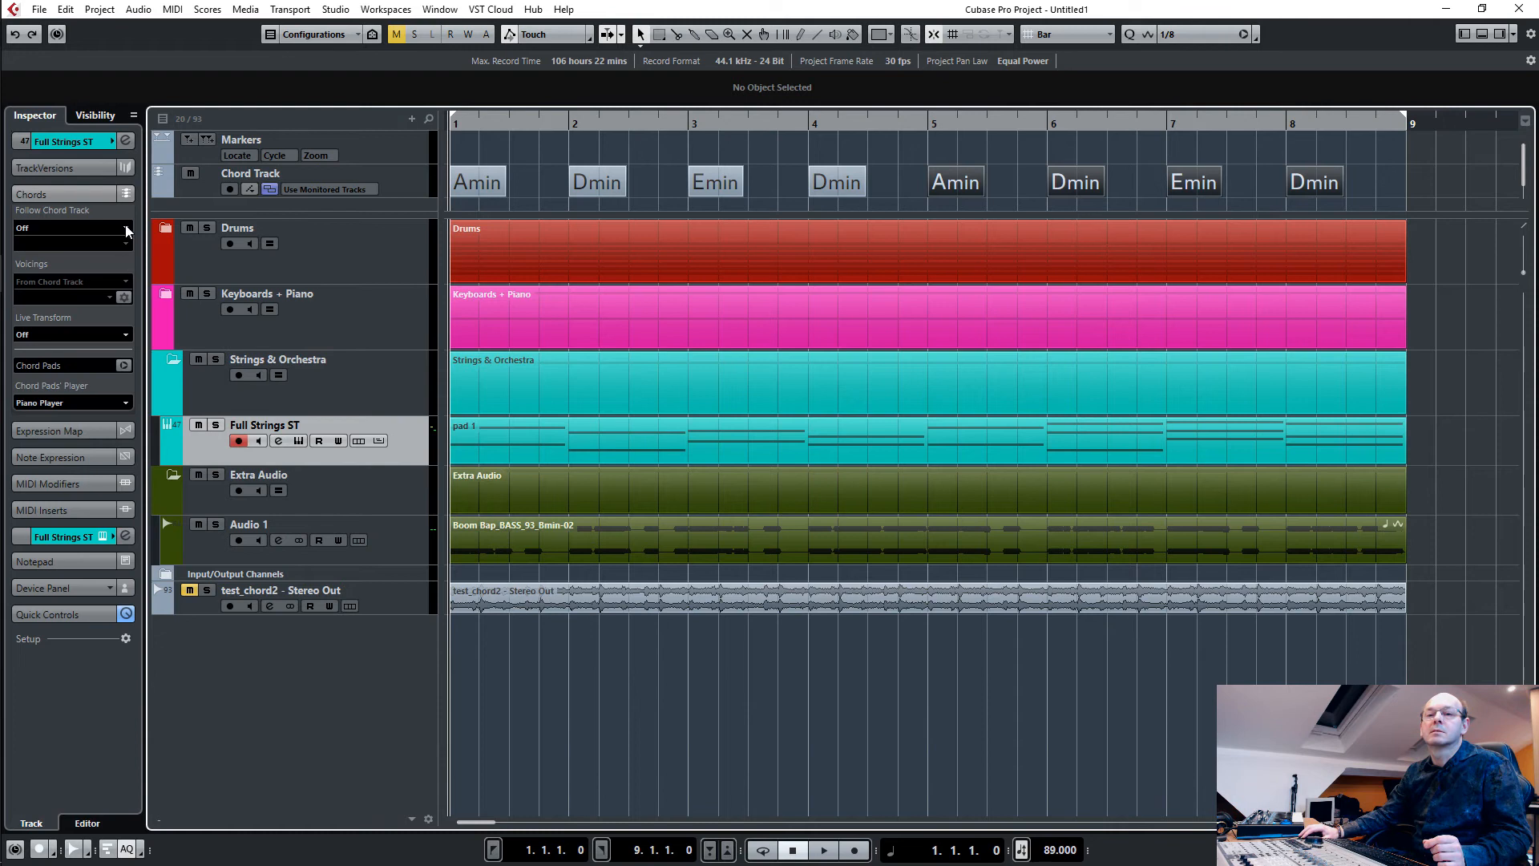
{"action": "left_click", "coordinate": [69, 228]}
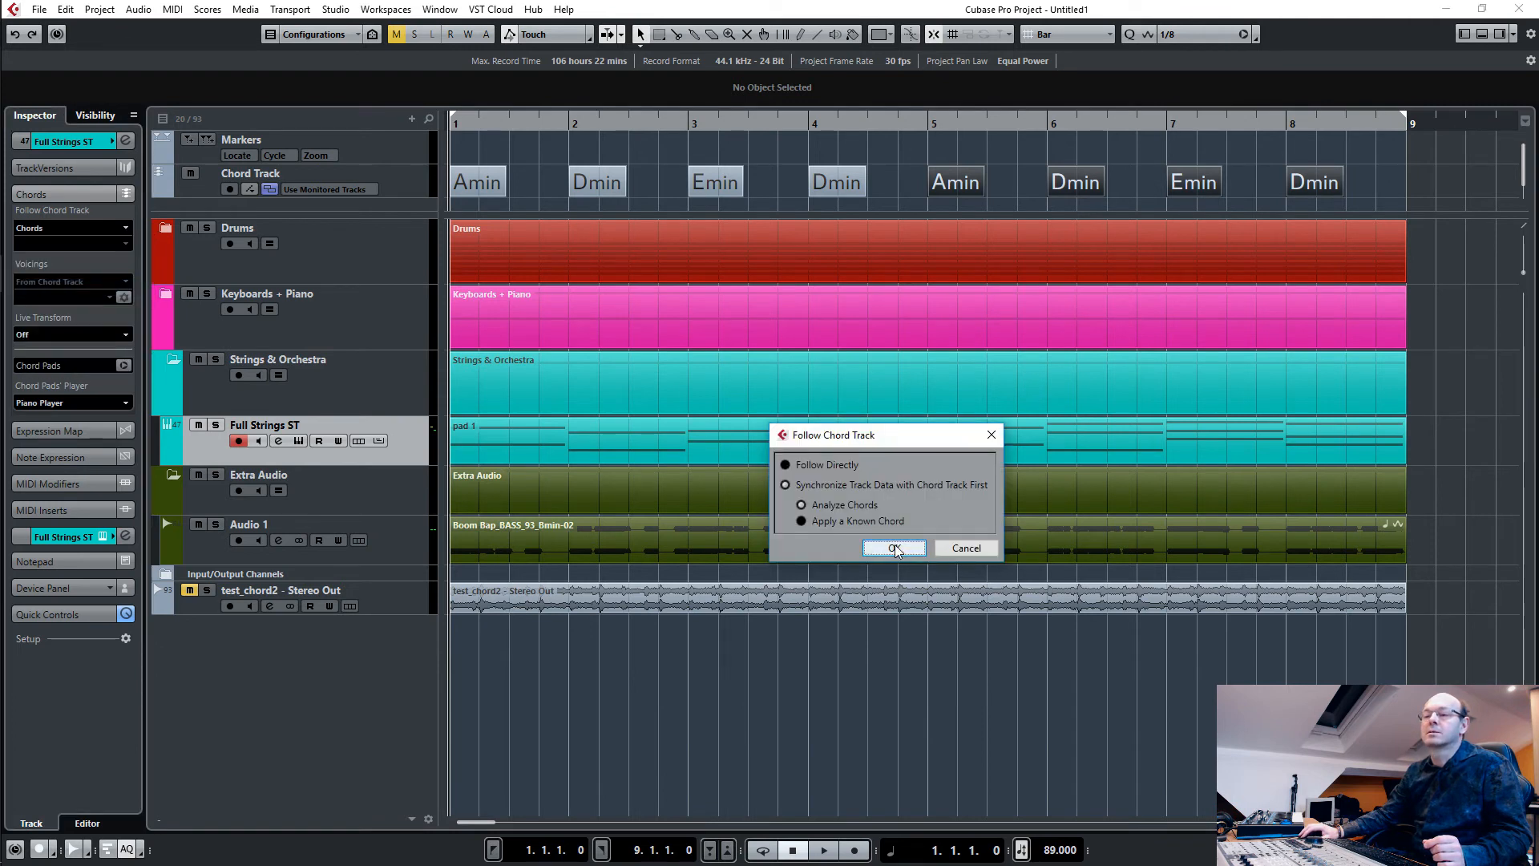
{"action": "left_click", "coordinate": [893, 549]}
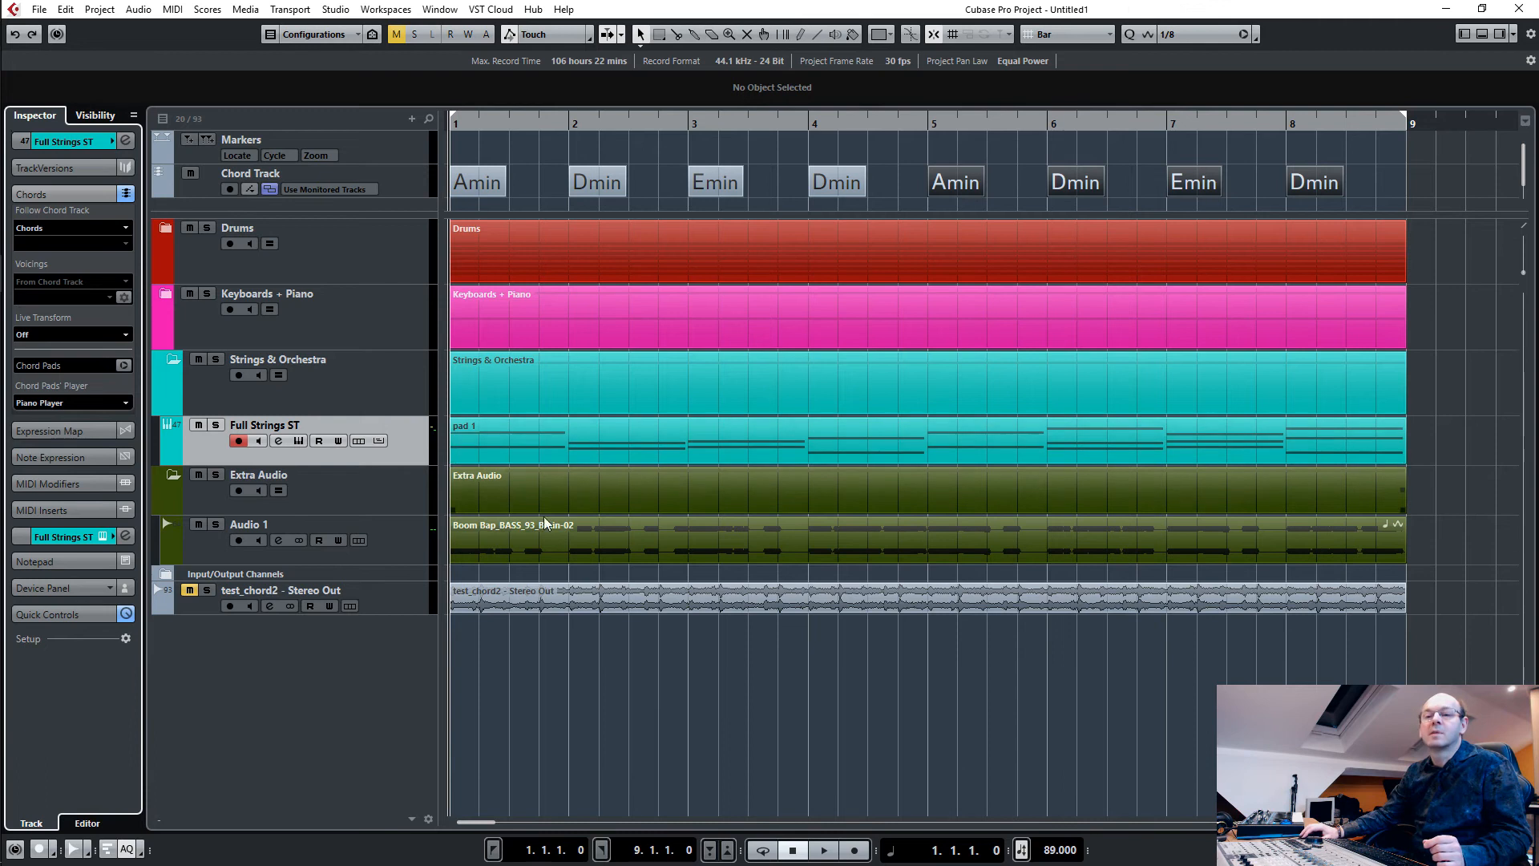
Set the Audio 1 bass track's Follow Chord Track mode to Chords in the Inspector.
{"action": "left_click", "coordinate": [246, 522]}
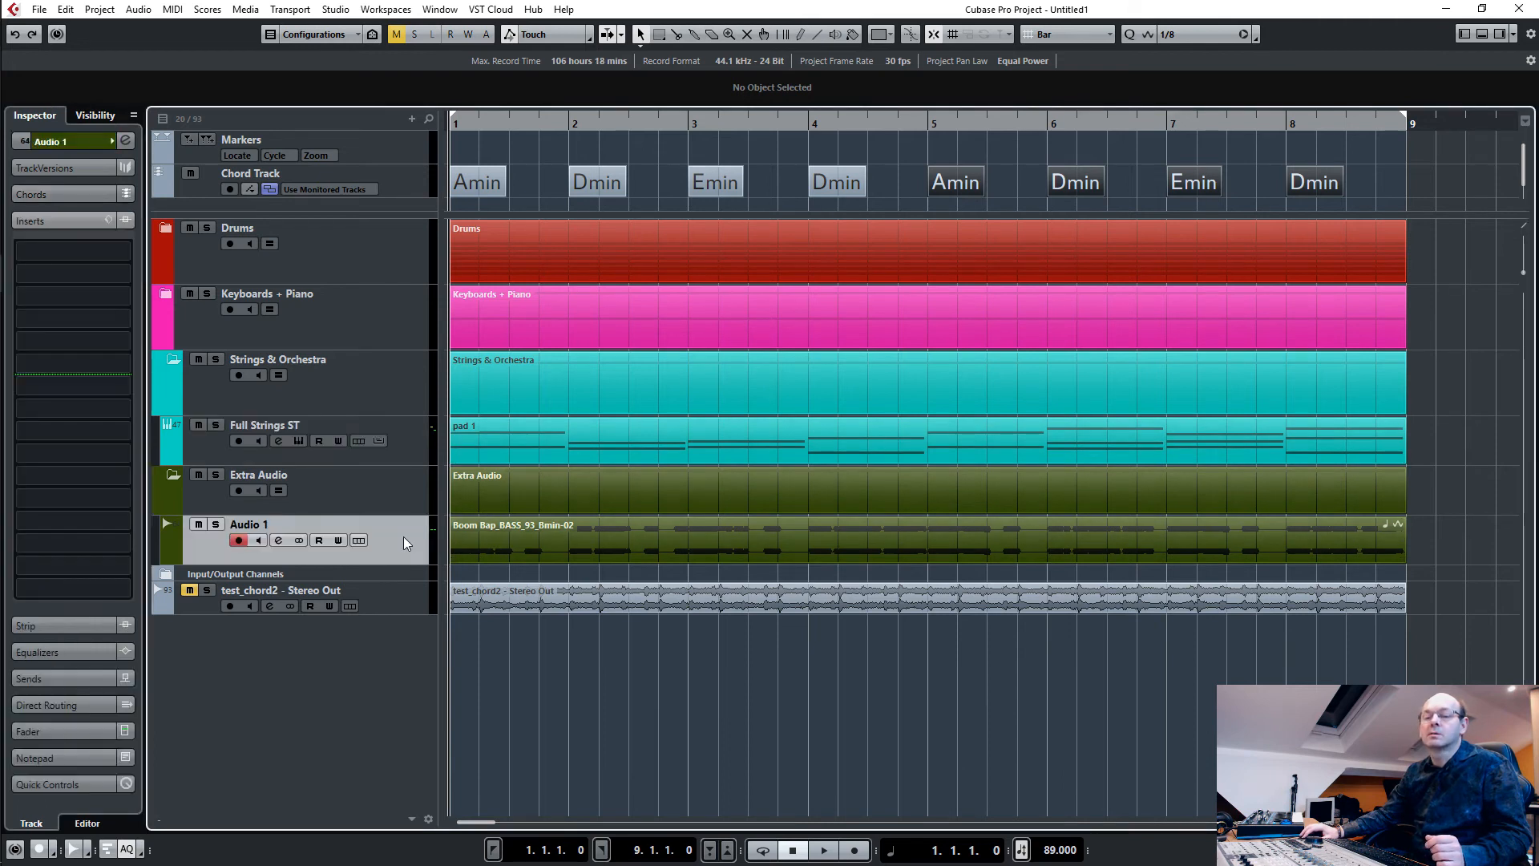
{"action": "left_click", "coordinate": [32, 194]}
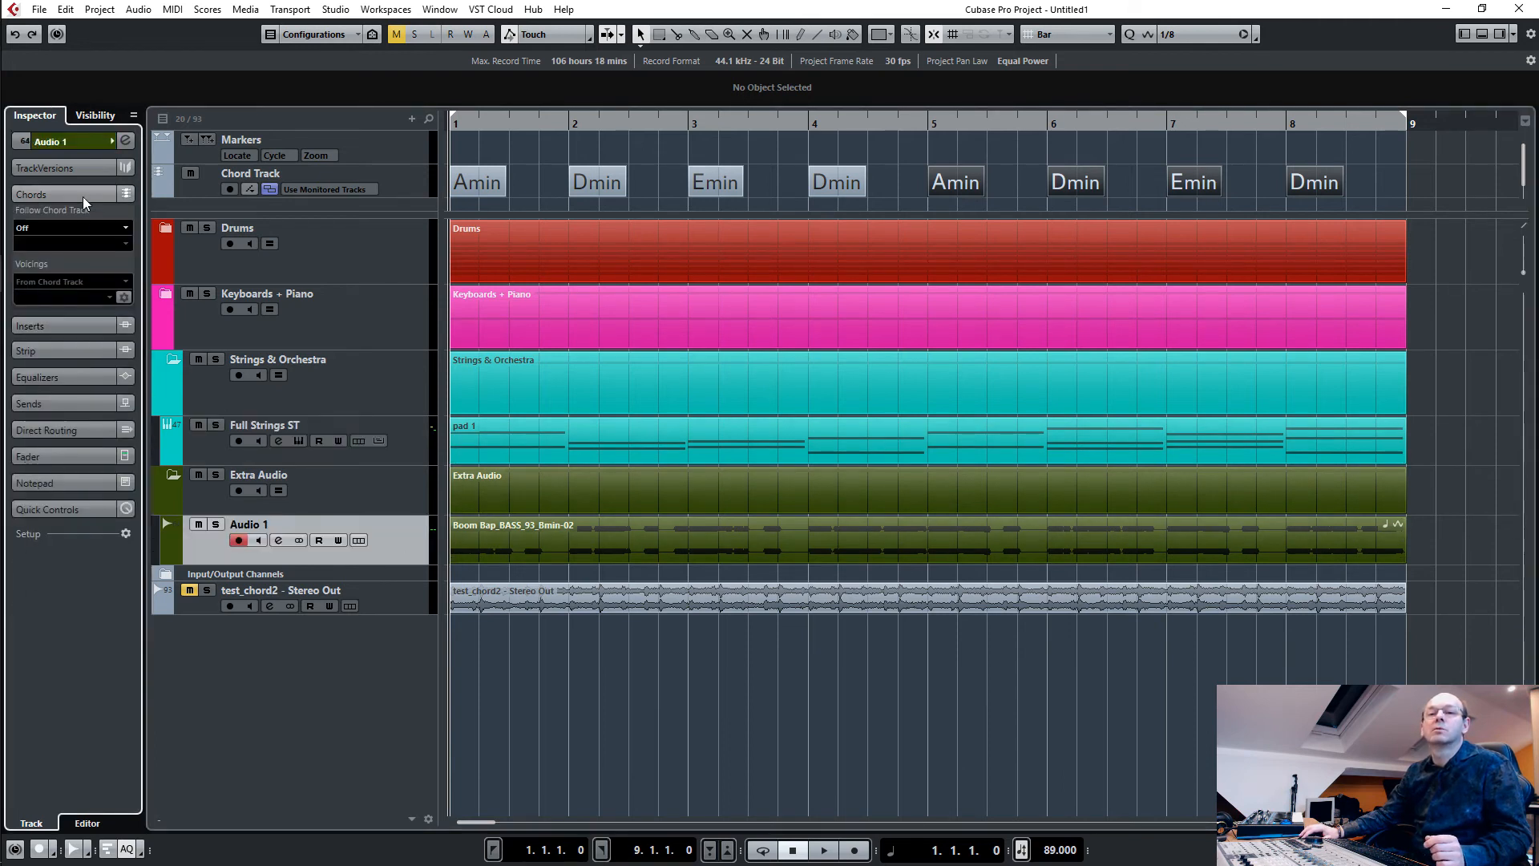
{"action": "left_click", "coordinate": [69, 226]}
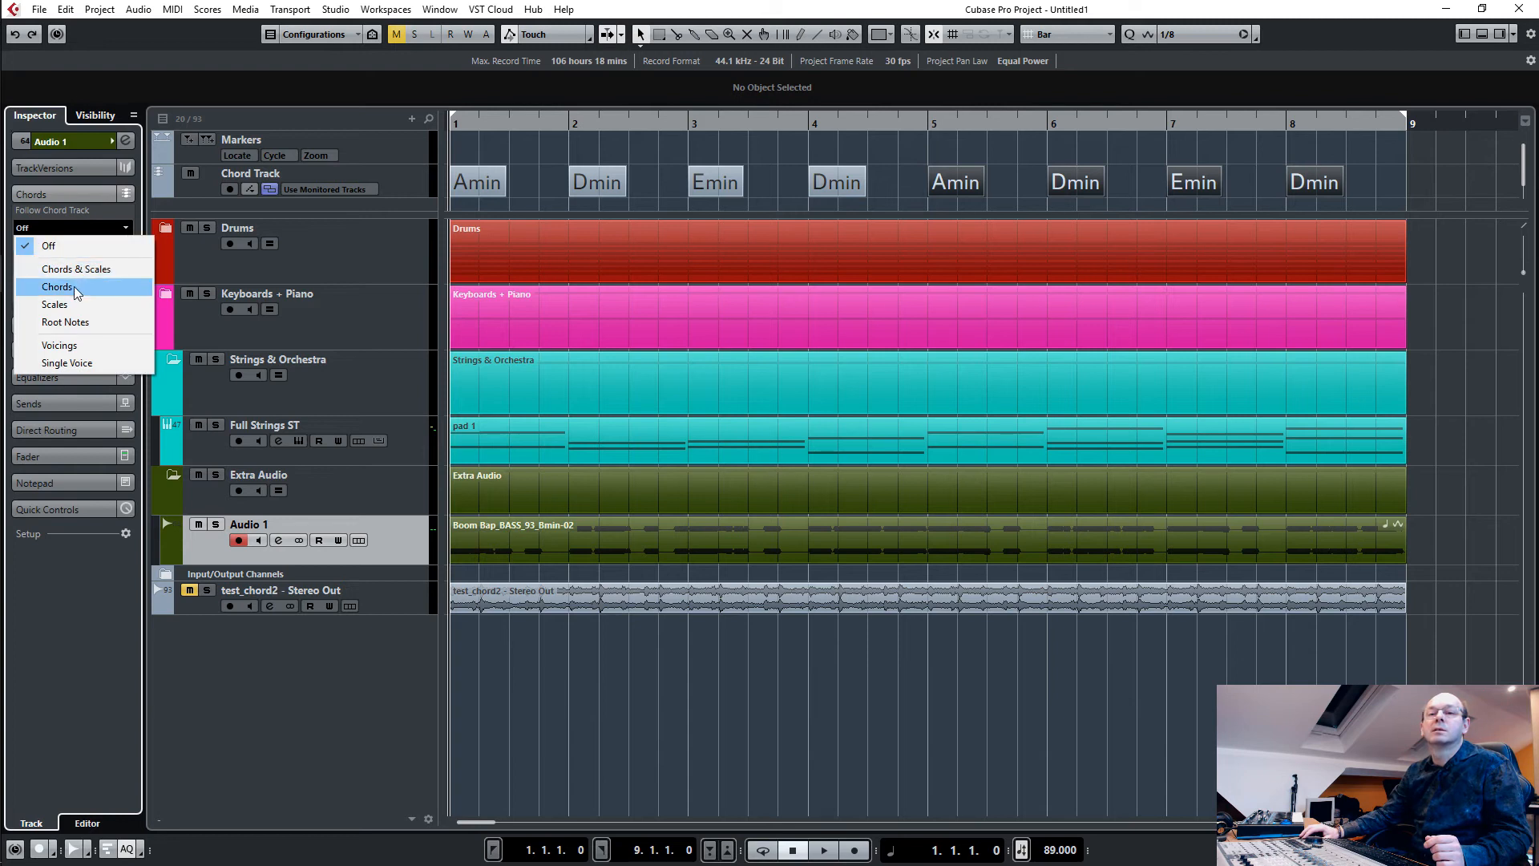
{"action": "left_click", "coordinate": [58, 287]}
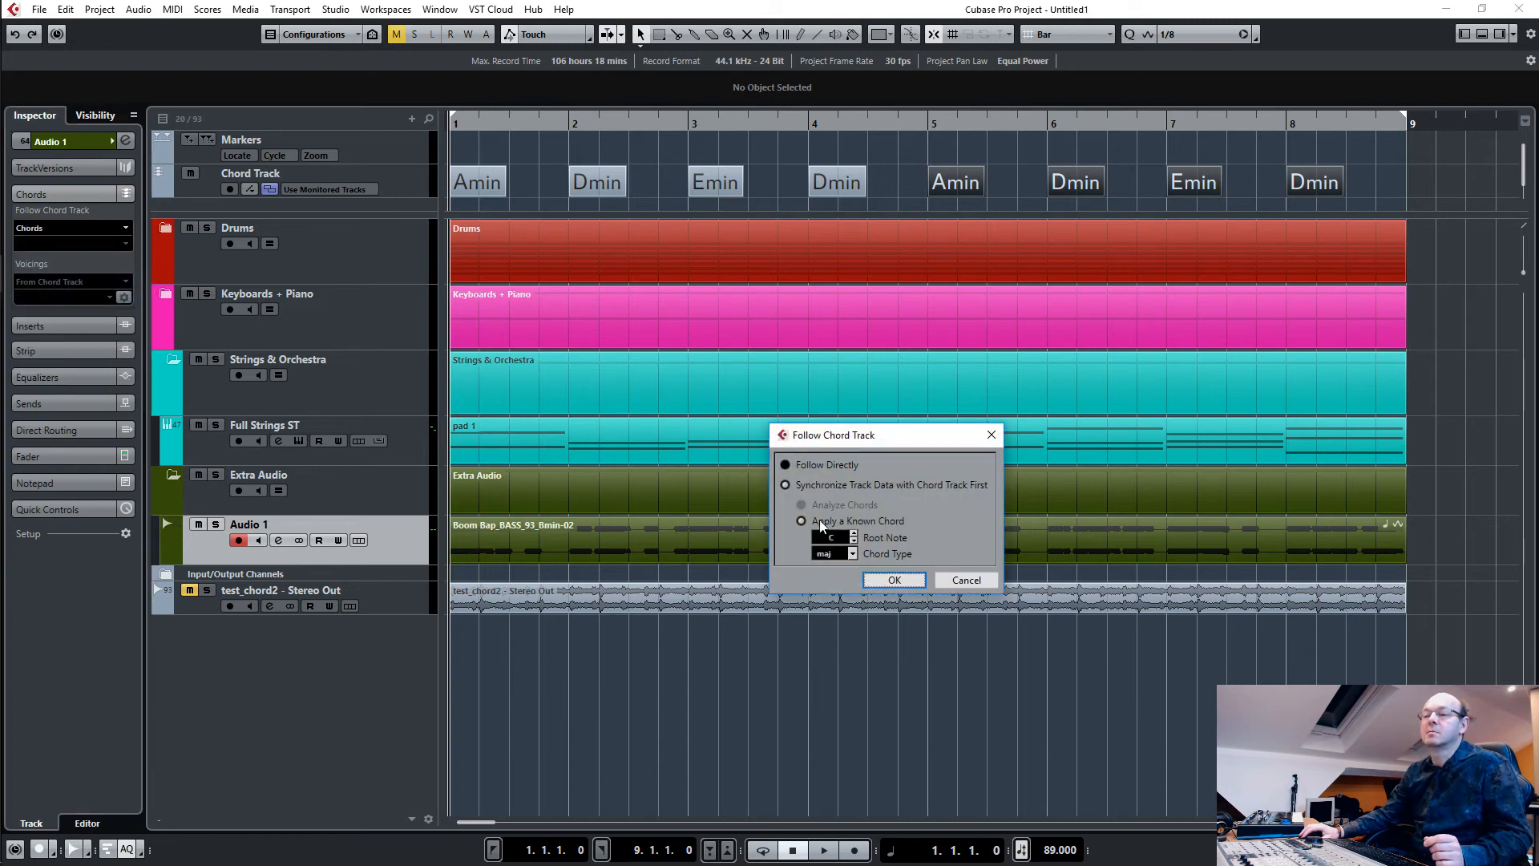
{"action": "mouse_move", "coordinate": [864, 527]}
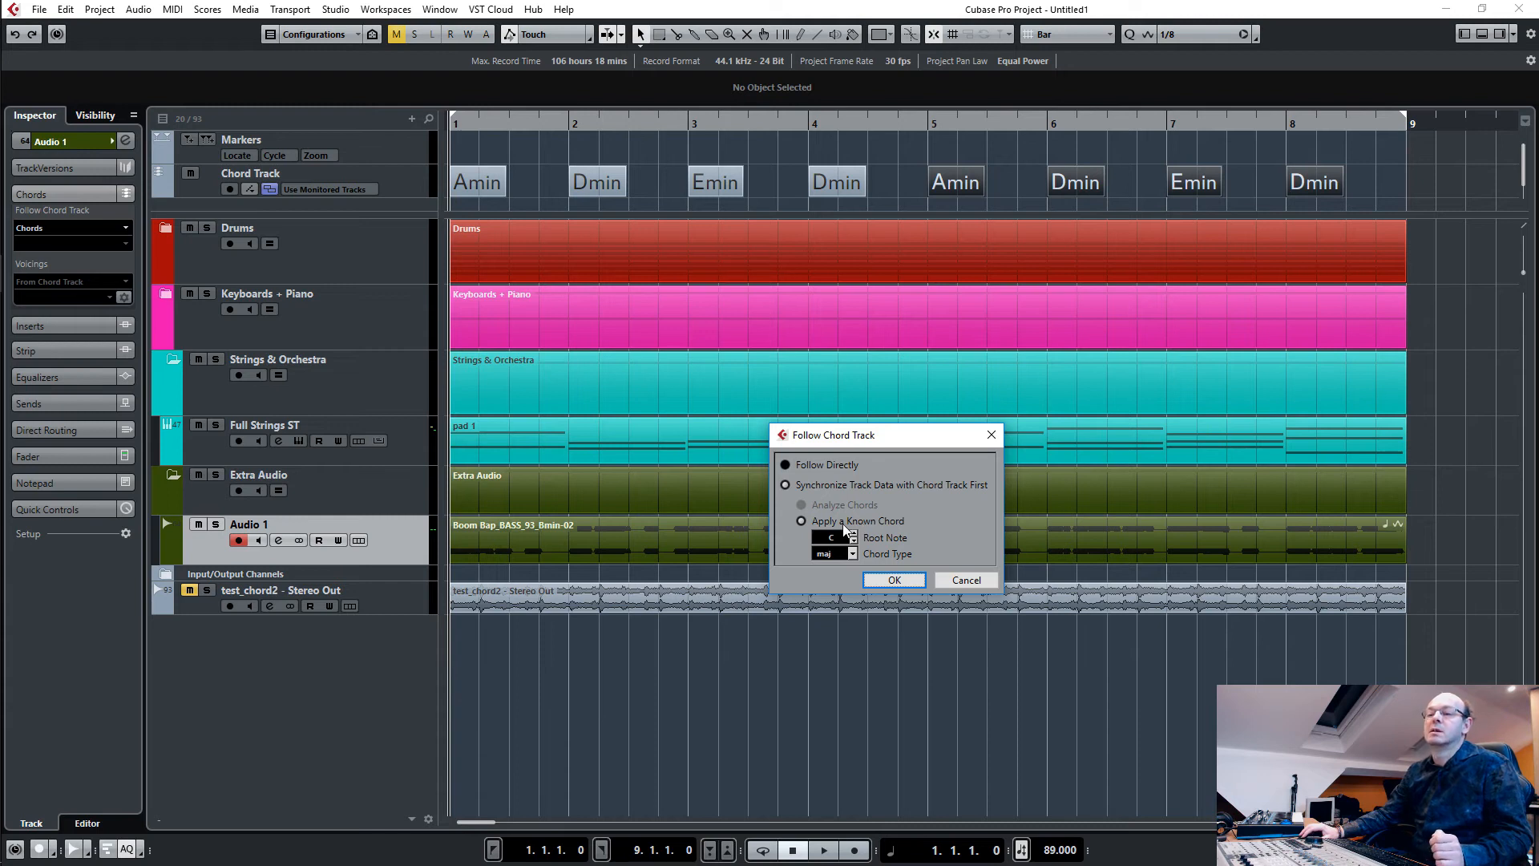
{"action": "mouse_move", "coordinate": [549, 525]}
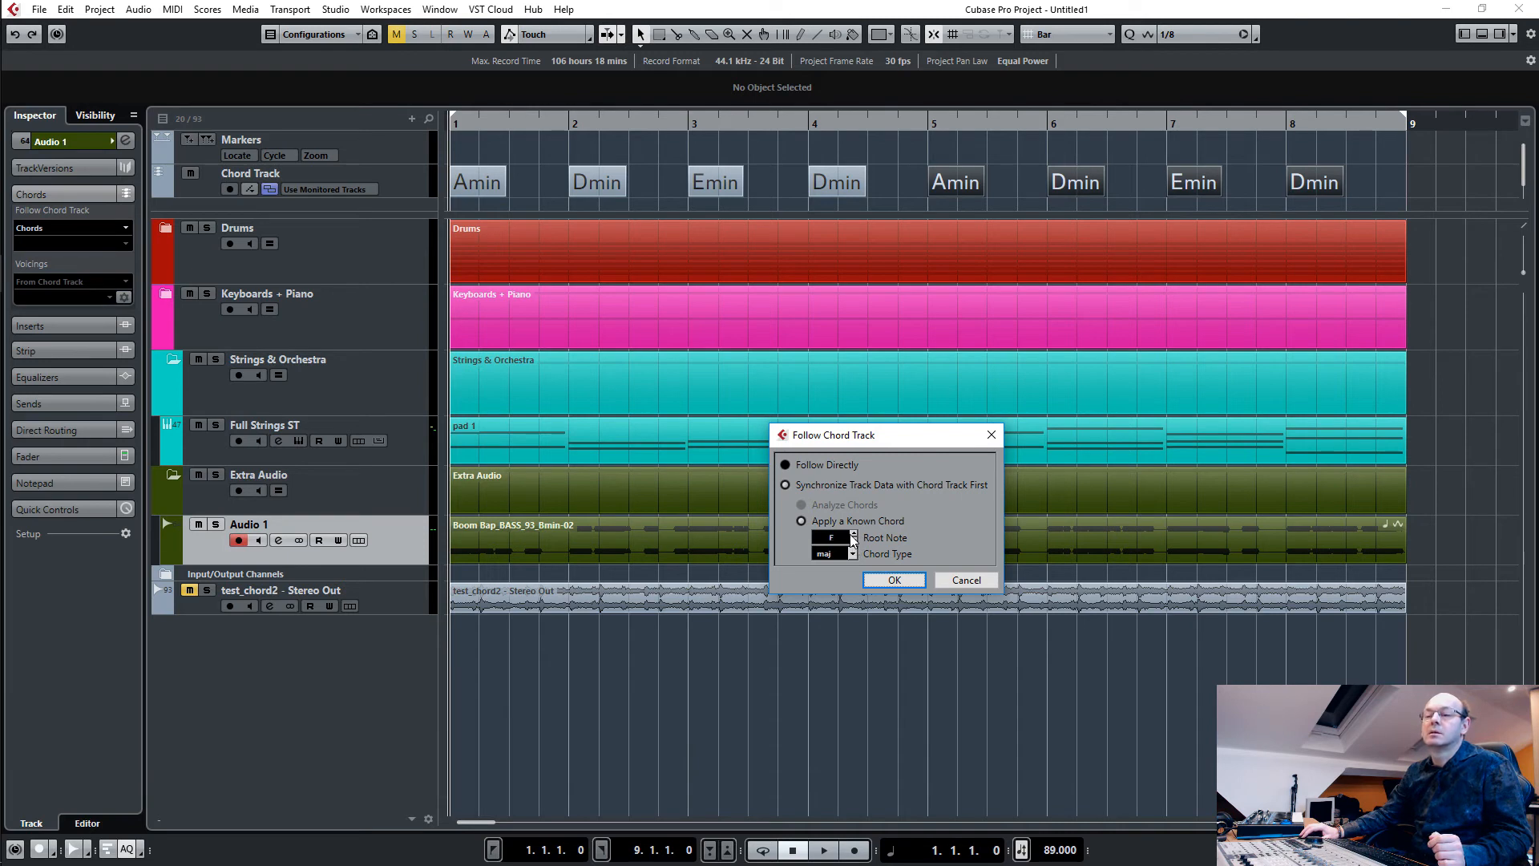
Synchronize using Apply a Known Chord with chord type min and confirm.
{"action": "left_click", "coordinate": [852, 534]}
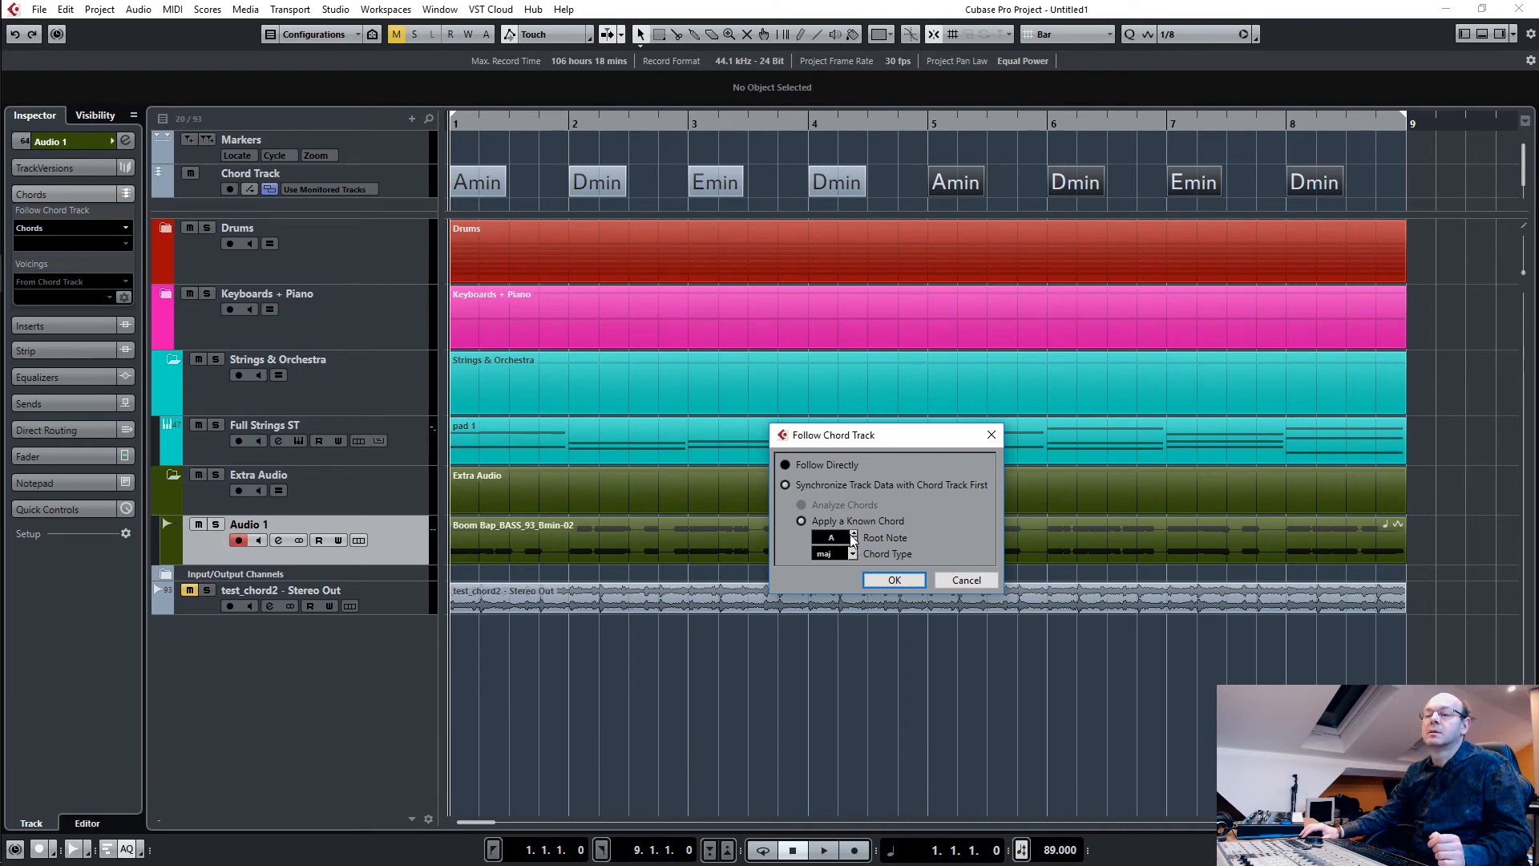
{"action": "left_click", "coordinate": [853, 532]}
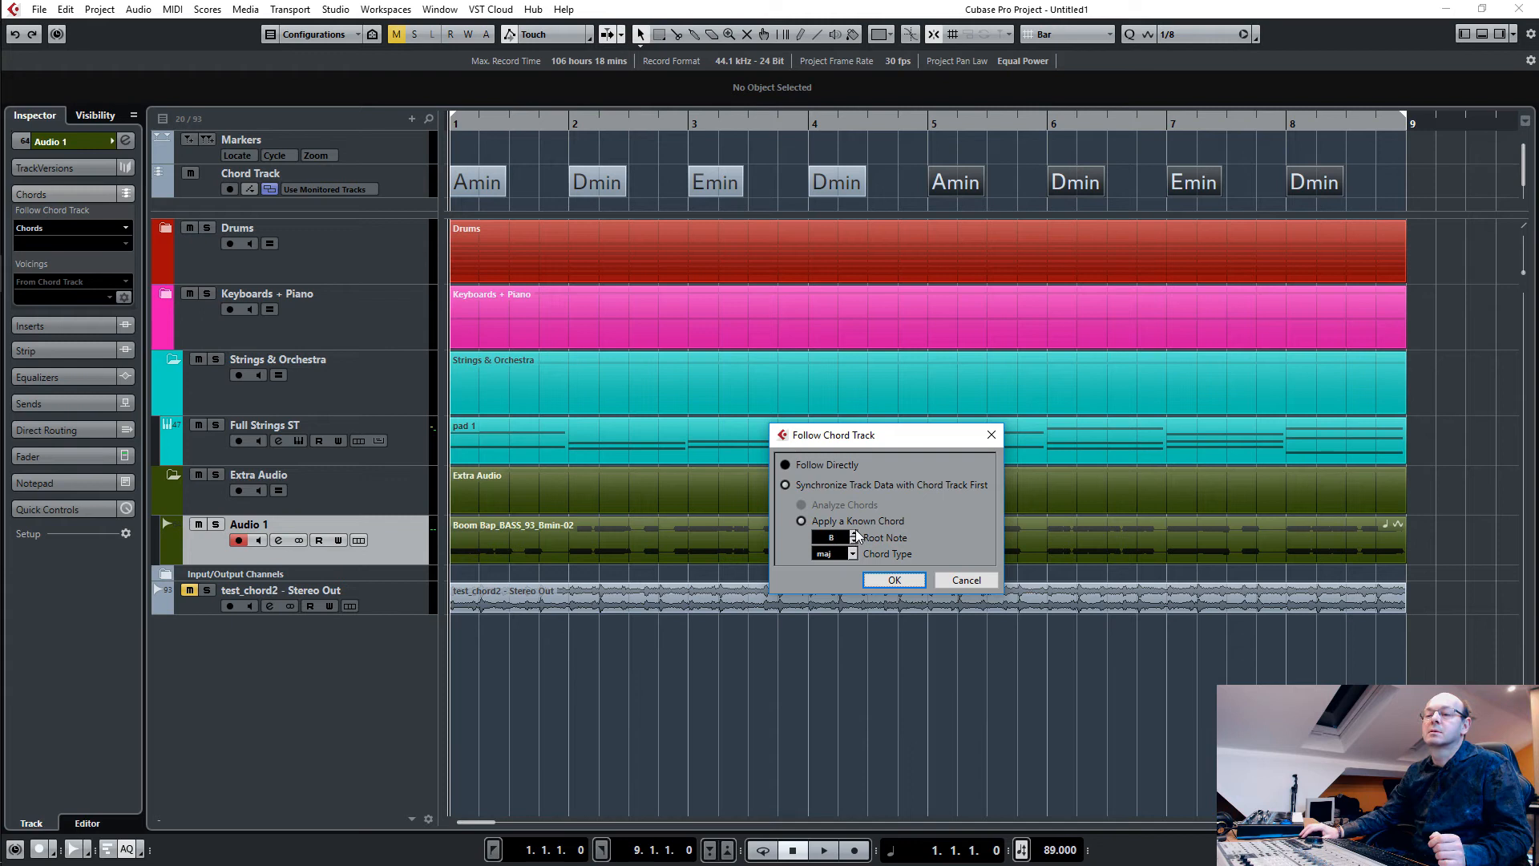
{"action": "left_click", "coordinate": [832, 553]}
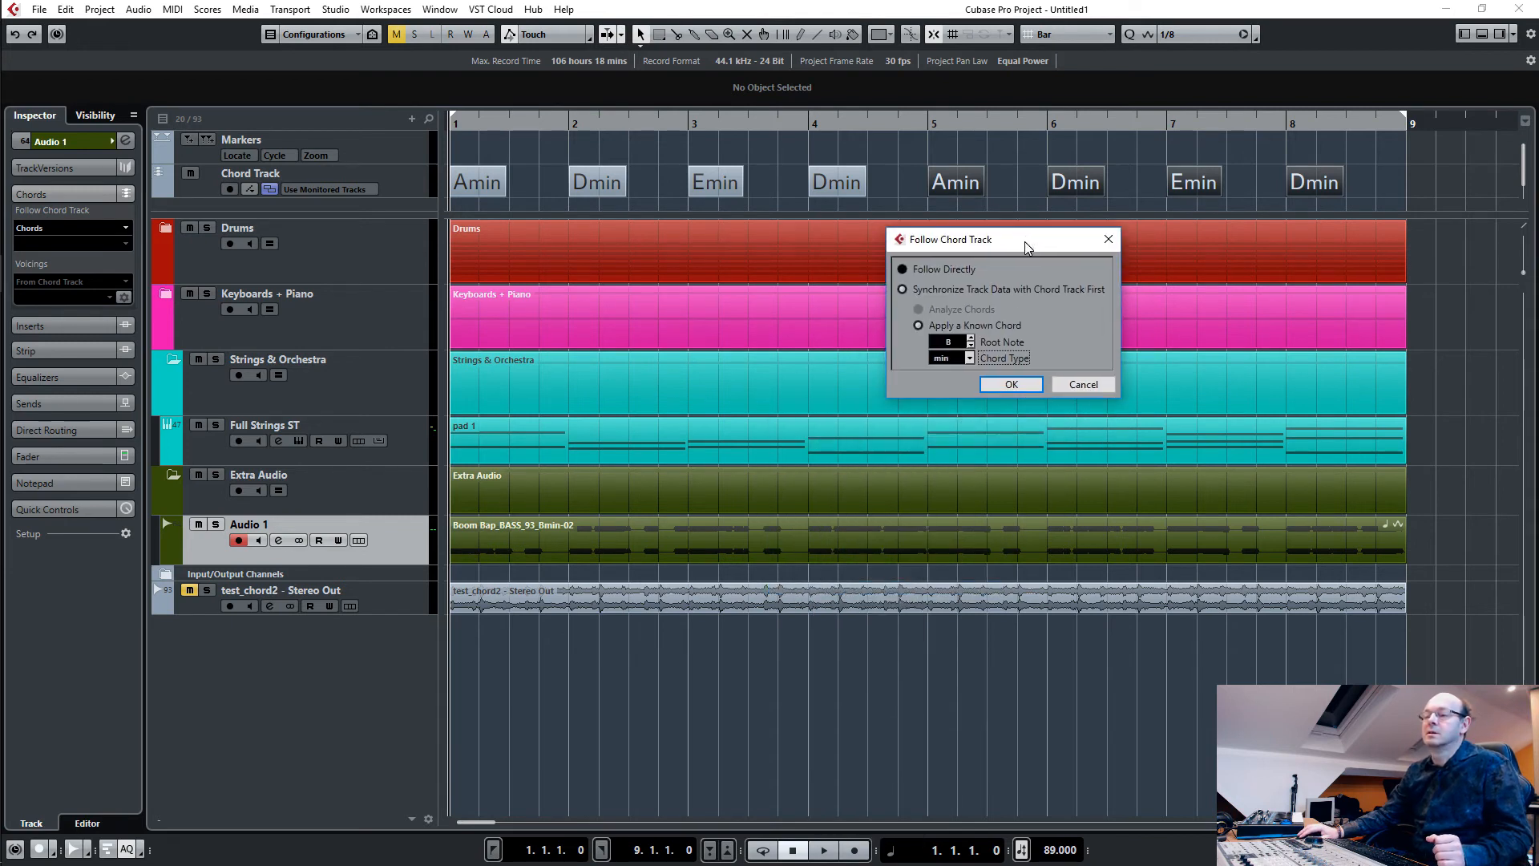
{"action": "mouse_move", "coordinate": [869, 211]}
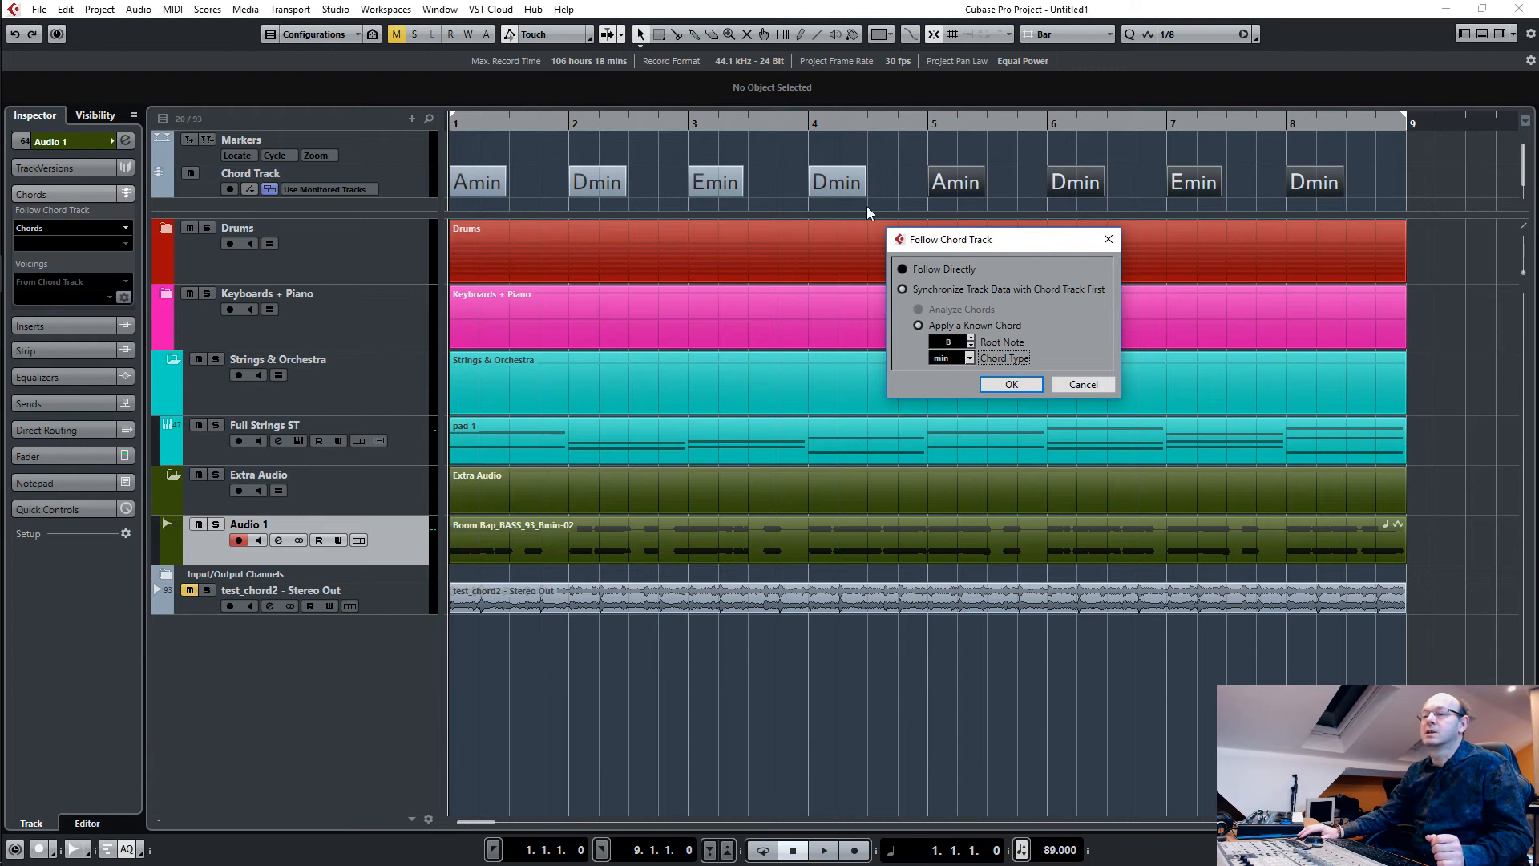
{"action": "mouse_move", "coordinate": [1001, 196]}
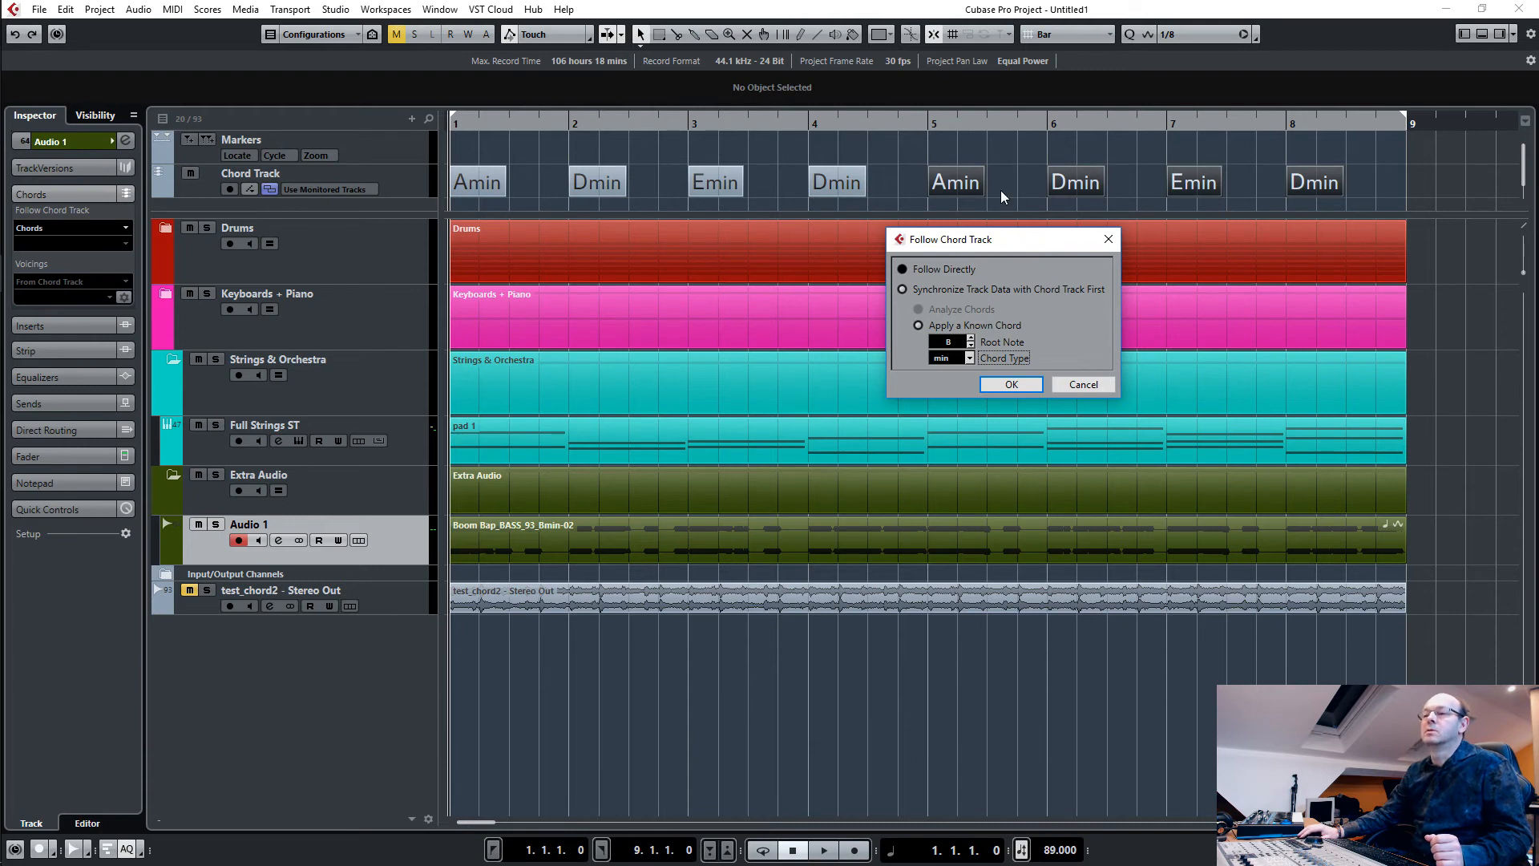
{"action": "left_click", "coordinate": [1010, 383]}
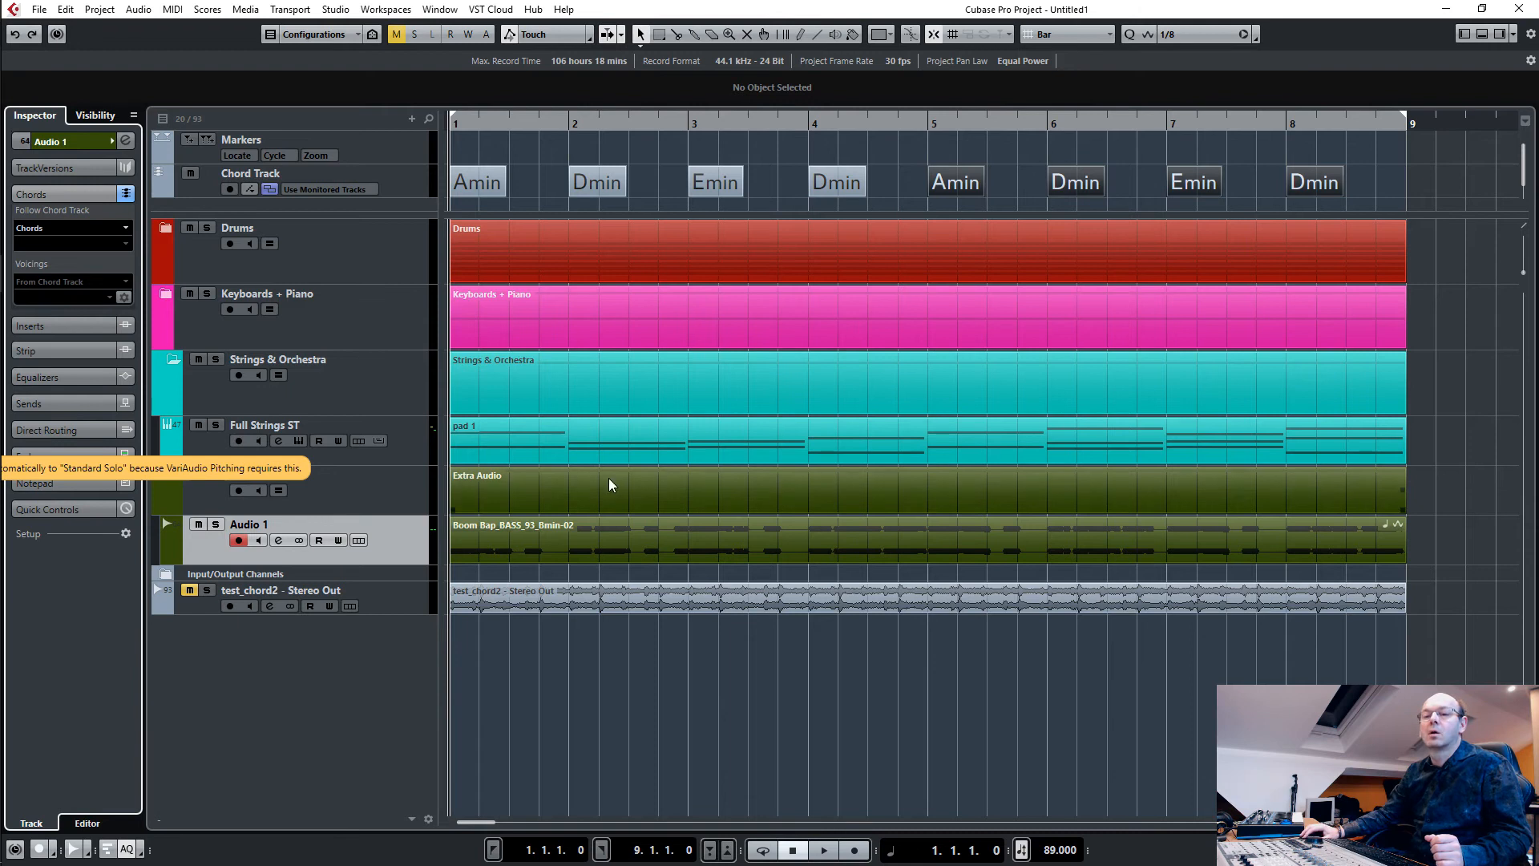
{"action": "mouse_move", "coordinate": [337, 404]}
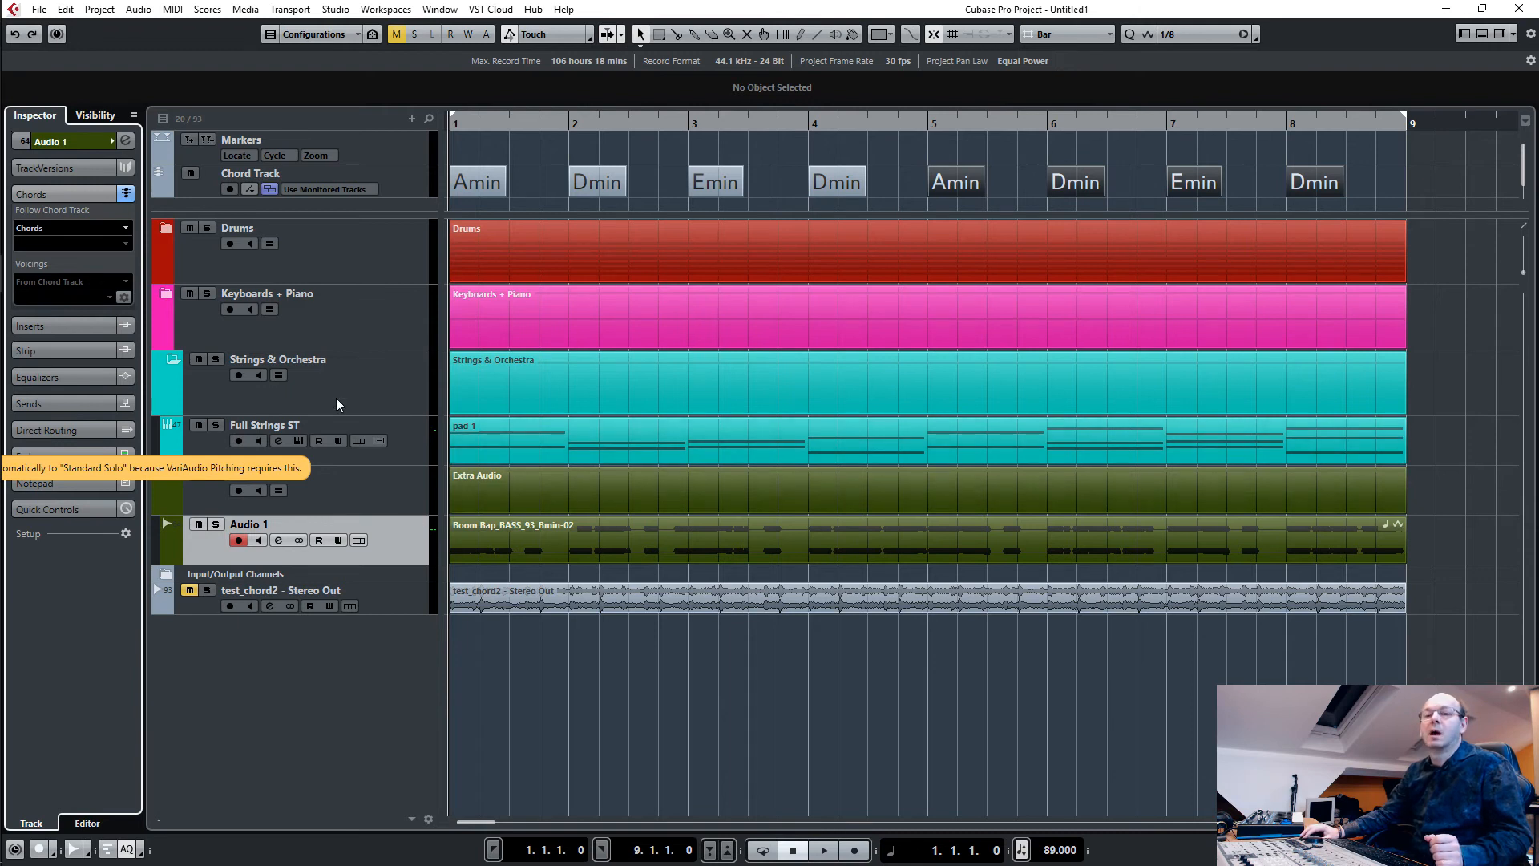
Collapse the Strings & Orchestra folder and mute the test_chord2 reference track.
{"action": "left_click", "coordinate": [165, 299]}
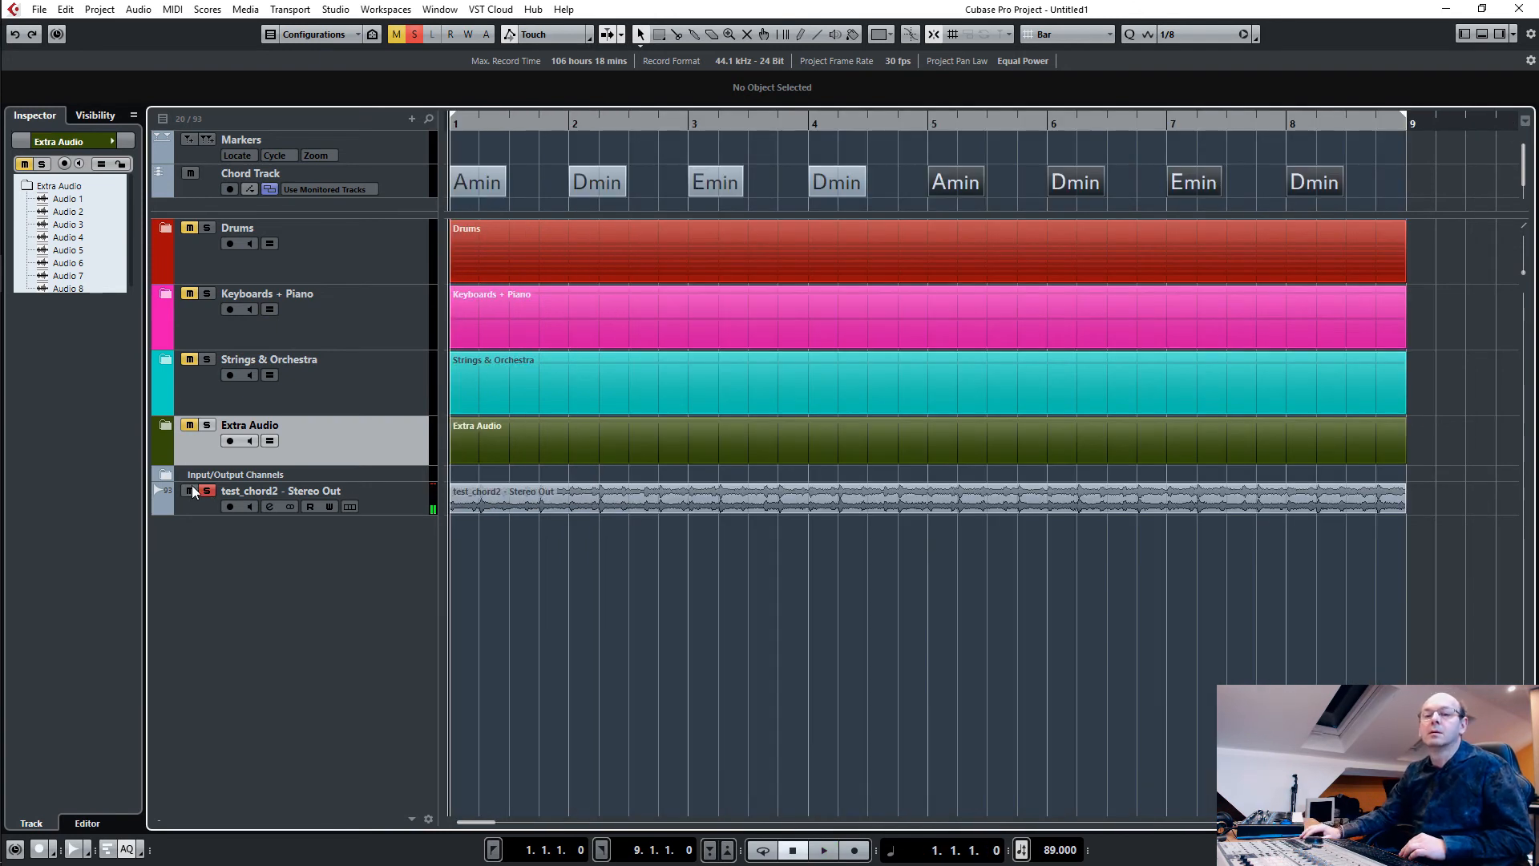
{"action": "left_click", "coordinate": [207, 491]}
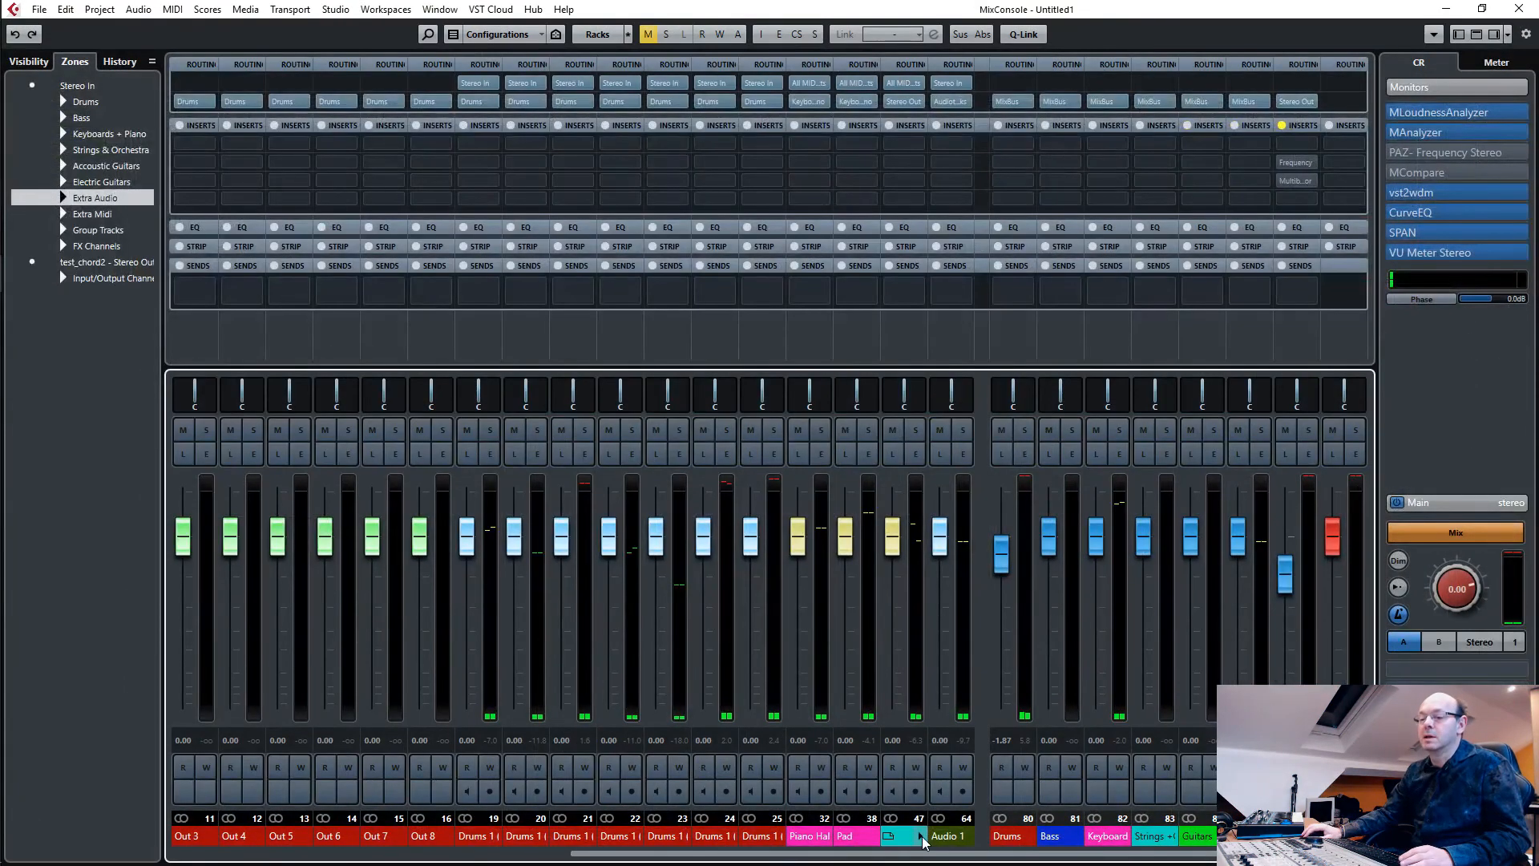
In Audio 1 Channel Settings, boost EQ band 2 to 9.8 dB at 304 Hz and band 3 to 5 dB at 1249 Hz.
{"action": "left_click", "coordinate": [901, 835]}
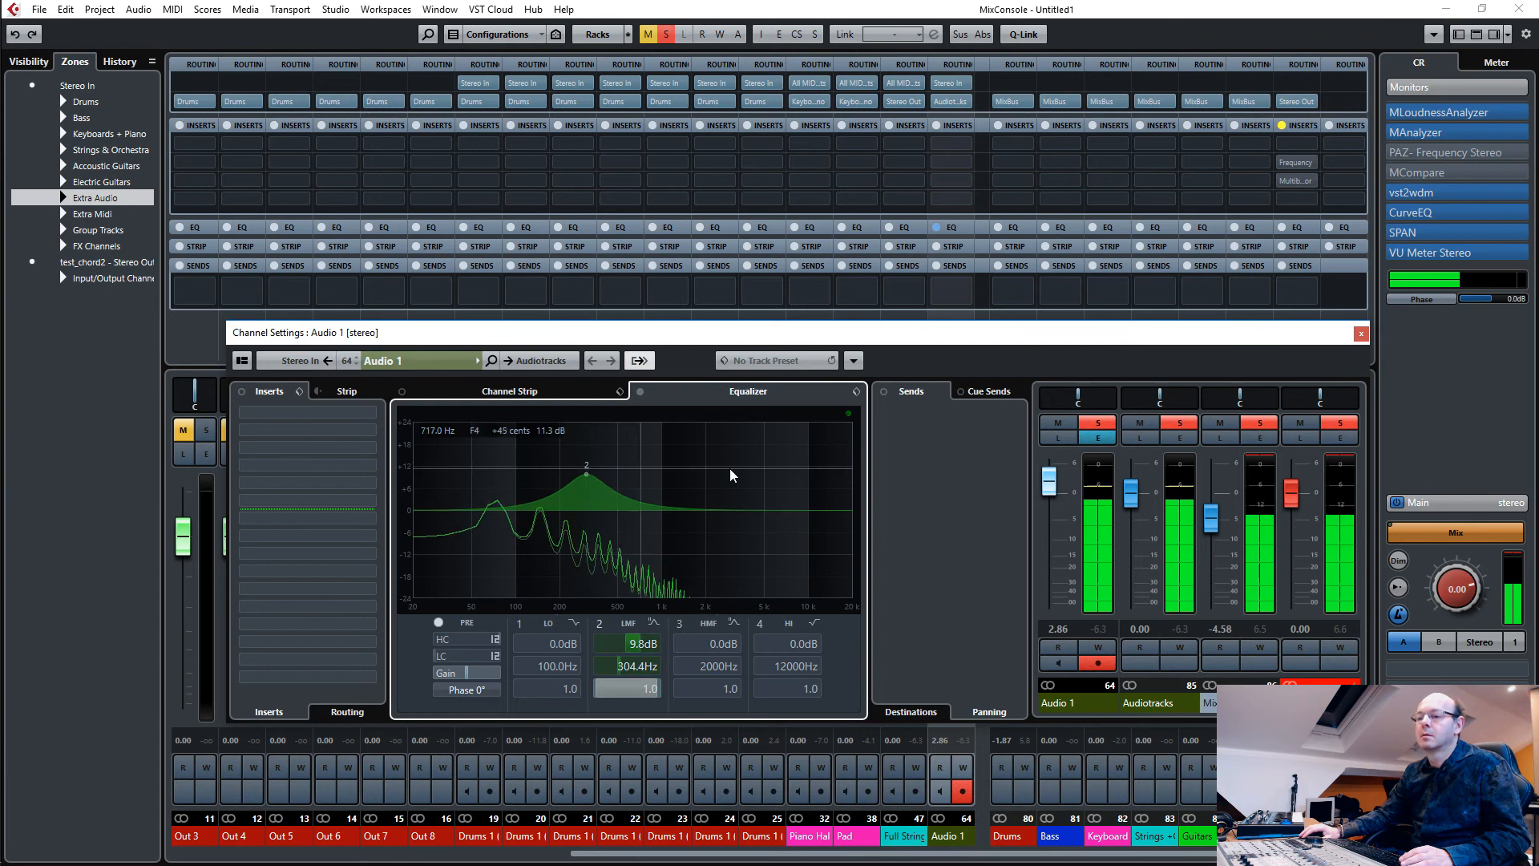
{"action": "mouse_move", "coordinate": [700, 515]}
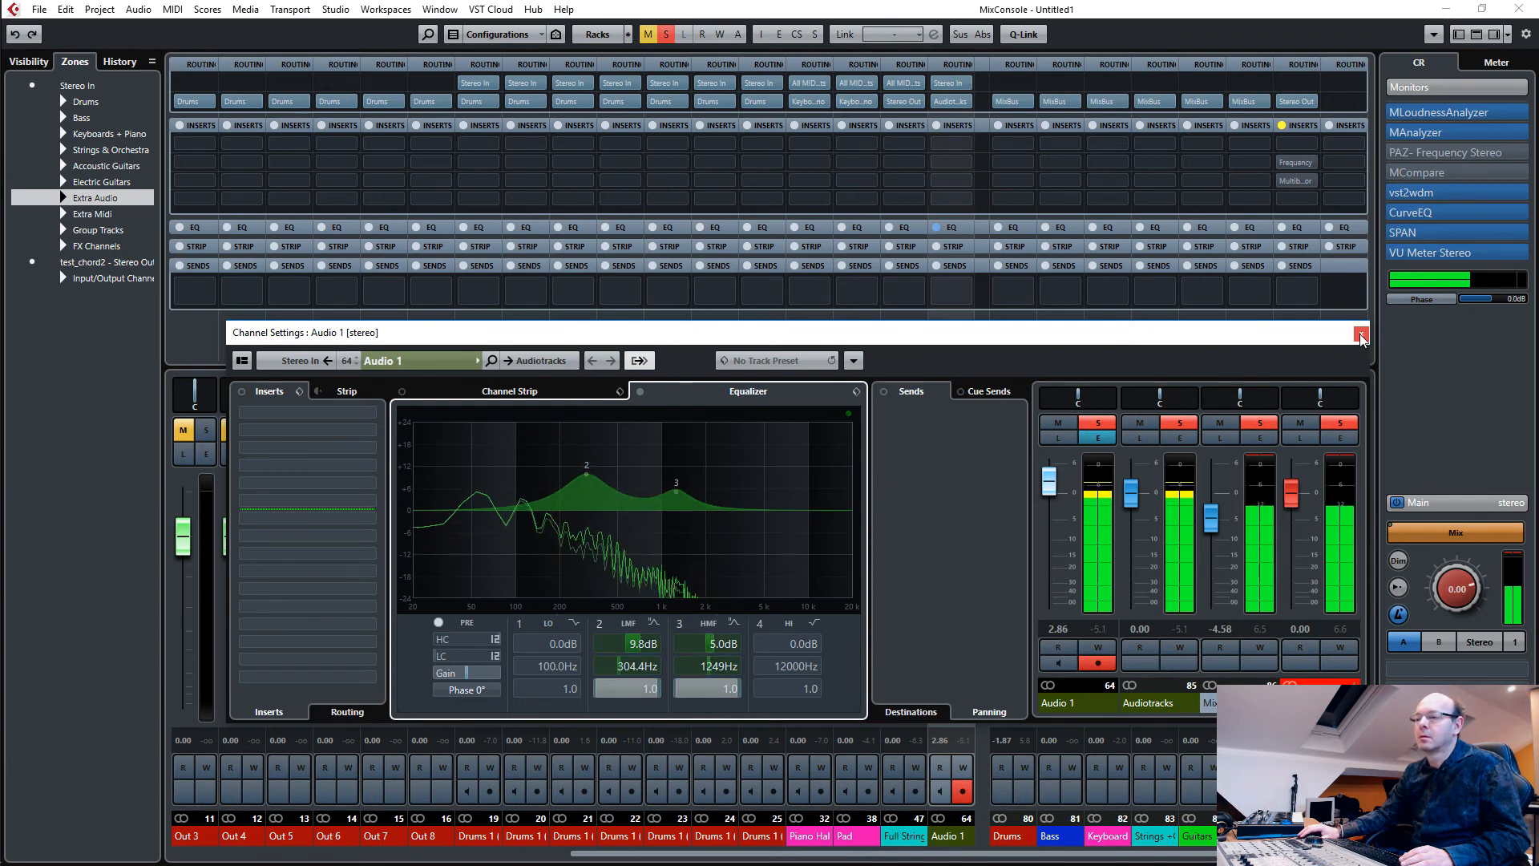
{"action": "left_click", "coordinate": [1361, 333]}
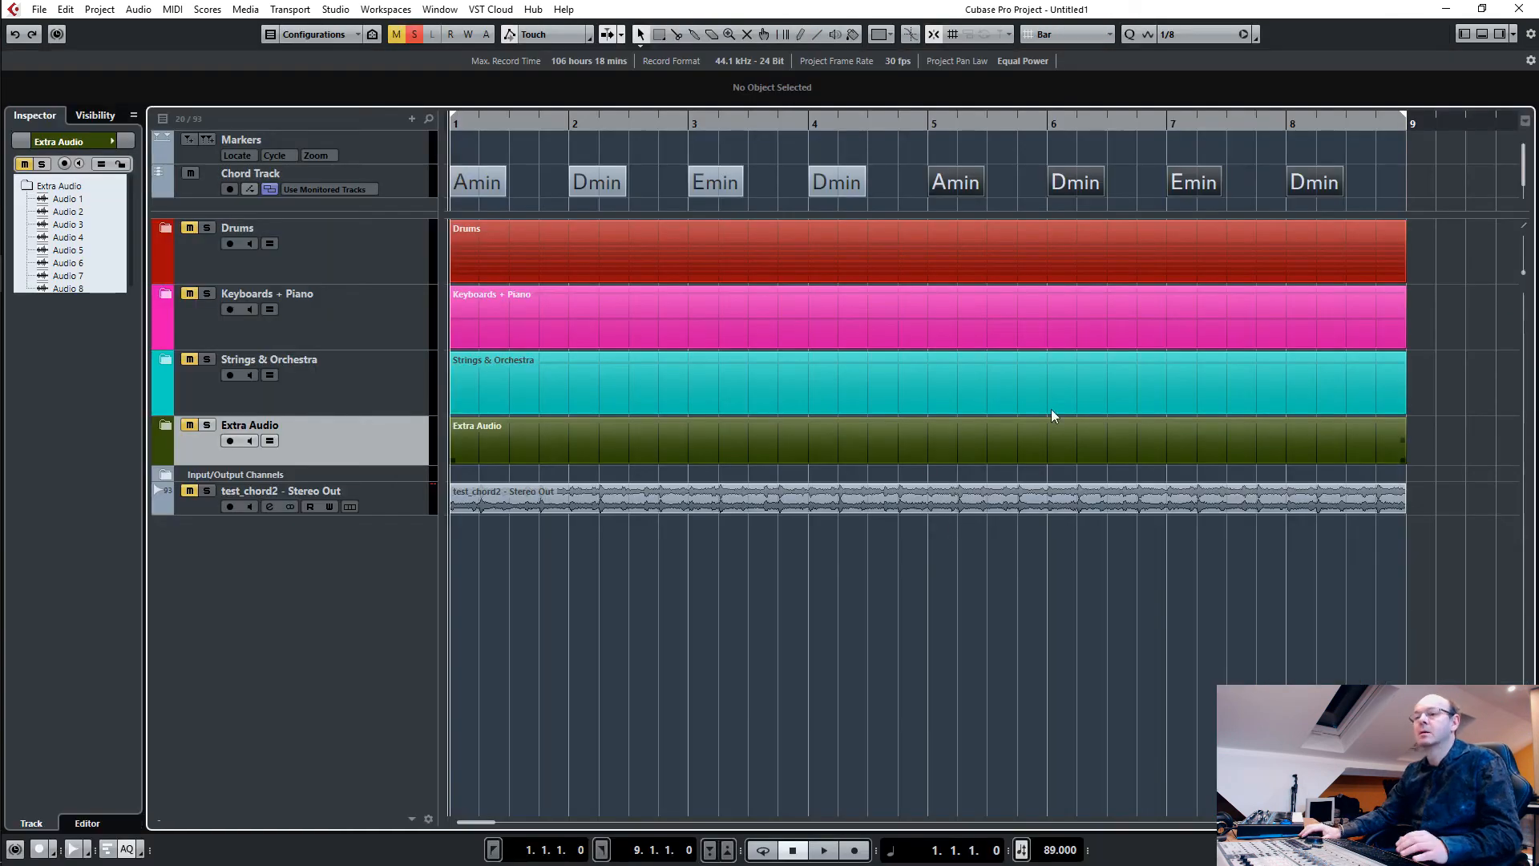
{"action": "mouse_move", "coordinate": [1420, 458]}
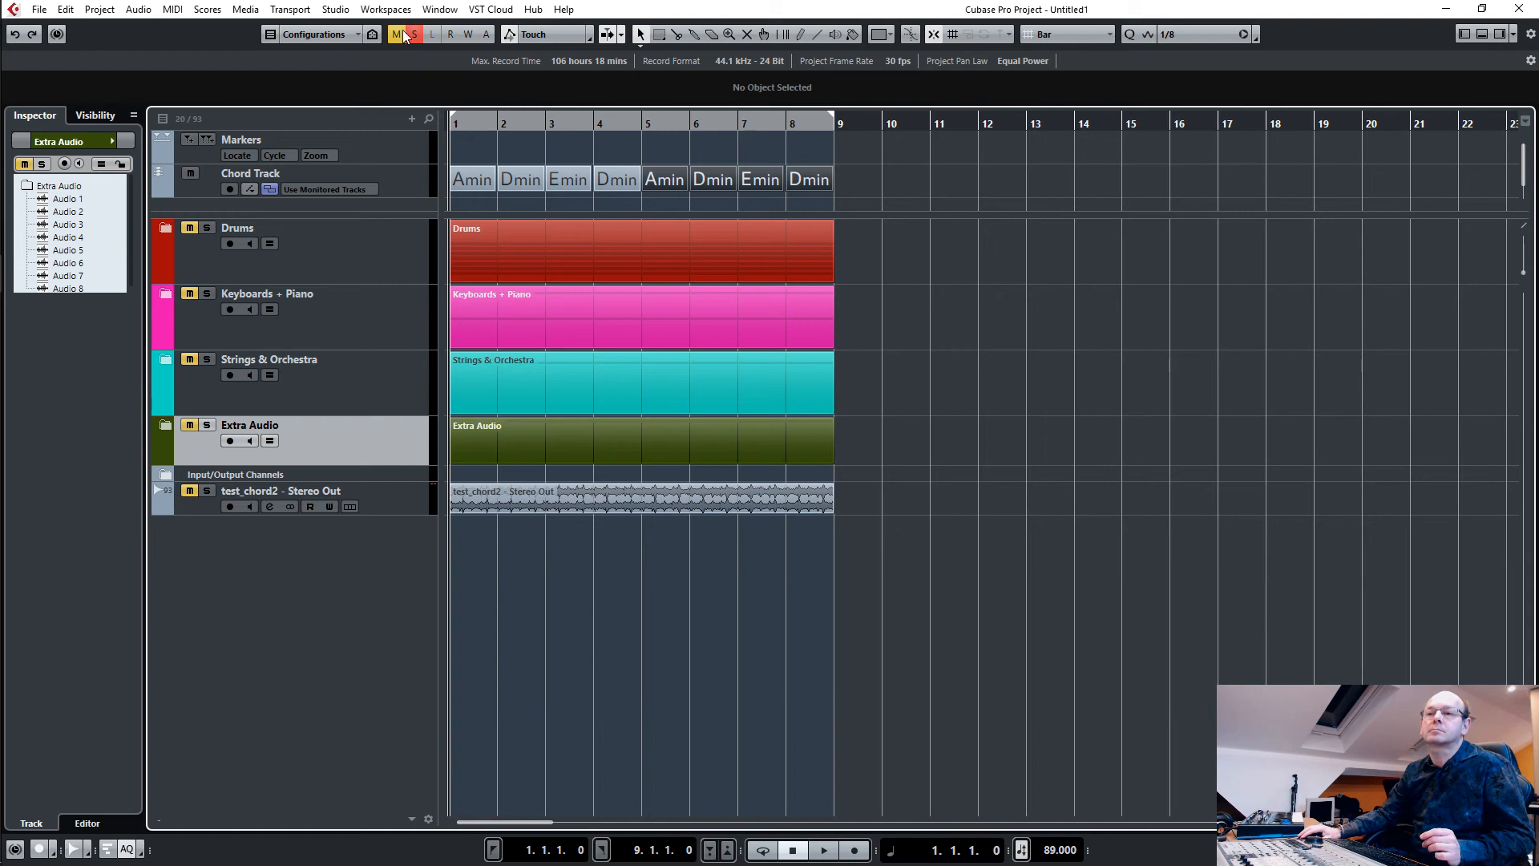
Deactivate all mutes so every track plays again.
{"action": "left_click", "coordinate": [396, 34]}
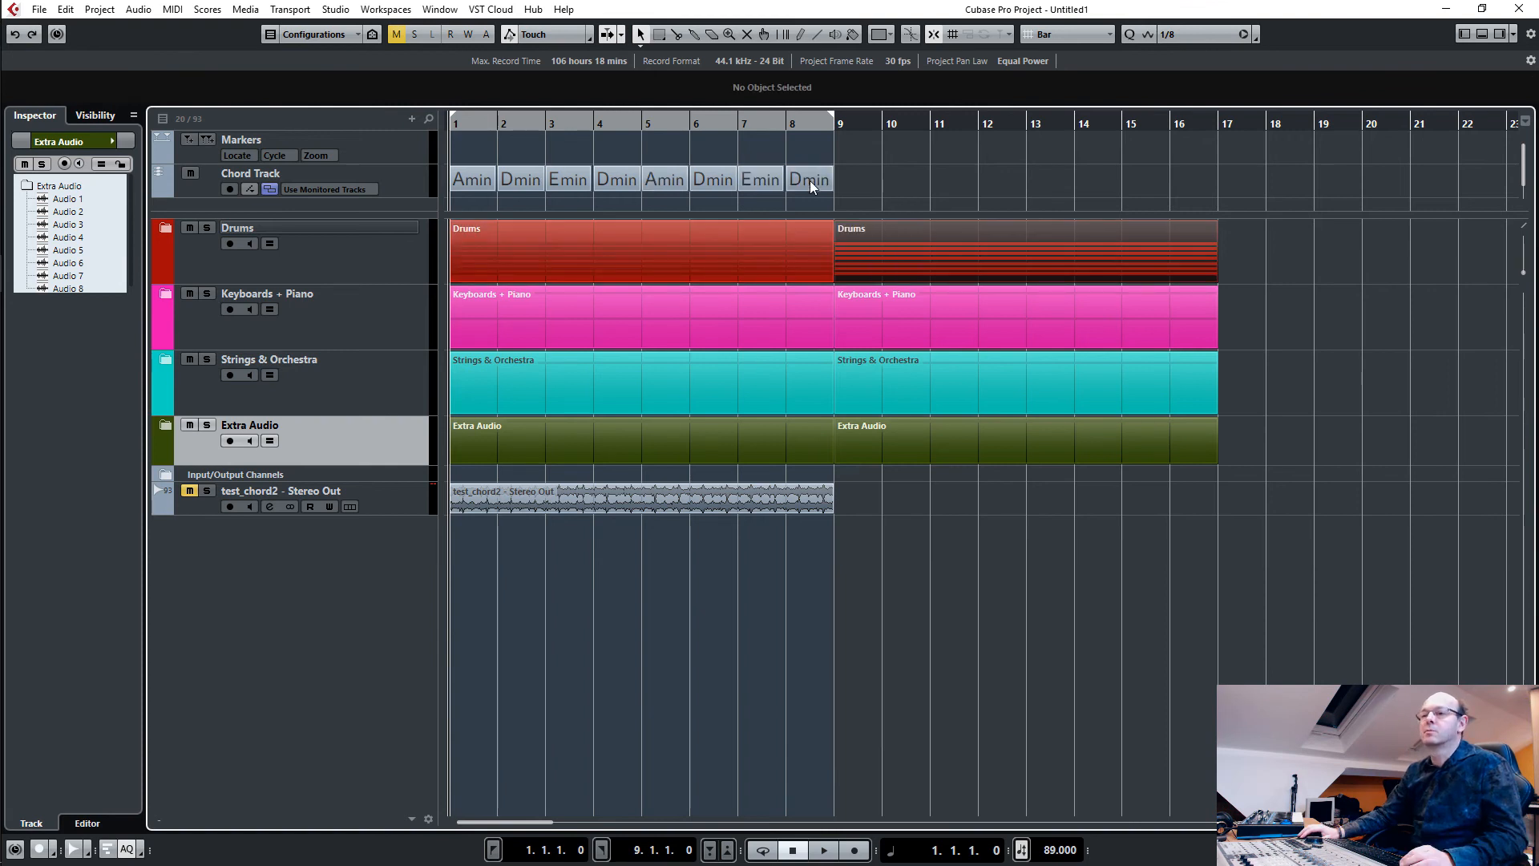
Add chord events C, F, G, F after the last Dmin for bars 9–12.
{"action": "double_click", "coordinate": [808, 178]}
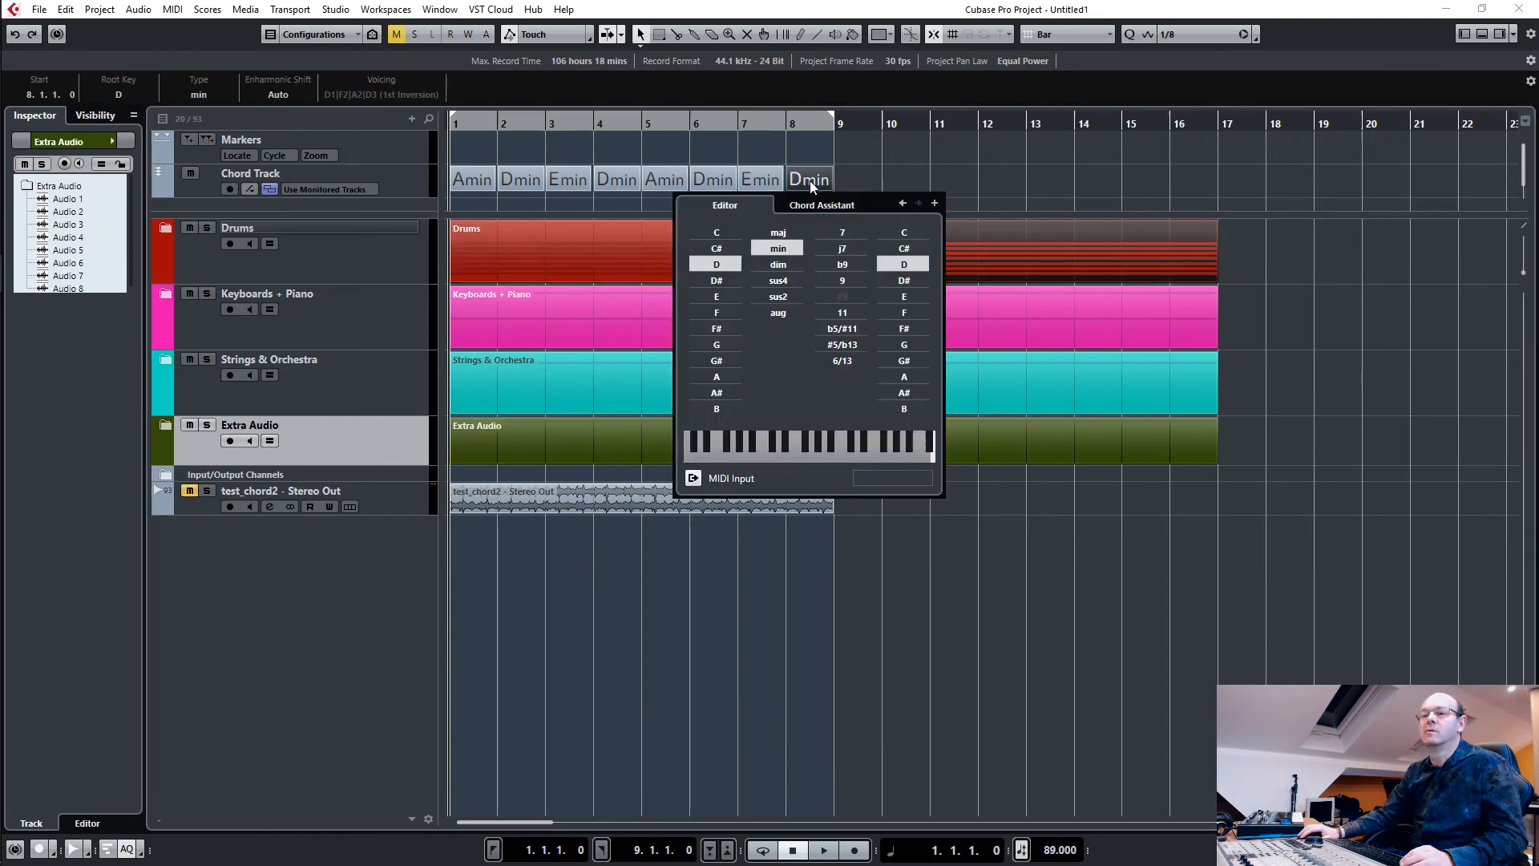
{"action": "left_click", "coordinate": [934, 203]}
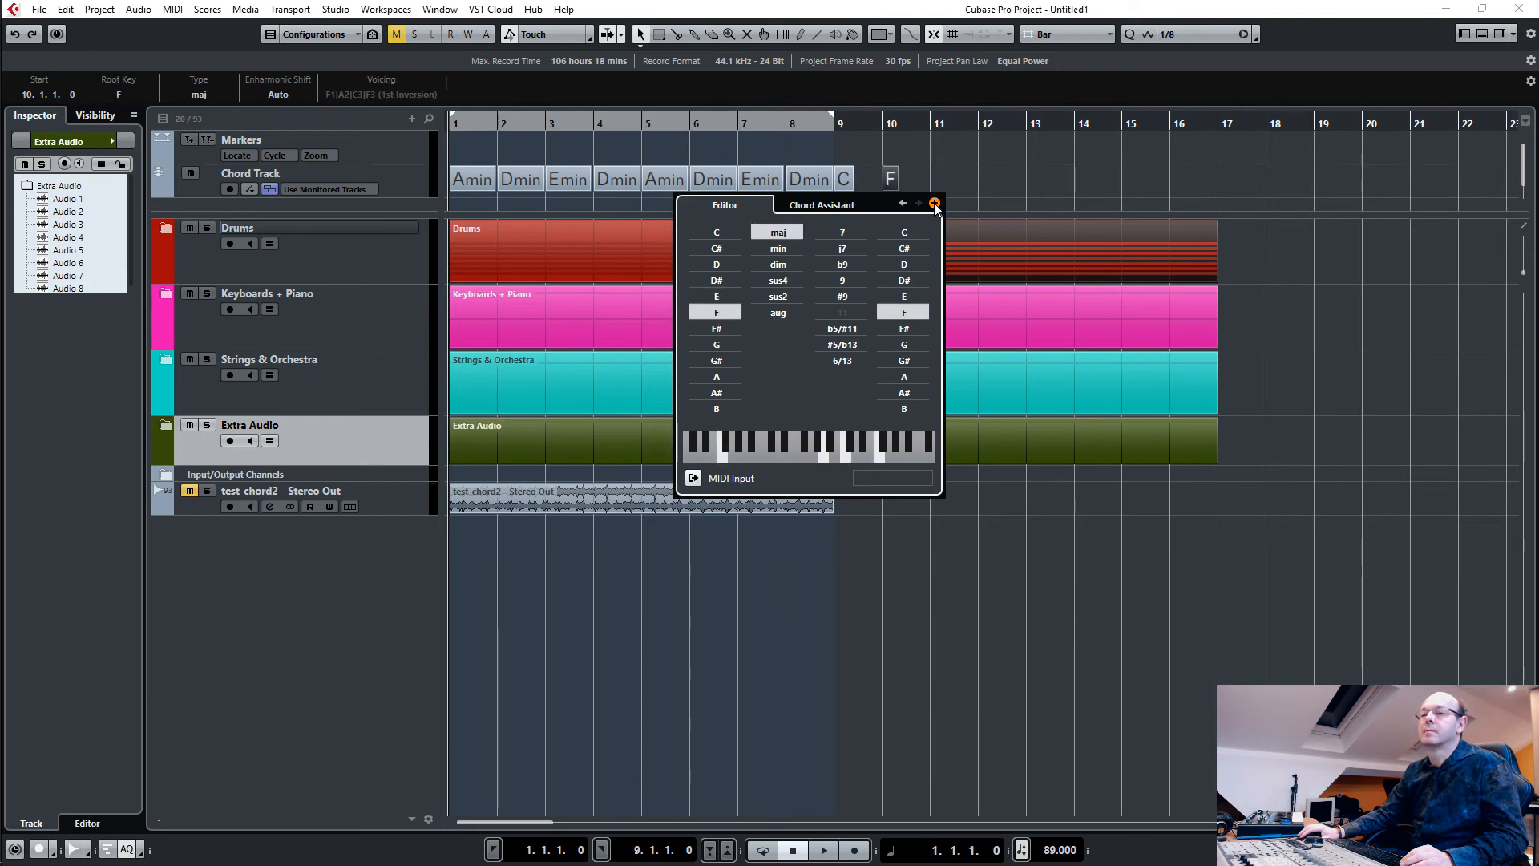
{"action": "left_click", "coordinate": [715, 345]}
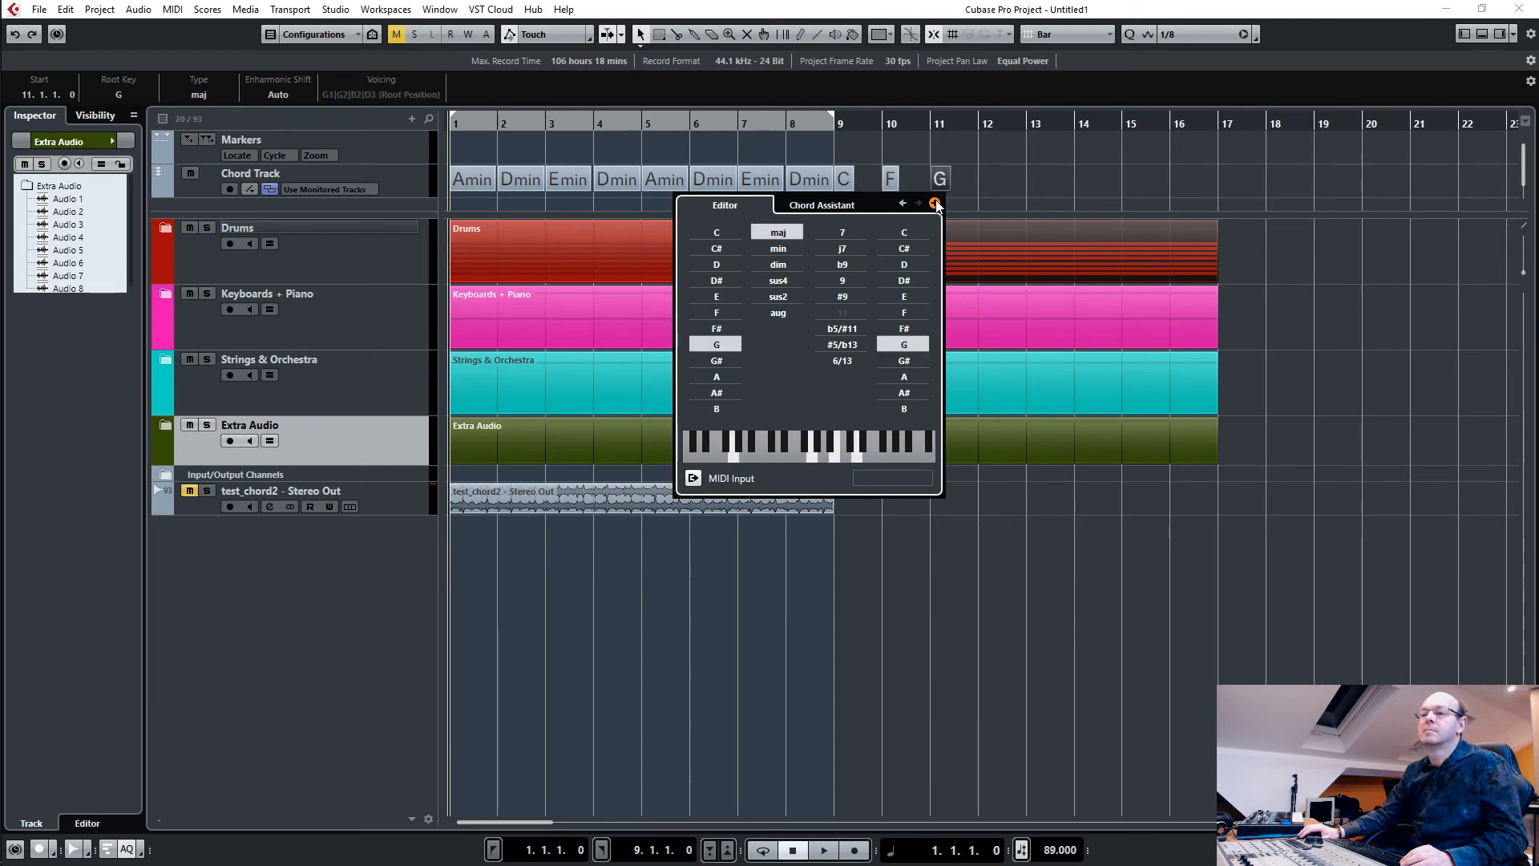
{"action": "left_click", "coordinate": [933, 204]}
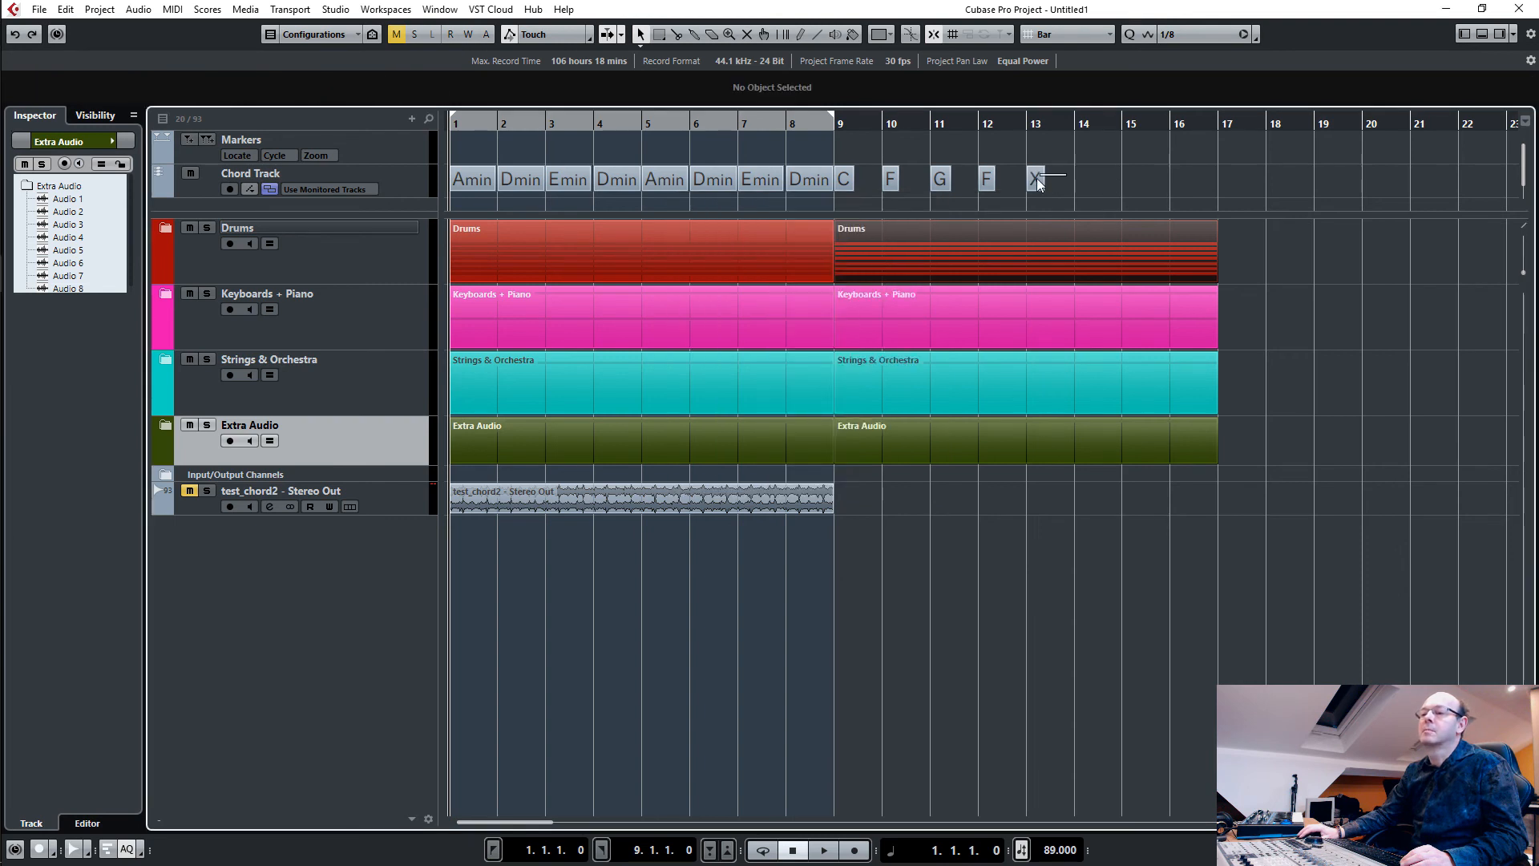
Remove the stray empty chord at bar 13 and clear the chord selection.
{"action": "left_click", "coordinate": [1035, 178]}
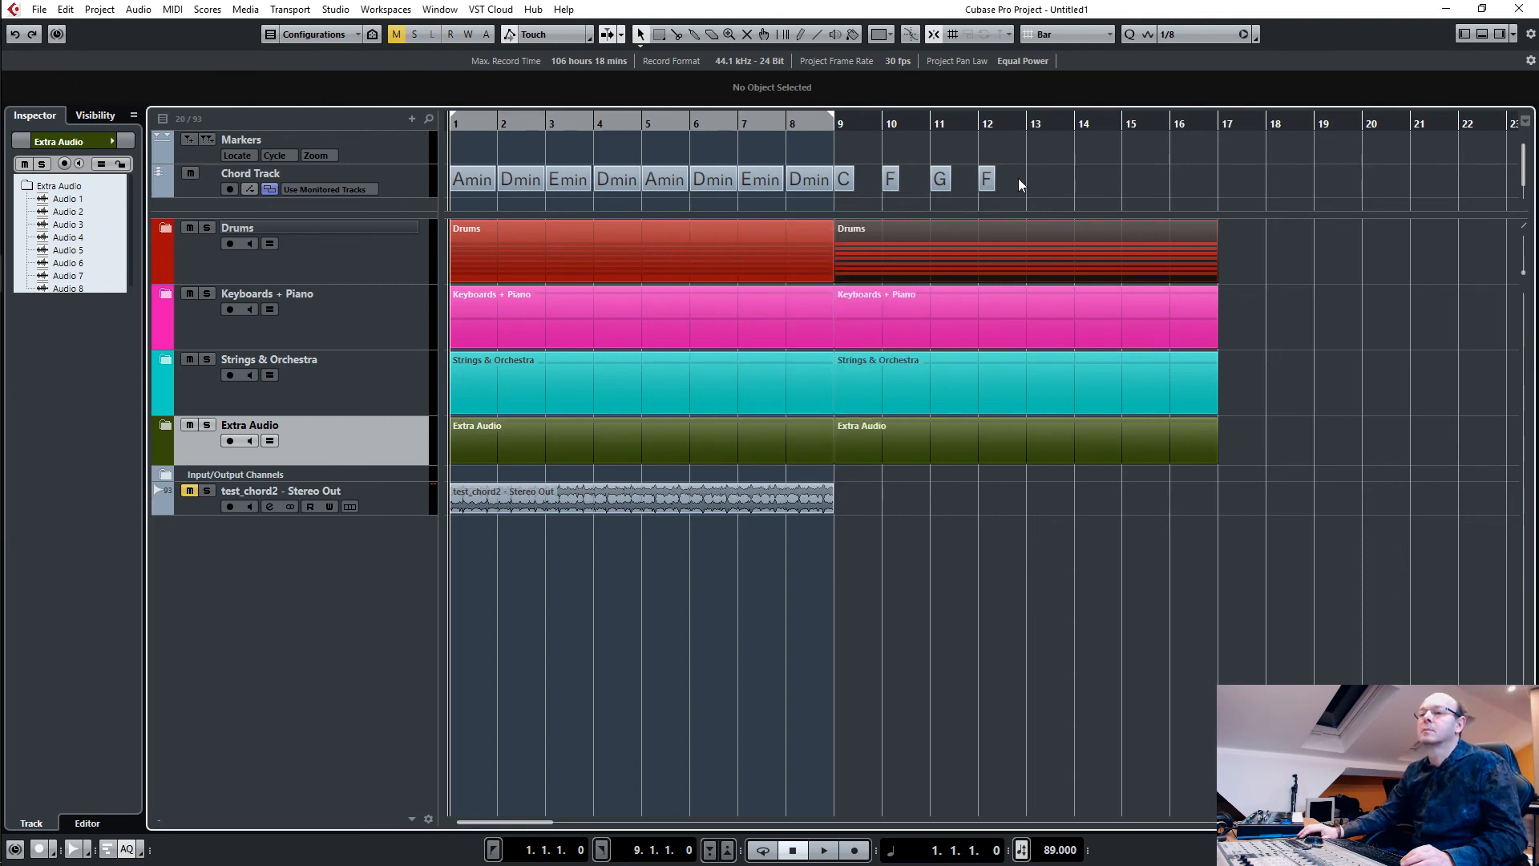
{"action": "left_click", "coordinate": [843, 178]}
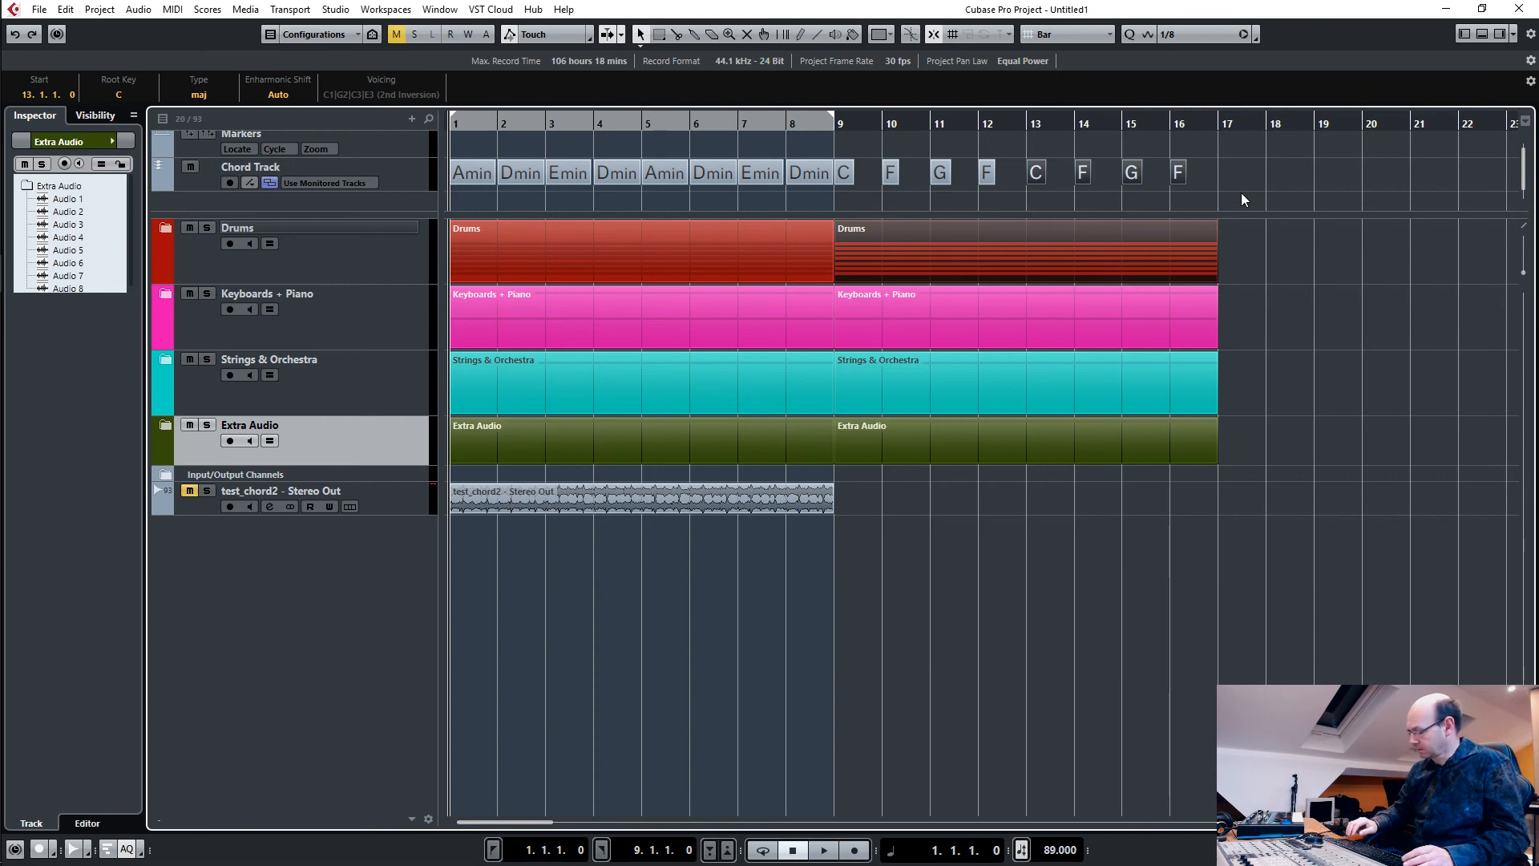
{"action": "left_click", "coordinate": [823, 850]}
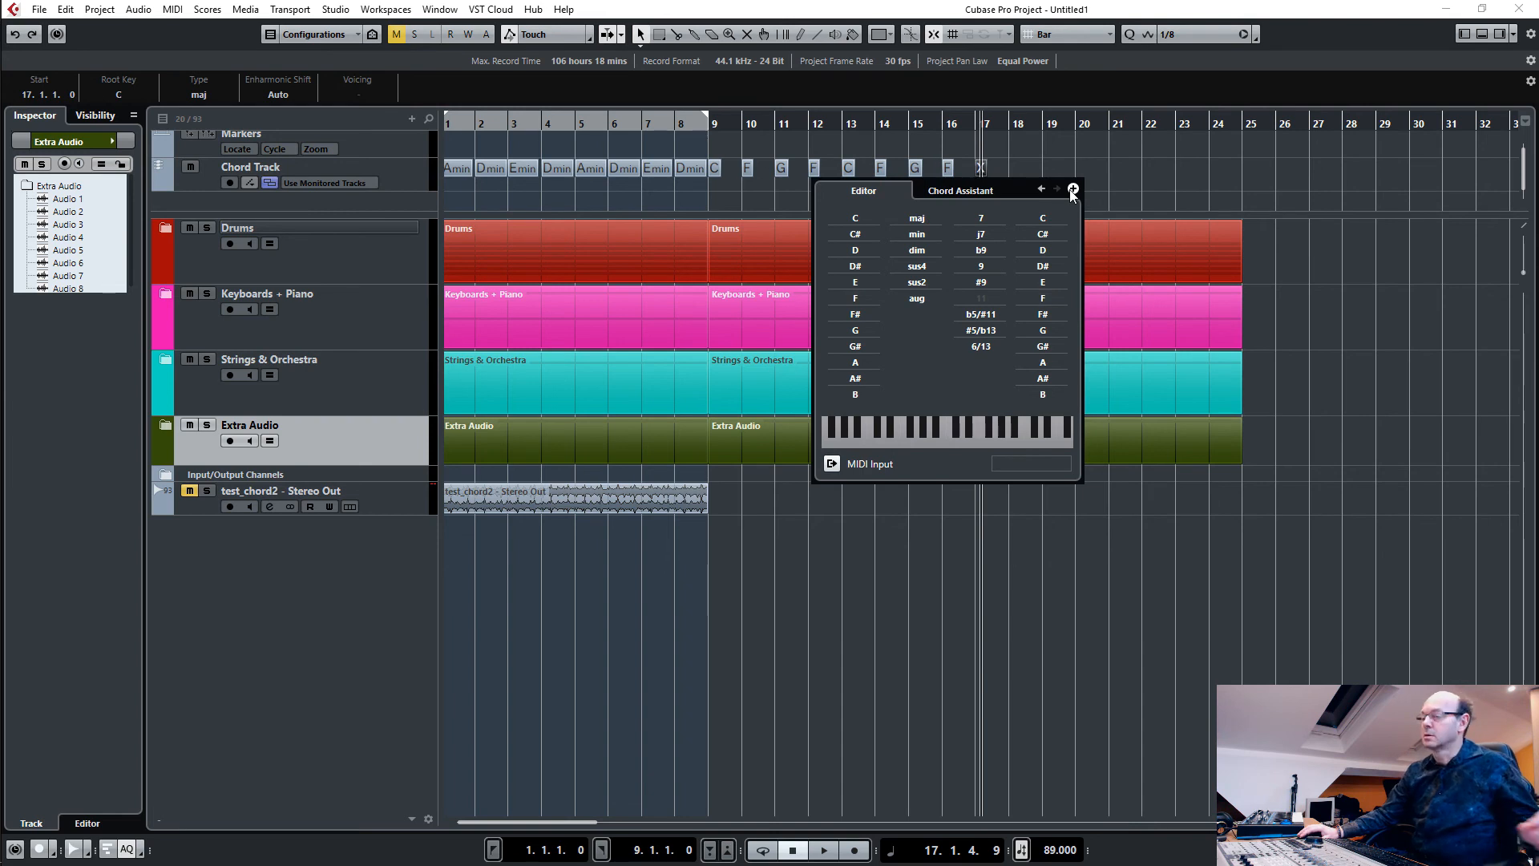
{"action": "mouse_move", "coordinate": [1141, 380]}
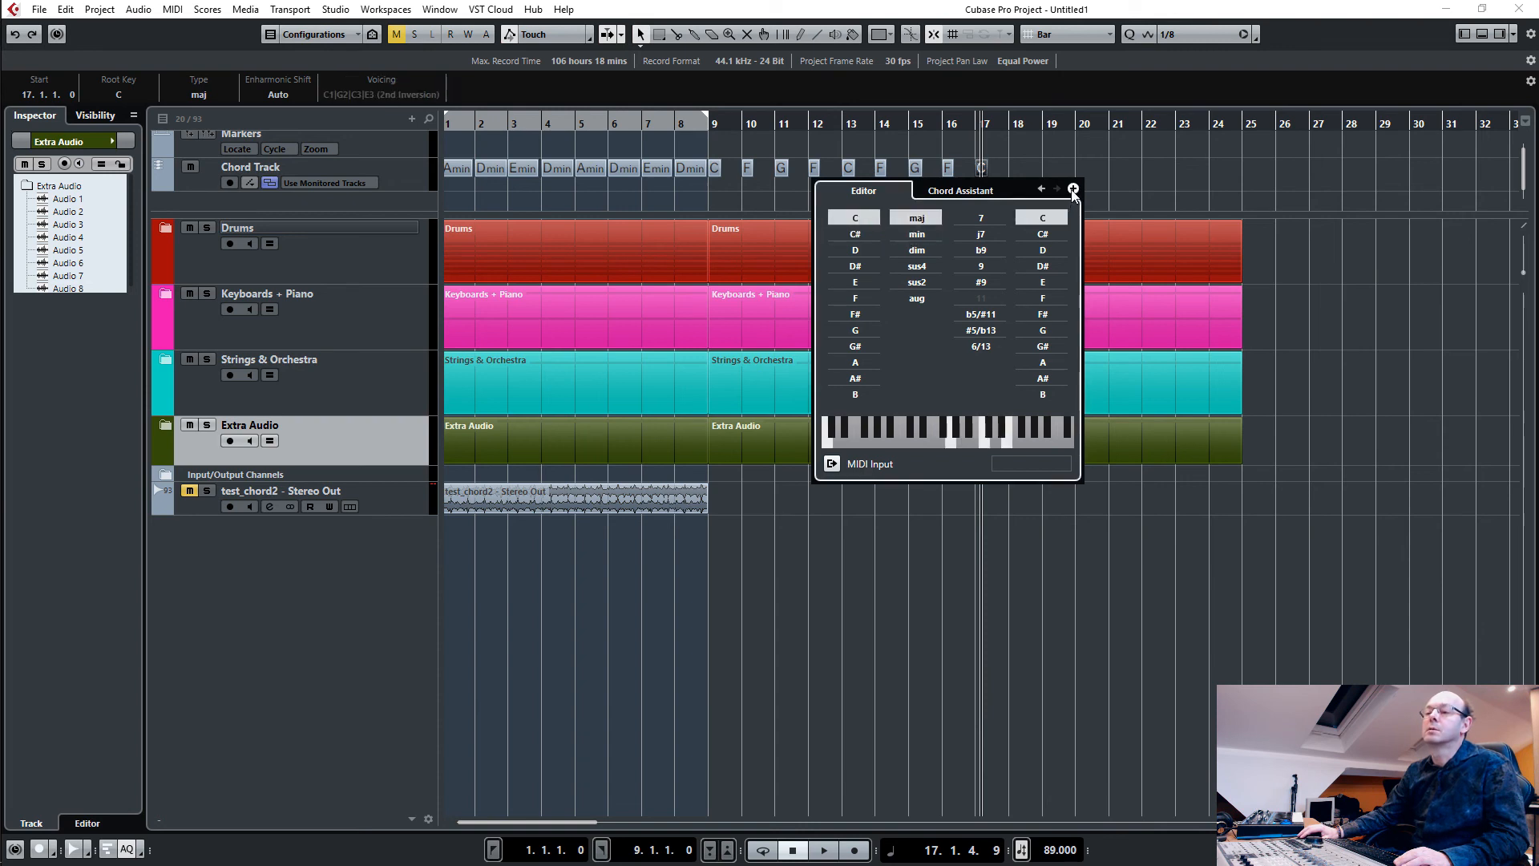
Add G at bar 18 and Amin at bar 19 to the chord track.
{"action": "left_click", "coordinate": [853, 329]}
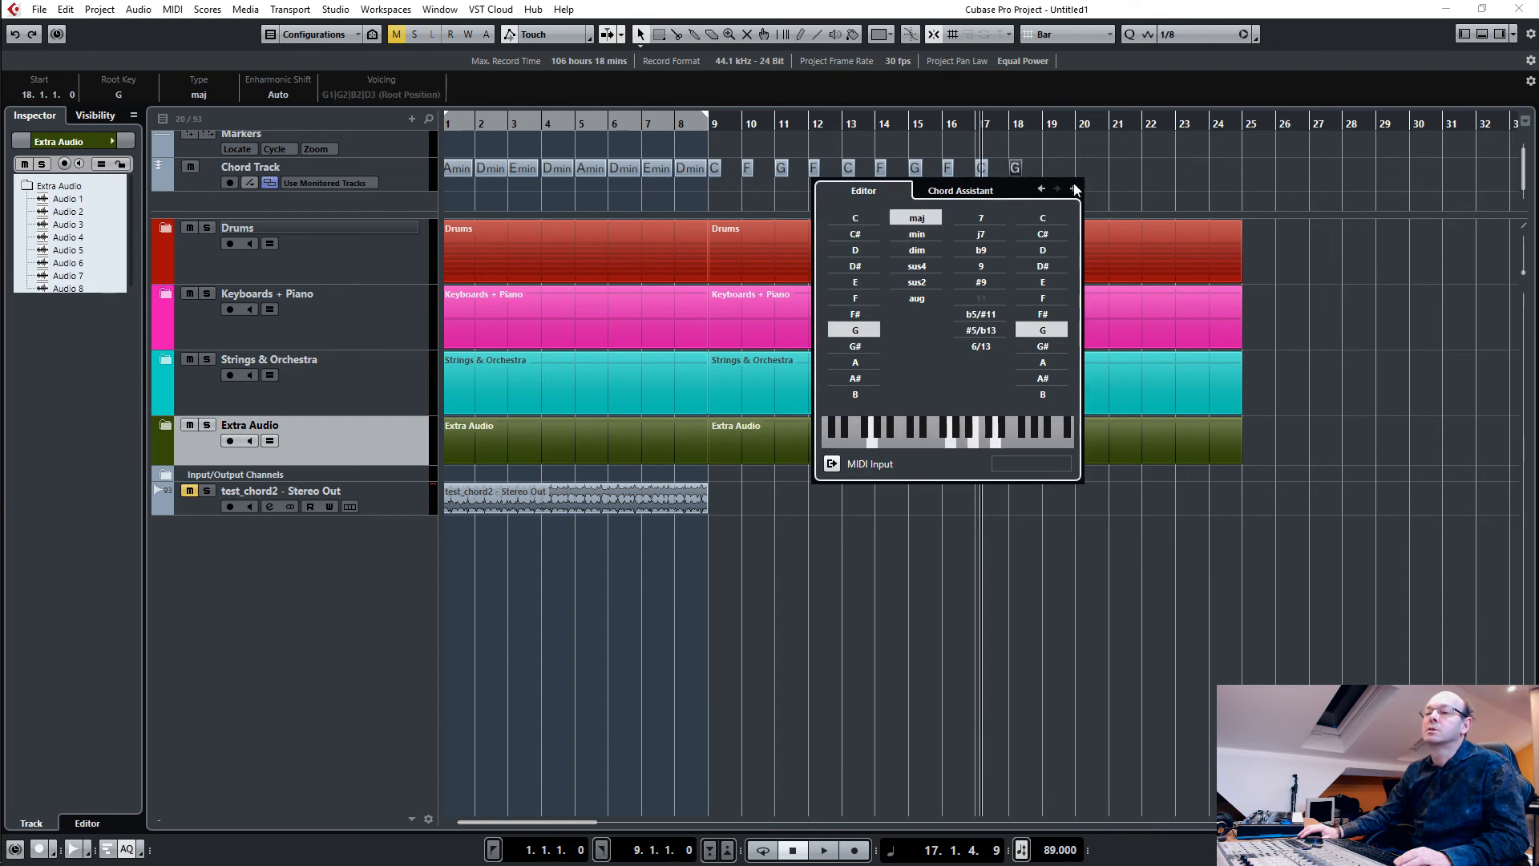
{"action": "left_click", "coordinate": [855, 346]}
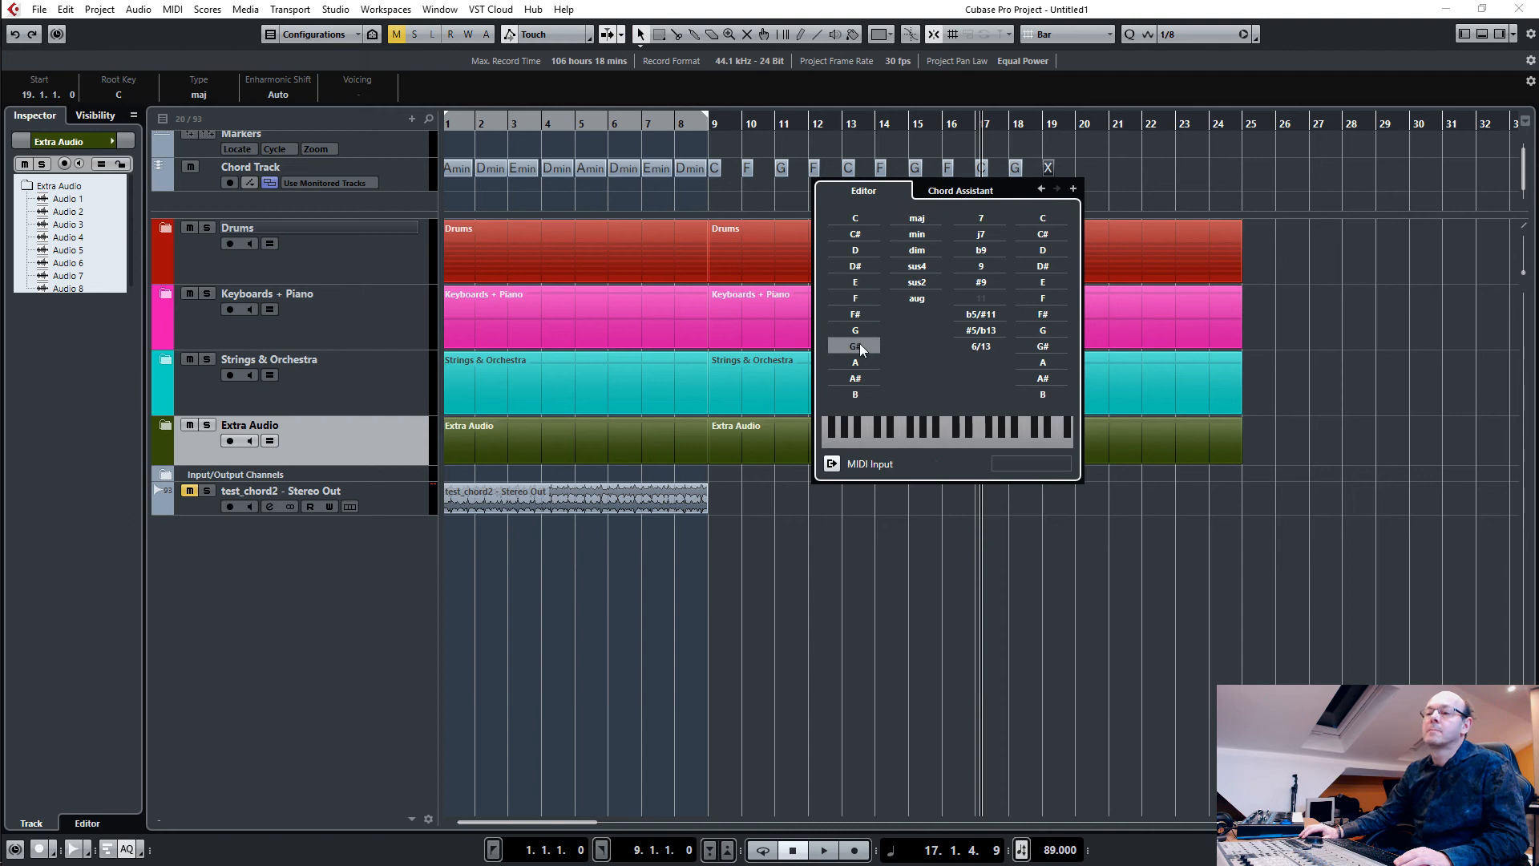
{"action": "left_click", "coordinate": [854, 361]}
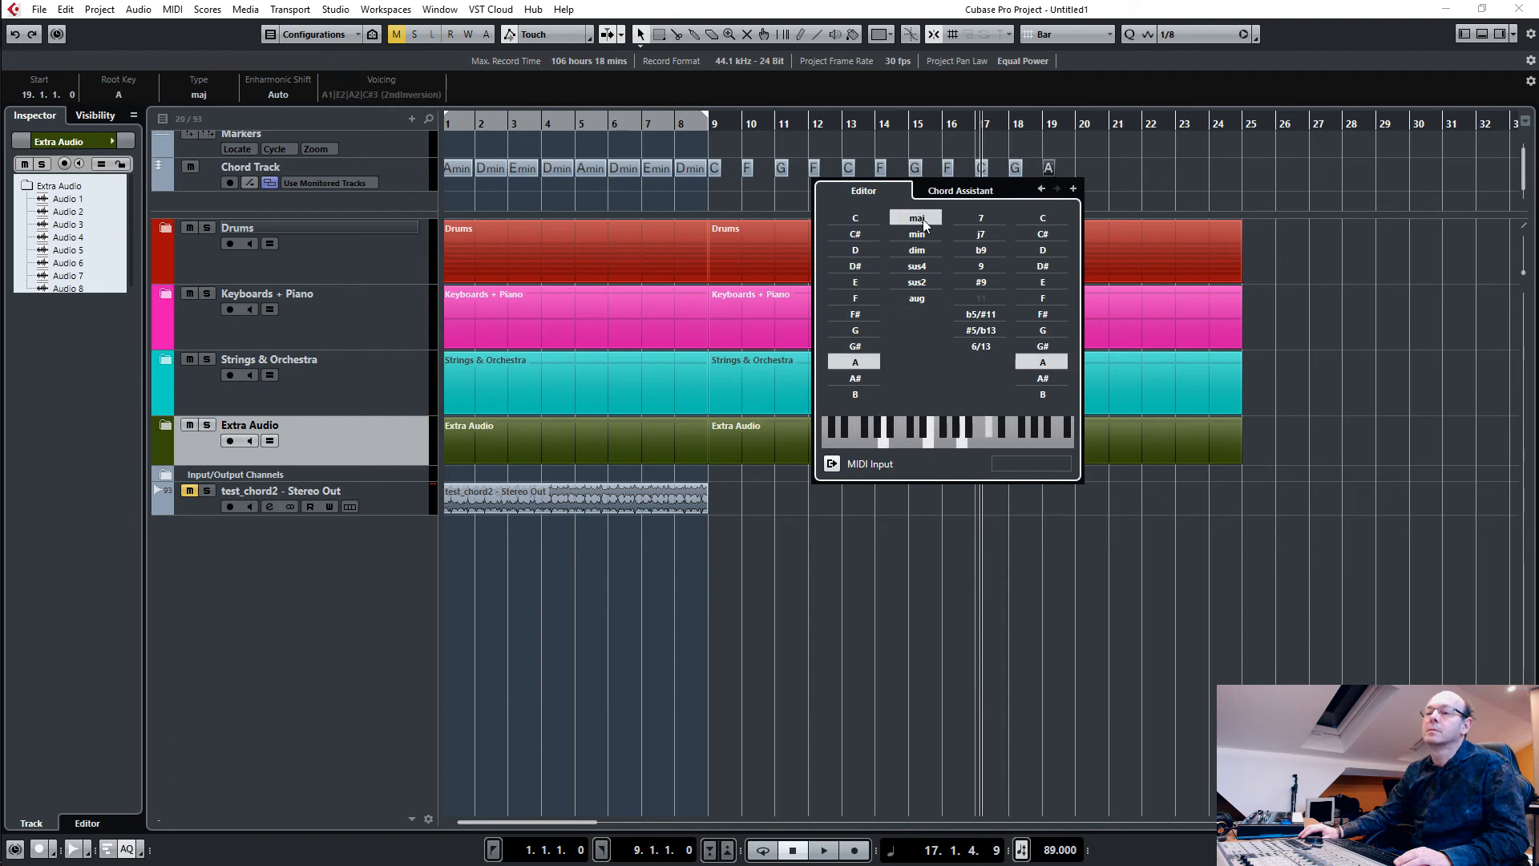
{"action": "left_click", "coordinate": [1073, 190]}
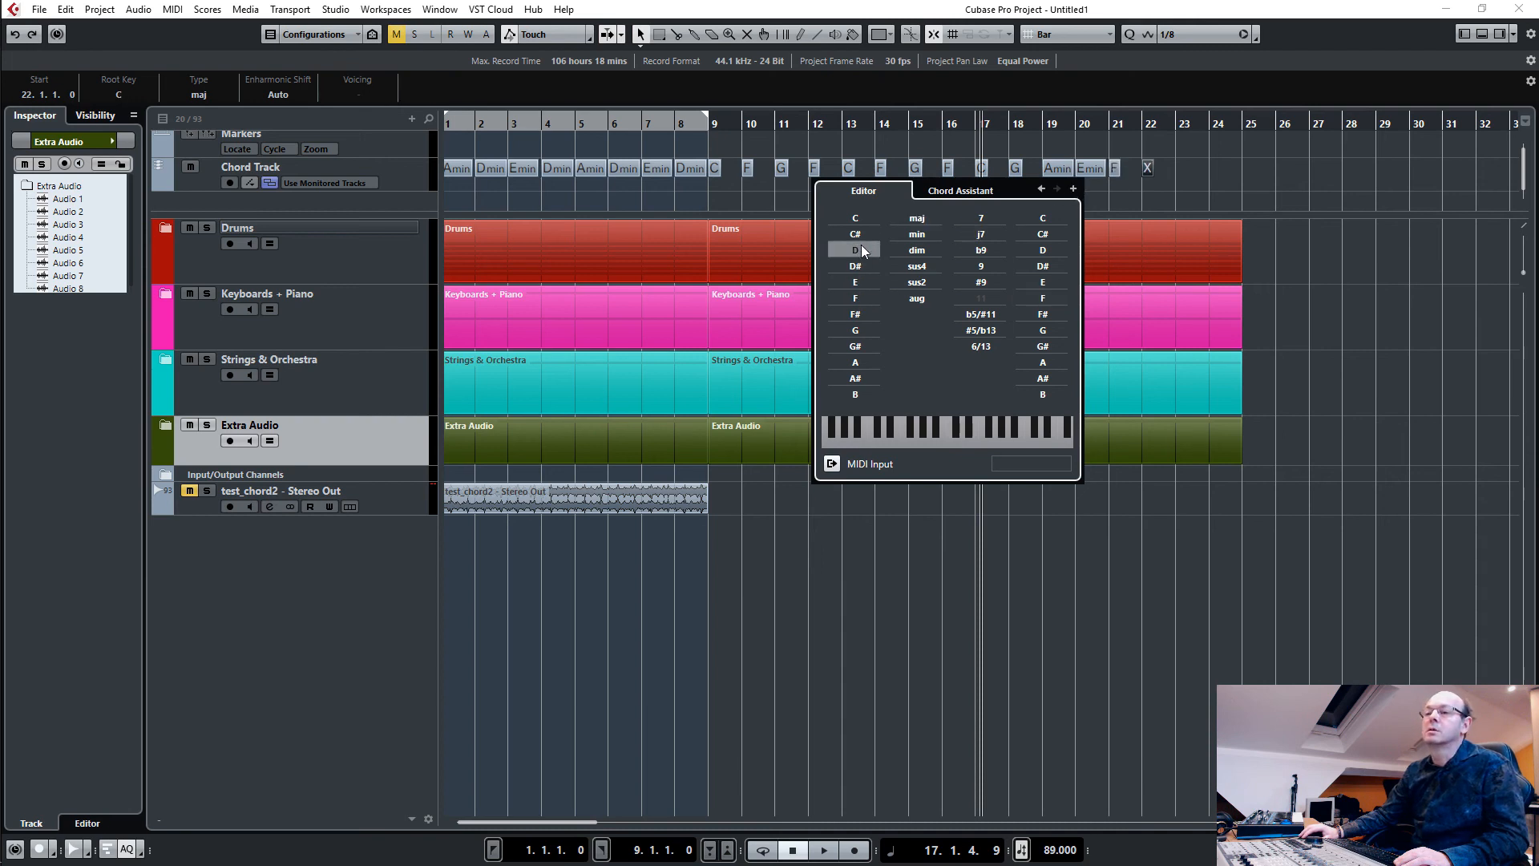
Set bar 22 to C, add the bar 23 chord and finish the bar 17–24 progression.
{"action": "left_click", "coordinate": [1072, 189]}
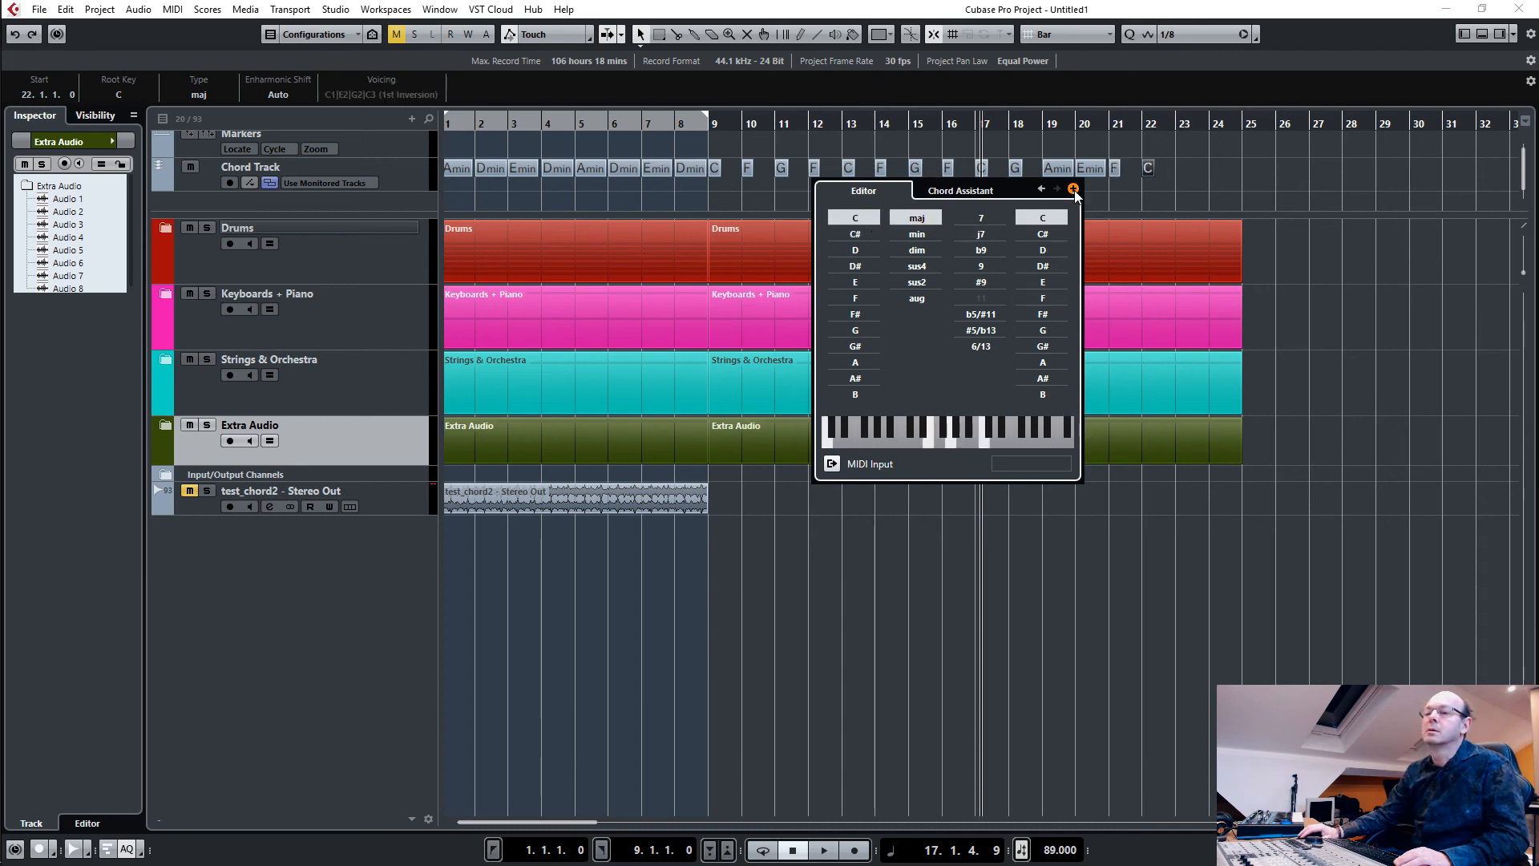
{"action": "left_click", "coordinate": [853, 298]}
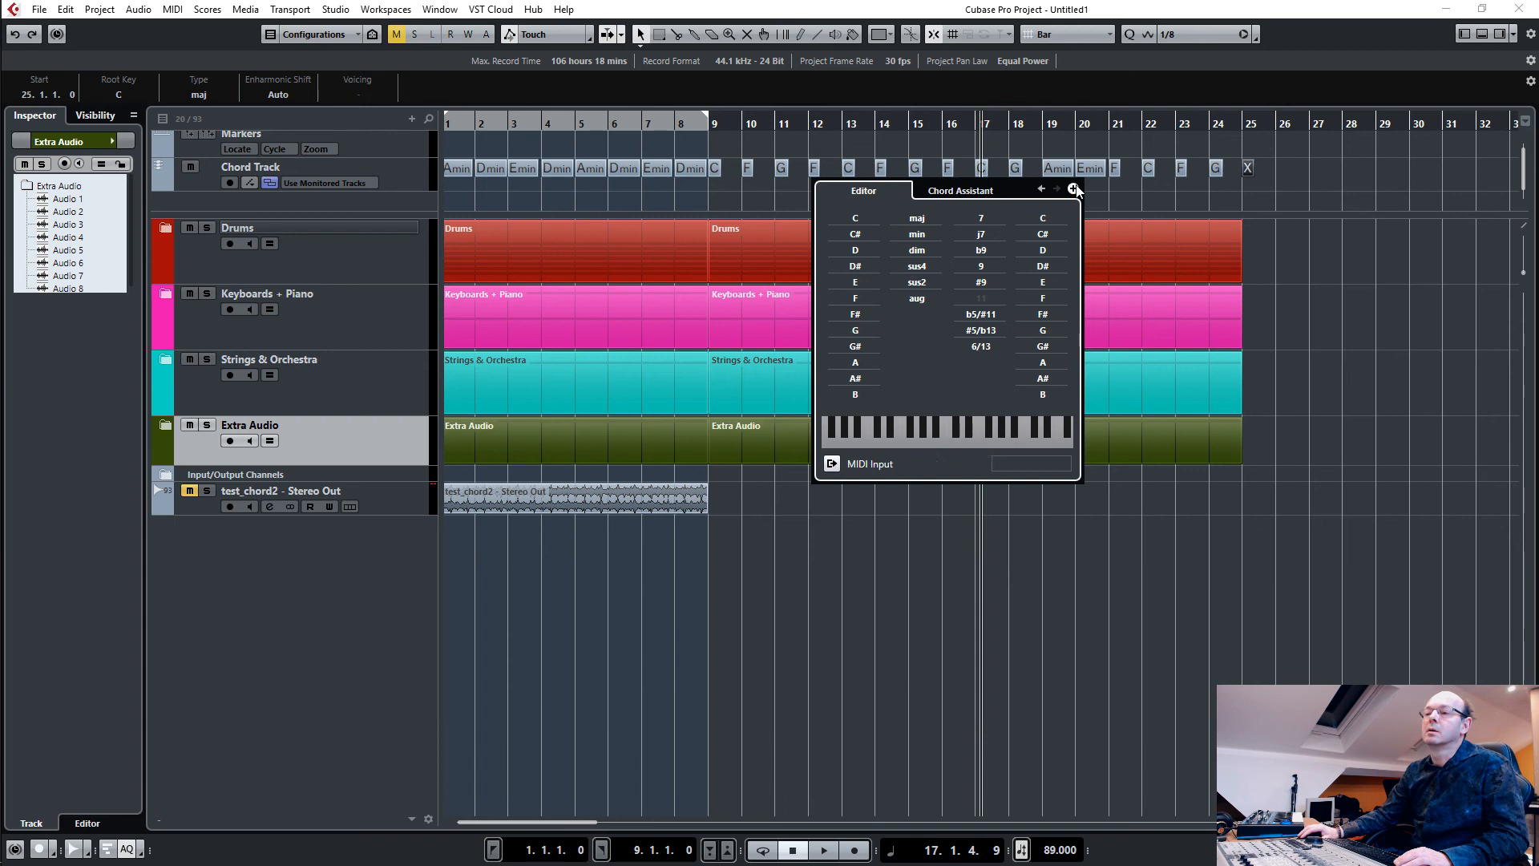
{"action": "left_click", "coordinate": [1073, 190]}
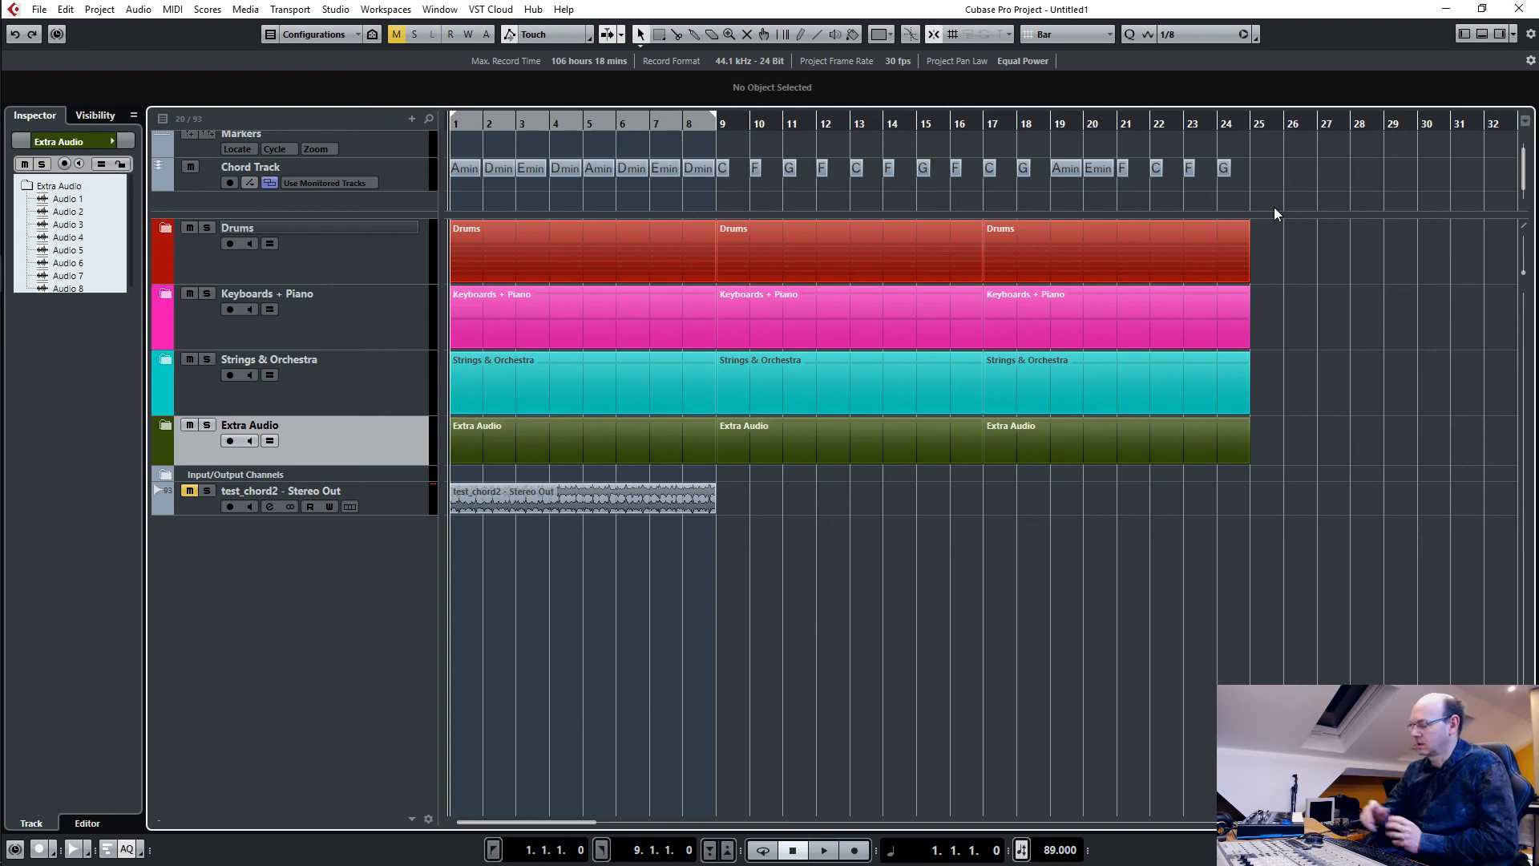
Play the 24-bar arrangement from bar 1 and stop at bar 25.
{"action": "left_click", "coordinate": [823, 850]}
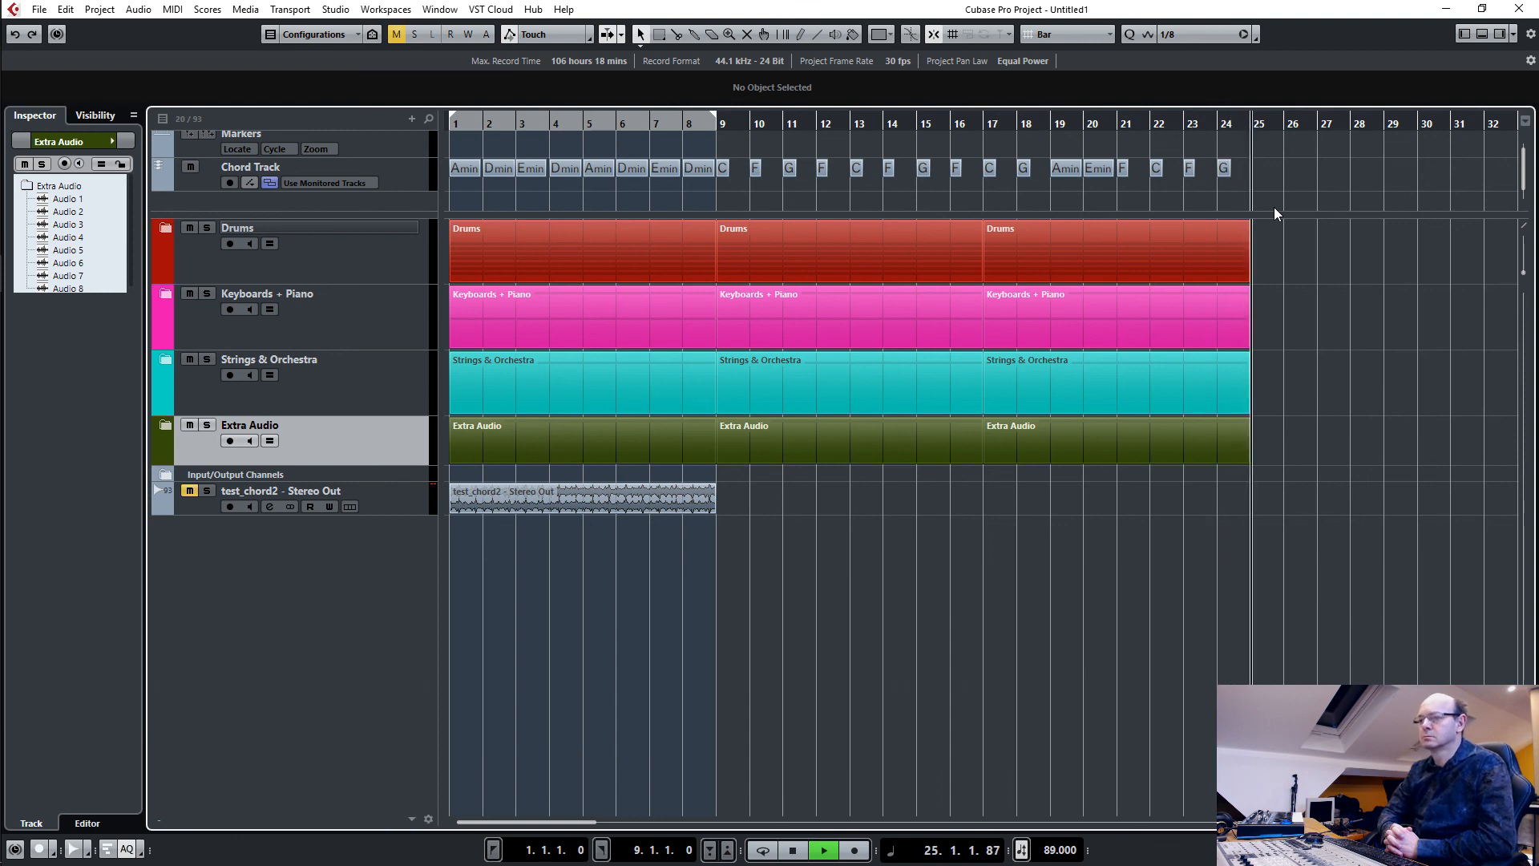
{"action": "left_click", "coordinate": [790, 850]}
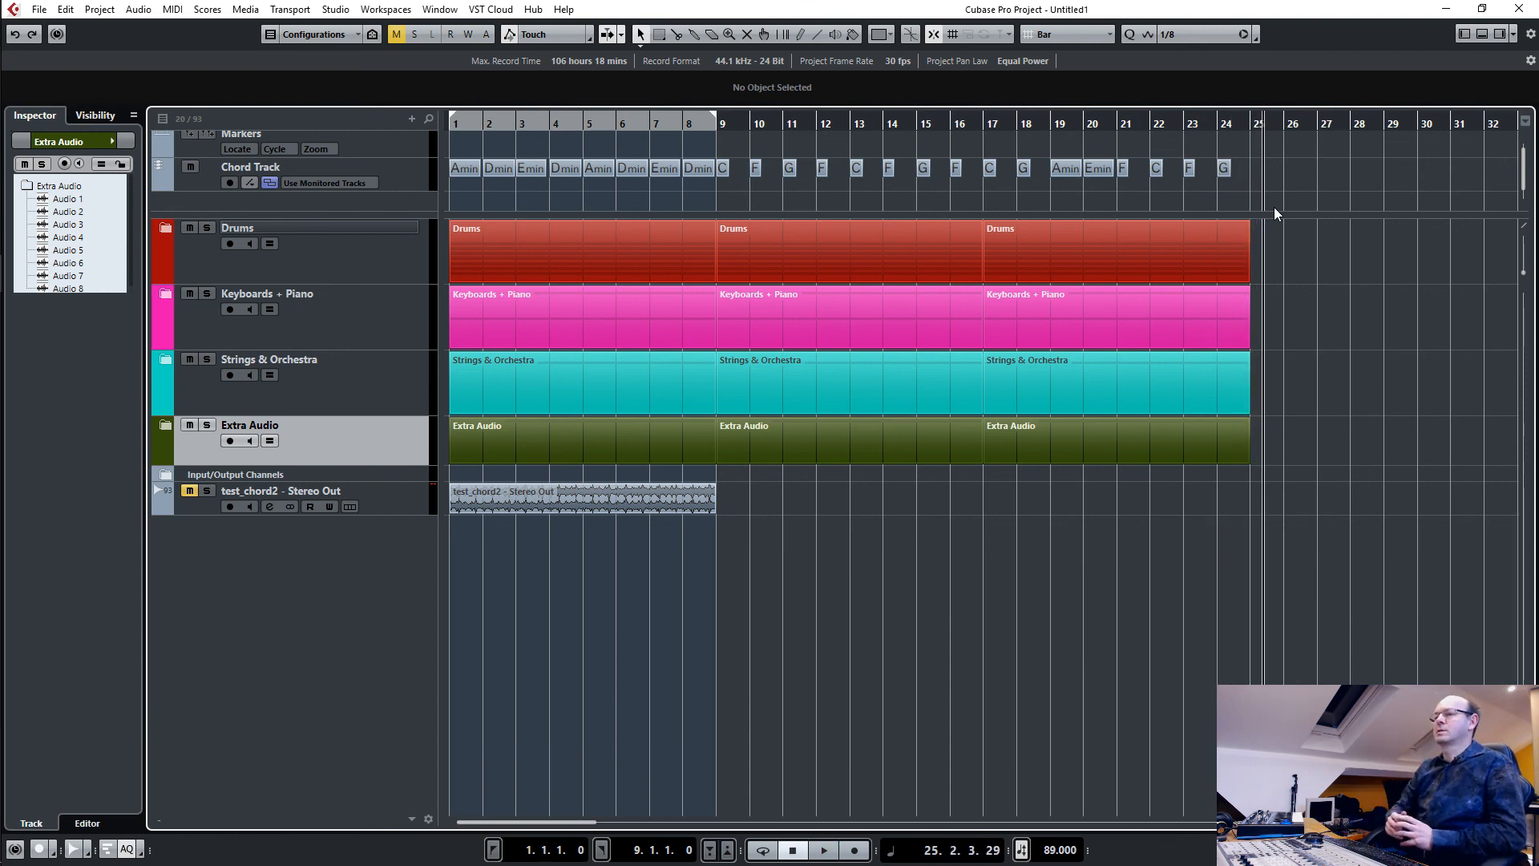